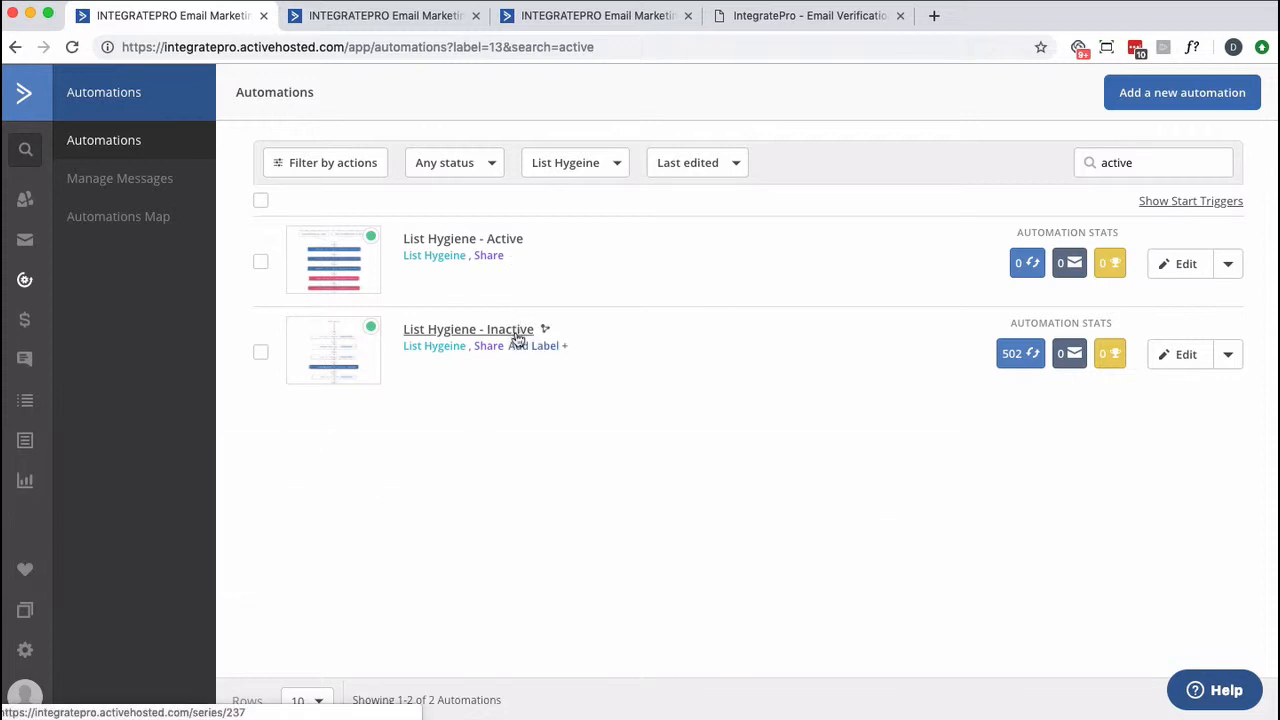
Open the List Hygiene - Inactive automation from the filtered automations list in a new tab
right_click(468, 329)
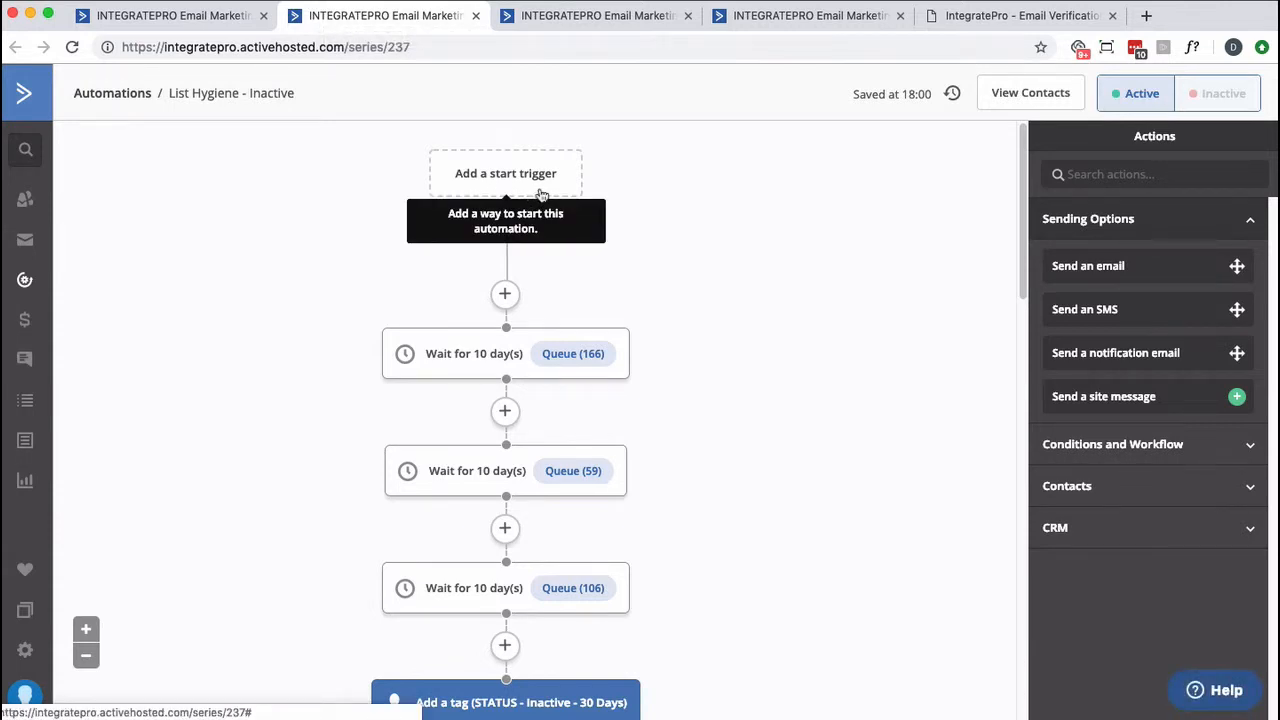
mouse_move(782, 351)
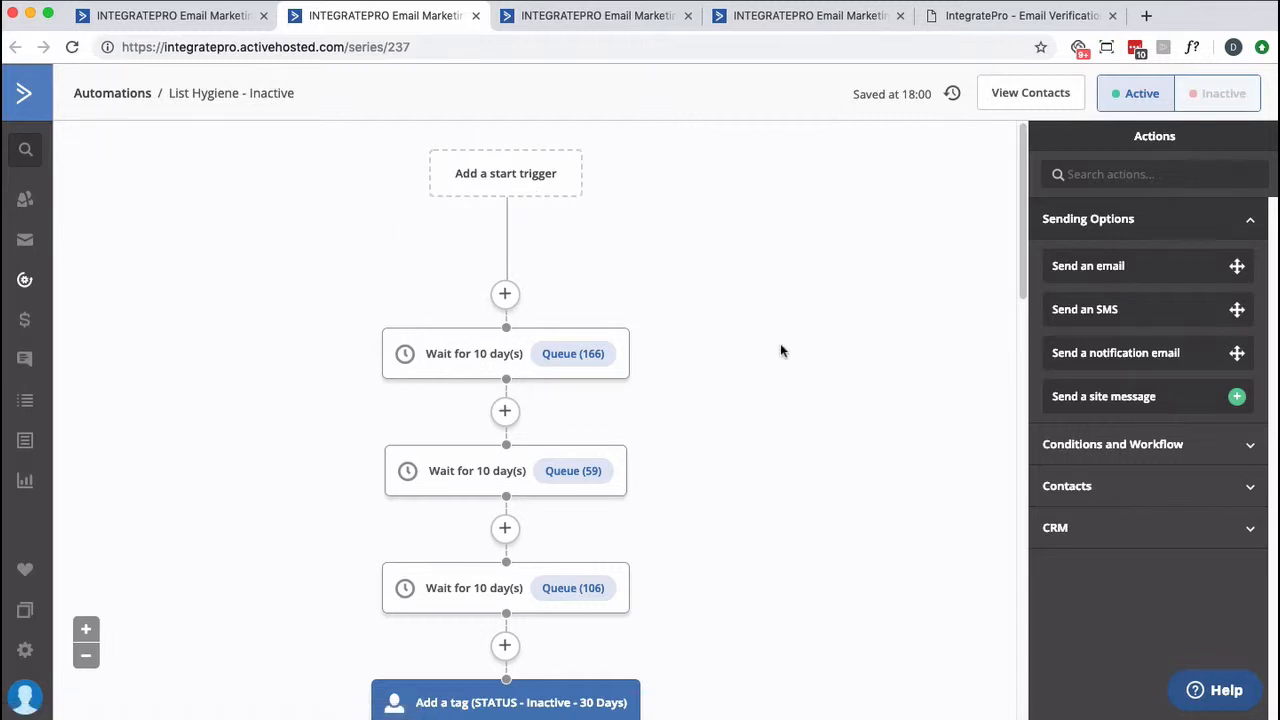
mouse_move(780, 358)
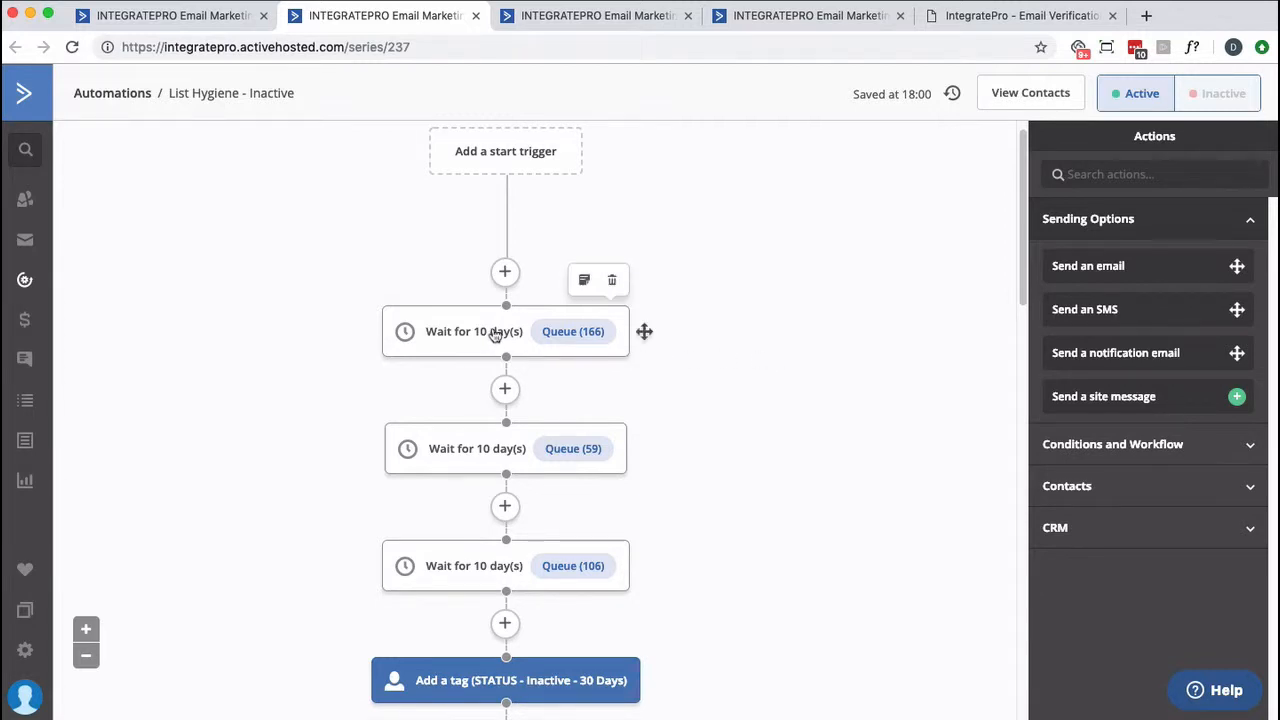
mouse_move(573, 331)
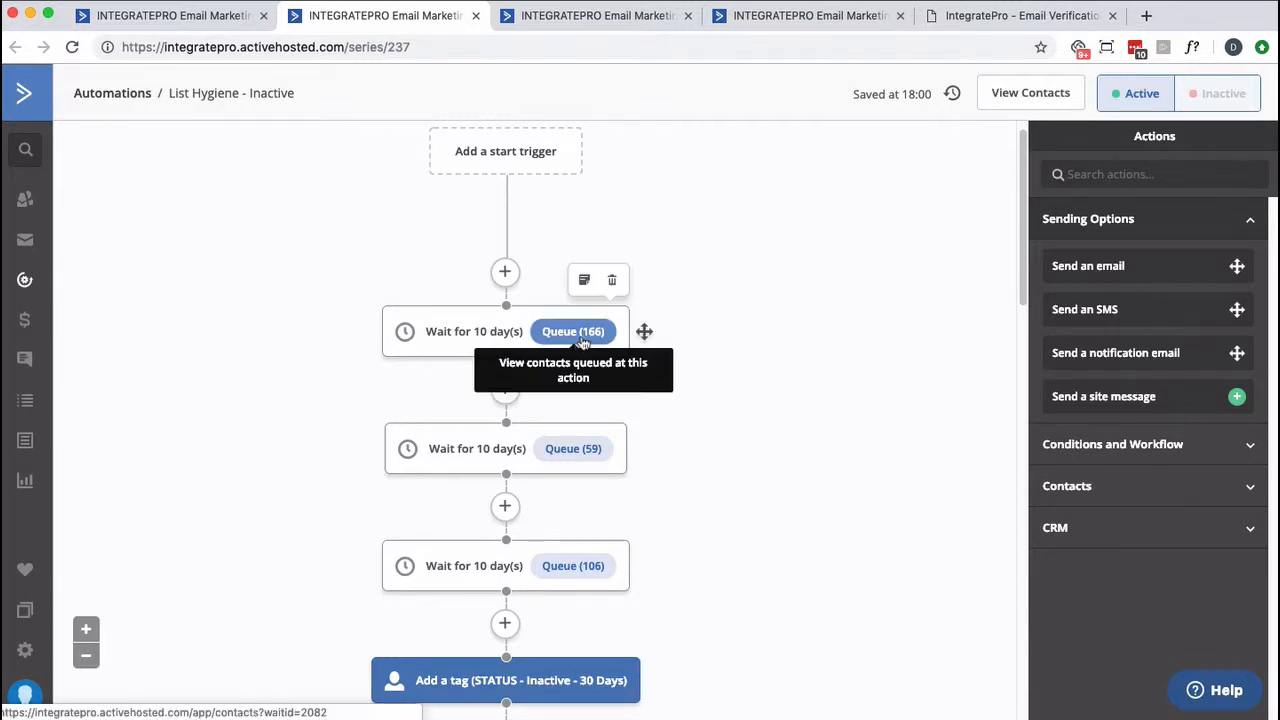
mouse_move(573, 448)
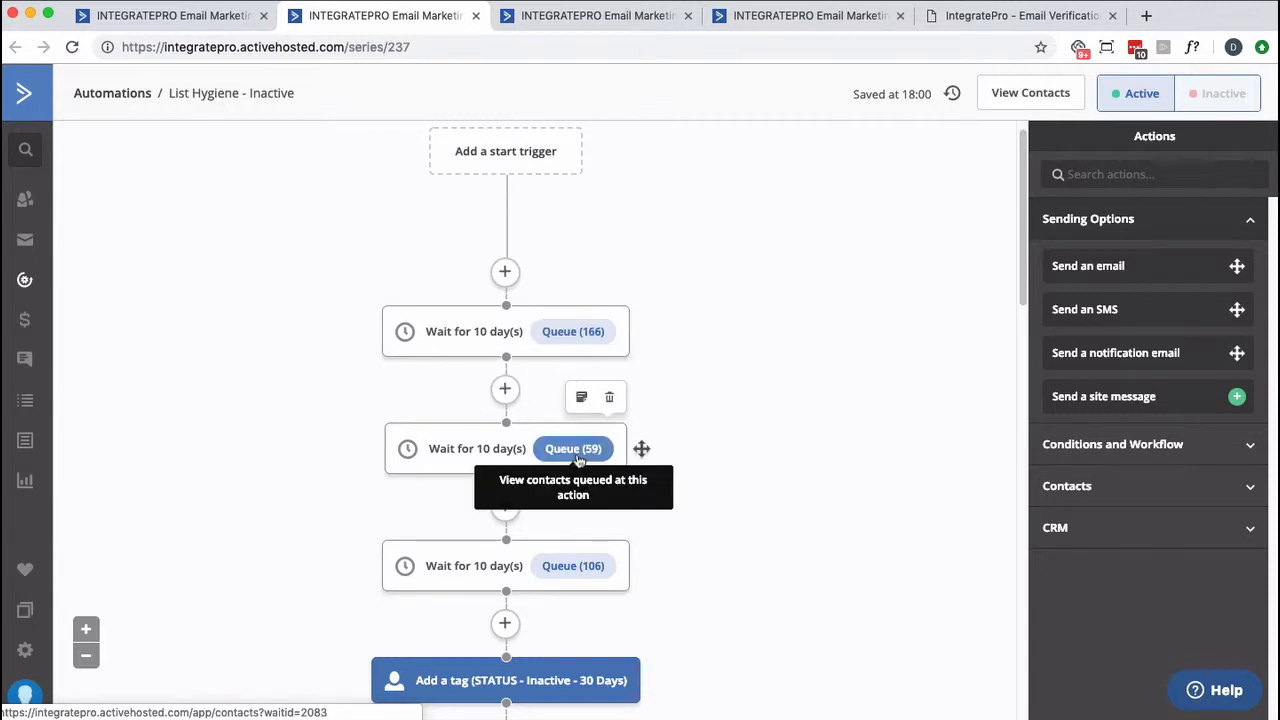
mouse_move(847, 387)
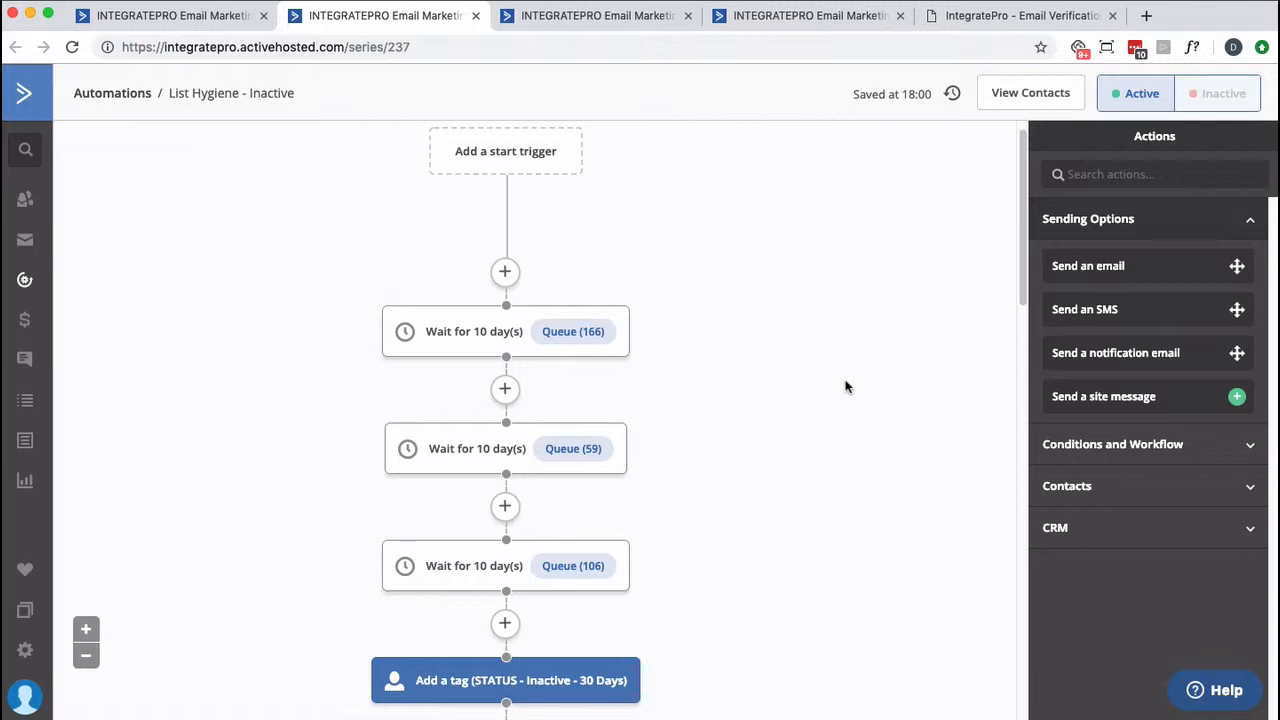
mouse_move(915, 358)
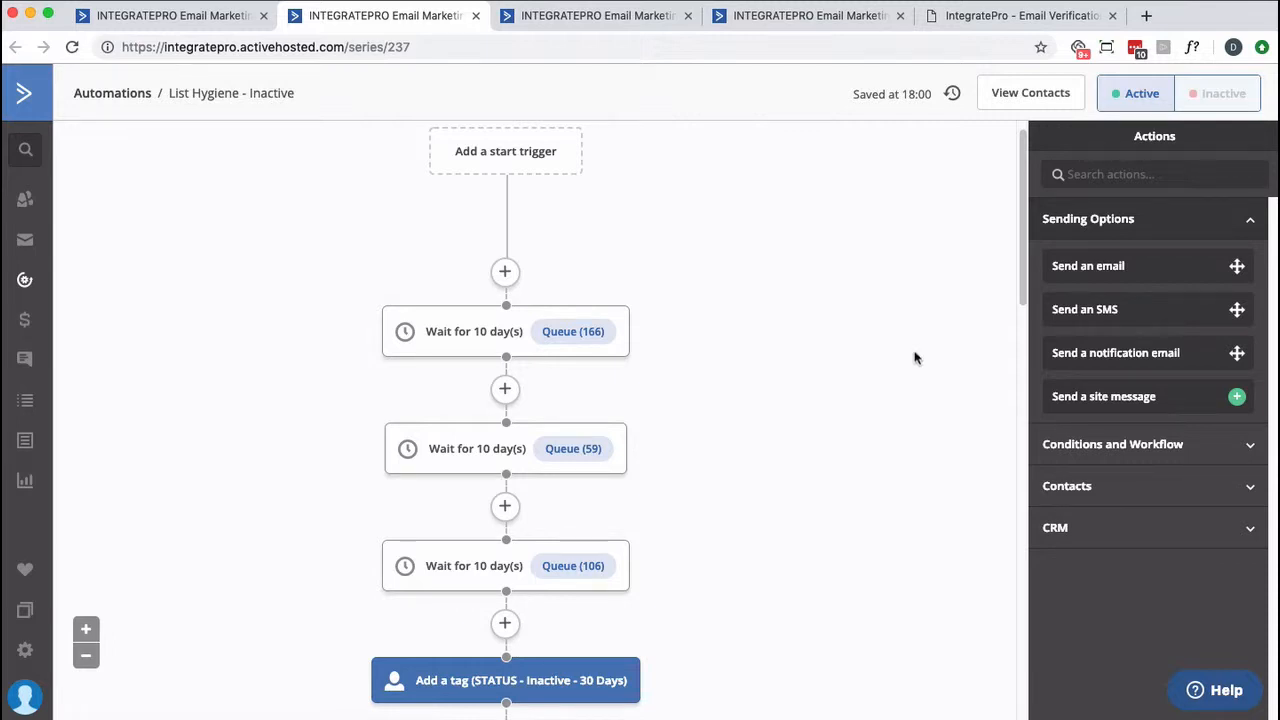
scroll(down, 3)
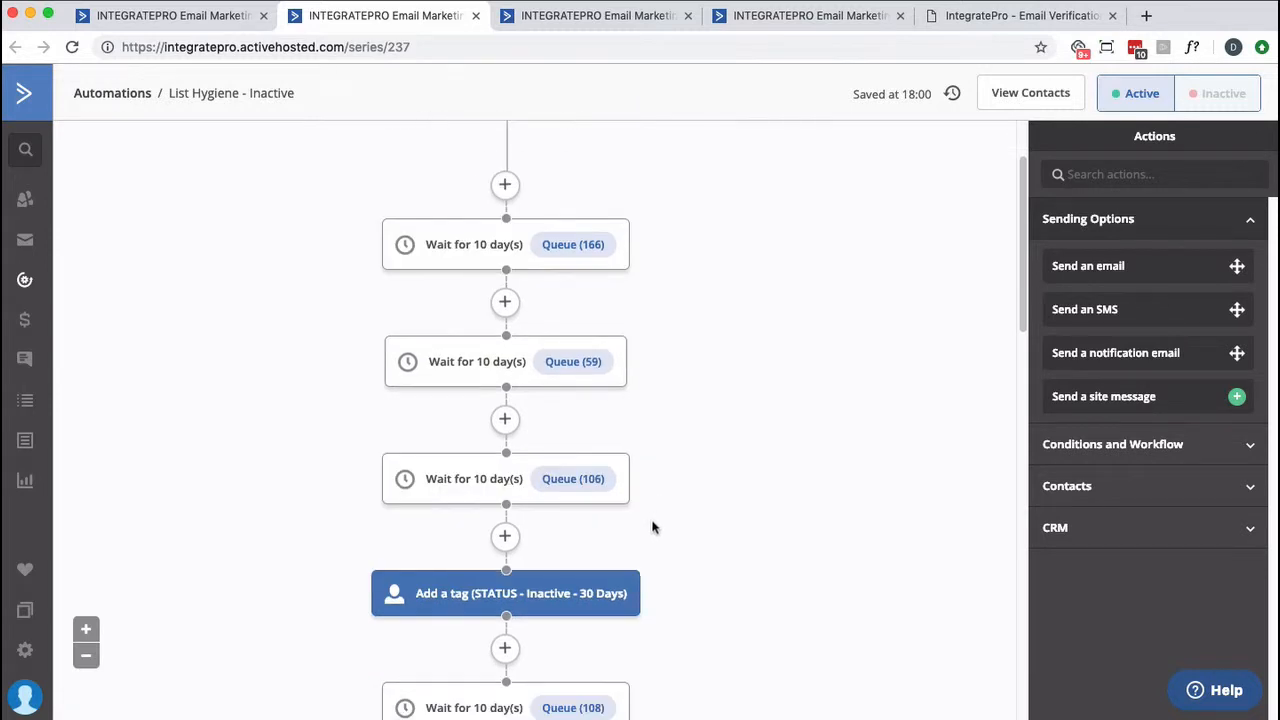
scroll(down, 3)
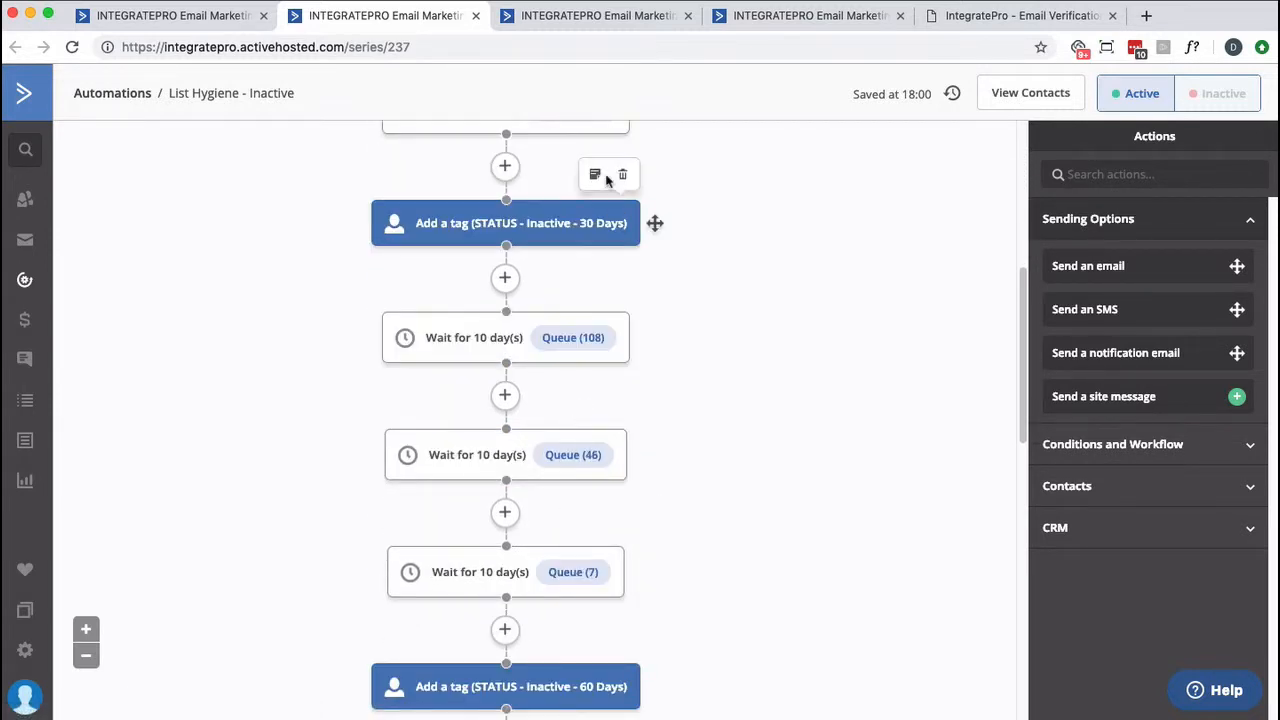
scroll(down, 3)
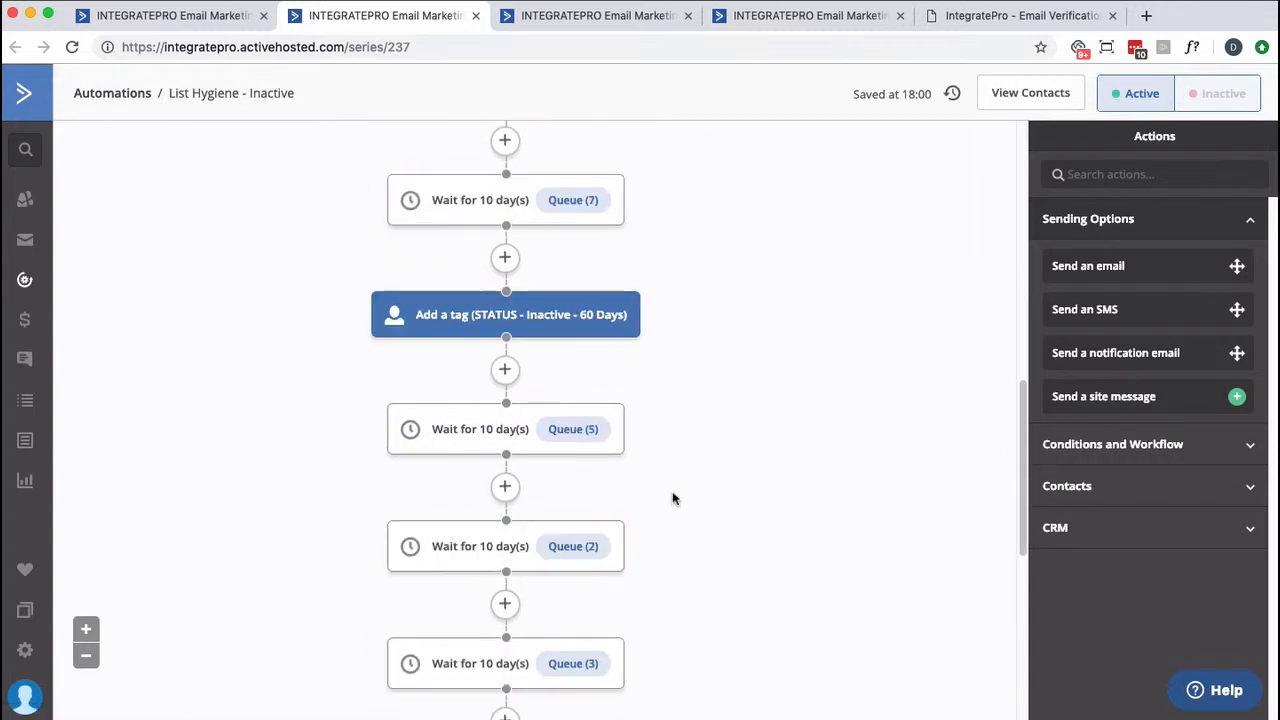
scroll(down, 3)
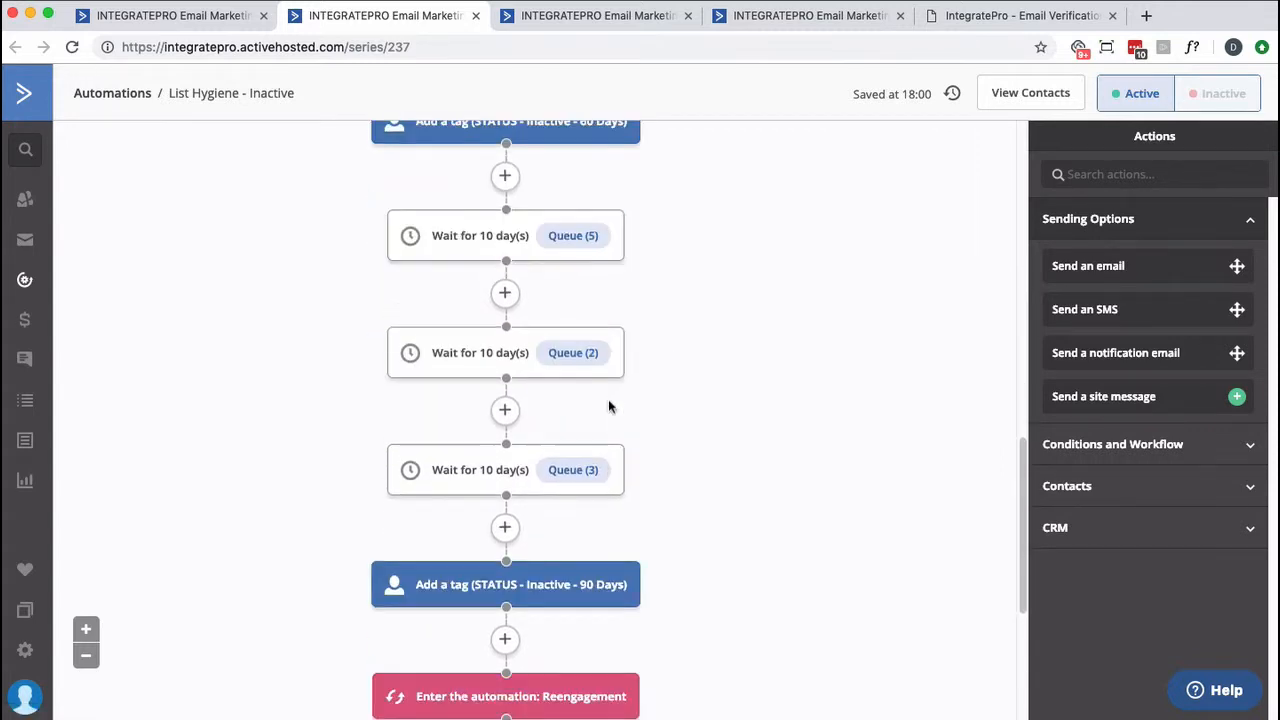
scroll(down, 3)
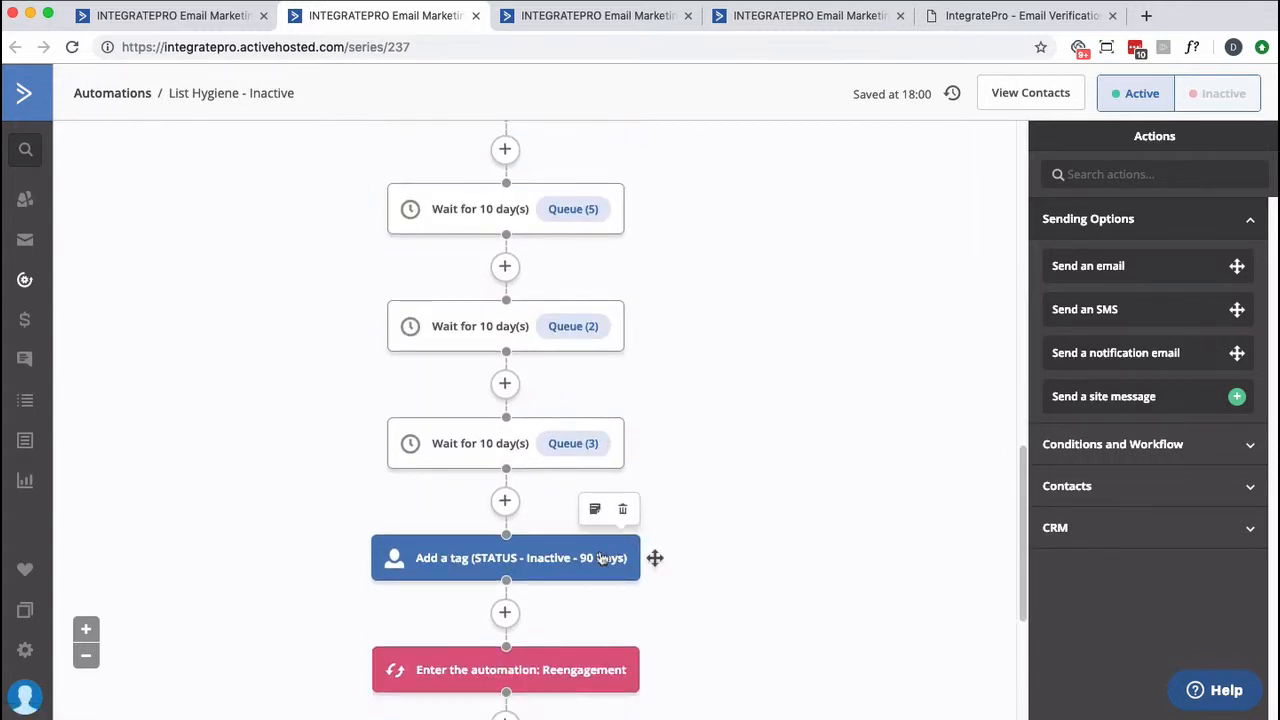
scroll(down, 3)
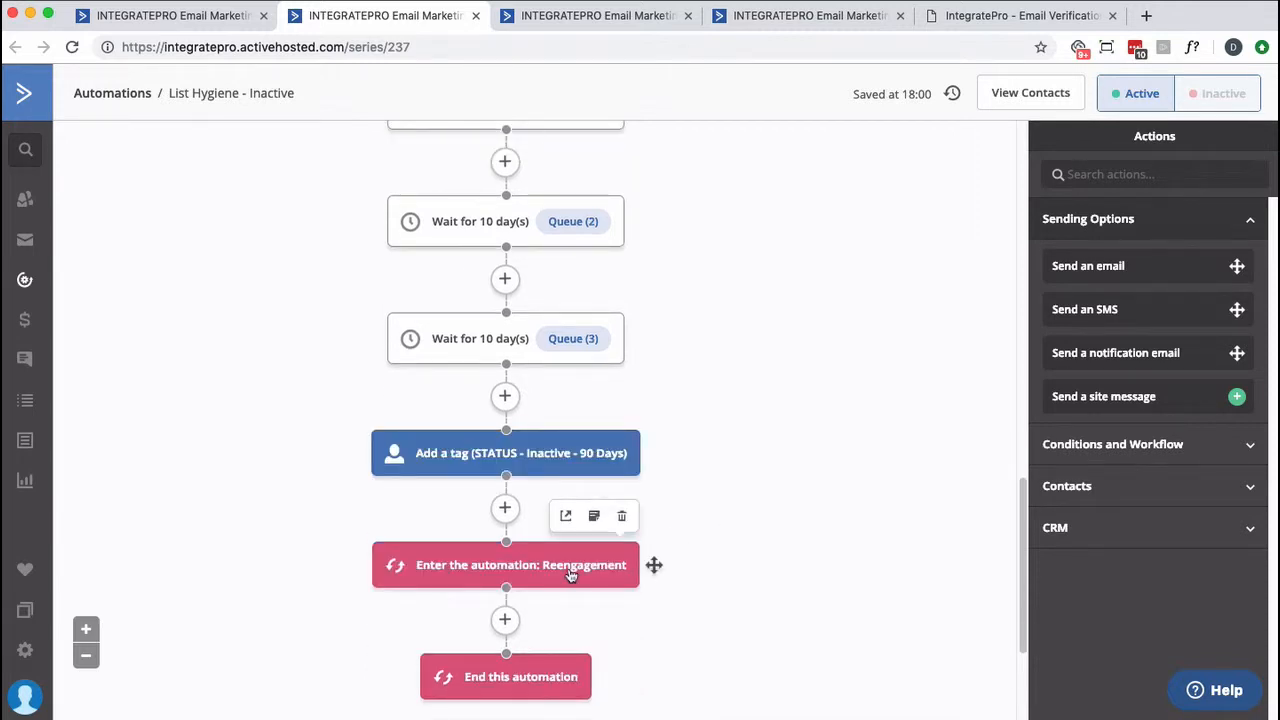
mouse_move(880, 268)
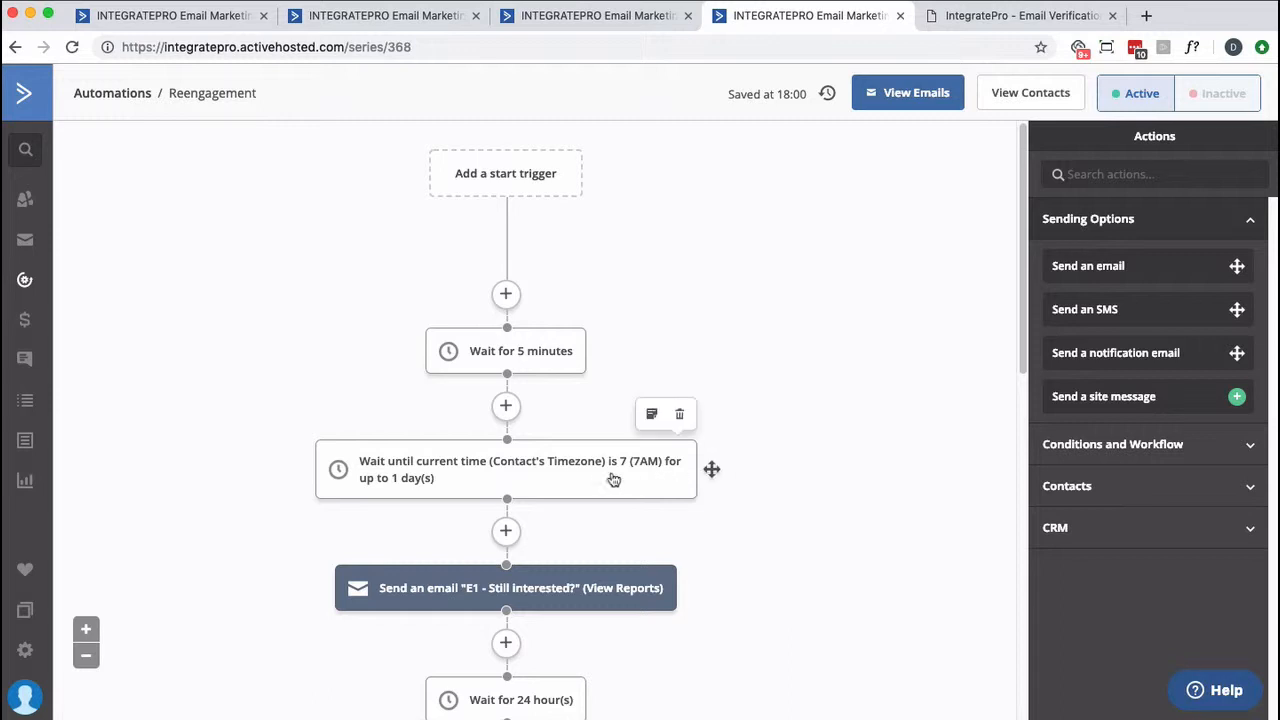
mouse_move(566, 480)
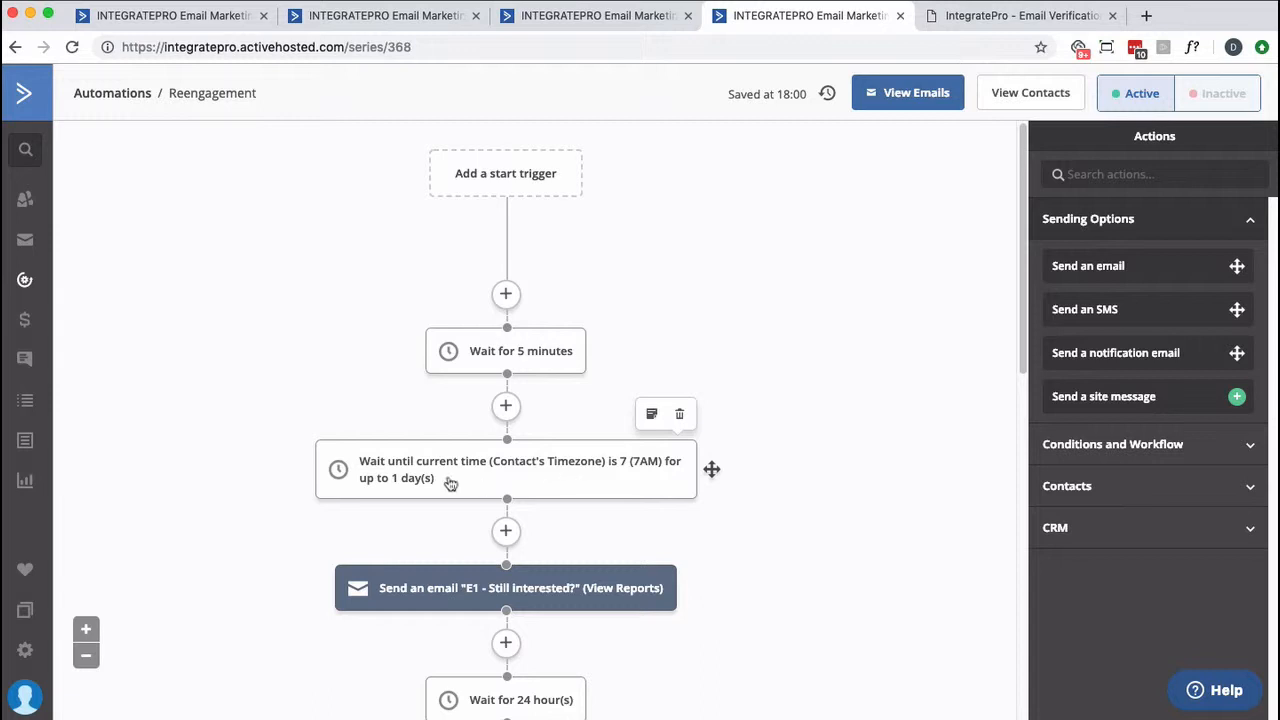
mouse_move(438, 482)
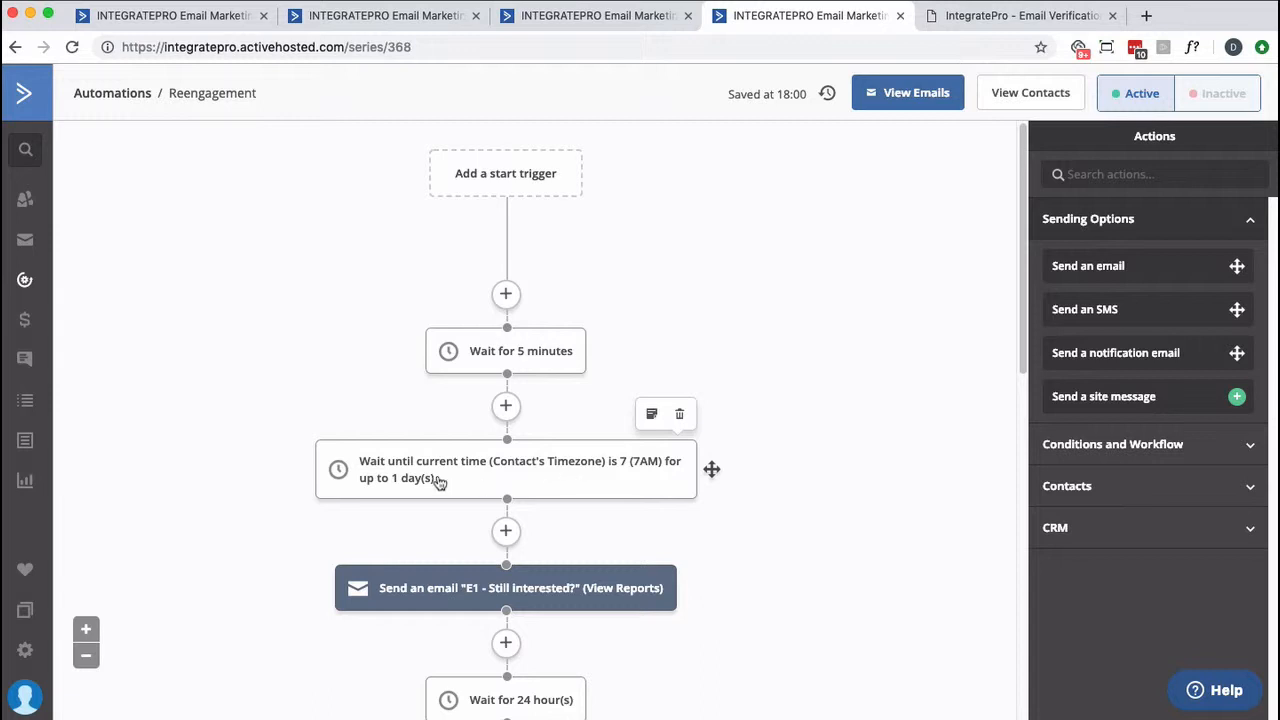
mouse_move(528, 476)
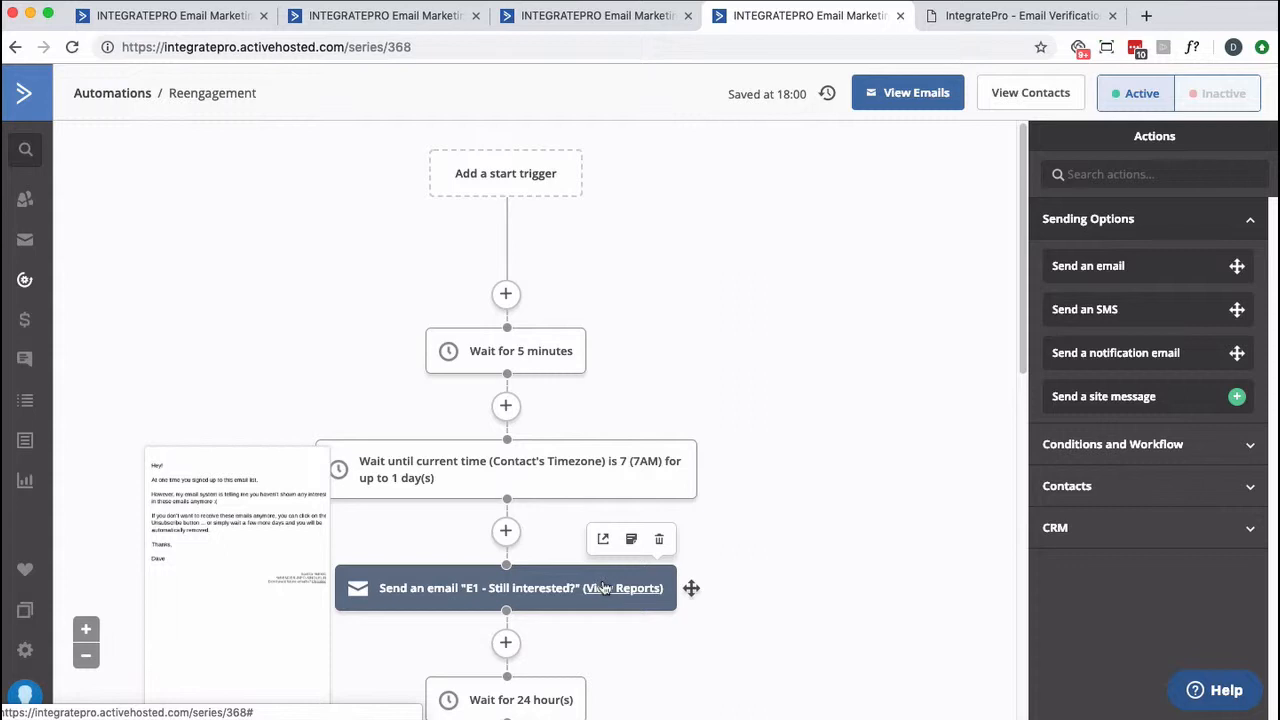
mouse_move(692, 588)
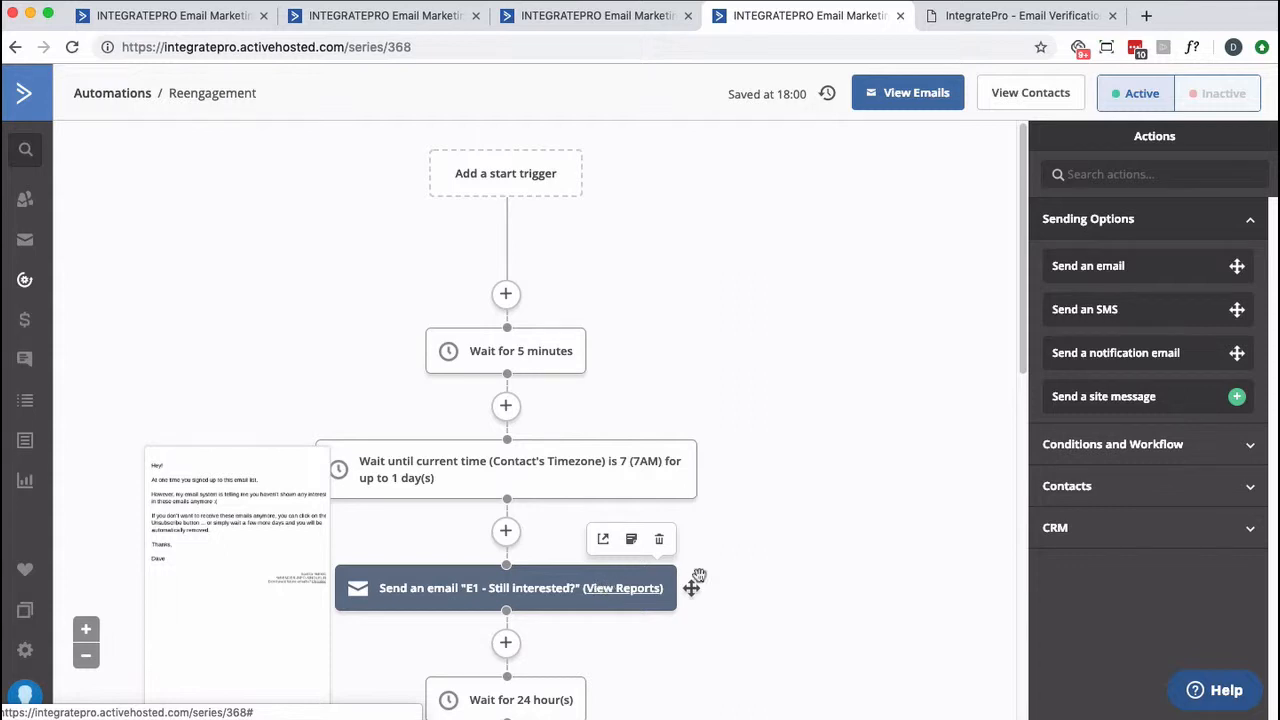
Scroll through the Reengagement automation's timed waits and 'E1 - Still Interested?' email steps
scroll(down, 3)
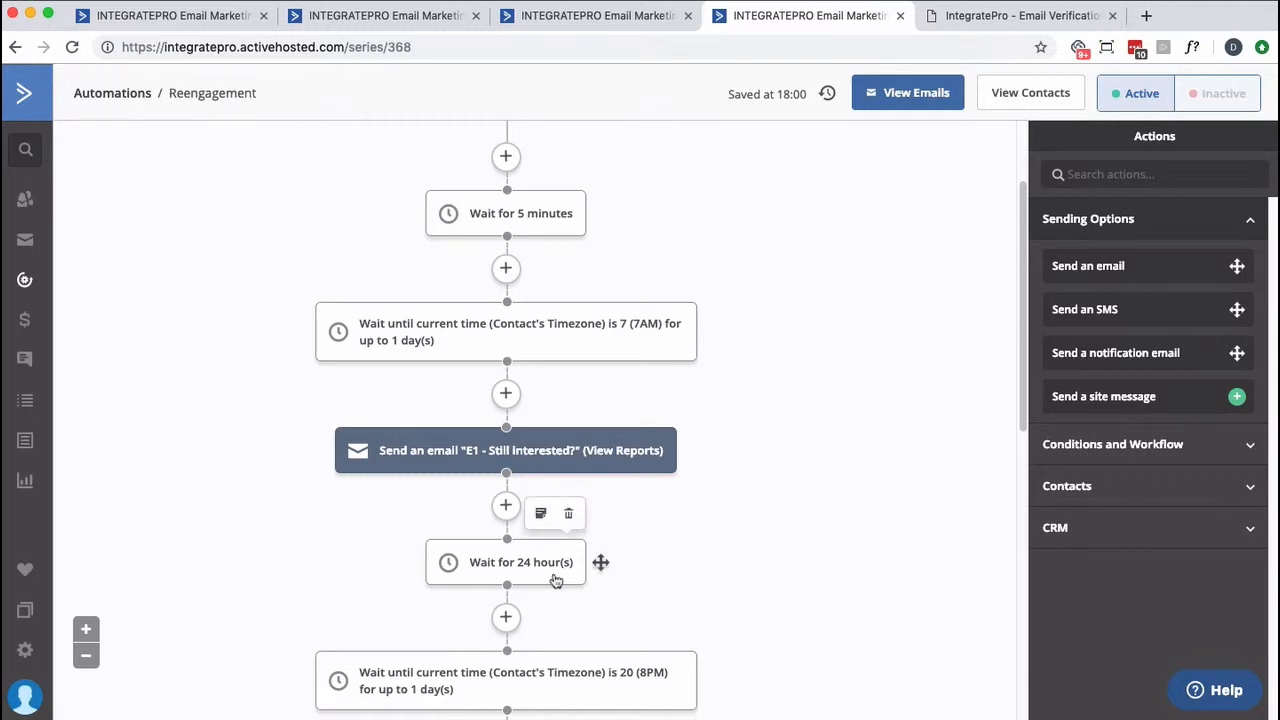
scroll(down, 3)
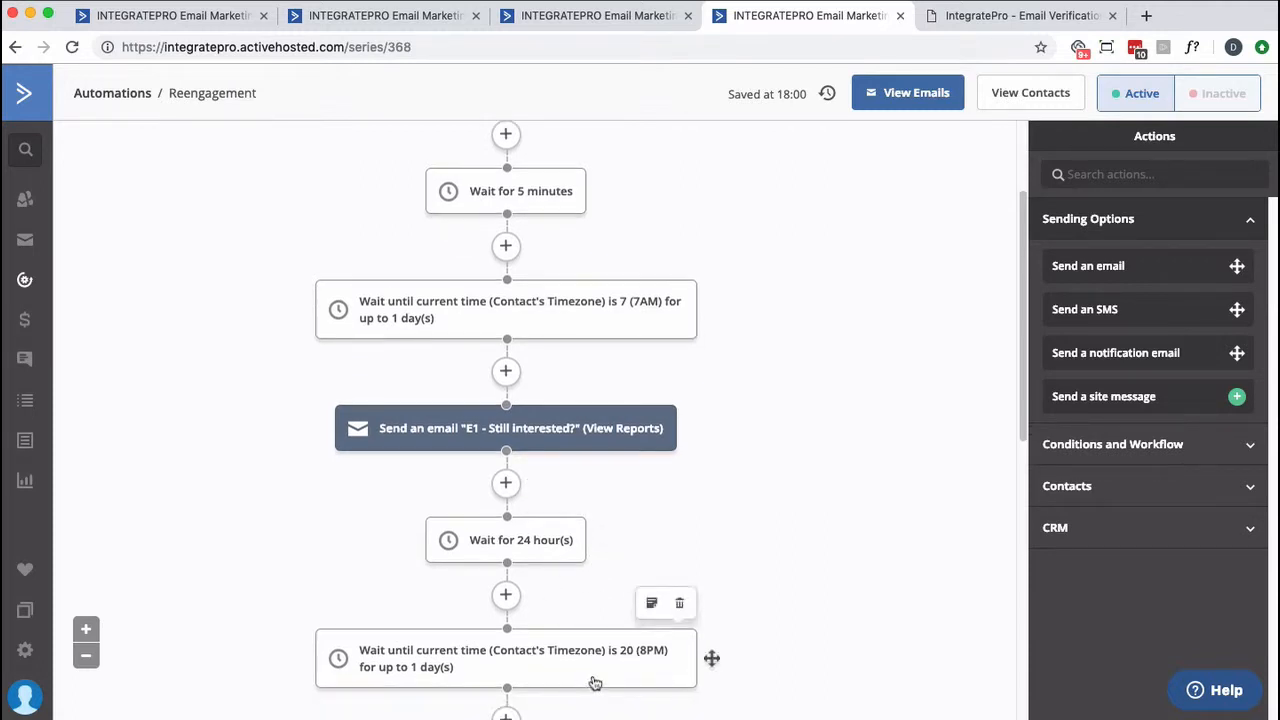
mouse_move(597, 679)
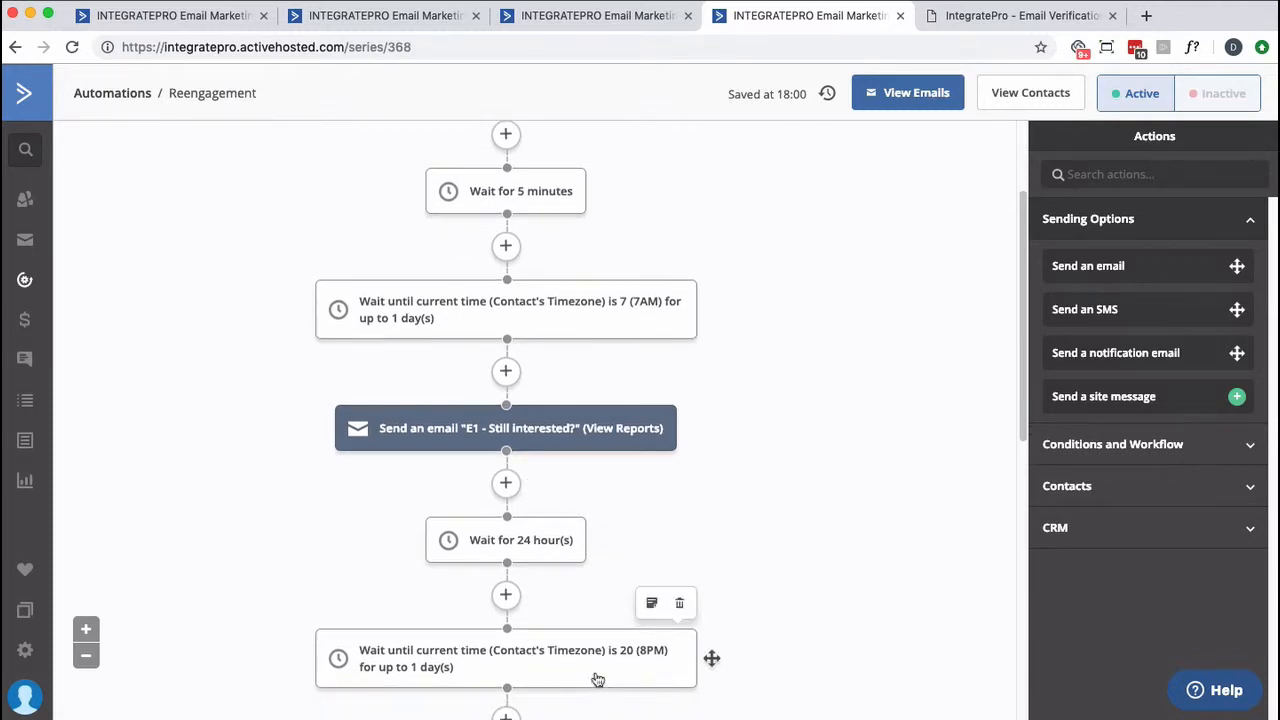
scroll(down, 3)
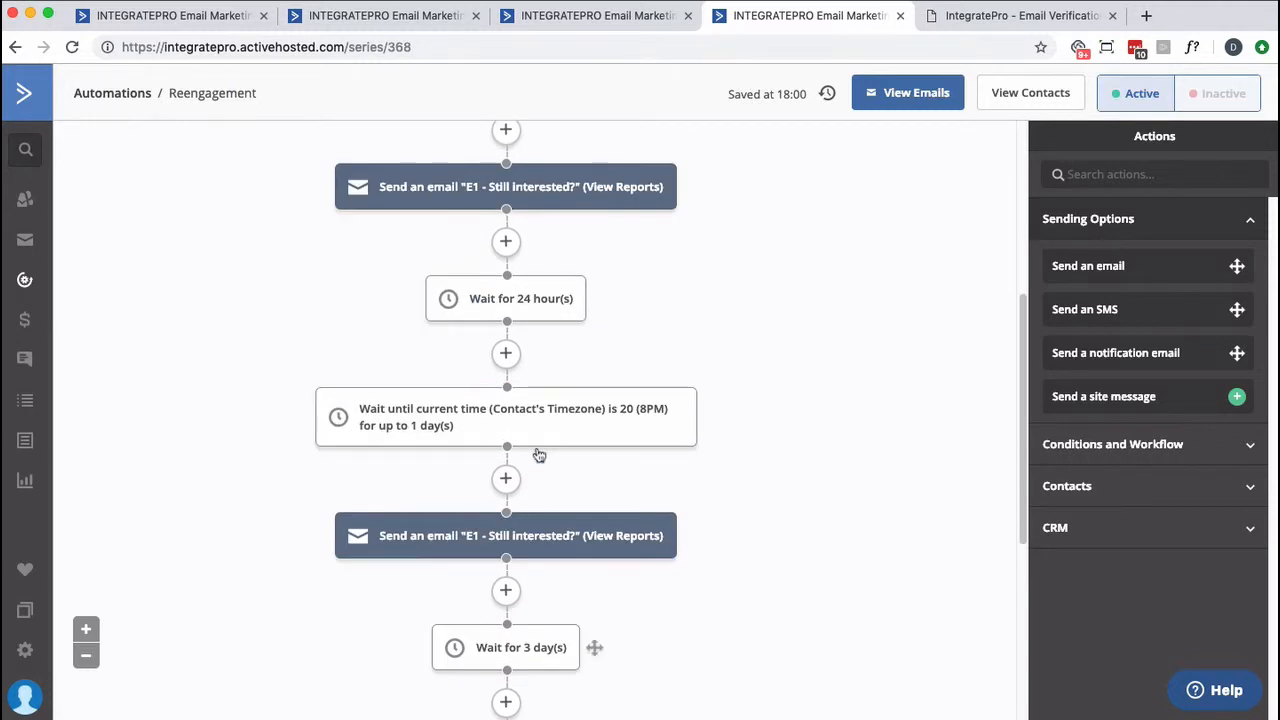
mouse_move(560, 547)
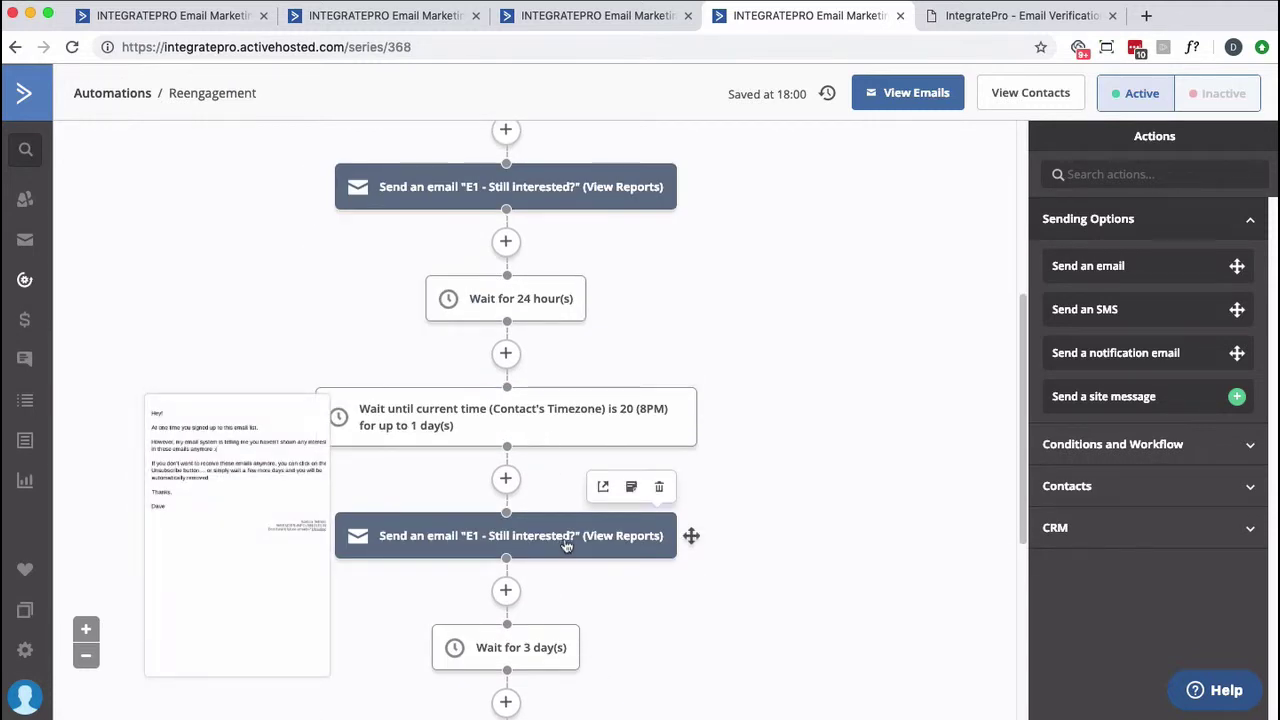
scroll(down, 3)
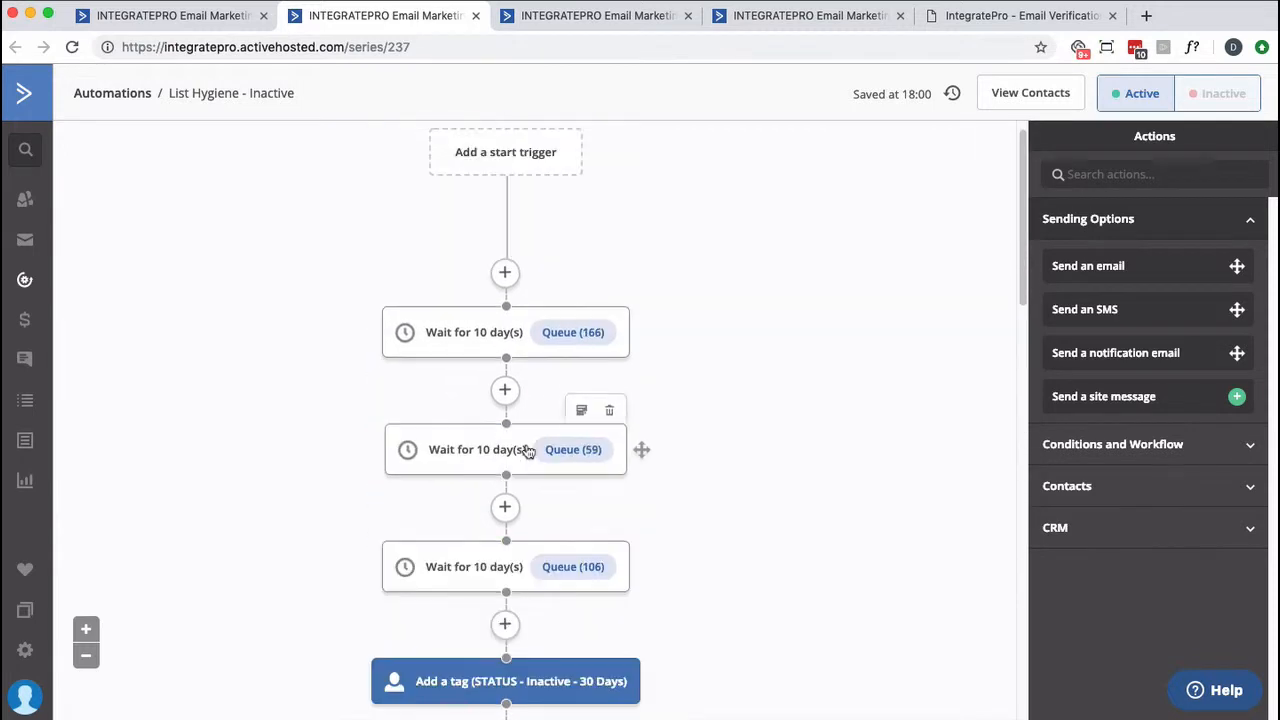
Scroll the automation, then return to the automations list via the Automations breadcrumb
scroll(down, 3)
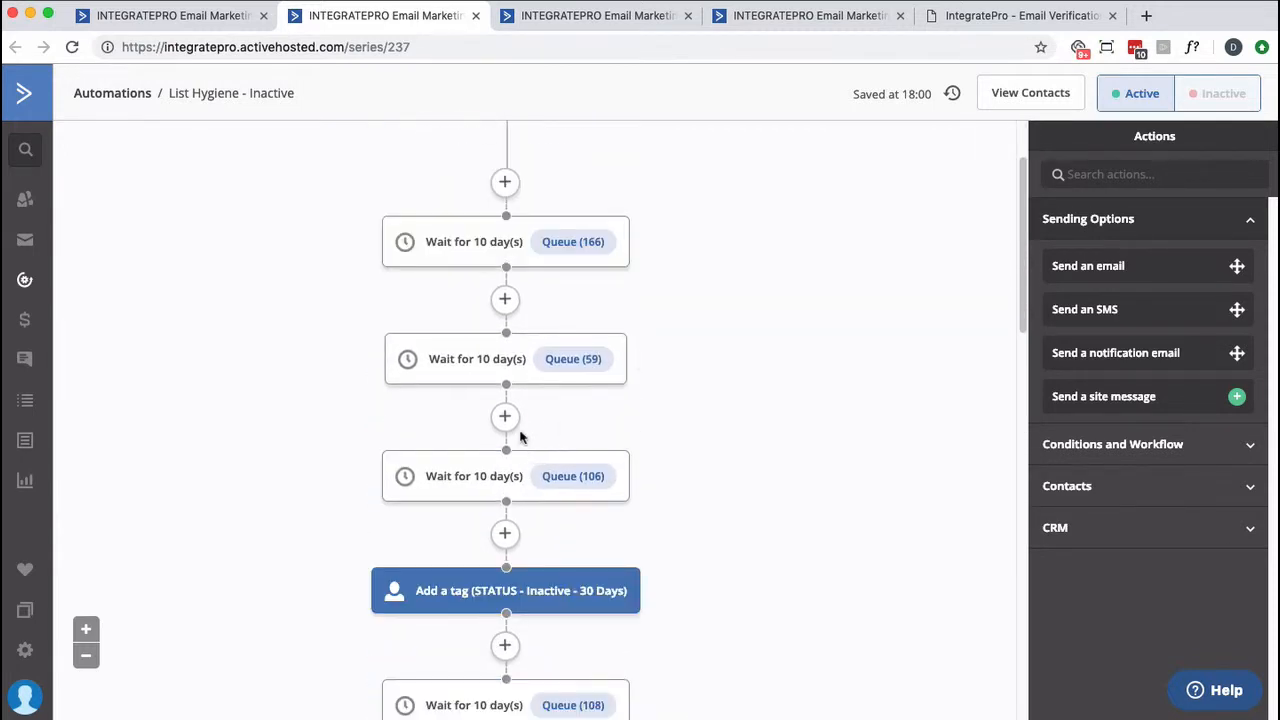
scroll(down, 3)
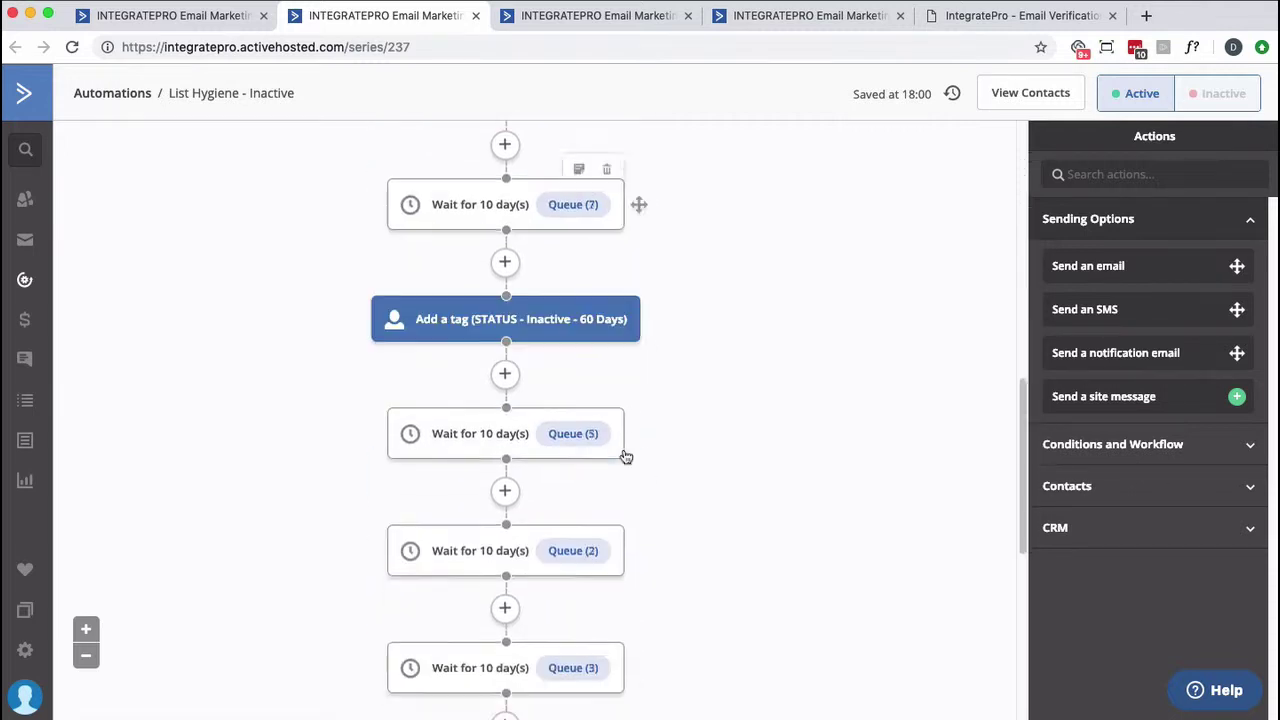
scroll(down, 3)
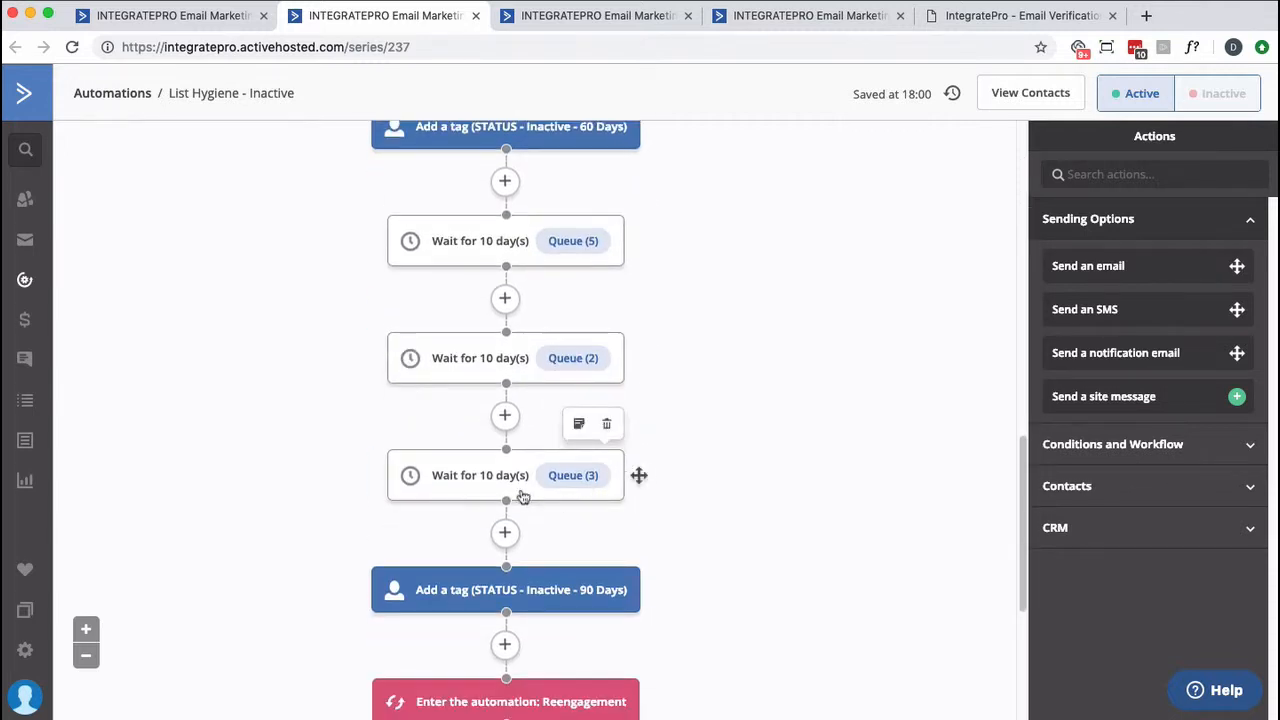
mouse_move(566, 493)
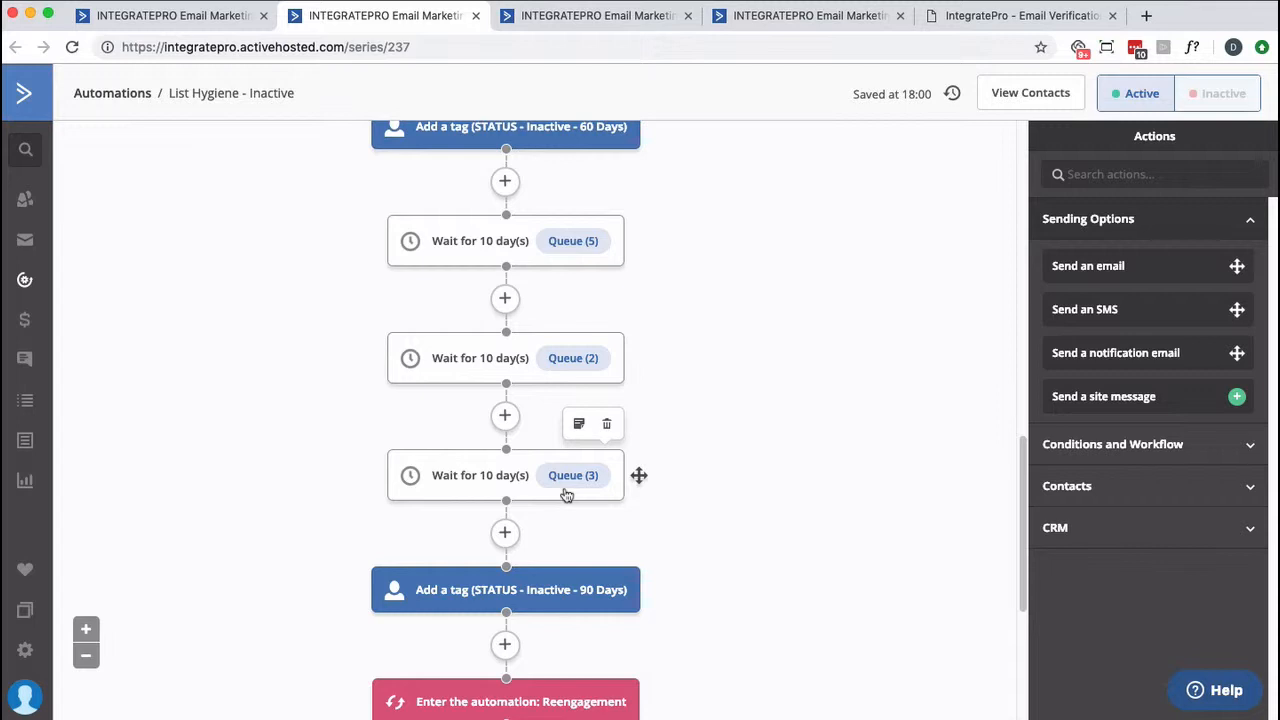
mouse_move(542, 424)
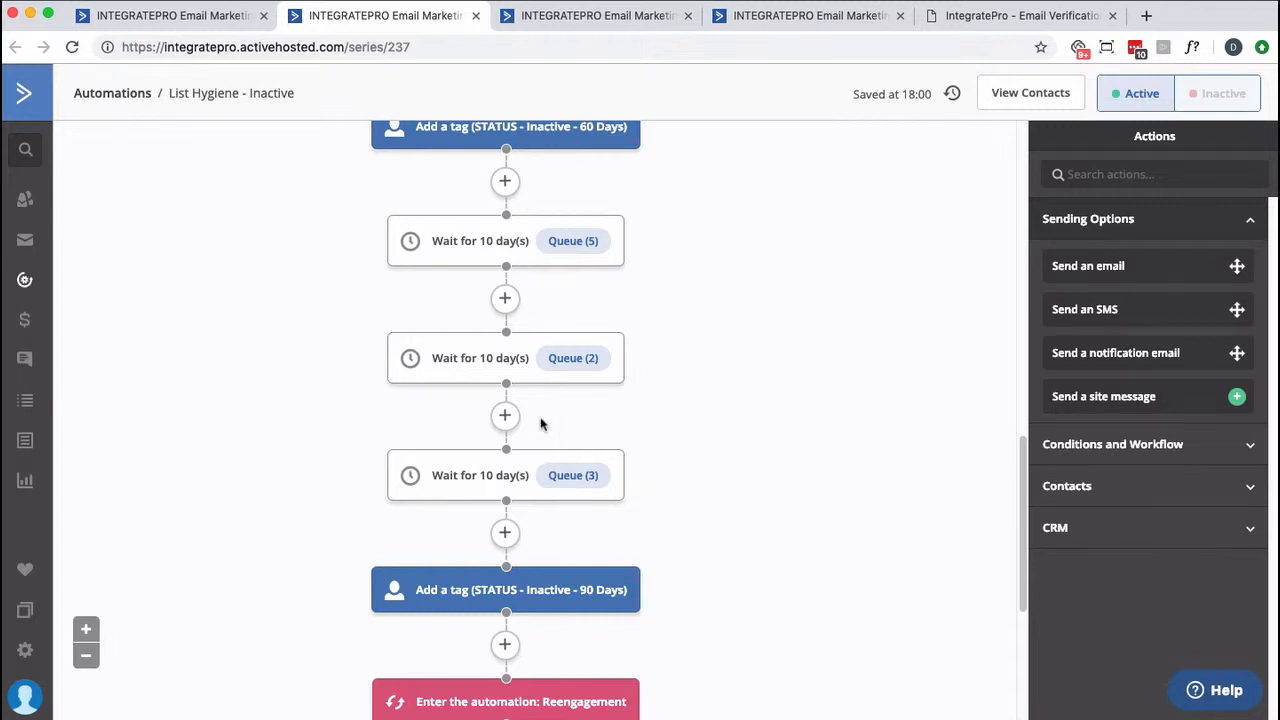
mouse_move(328, 173)
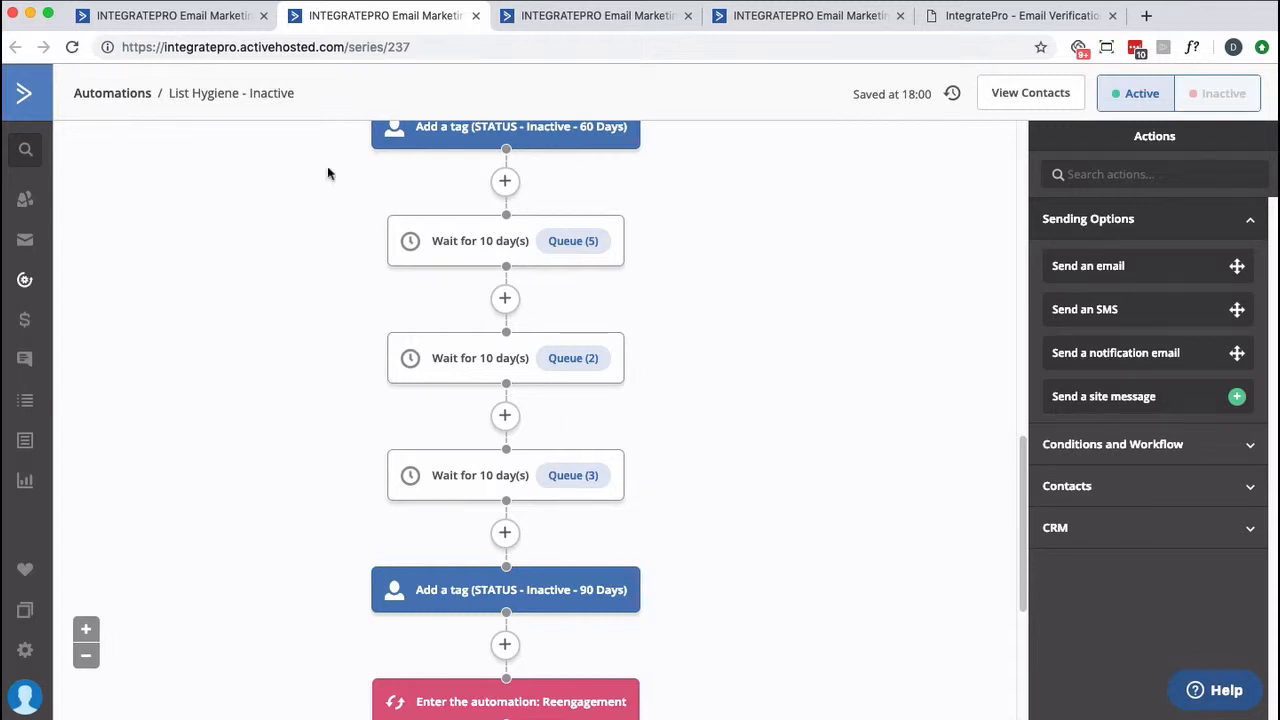
mouse_move(494, 82)
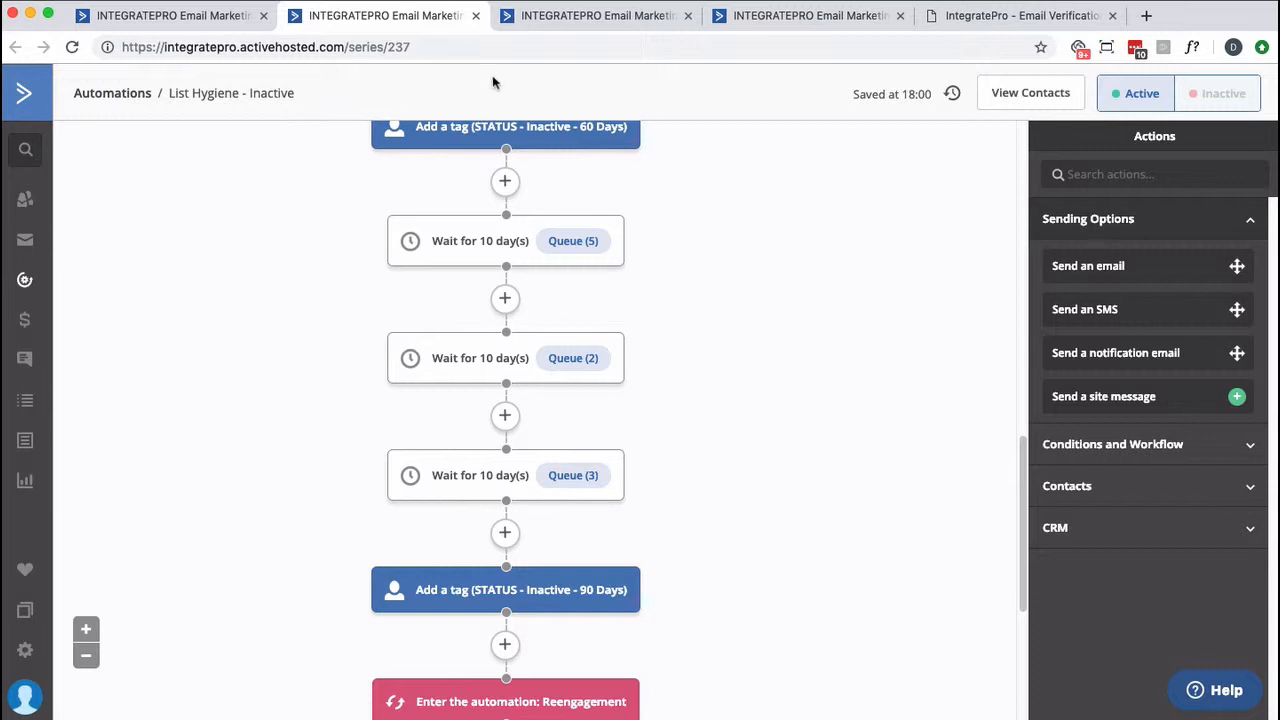
mouse_move(623, 519)
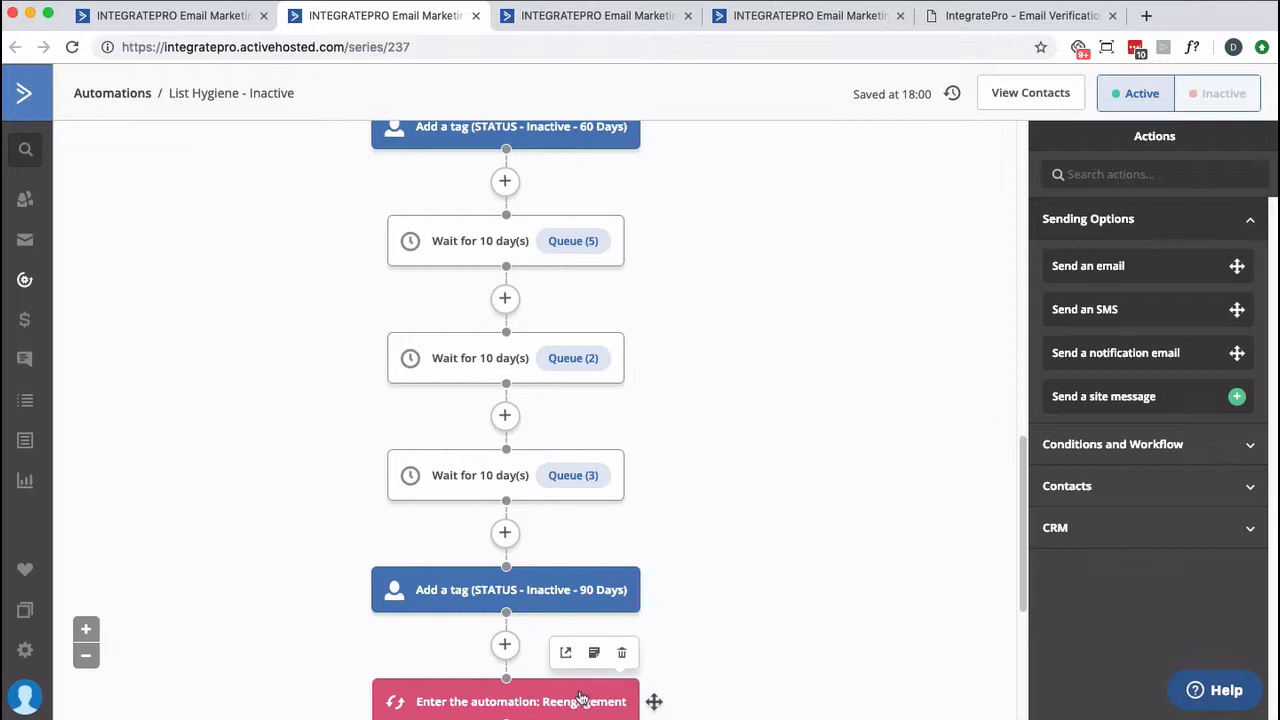
click(118, 93)
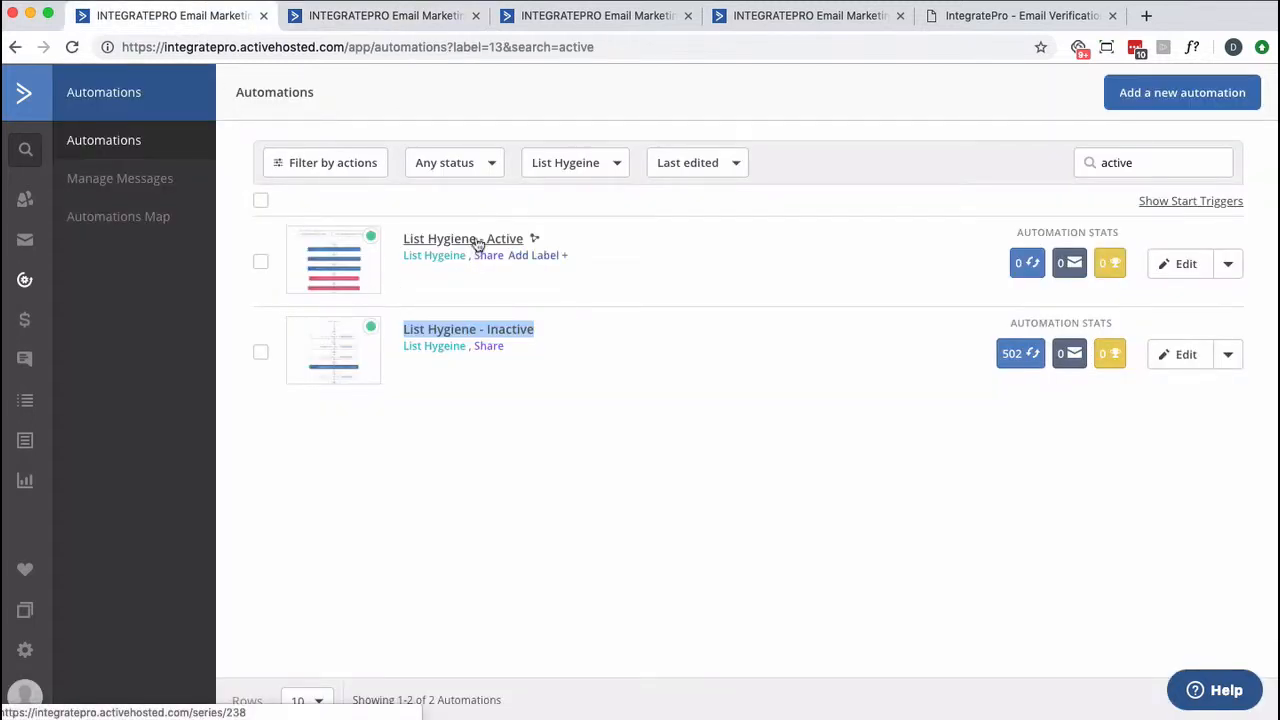
Open List Hygiene - Active and review its read/click triggers, tag removals and re-entry down to End
click(461, 238)
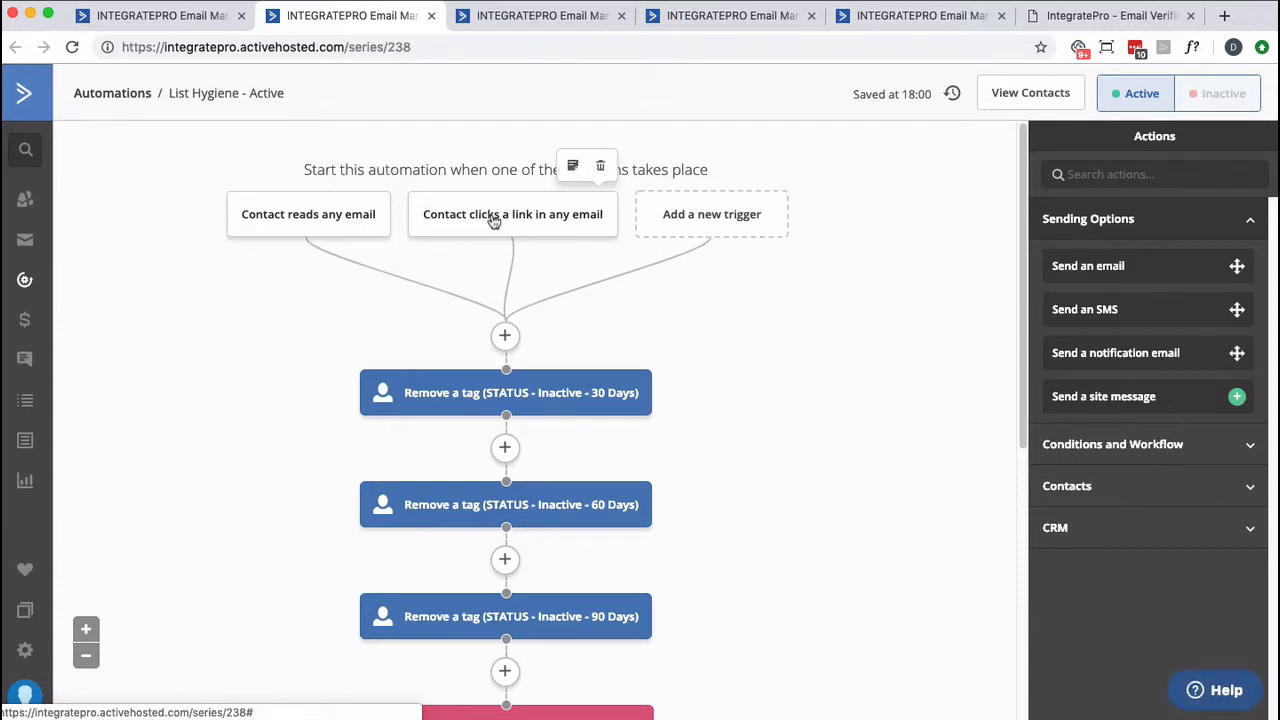
mouse_move(490, 223)
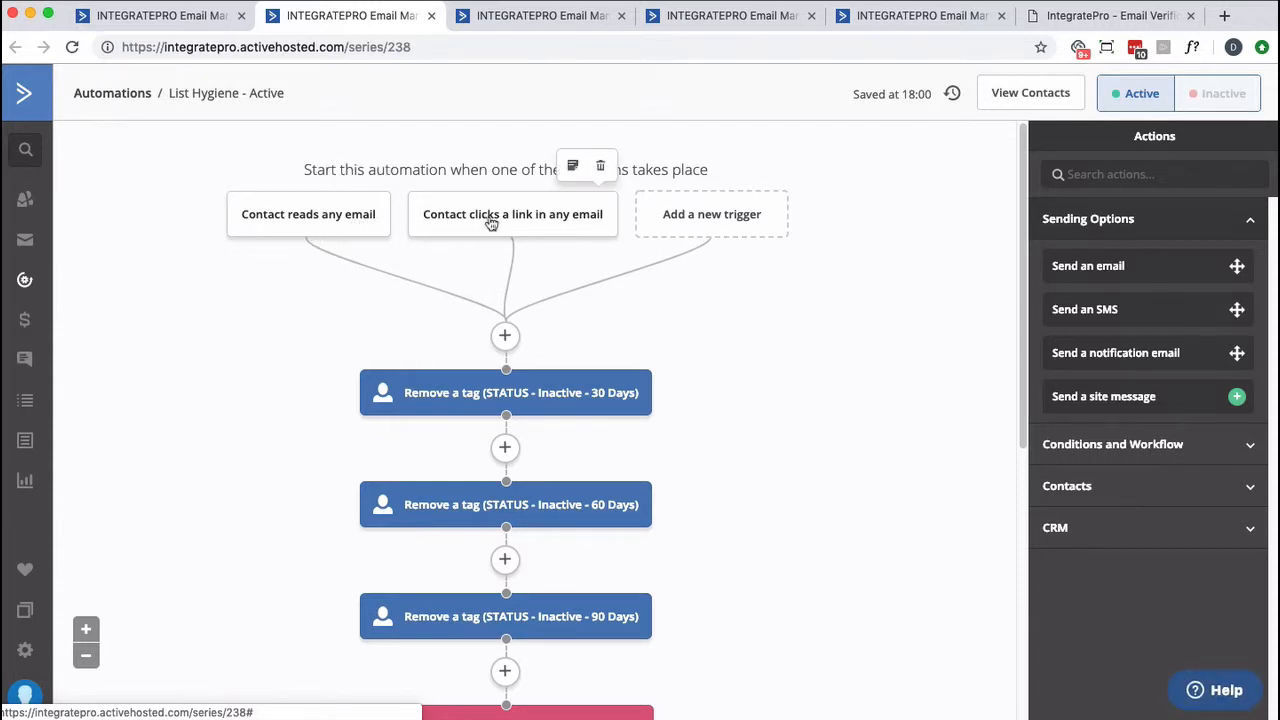
mouse_move(516, 228)
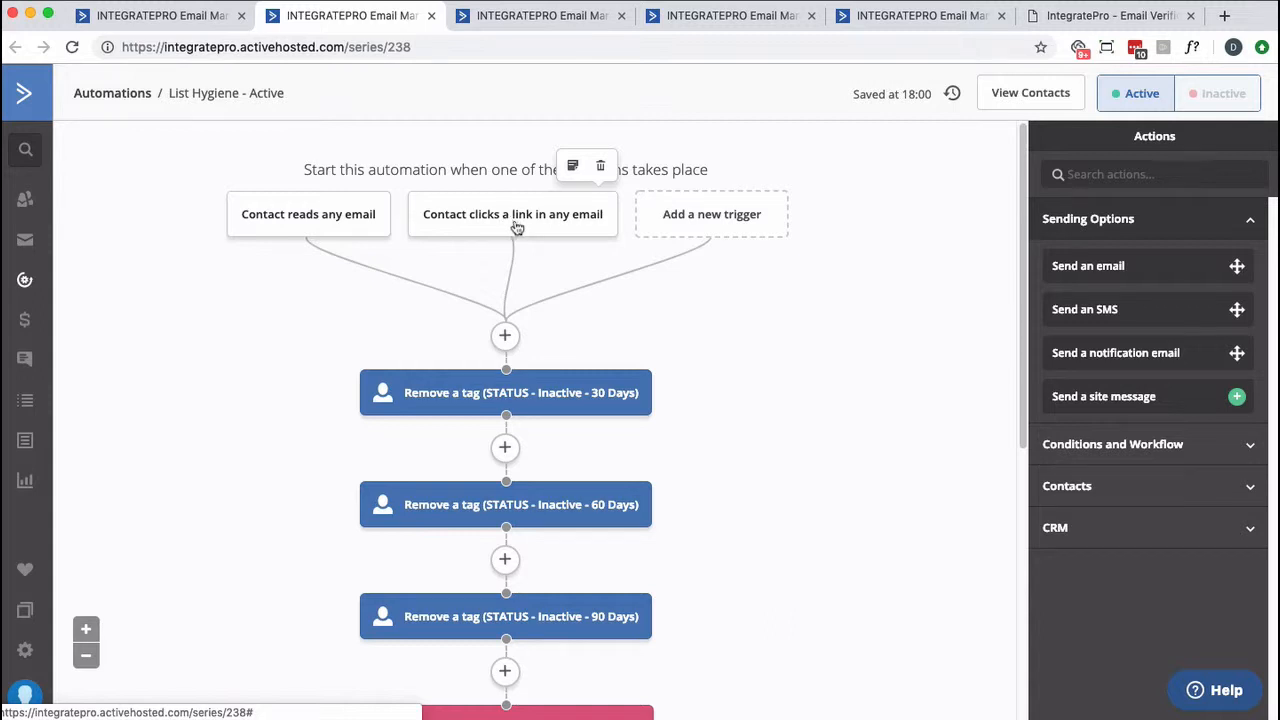
mouse_move(337, 240)
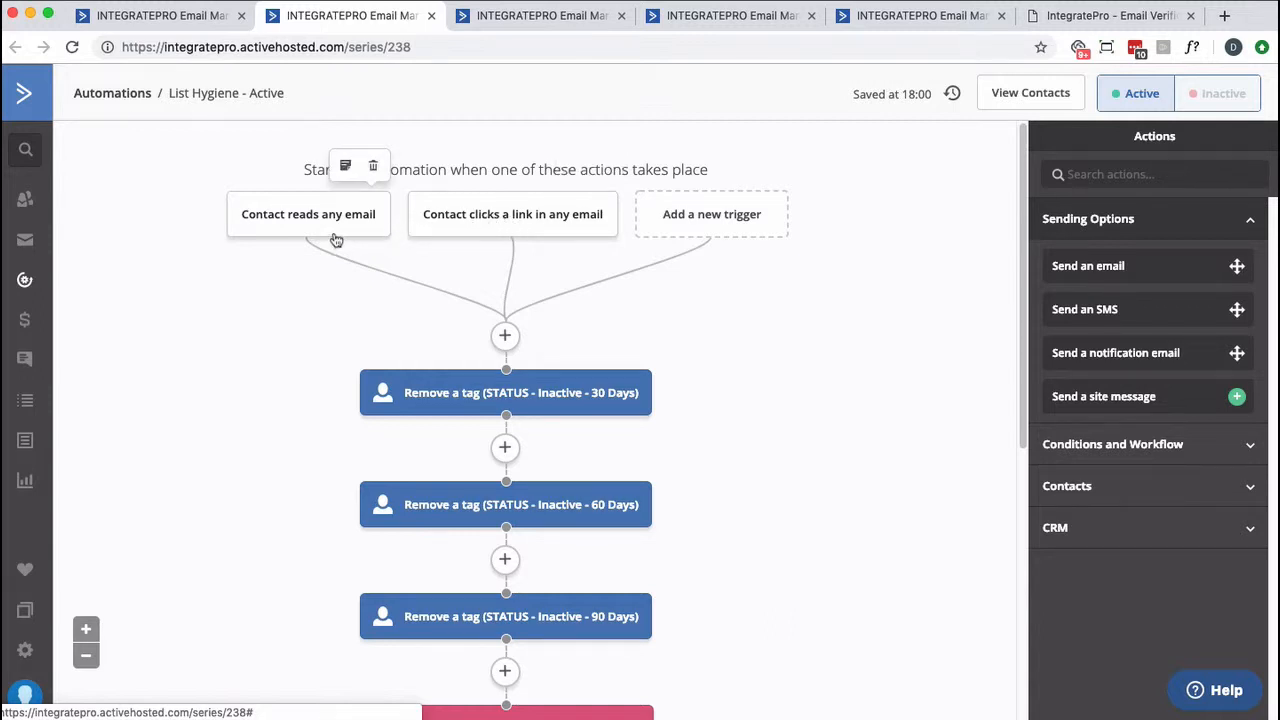
mouse_move(332, 235)
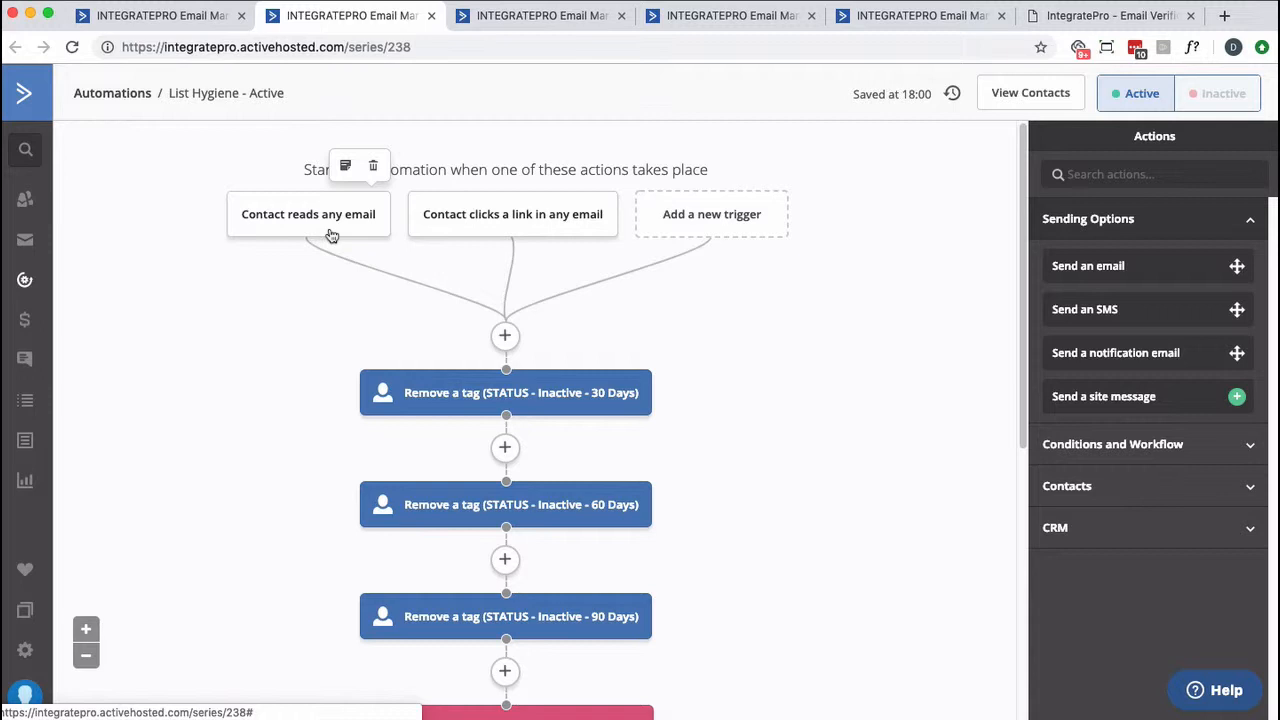
mouse_move(464, 216)
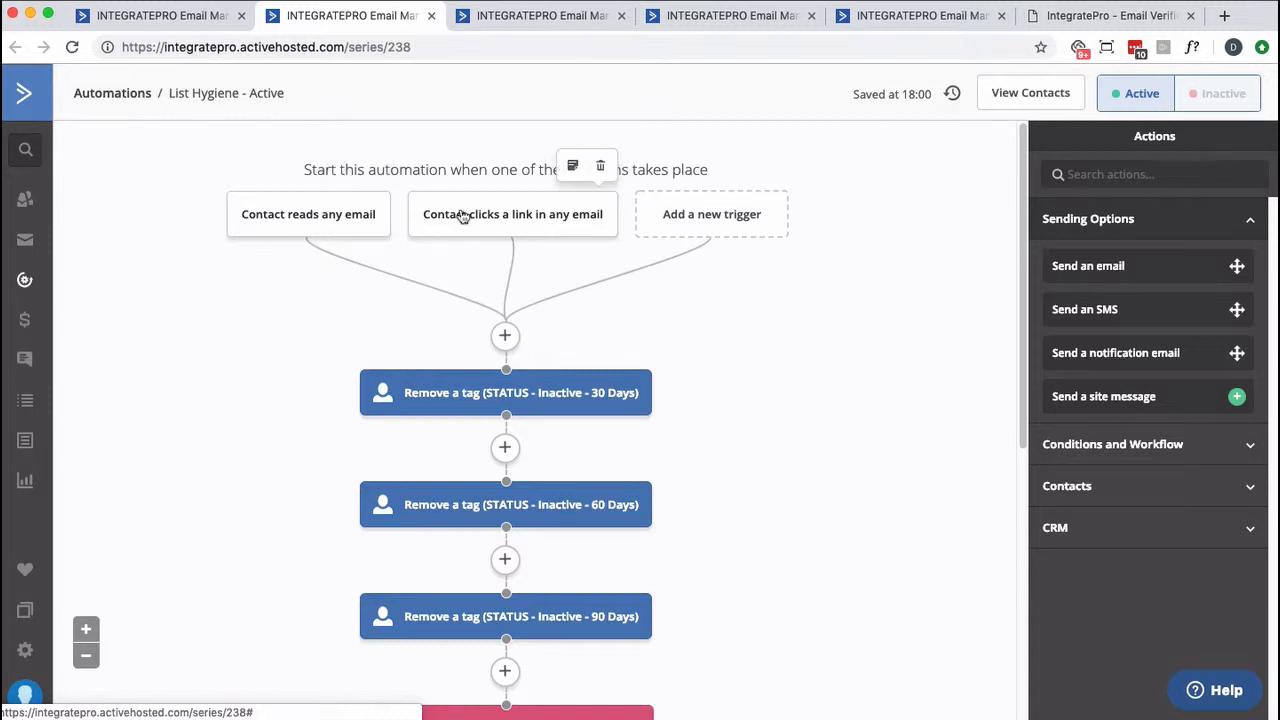
mouse_move(474, 210)
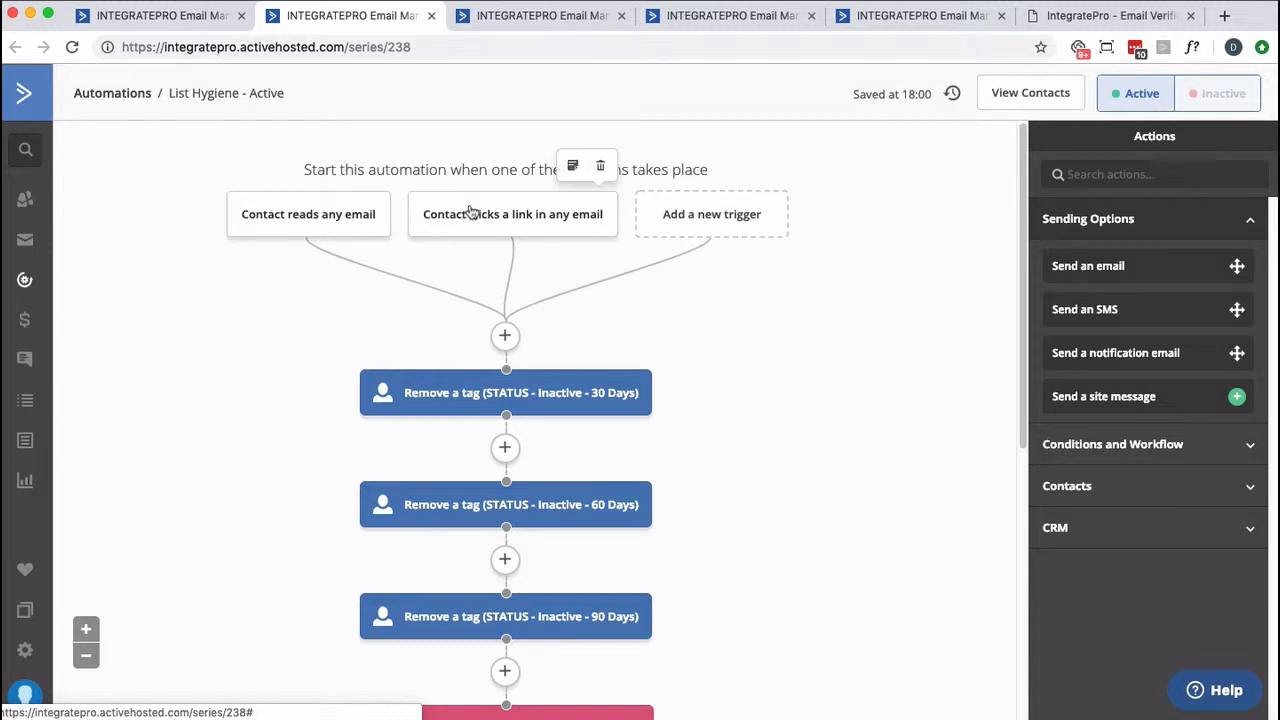
mouse_move(827, 516)
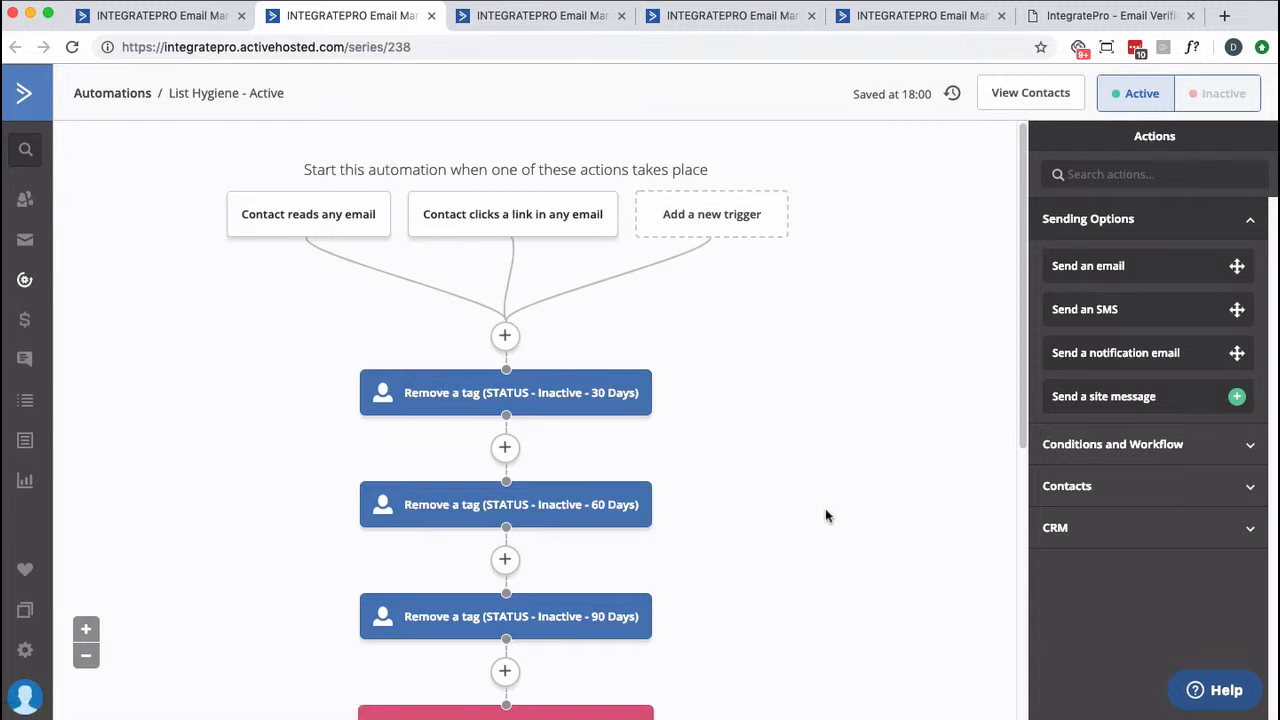
mouse_move(585, 410)
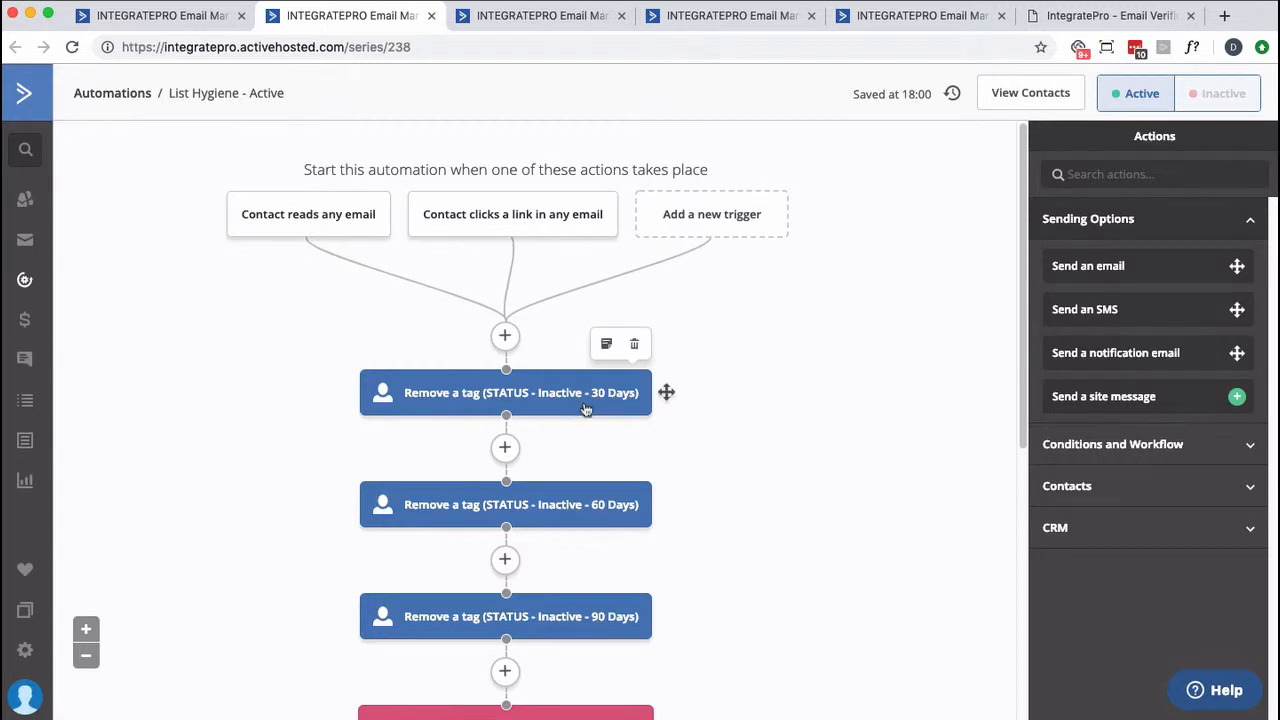
mouse_move(590, 507)
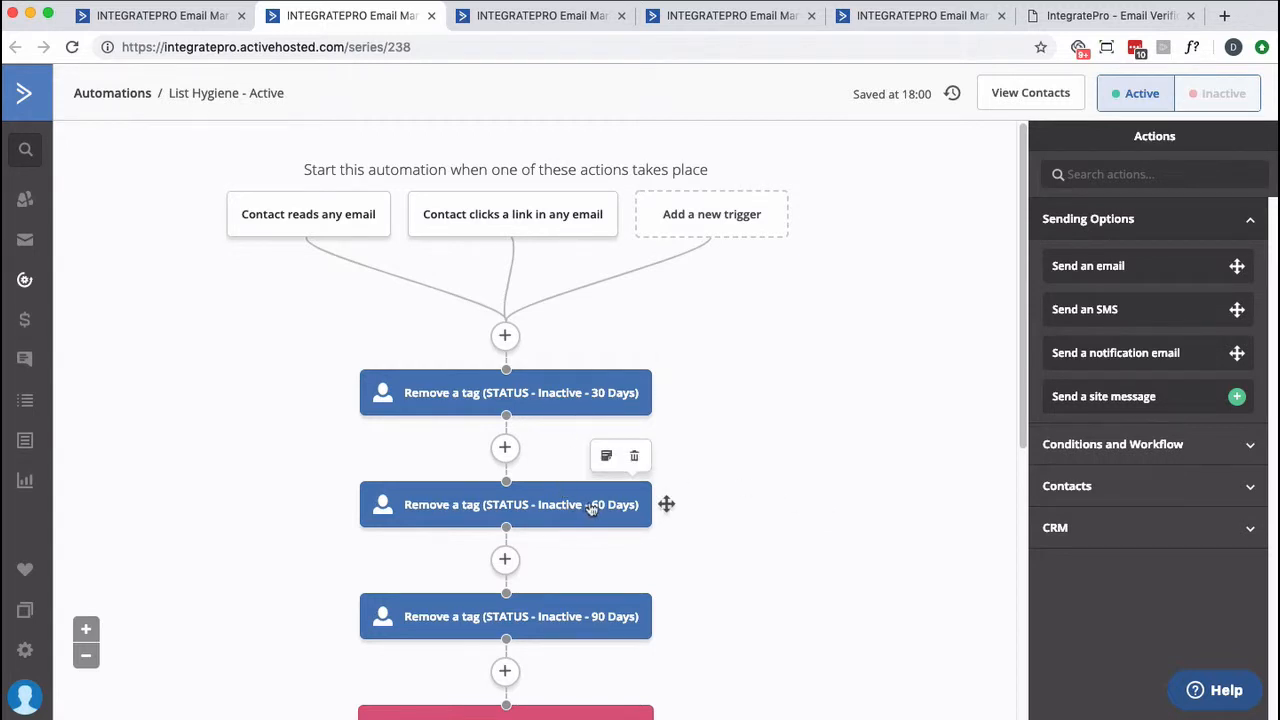
scroll(down, 3)
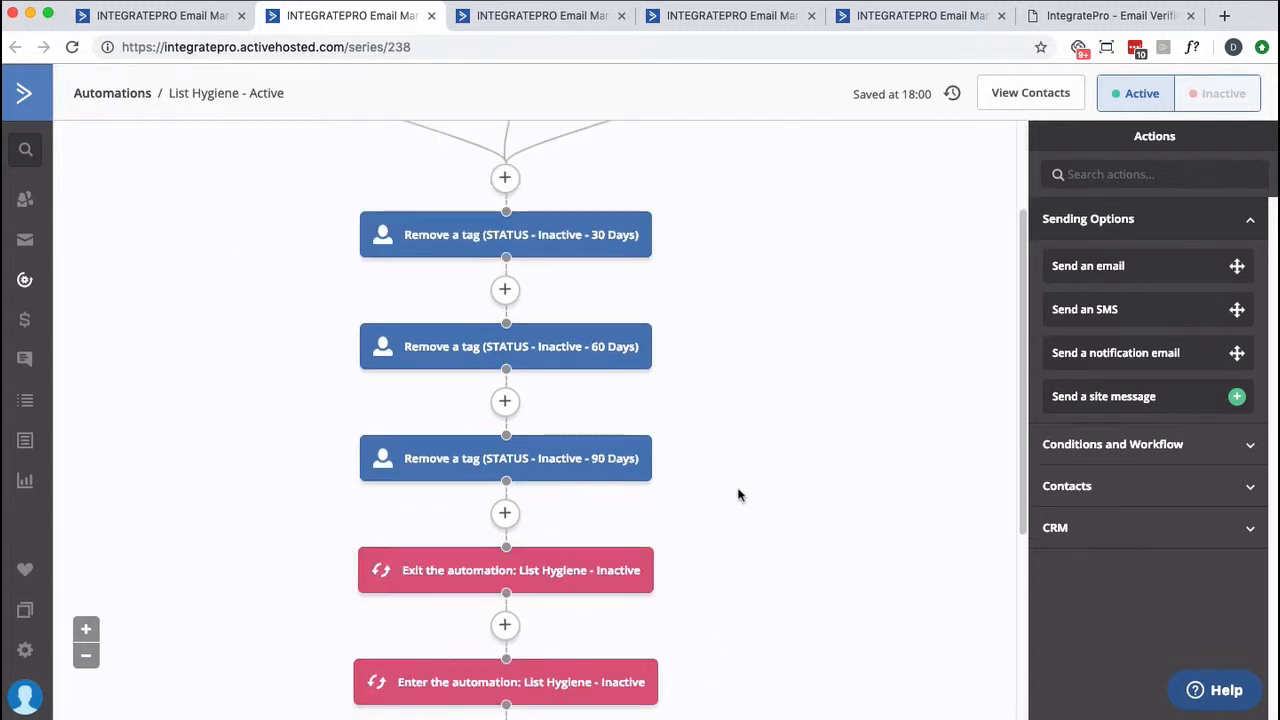
mouse_move(615, 580)
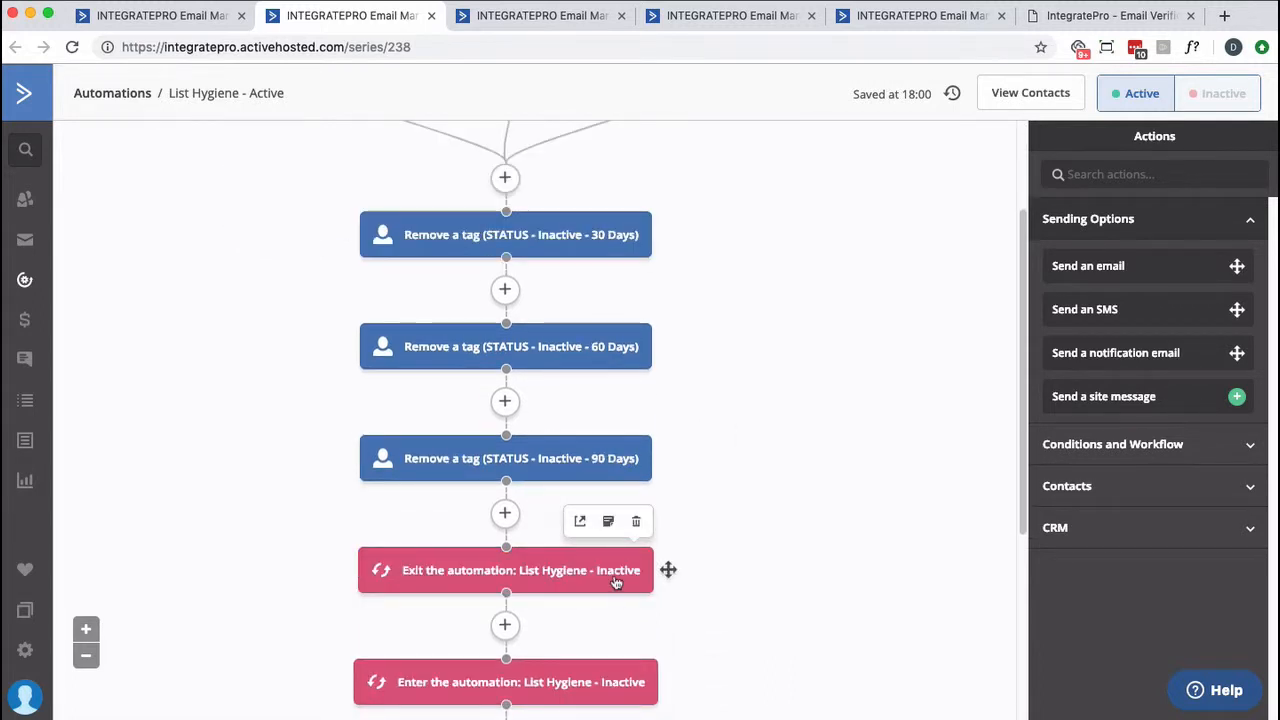
scroll(down, 3)
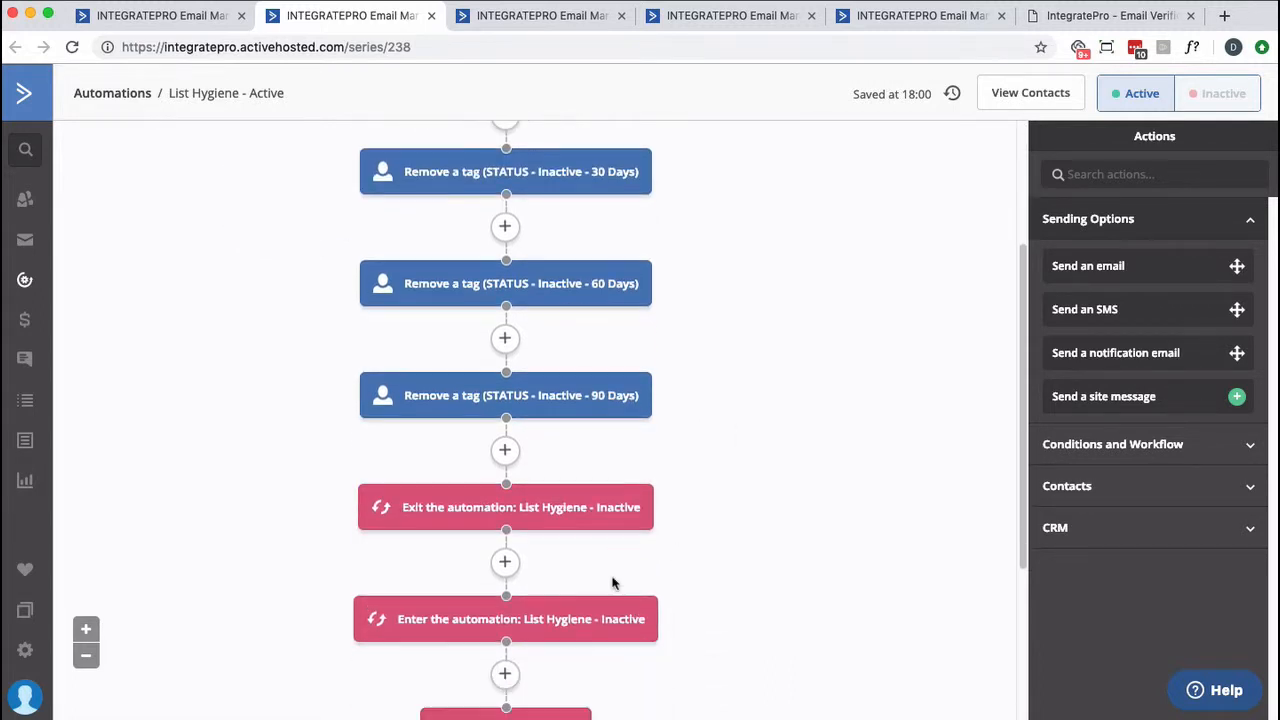
mouse_move(607, 587)
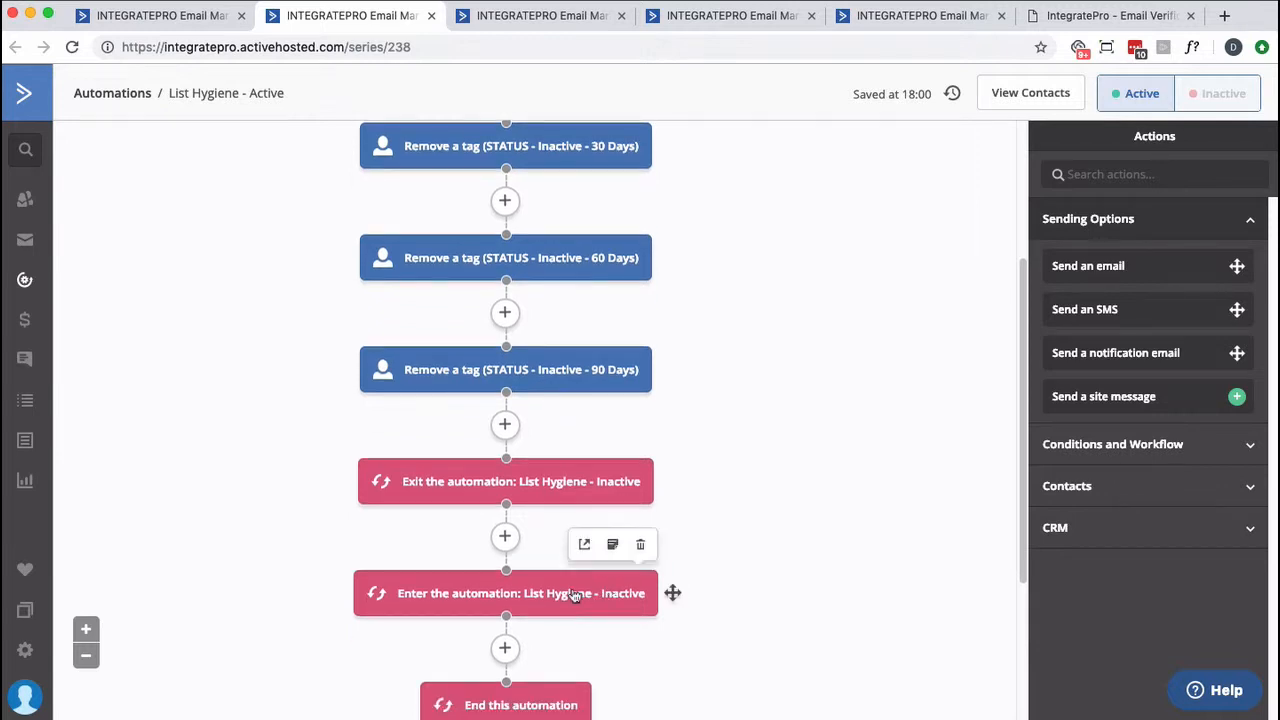
scroll(down, 3)
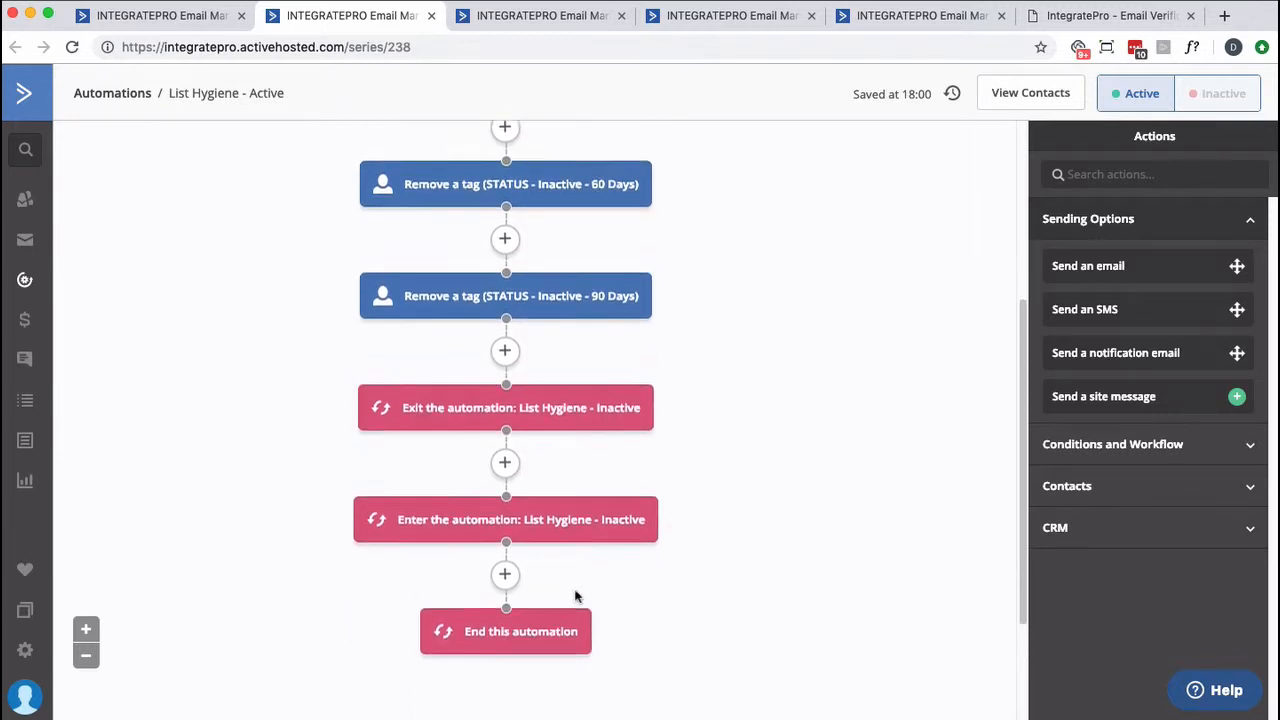
scroll(up, 3)
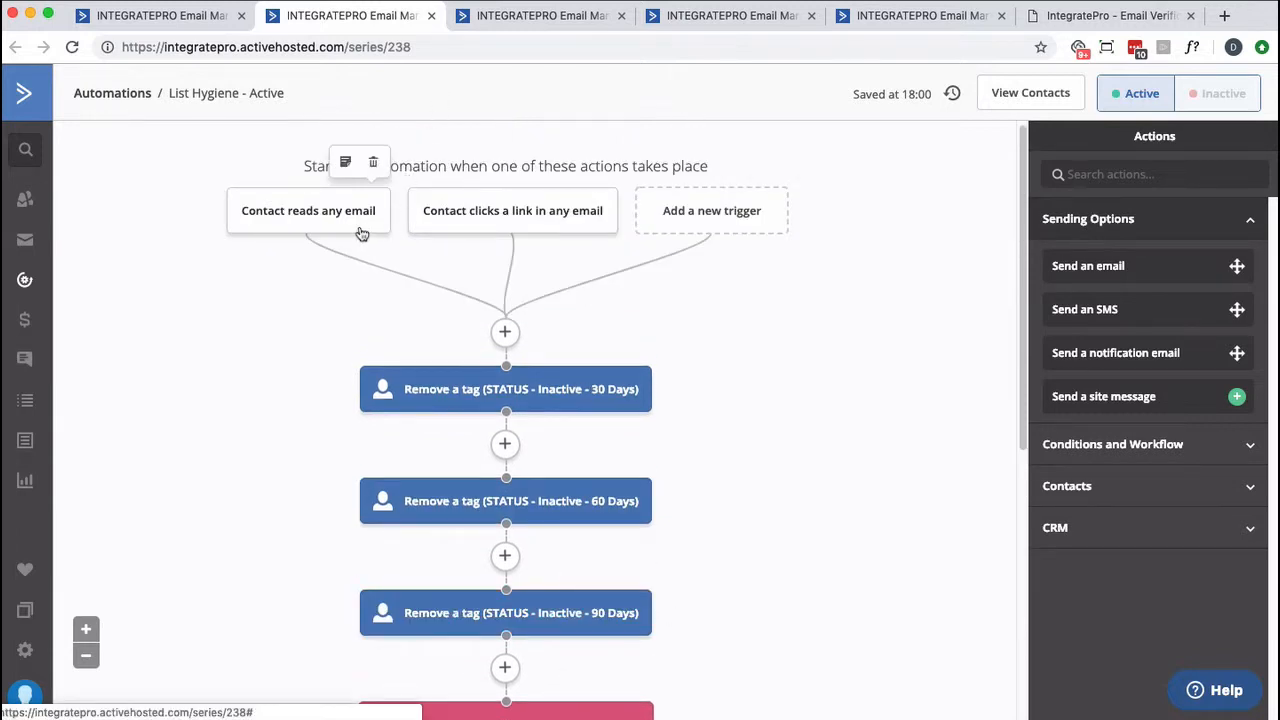
scroll(down, 3)
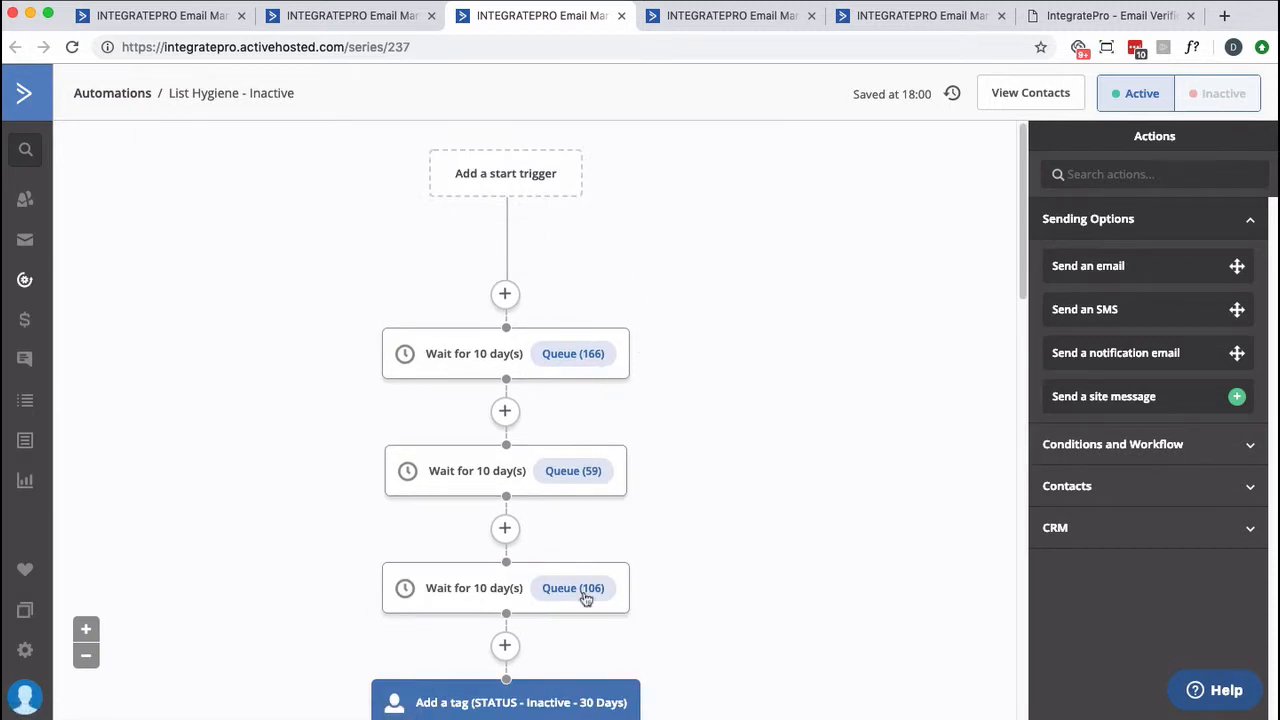
mouse_move(600, 655)
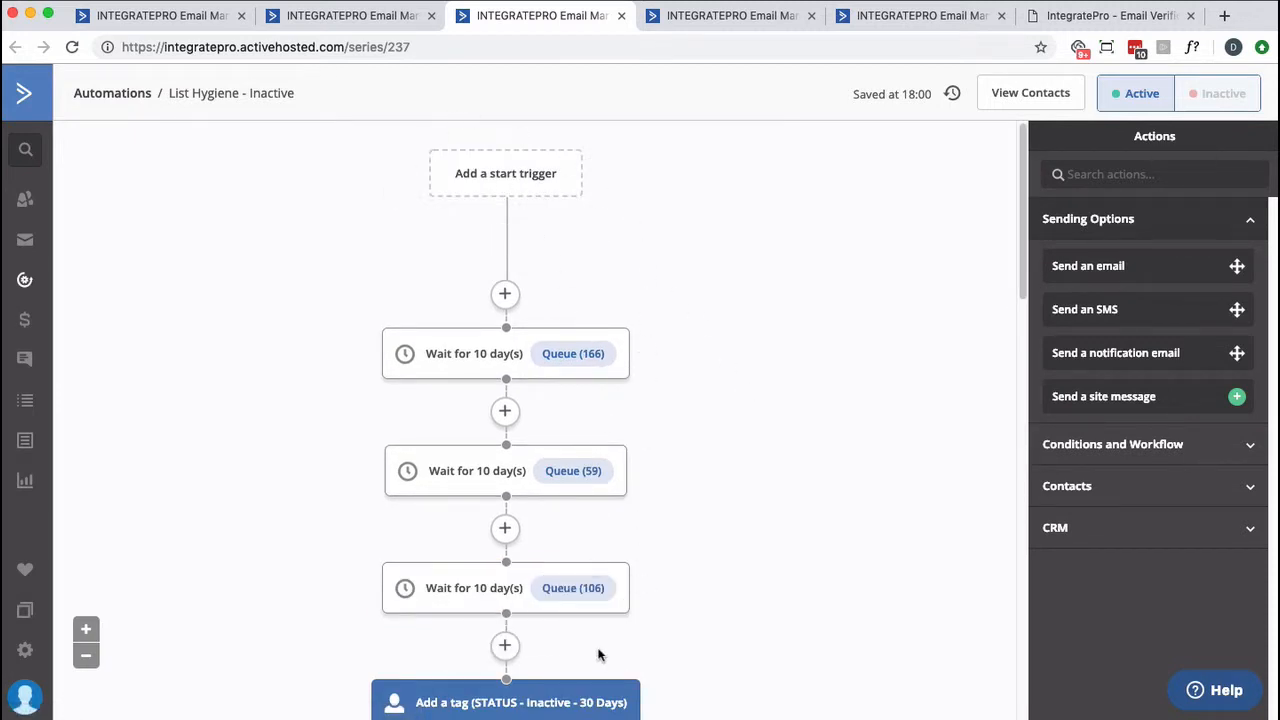
mouse_move(303, 47)
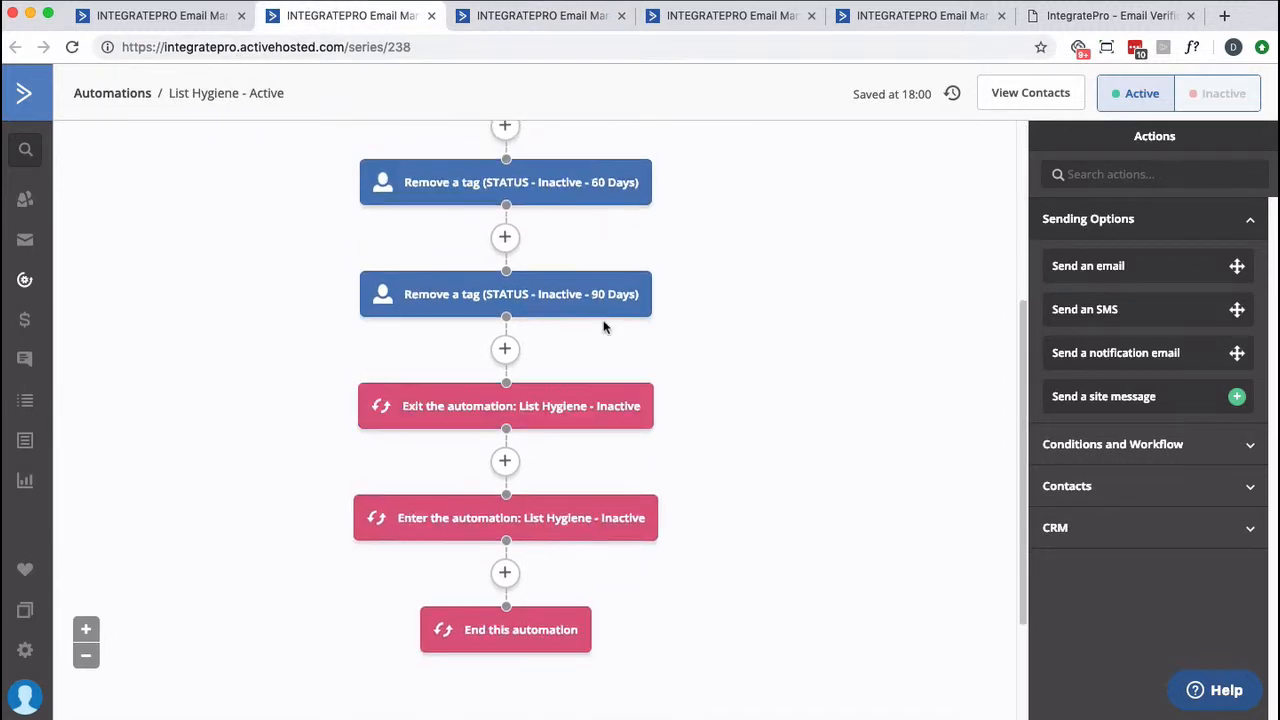
Insert a 1-day wait step just before End this automation in List Hygiene - Active
click(505, 572)
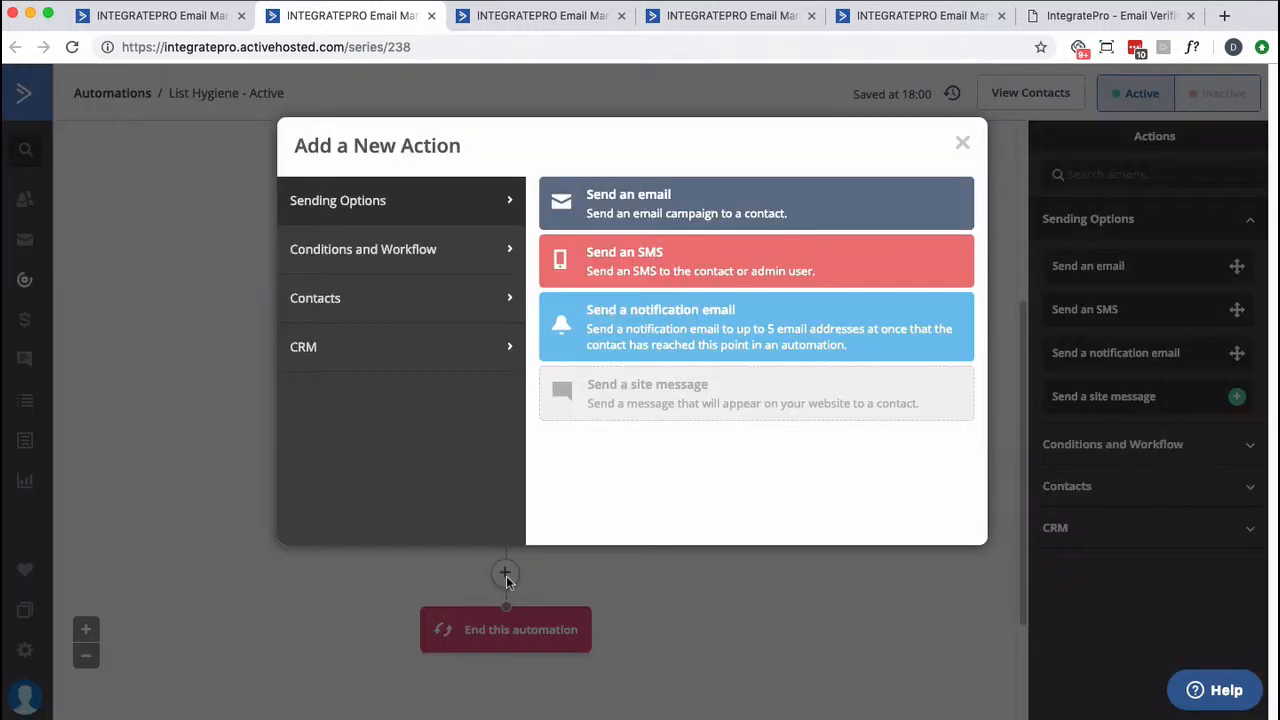
click(362, 249)
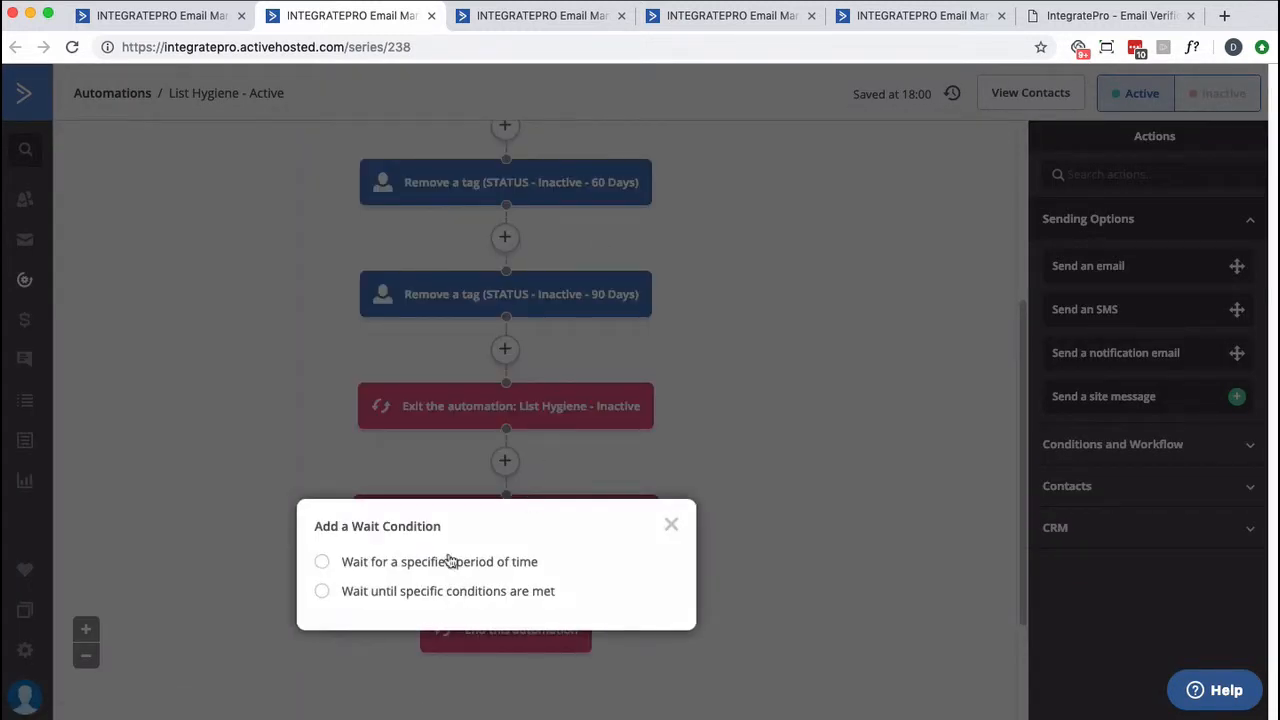
click(322, 561)
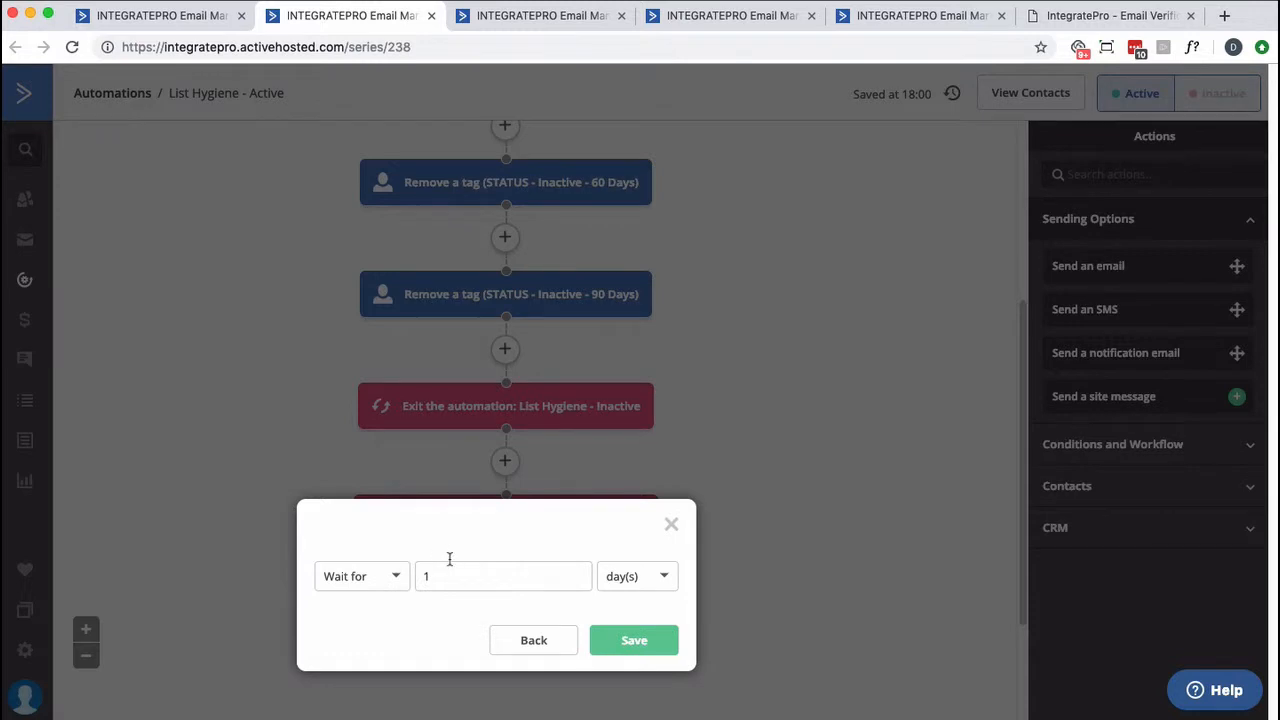
click(633, 640)
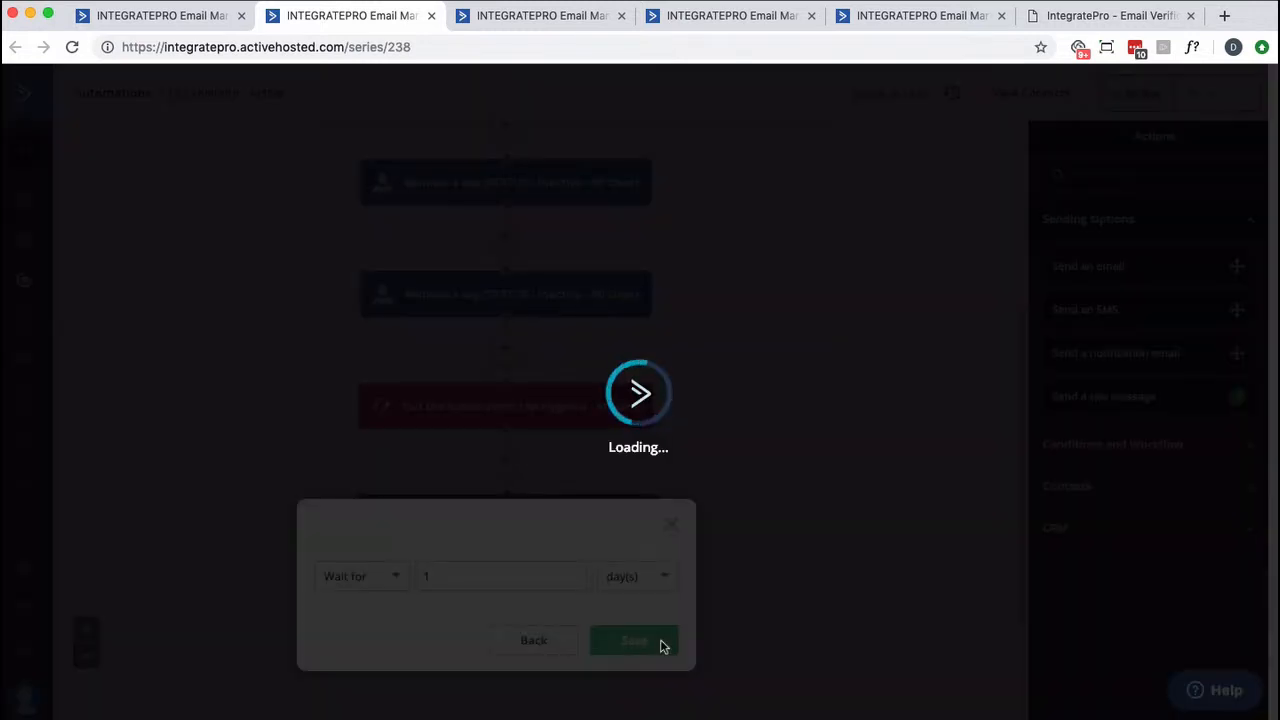
click(633, 640)
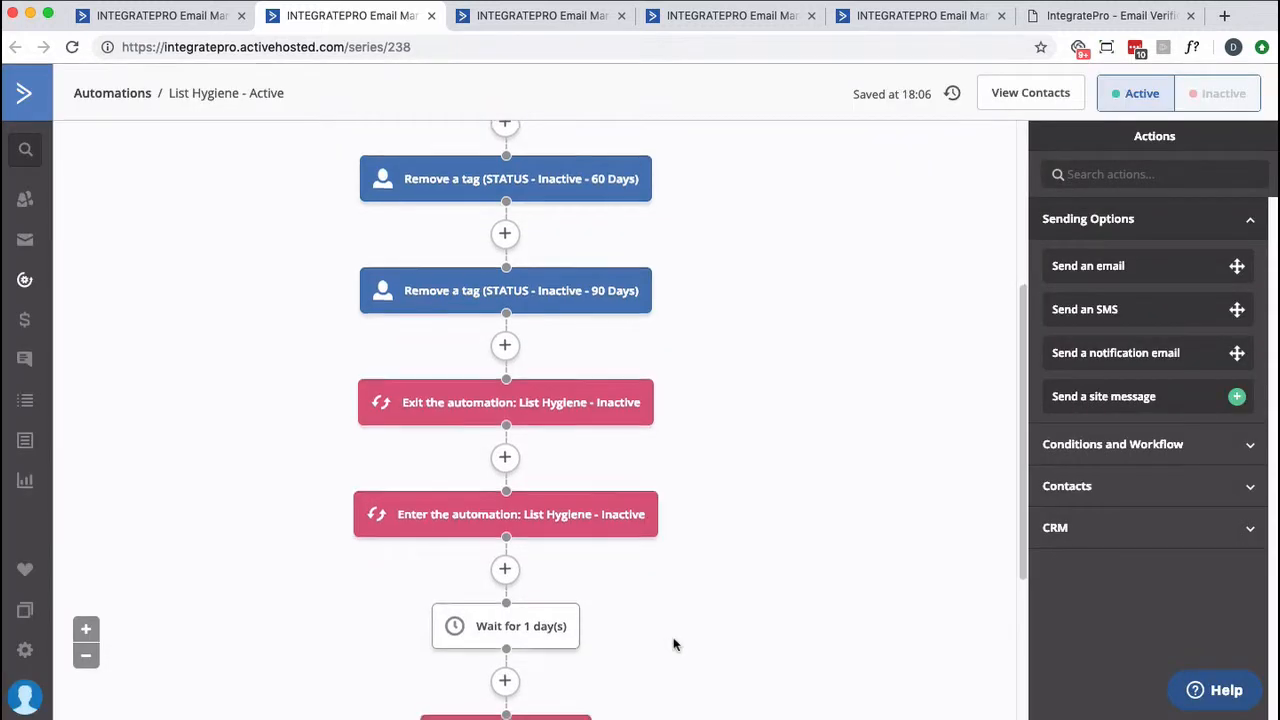
scroll(down, 3)
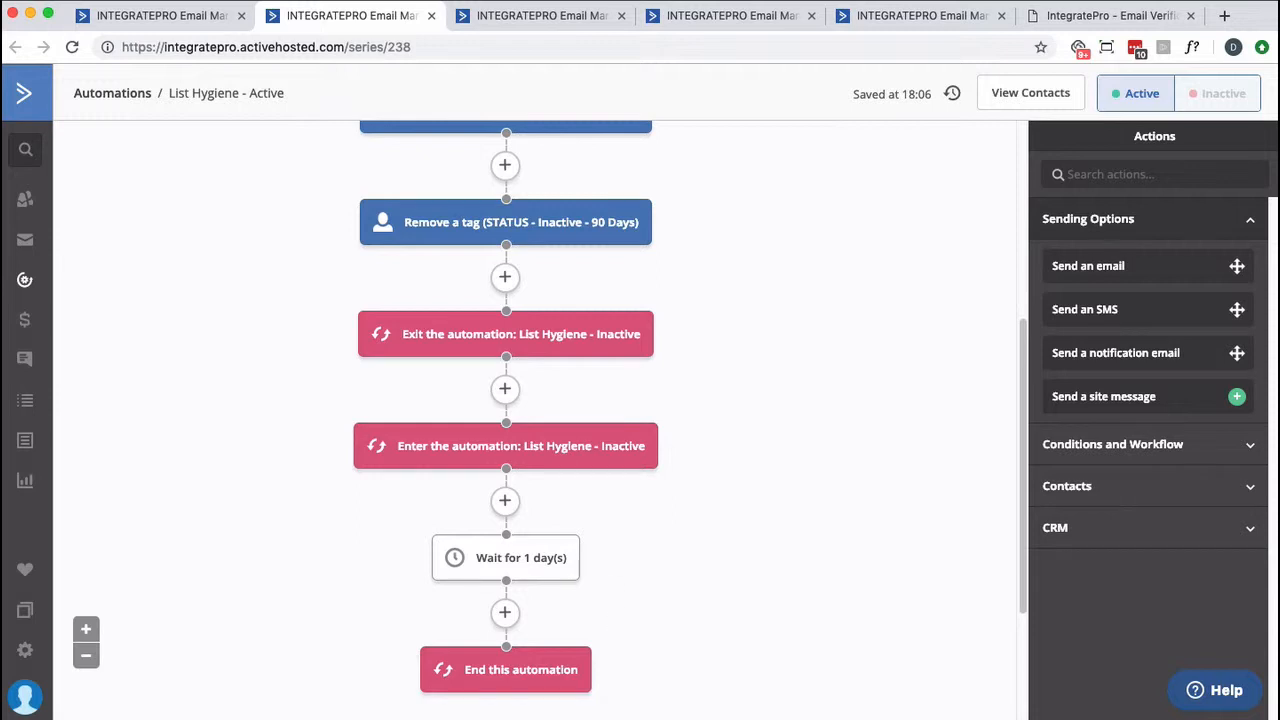
mouse_move(575, 38)
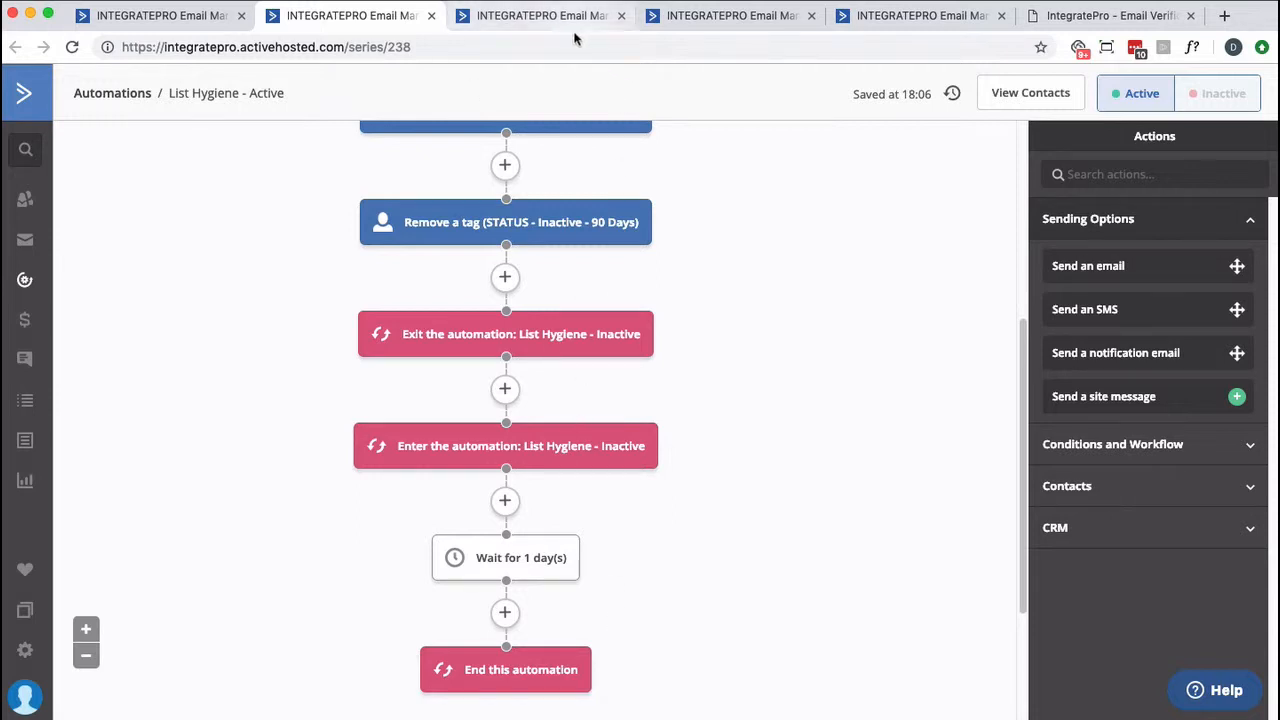
Go back to the List Hygiene - Inactive browser tab
click(575, 17)
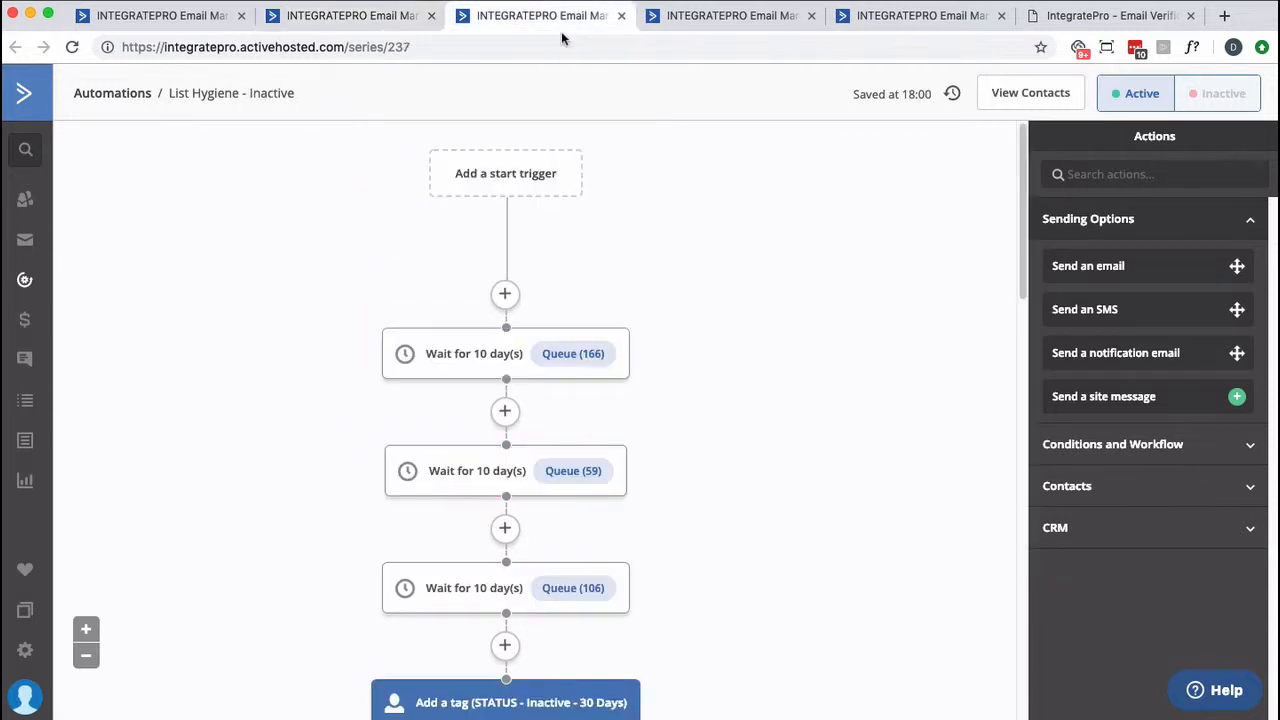
mouse_move(555, 157)
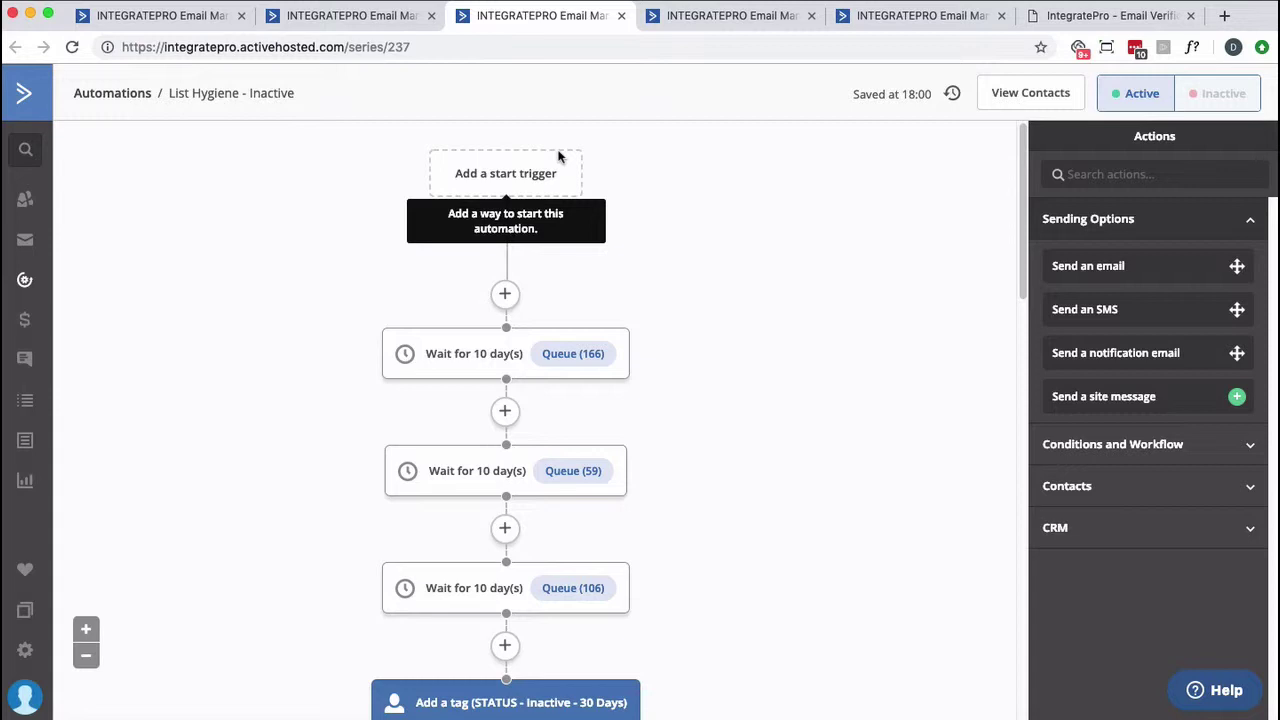
mouse_move(728, 110)
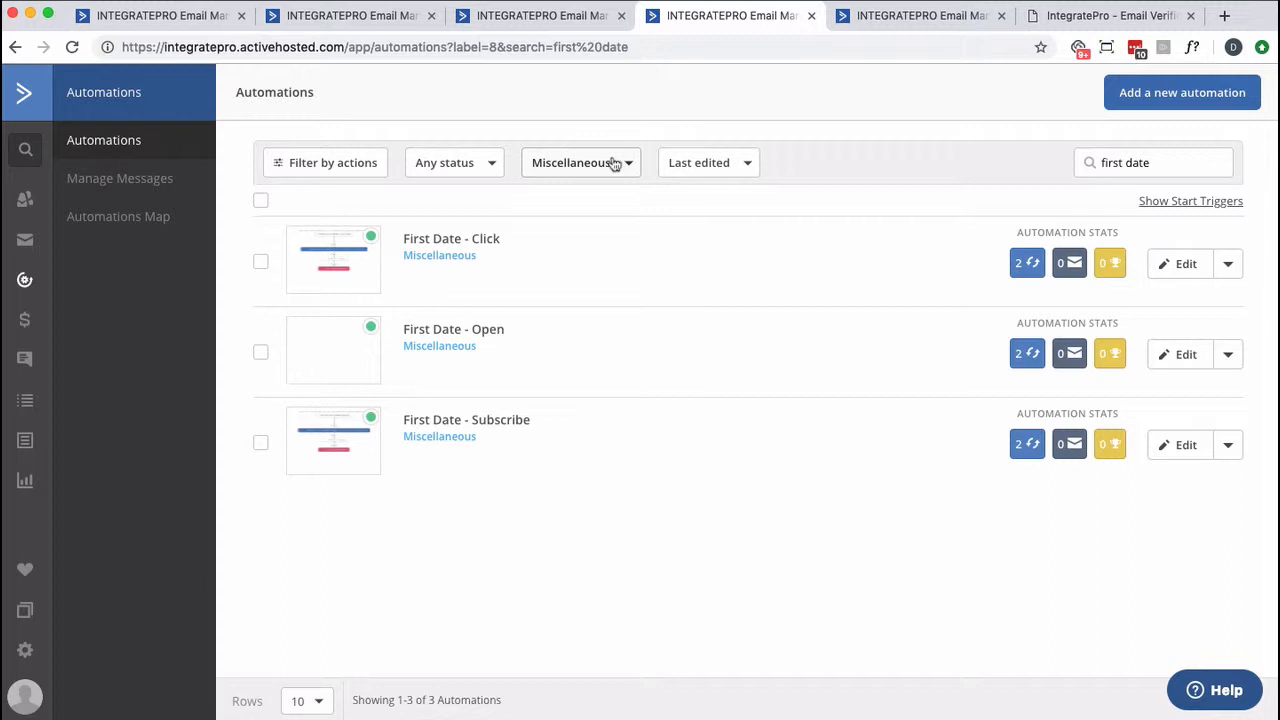
mouse_move(540, 244)
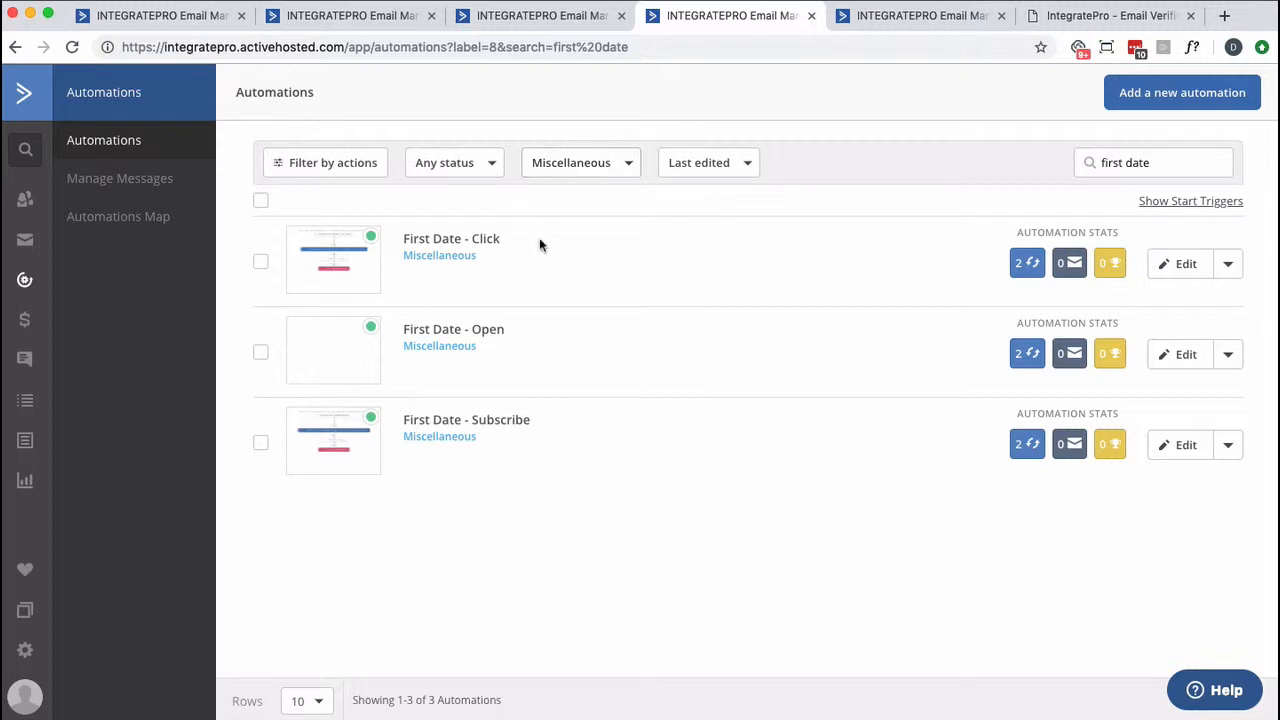
Open First Date - Click in a new tab and inspect its trigger and field-update settings unchanged
right_click(451, 238)
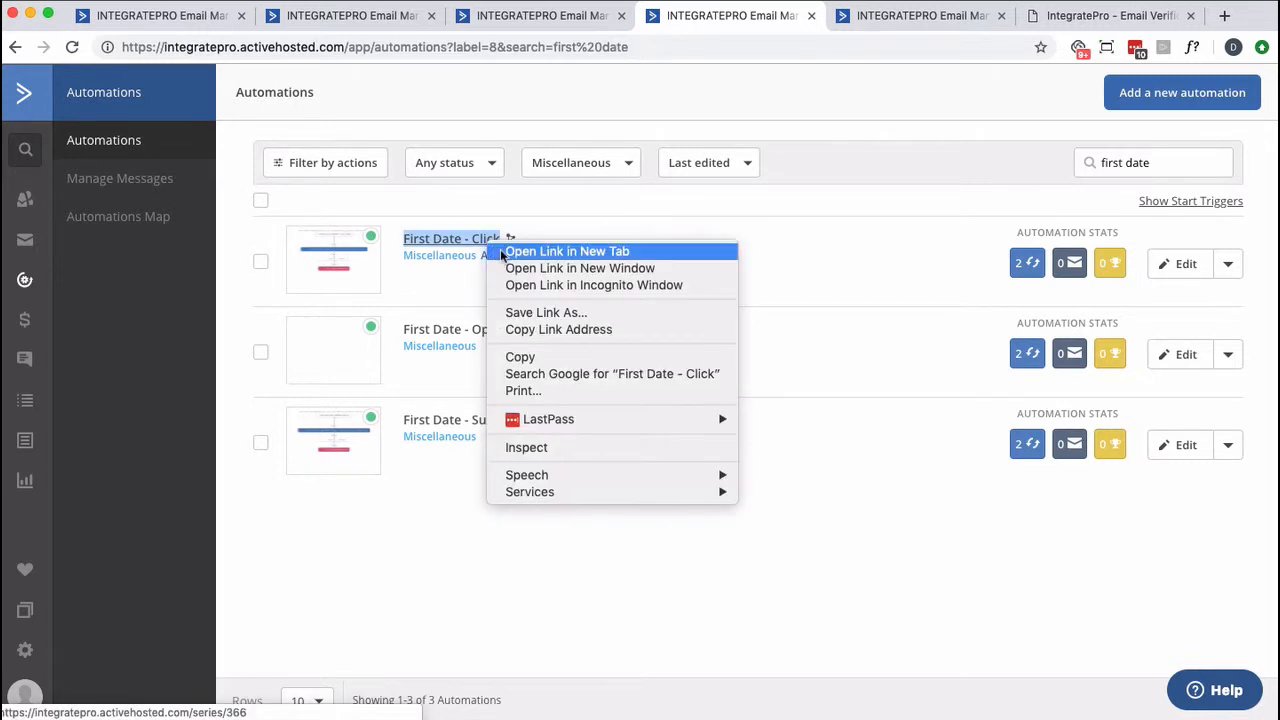
click(566, 251)
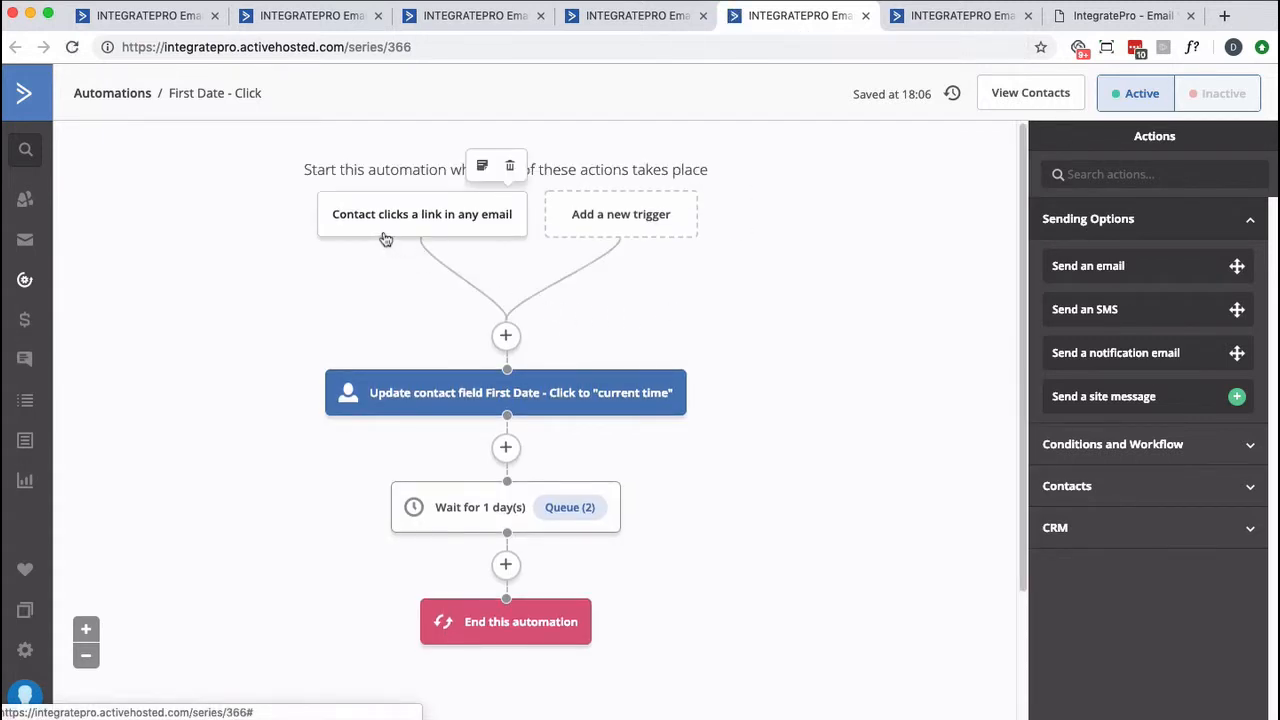
click(422, 214)
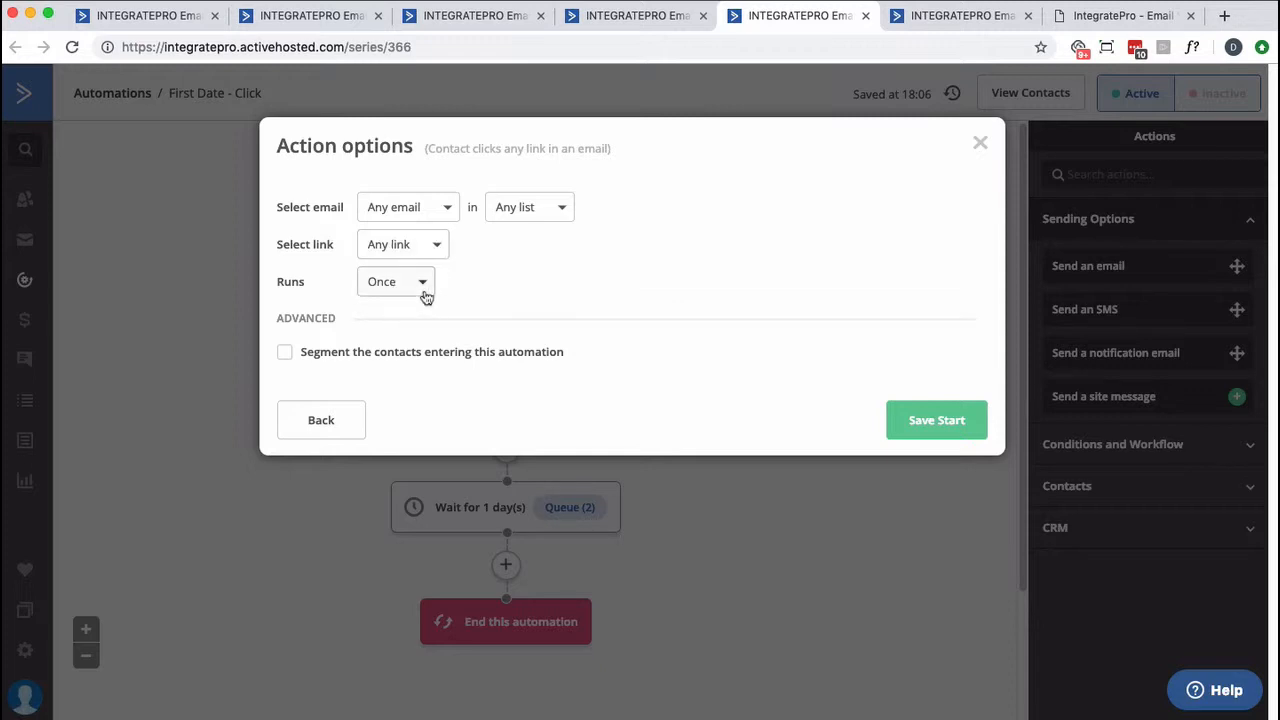
click(980, 142)
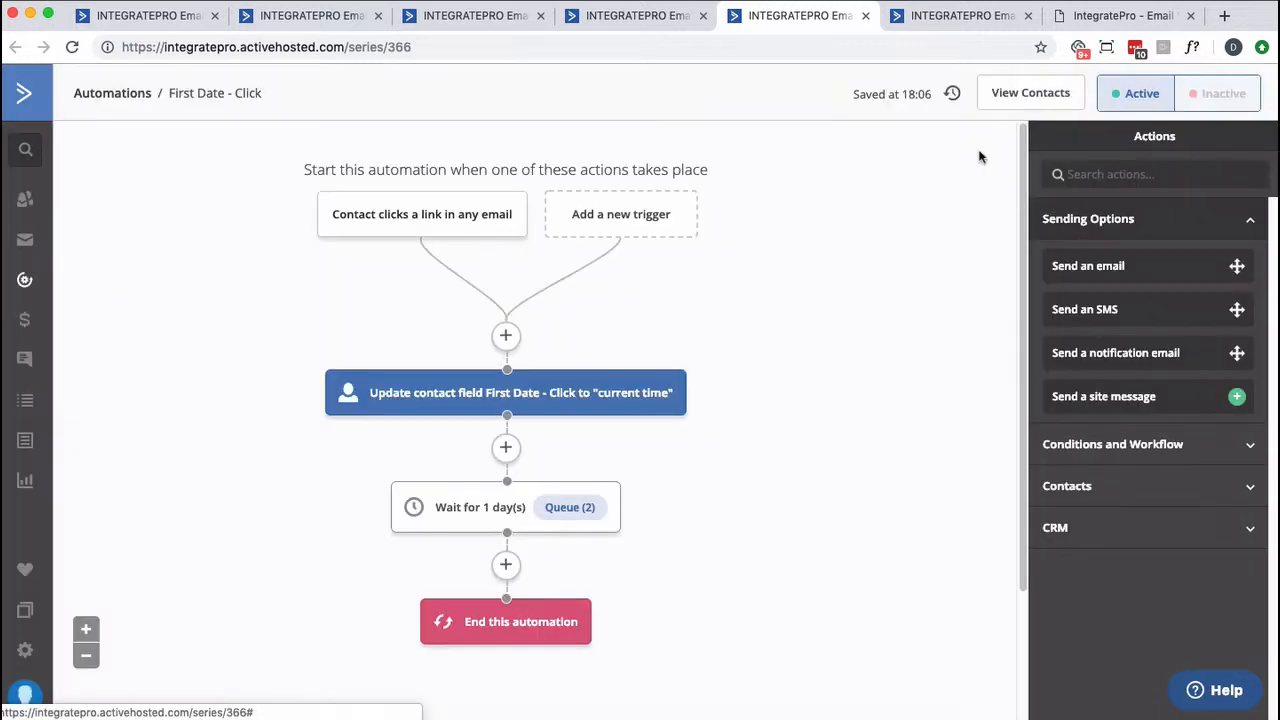
mouse_move(482, 403)
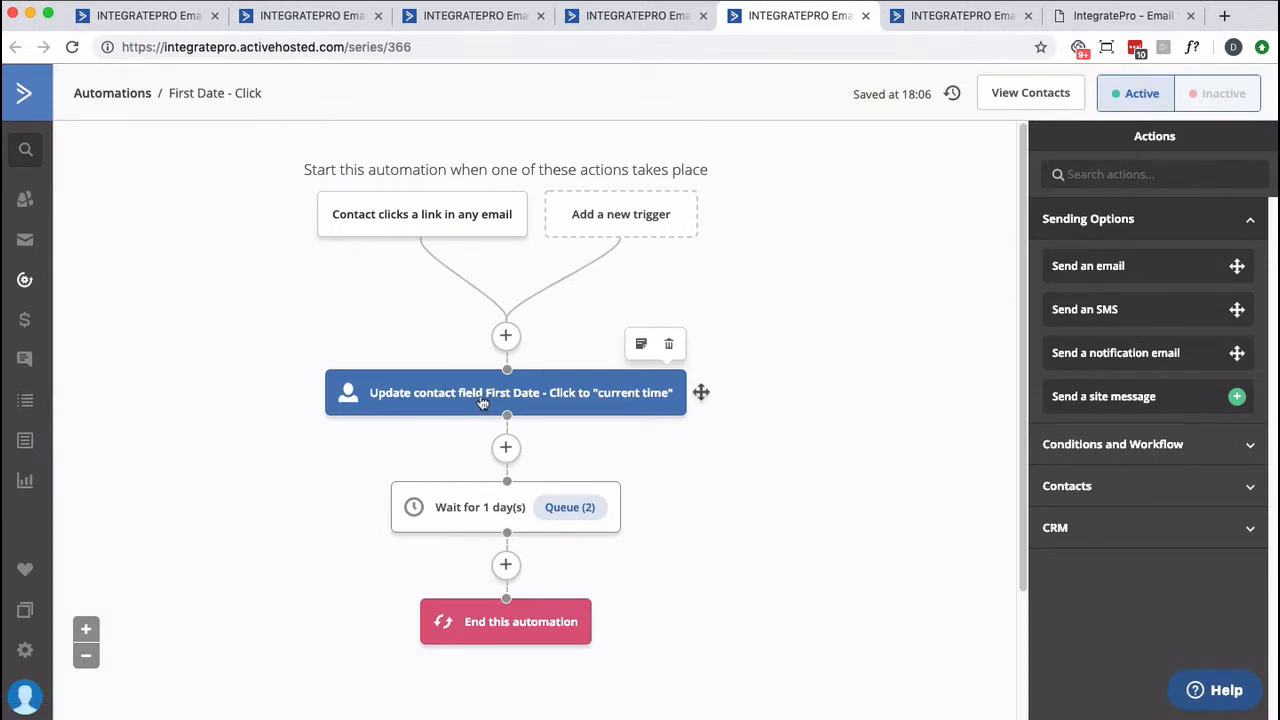
click(482, 393)
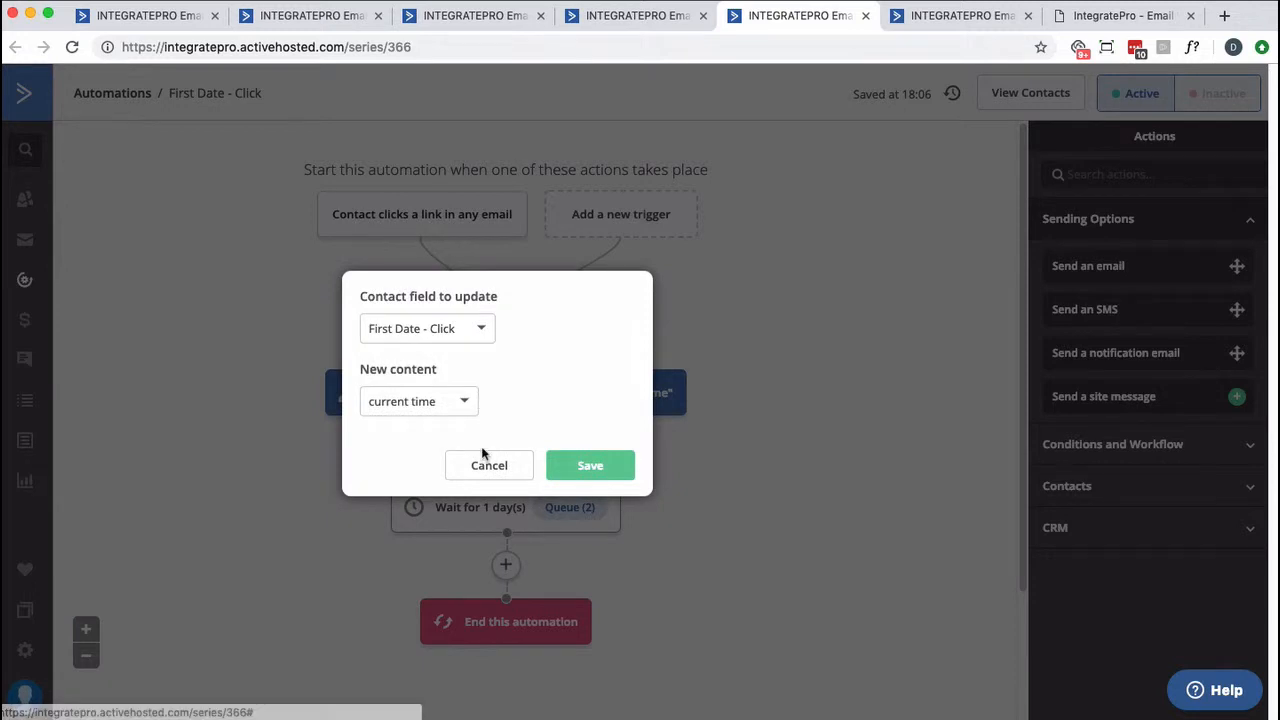
click(589, 465)
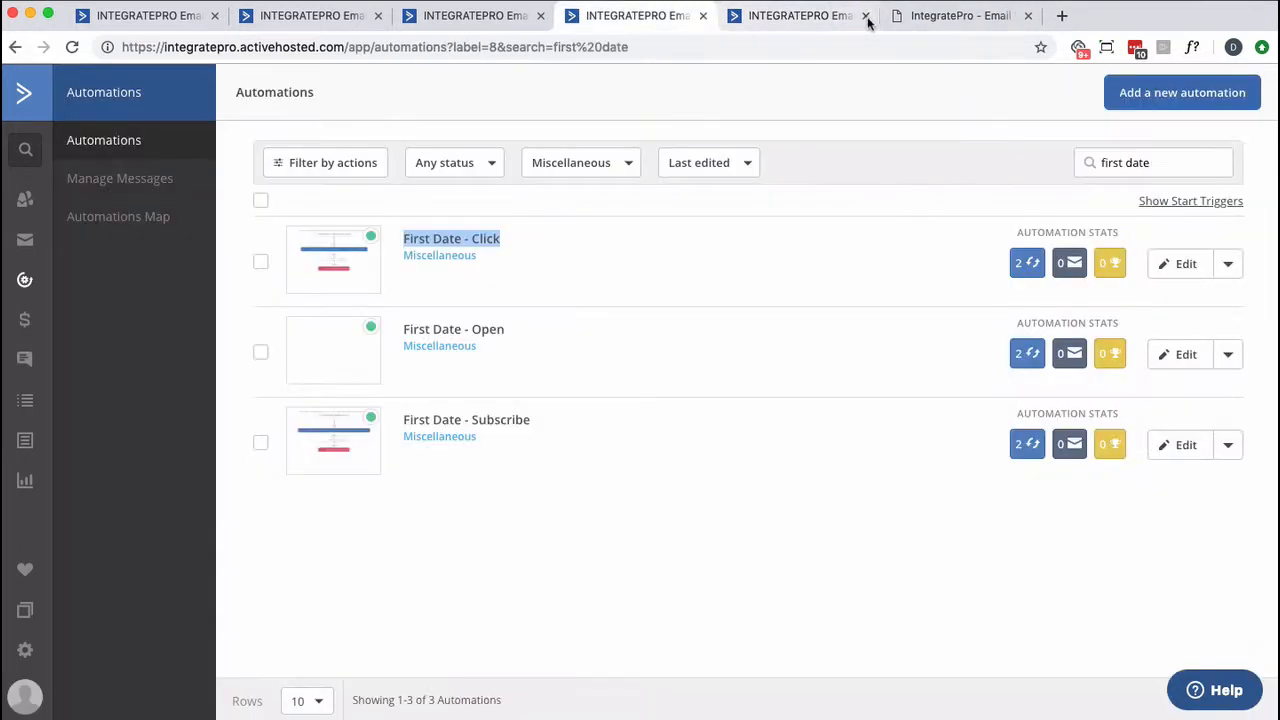
Open First Date - Open in a new tab from its link menu
right_click(453, 329)
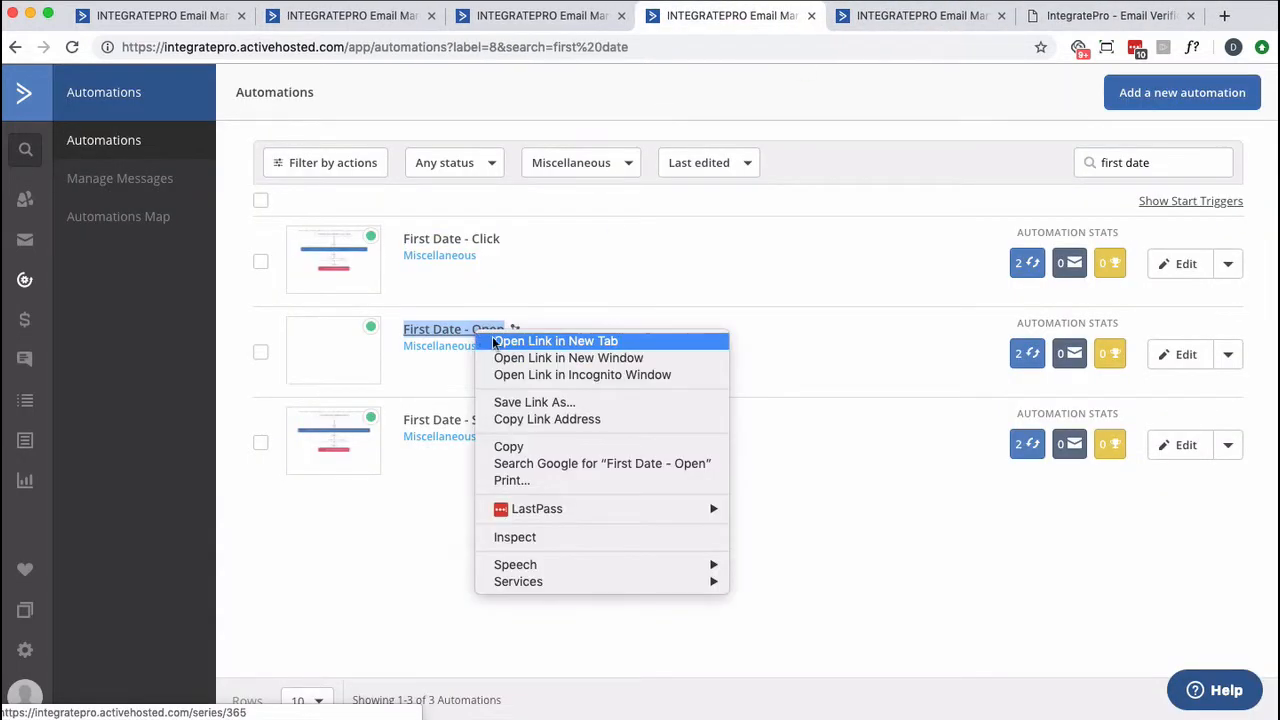
click(552, 341)
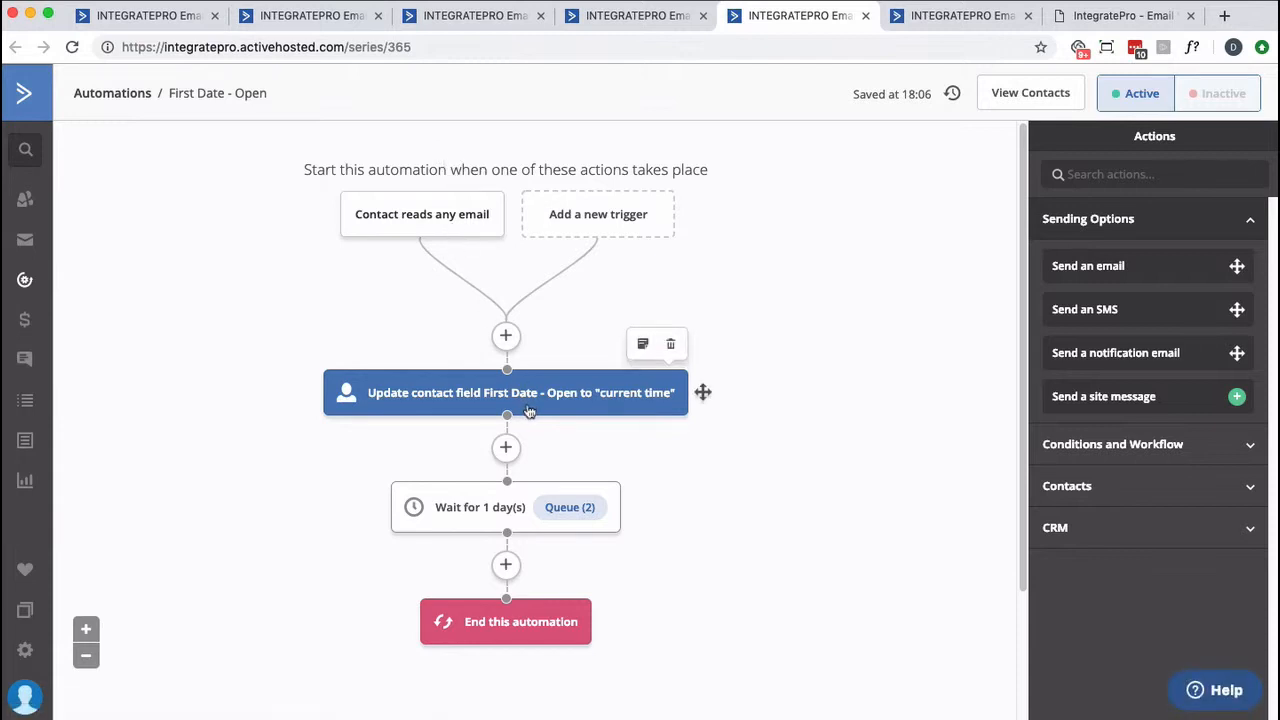
mouse_move(560, 400)
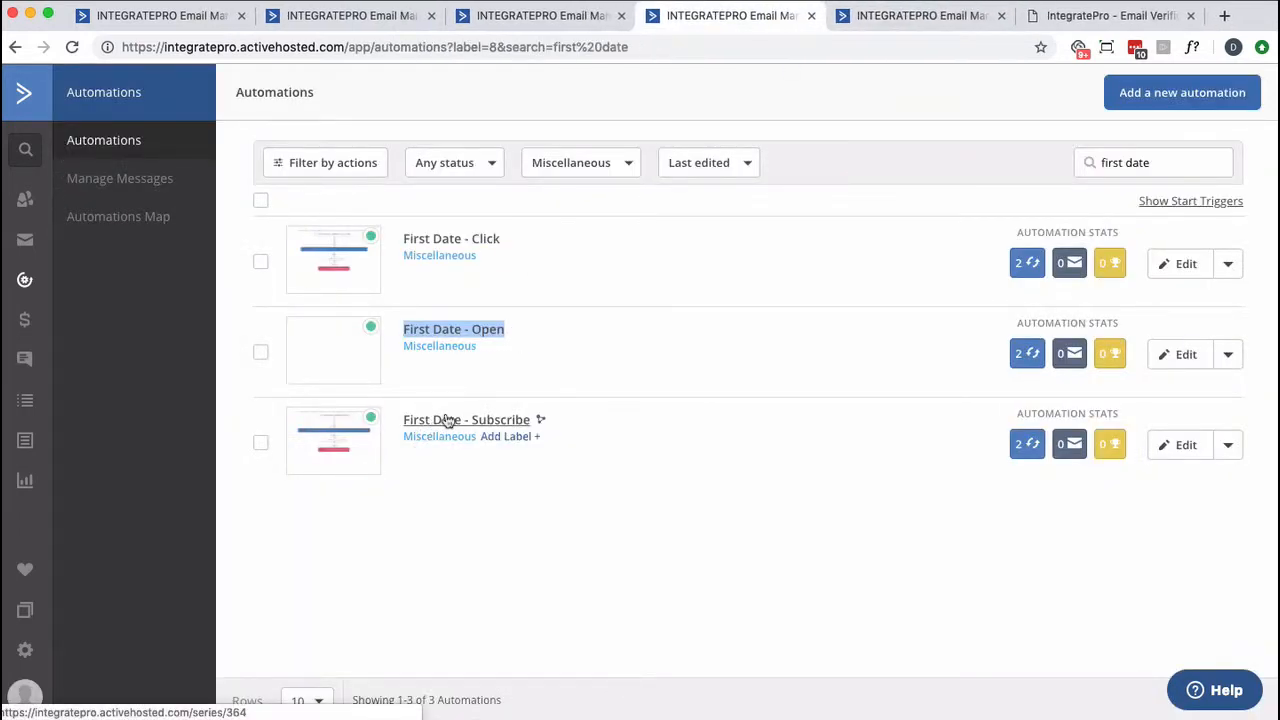
mouse_move(463, 422)
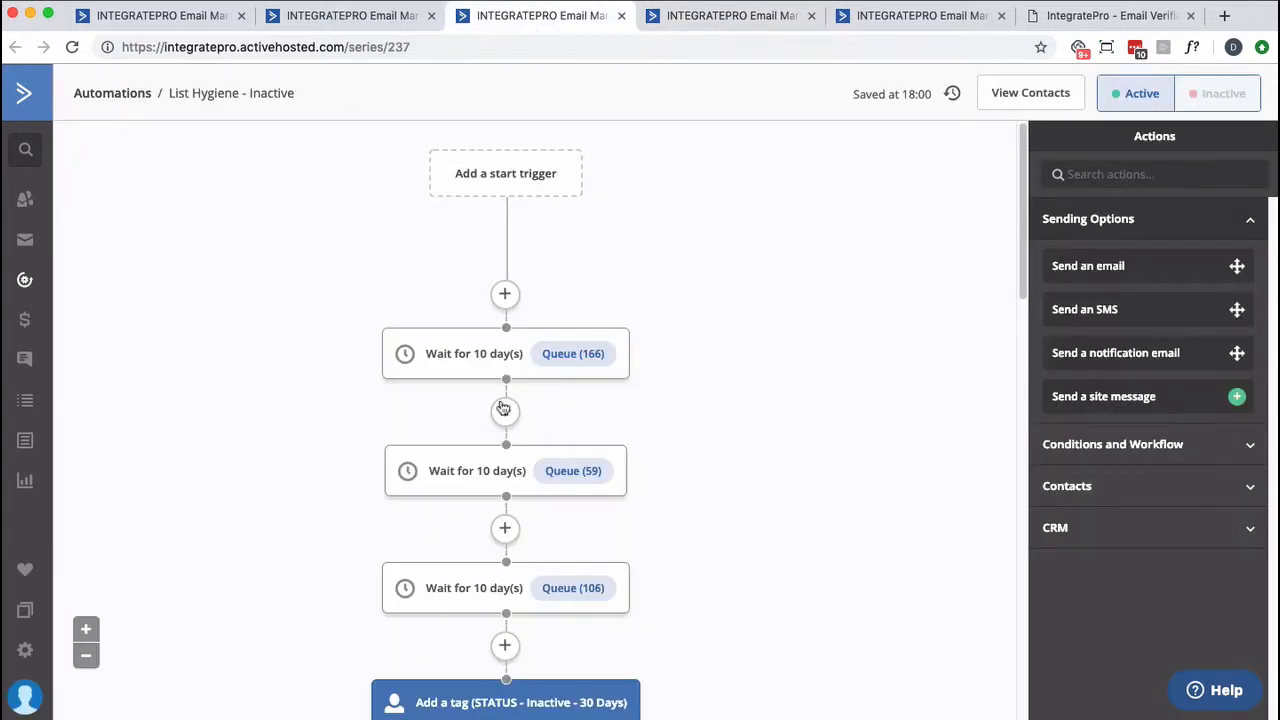
mouse_move(505, 353)
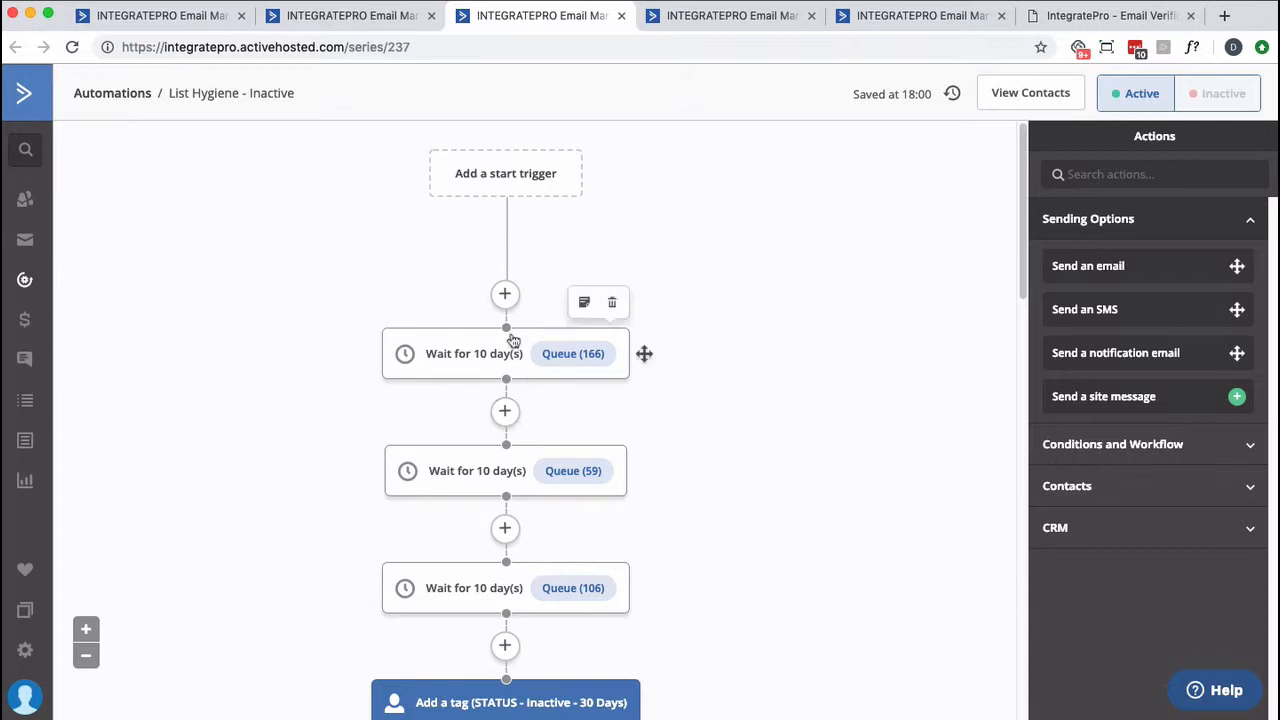
mouse_move(504, 411)
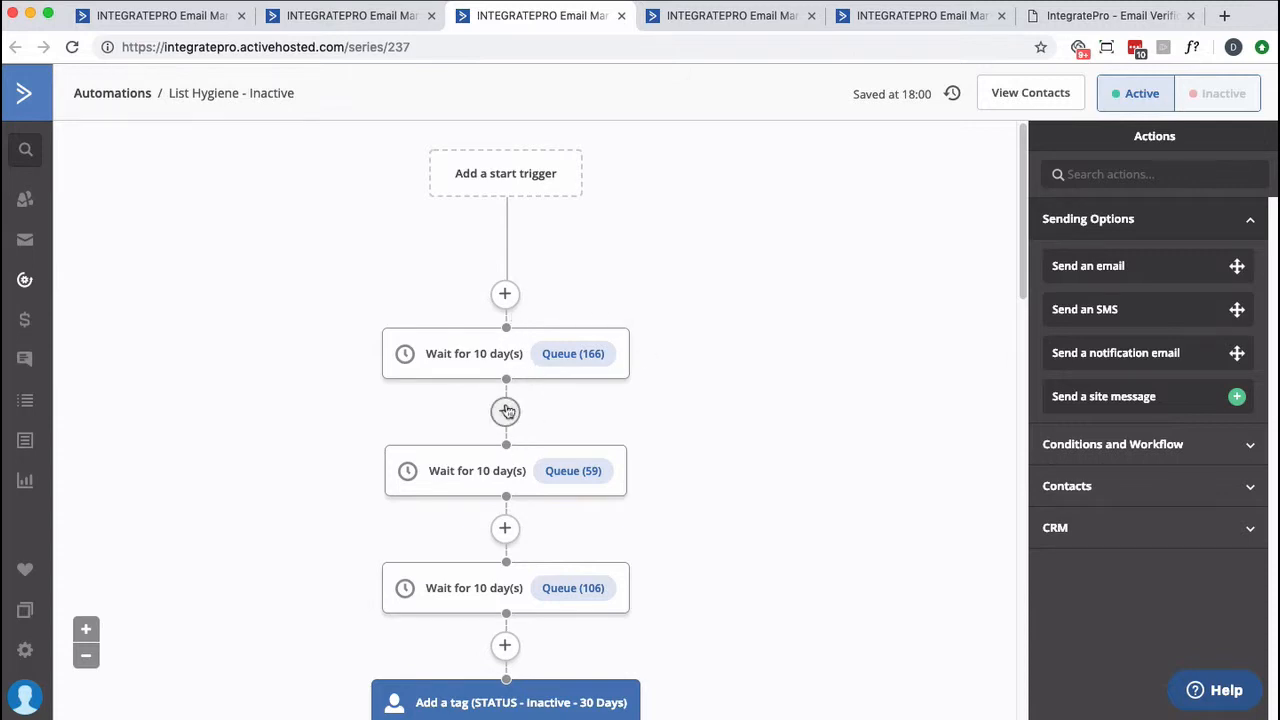
mouse_move(572, 353)
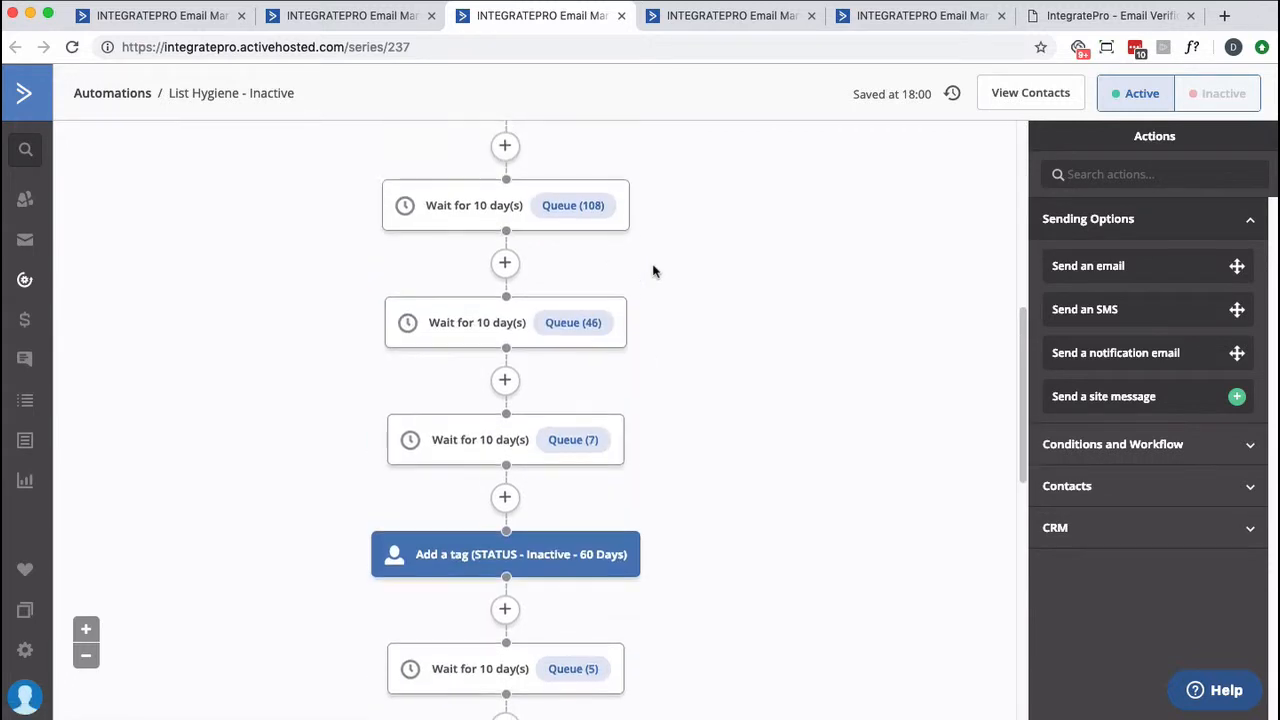
Scroll the List Hygiene - Inactive automation down to its wait steps
scroll(down, 3)
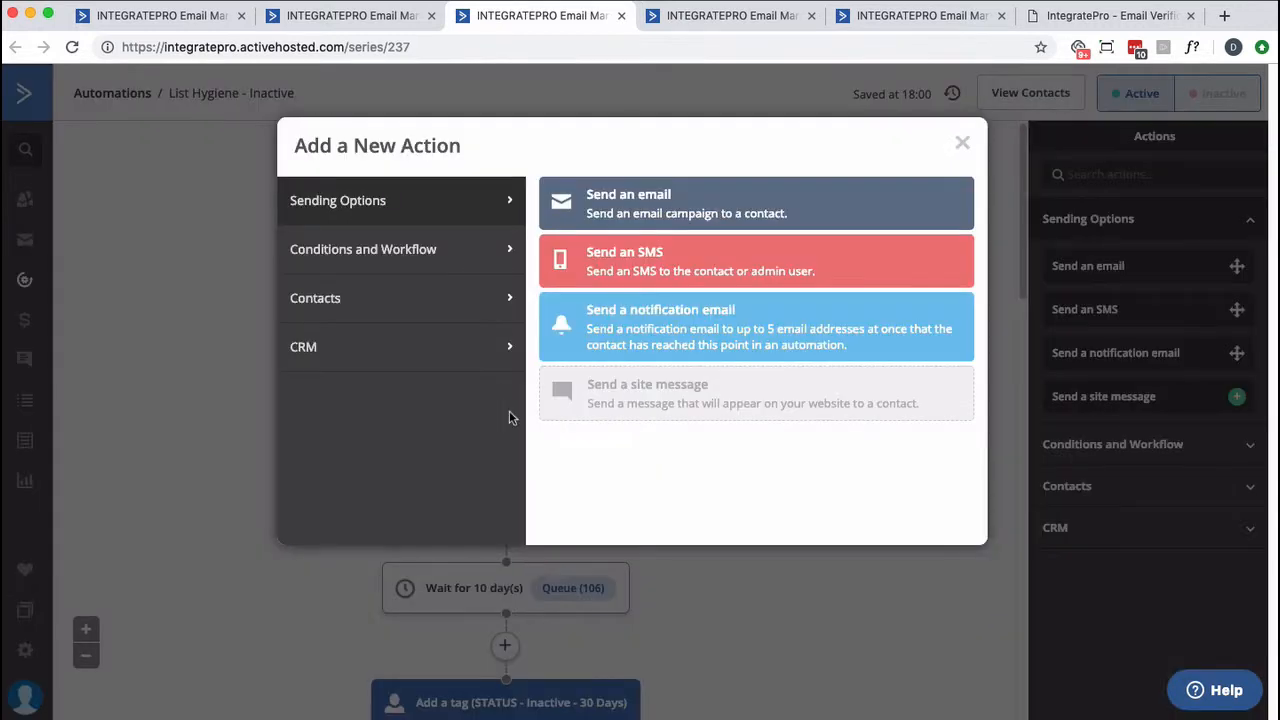
mouse_move(504, 420)
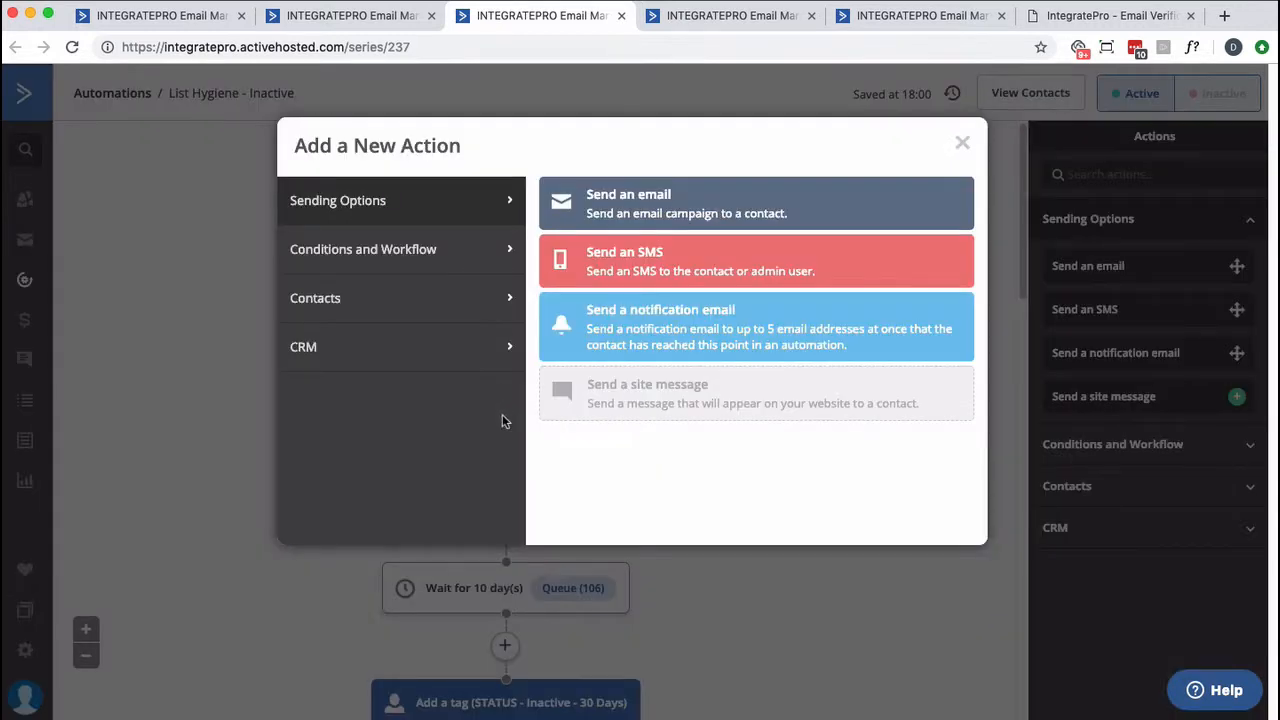
Add a conditional split and pick the First Date - Subscribe field as its condition
click(363, 249)
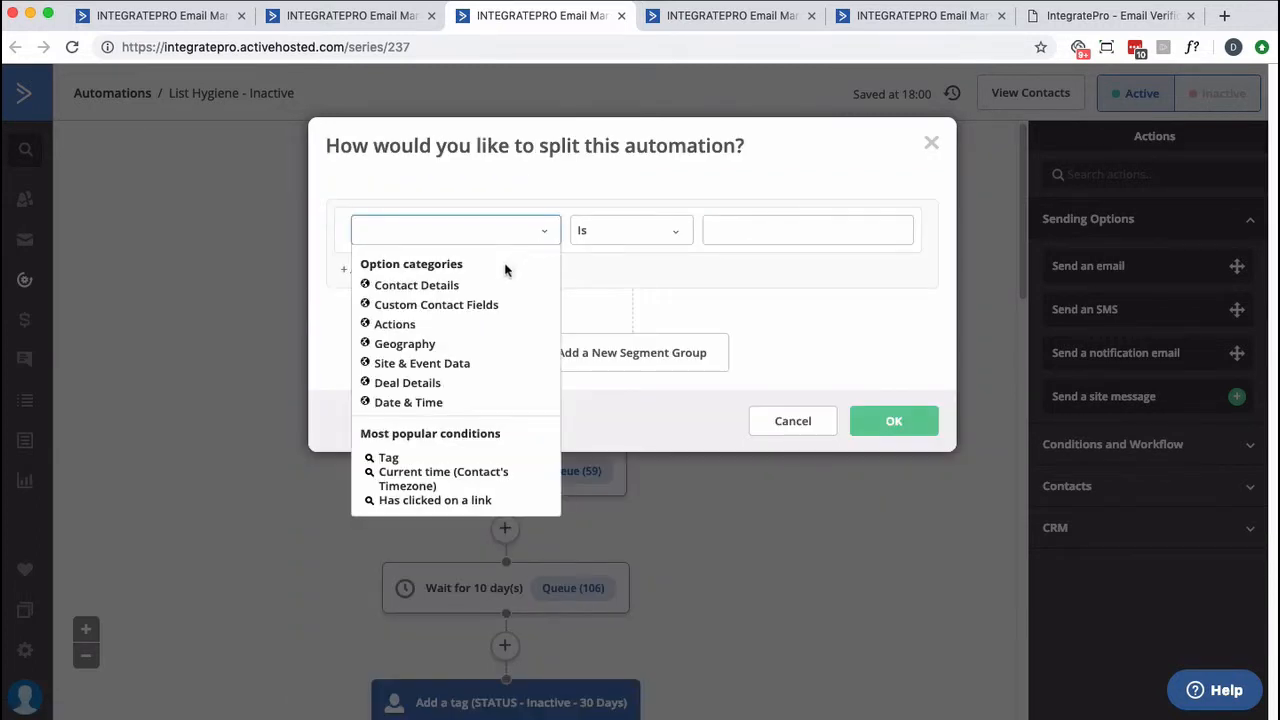
click(436, 304)
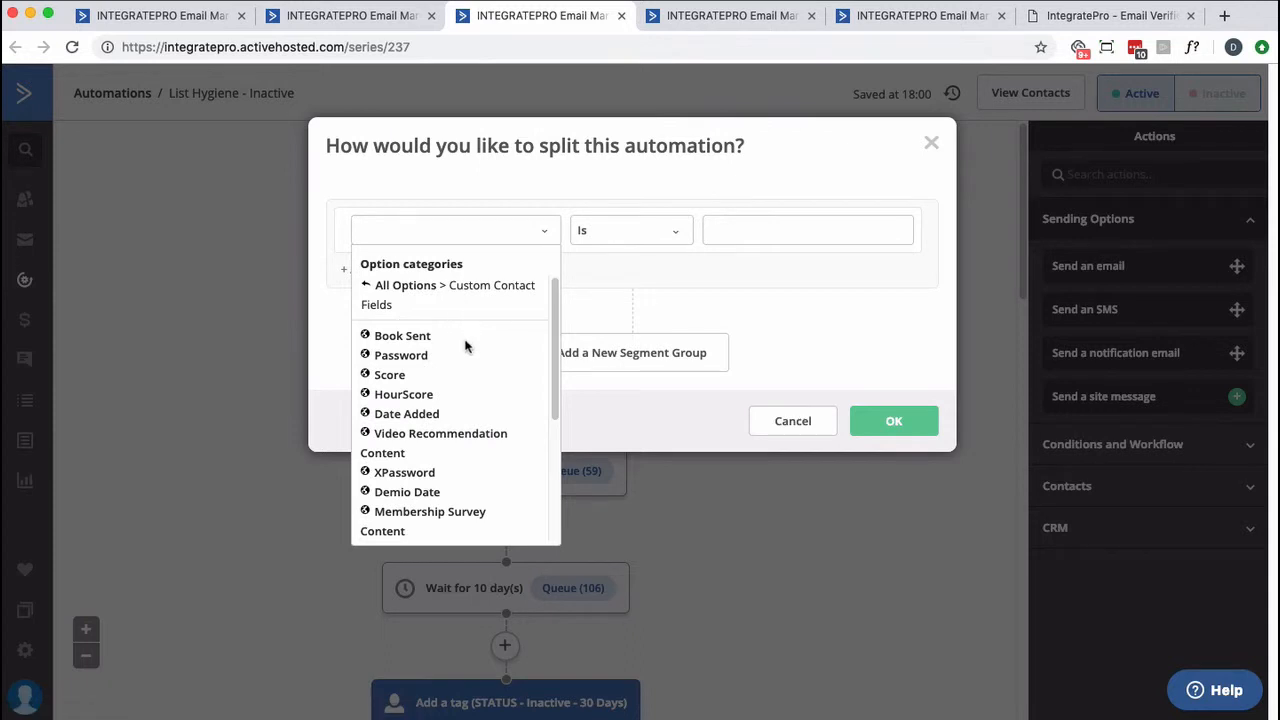
scroll(down, 3)
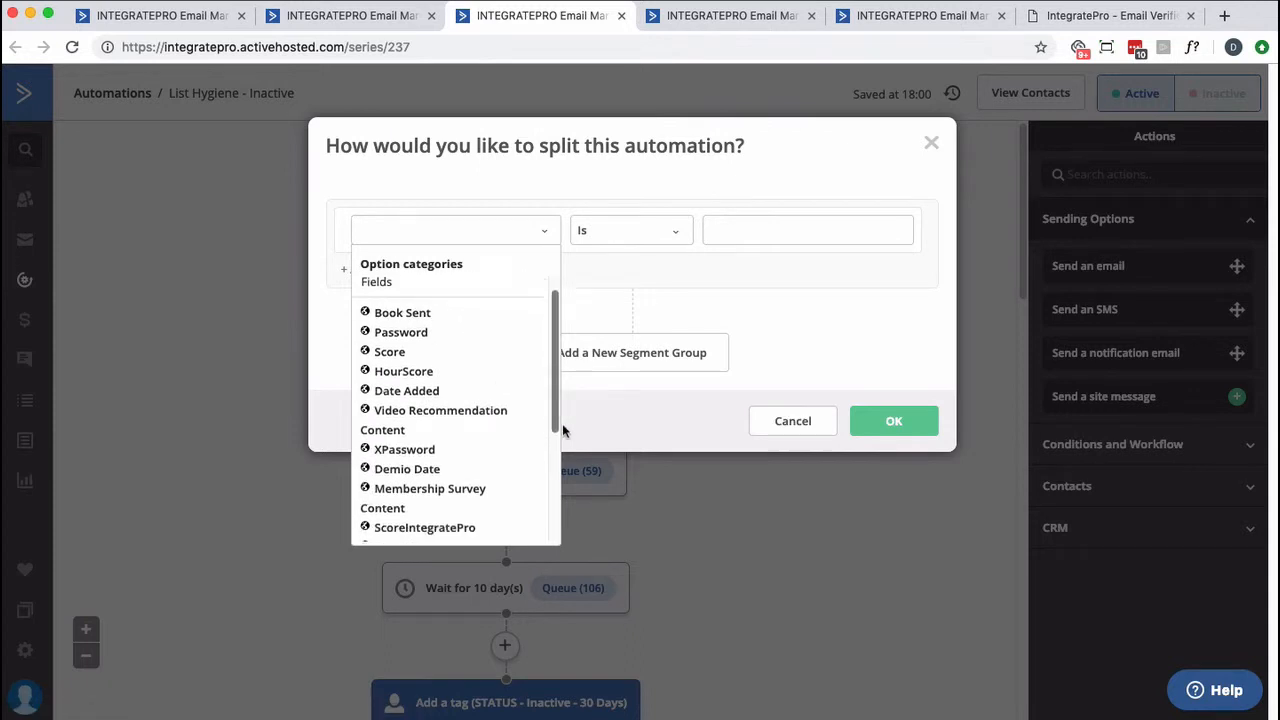
scroll(down, 3)
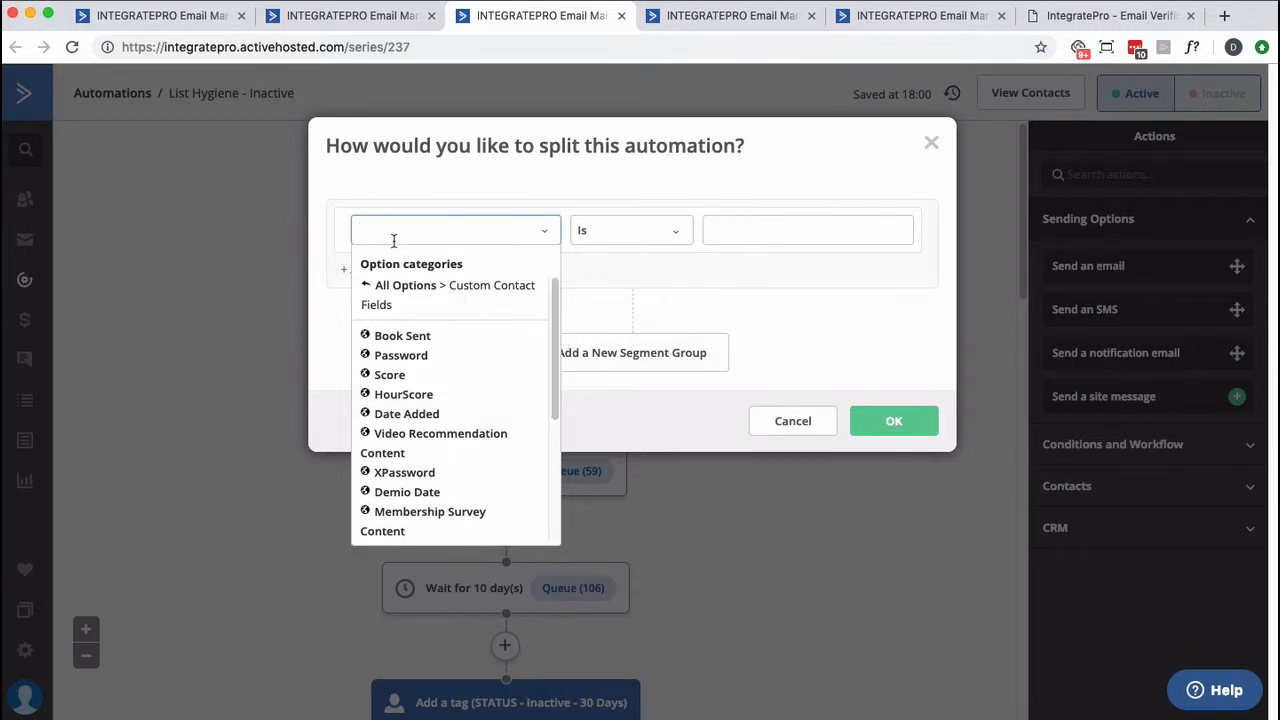
text(fir)
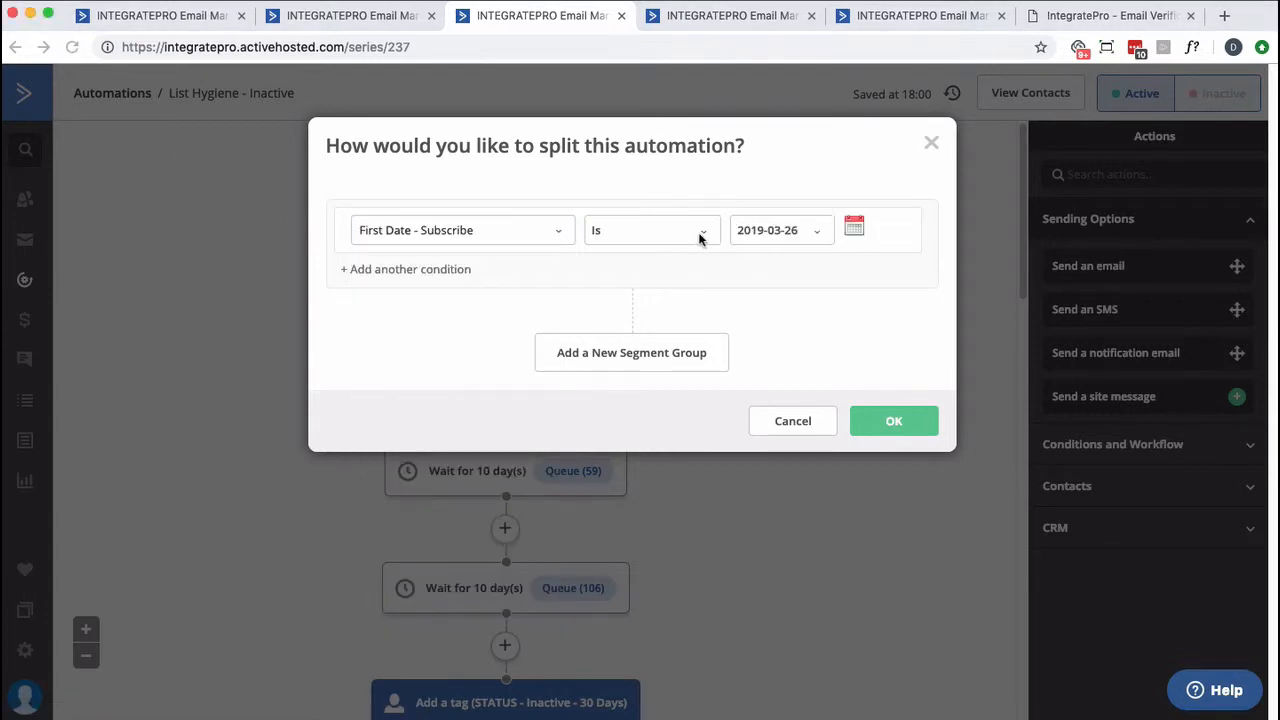
Set the condition to on or after current date minus 11 days and apply it
click(650, 230)
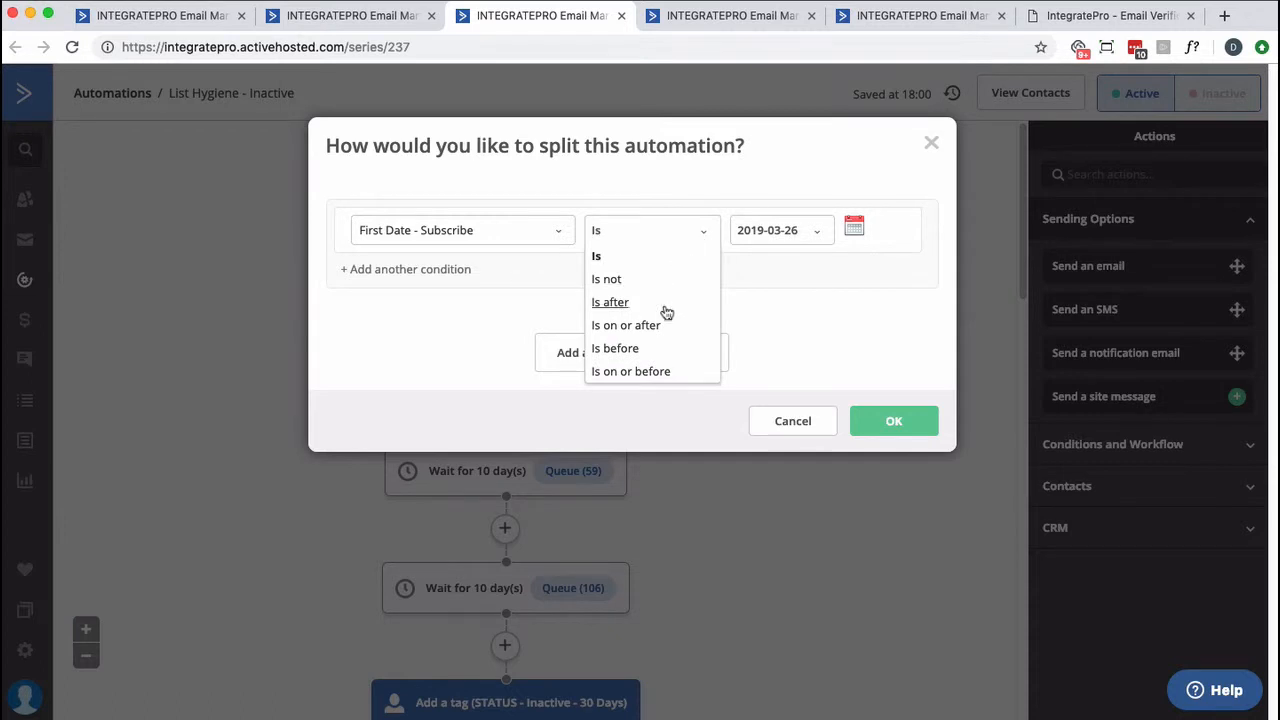
click(625, 325)
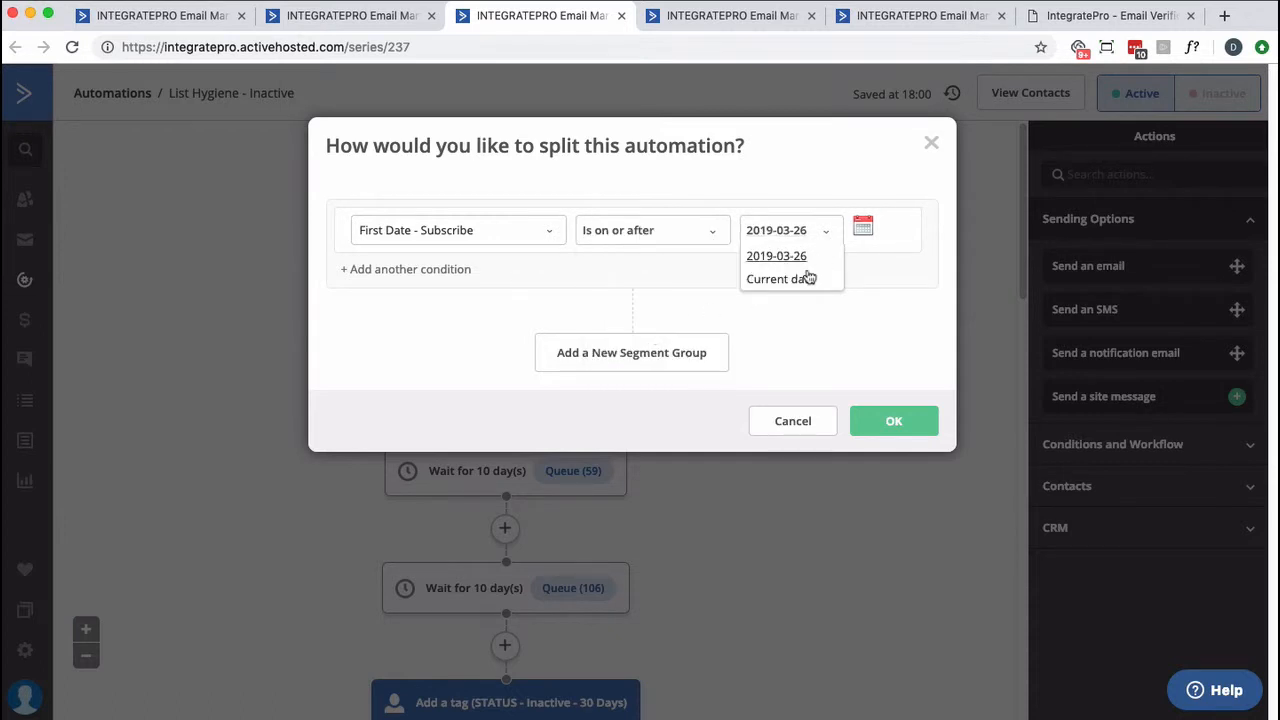
click(780, 278)
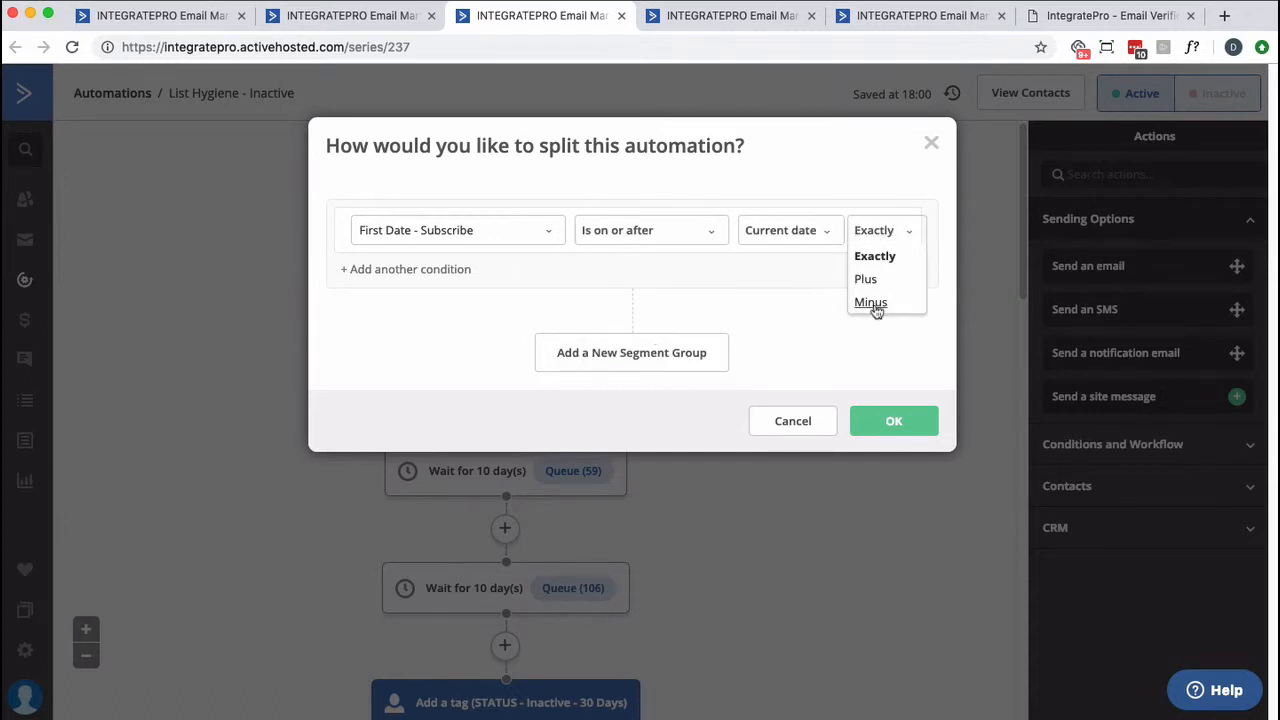
click(870, 302)
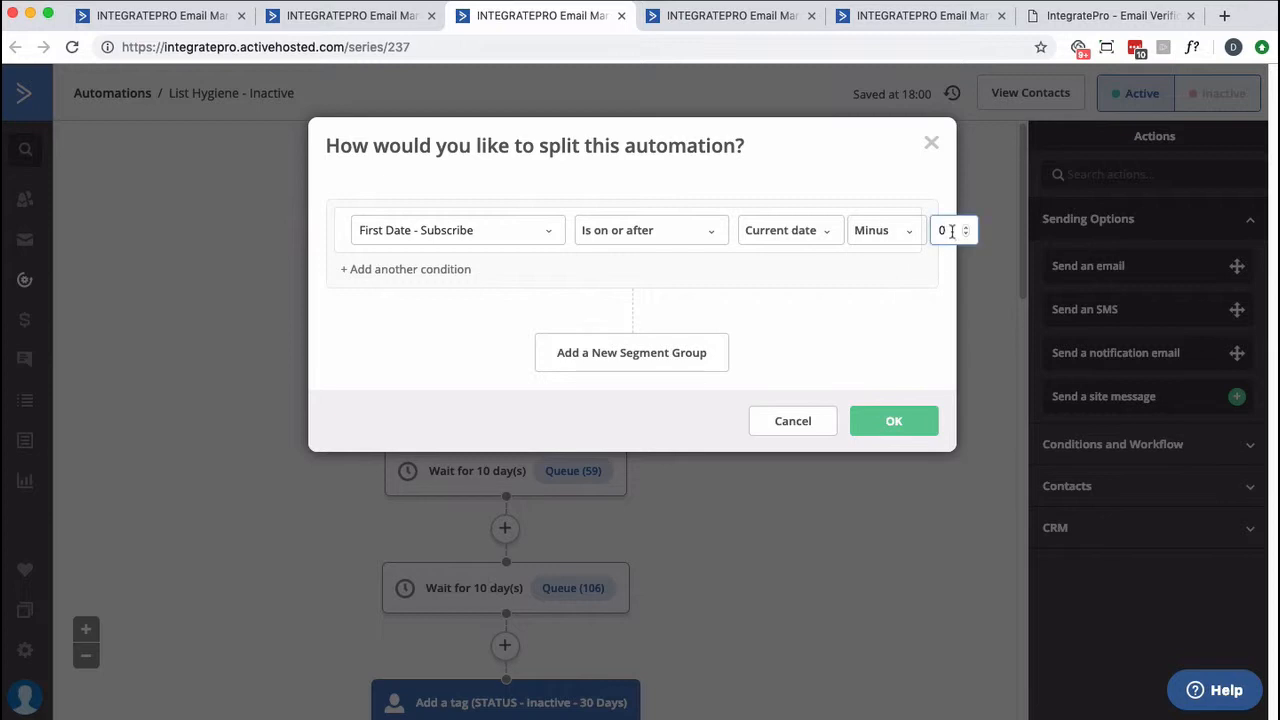
text(11)
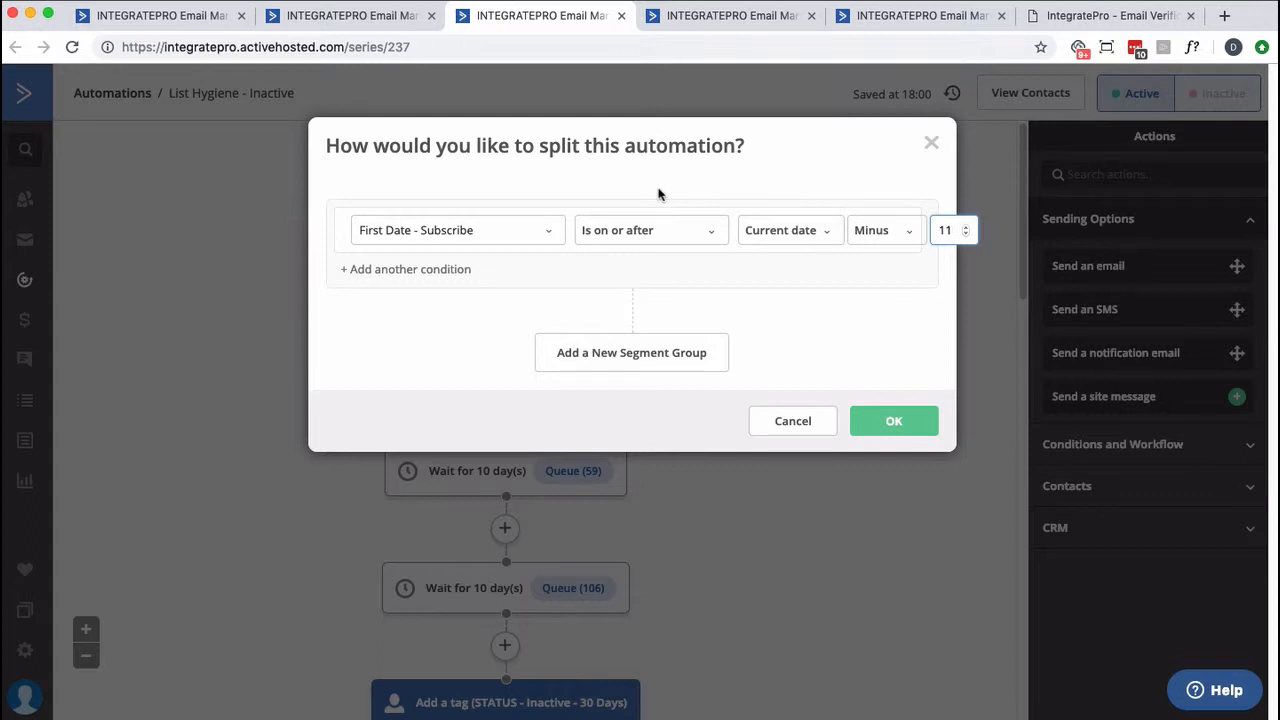
click(893, 421)
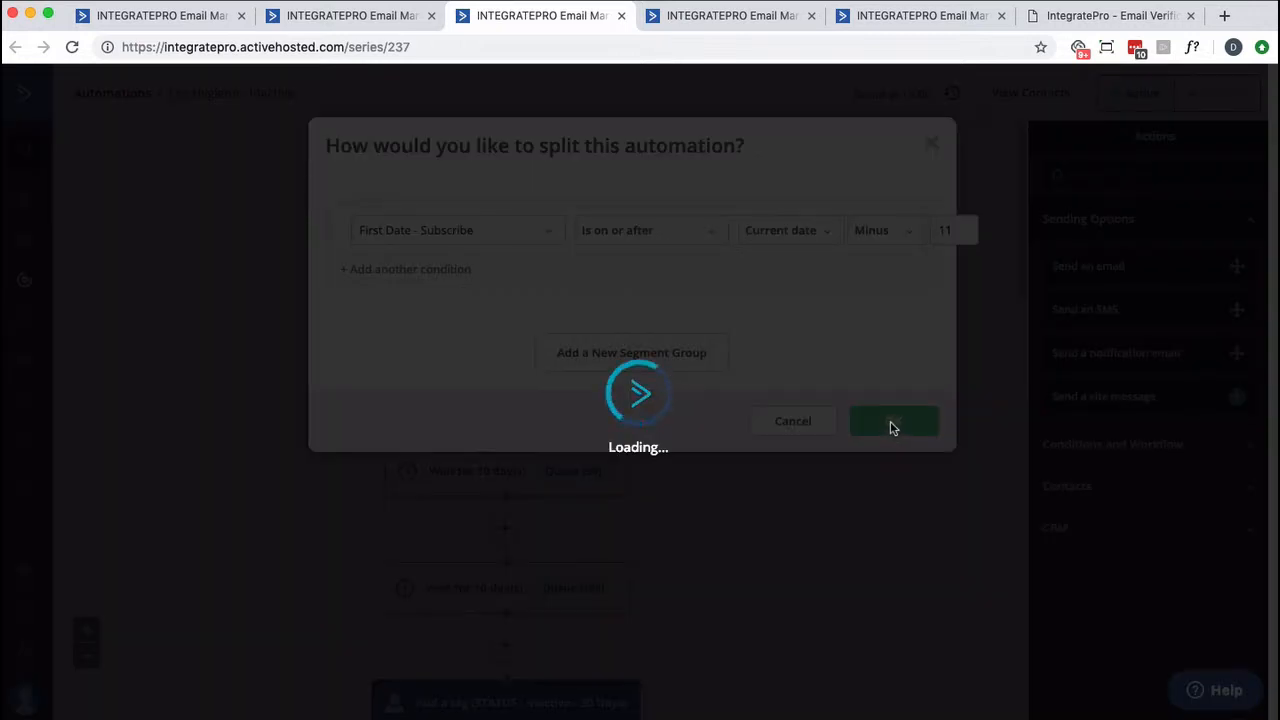
Delete the subscribe-date if/else split, keeping only its Yes path actions
click(893, 421)
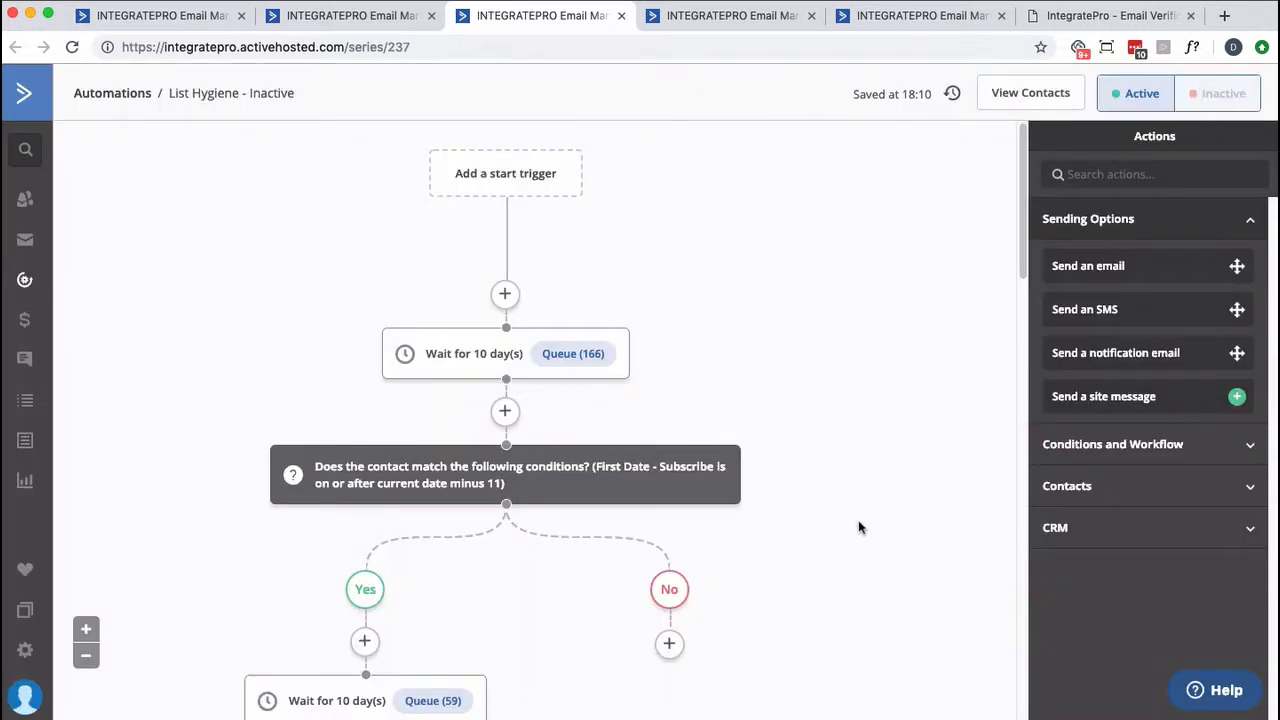
scroll(down, 3)
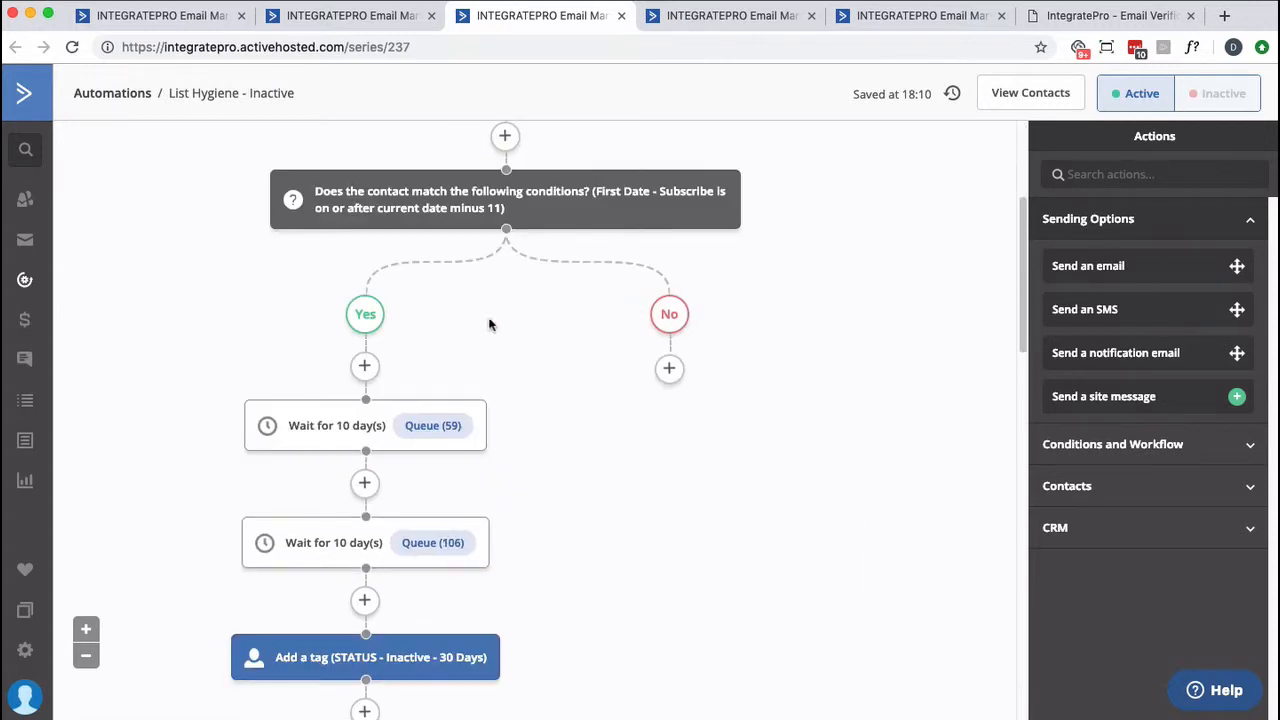
mouse_move(485, 326)
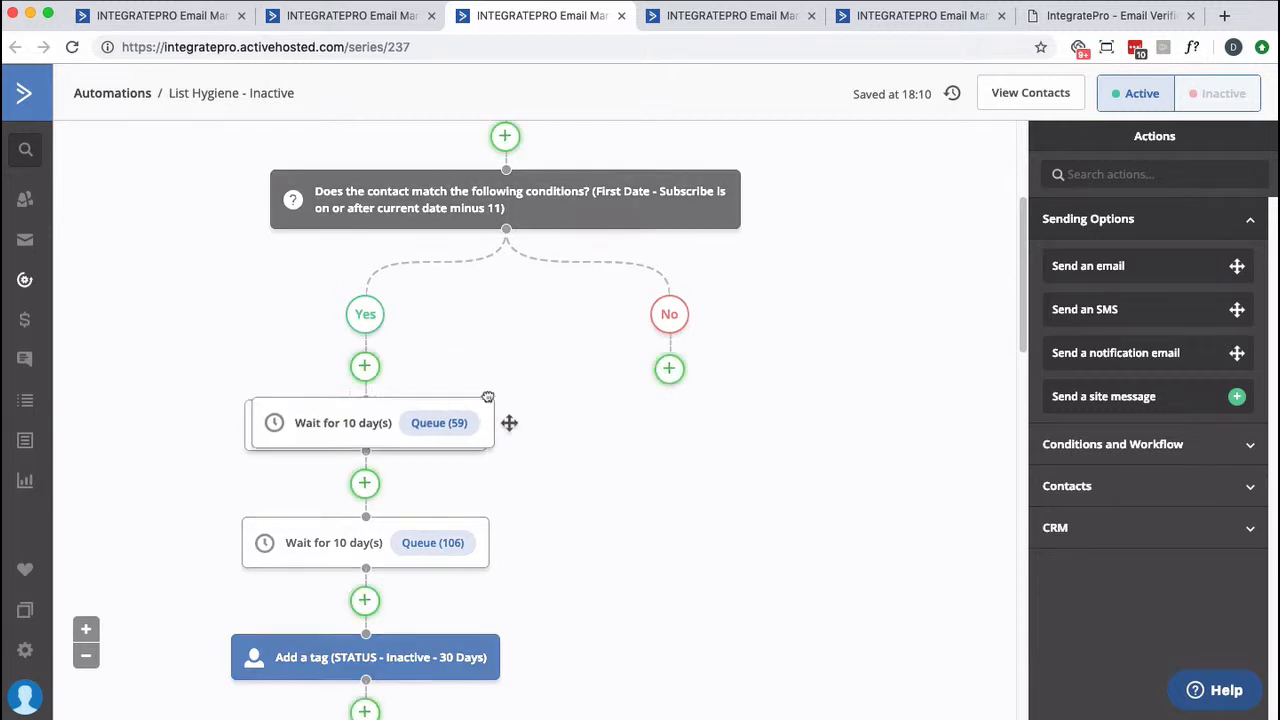
scroll(down, 3)
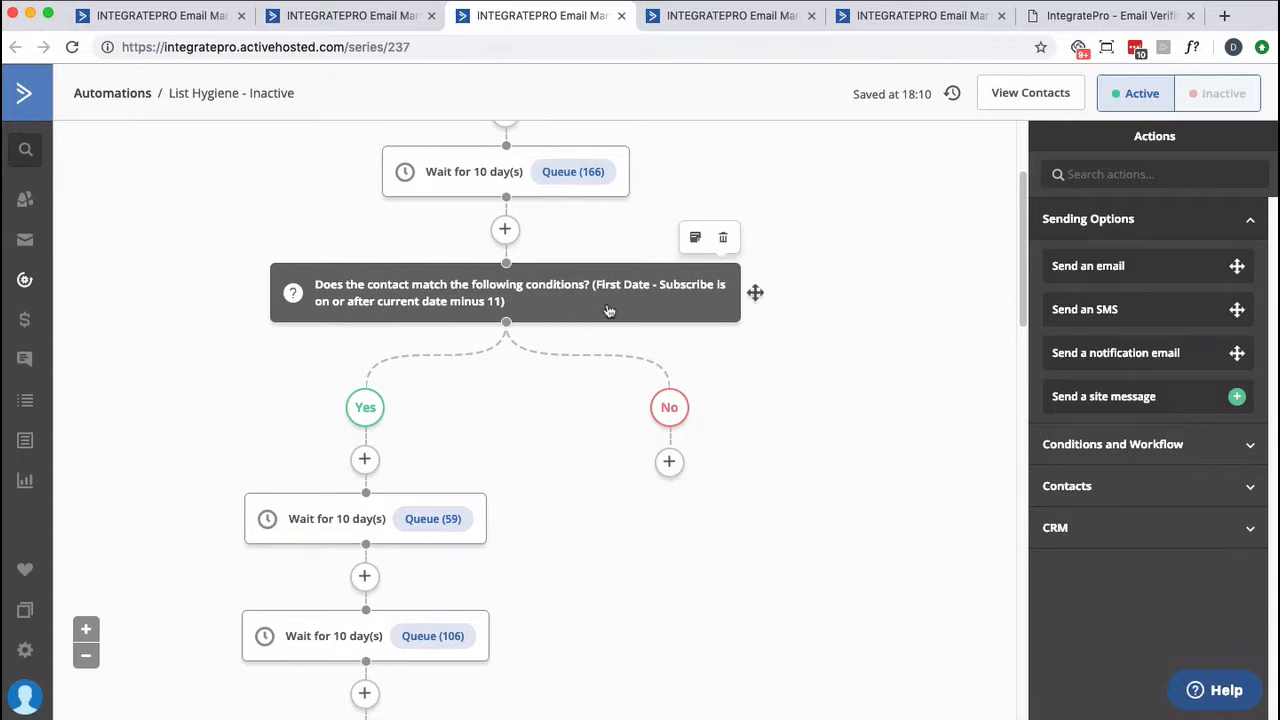
click(722, 237)
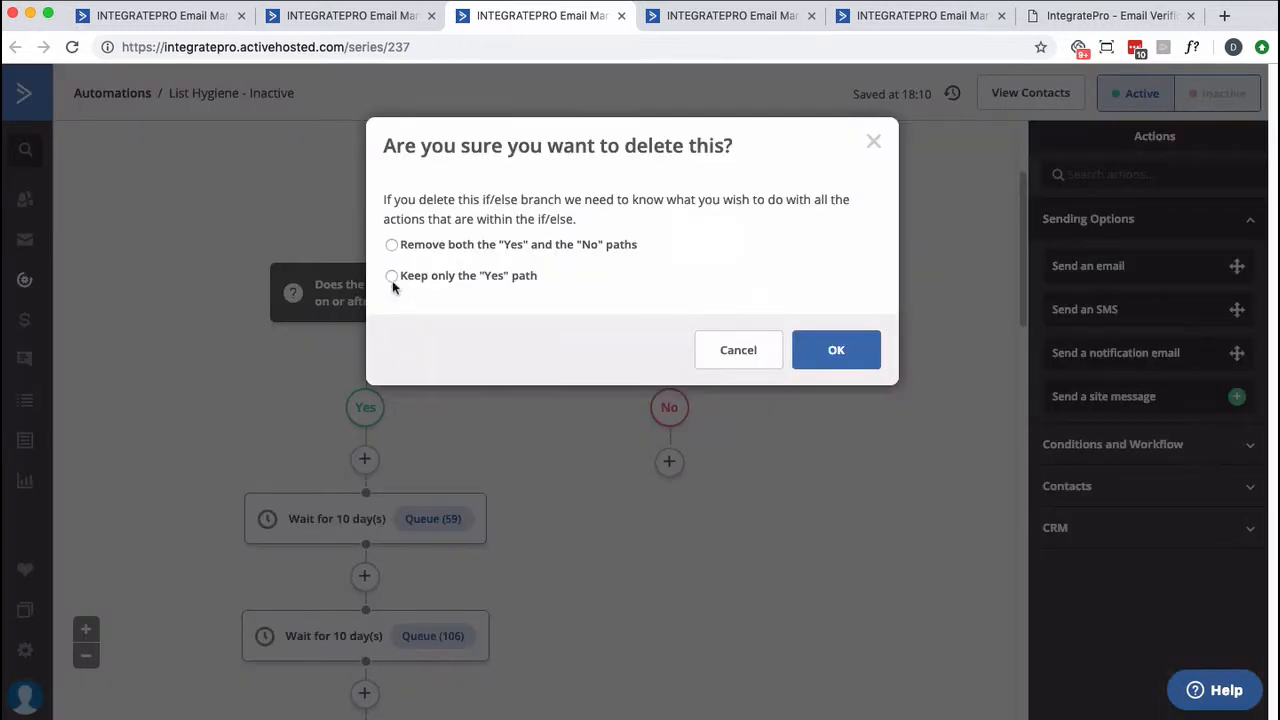
click(738, 349)
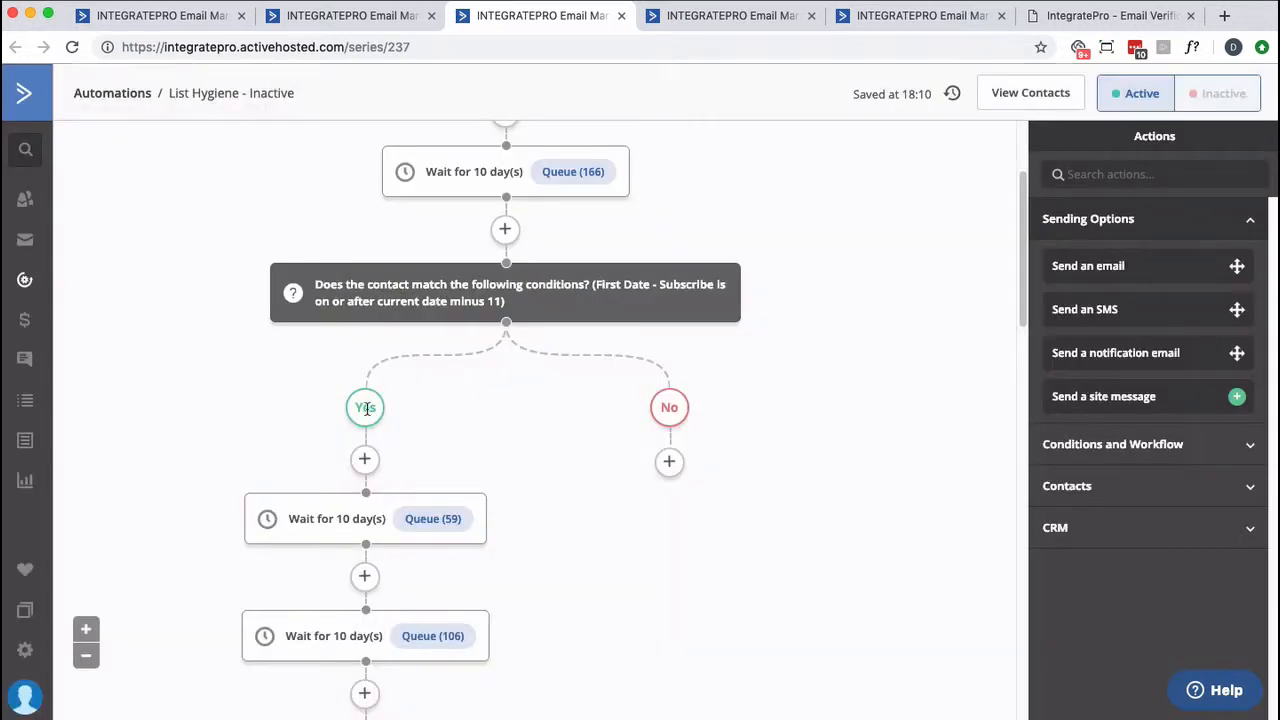
mouse_move(424, 428)
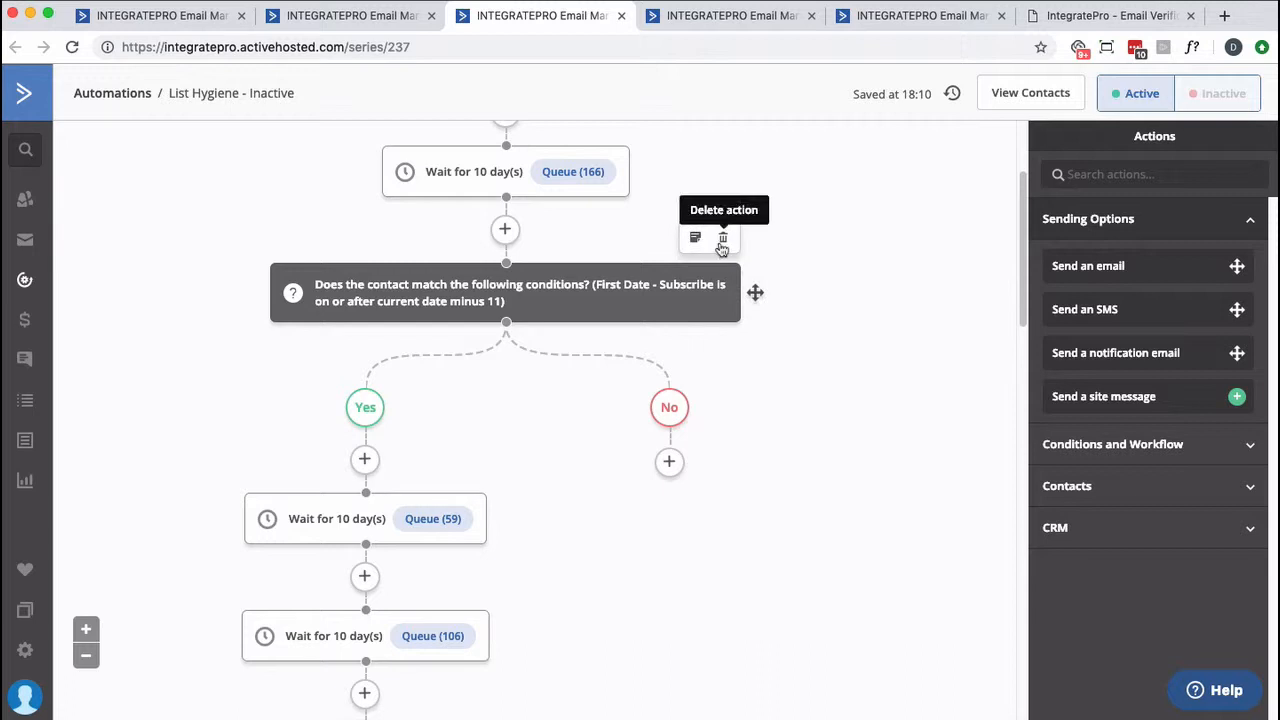
click(722, 238)
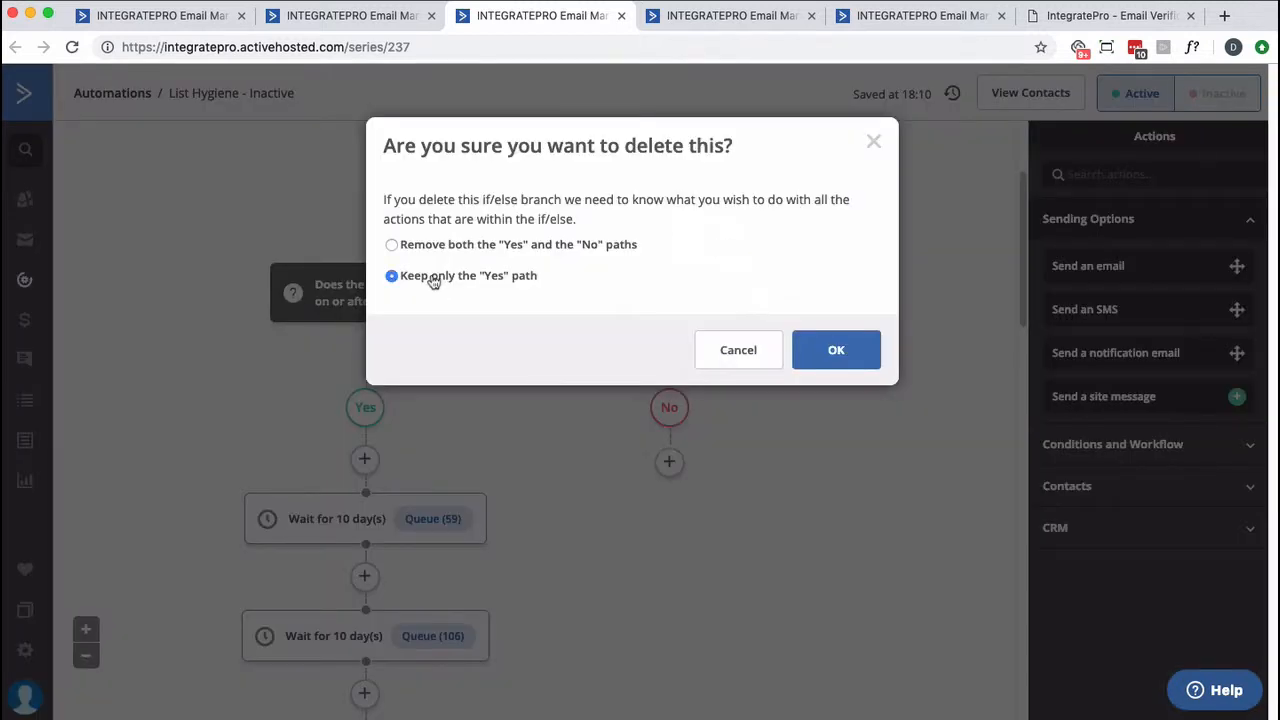
click(836, 349)
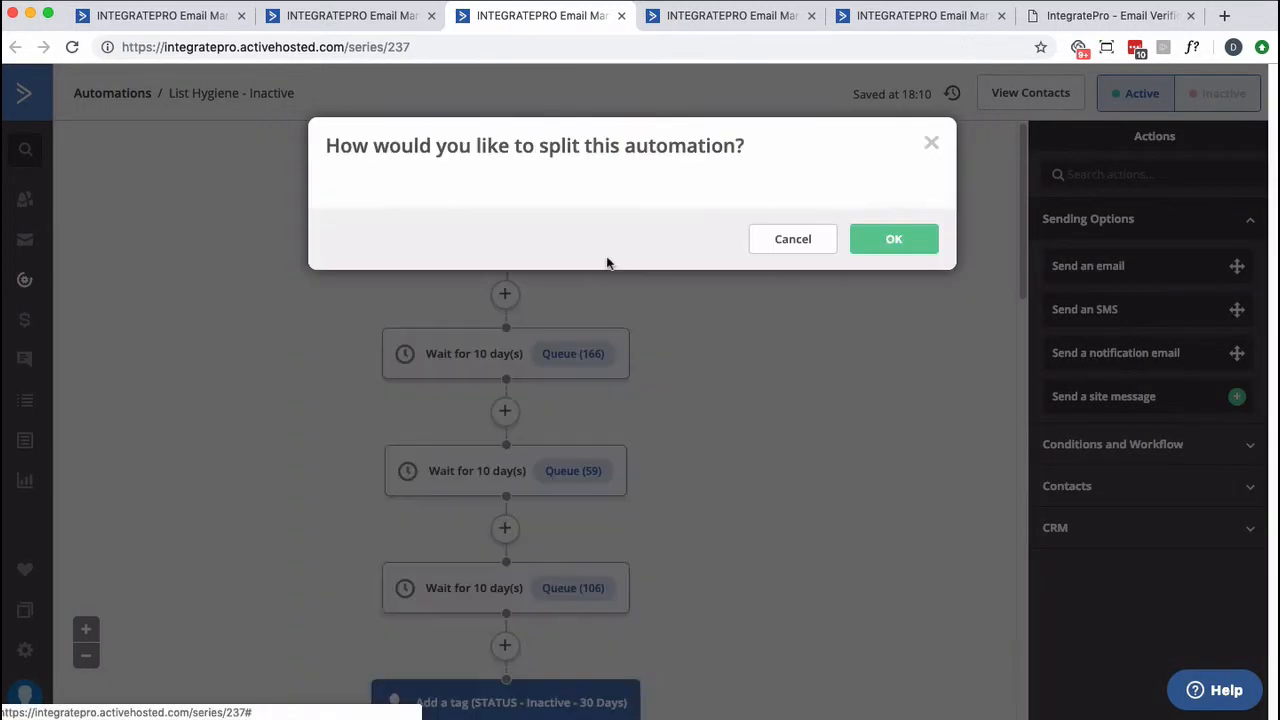
Set the split condition to First Date - Subscribe is on or before
click(454, 230)
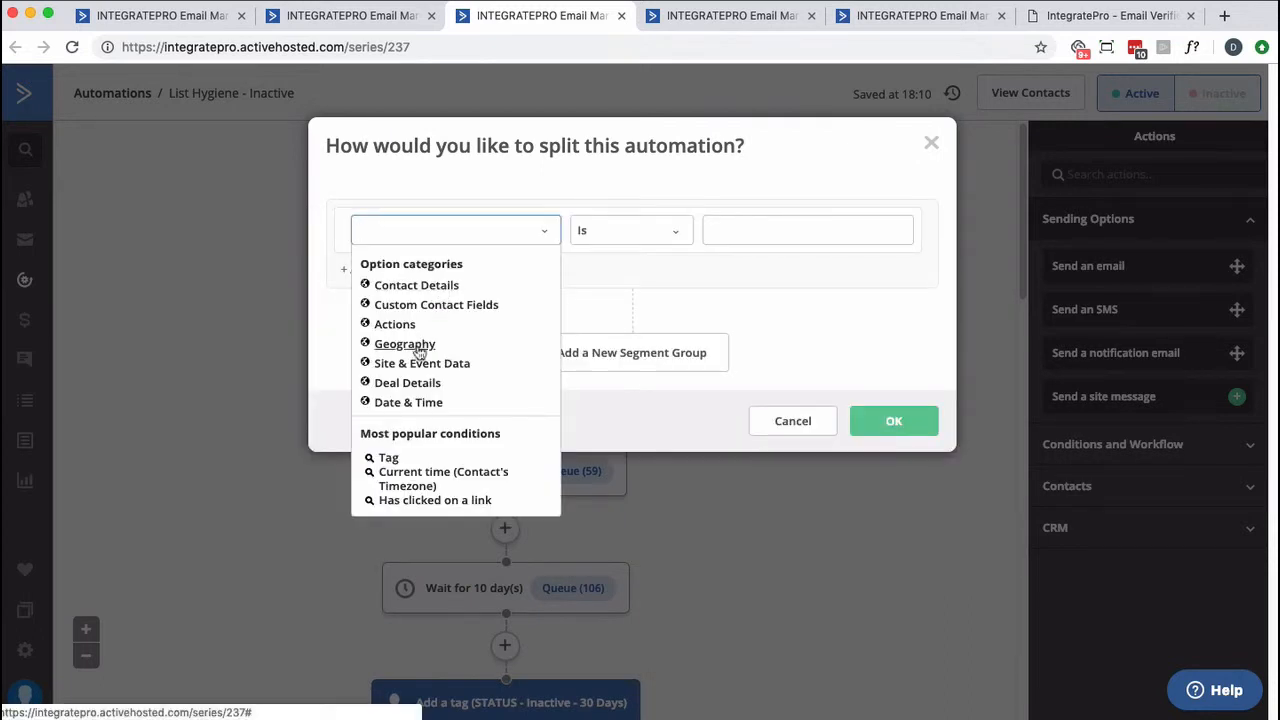
click(437, 304)
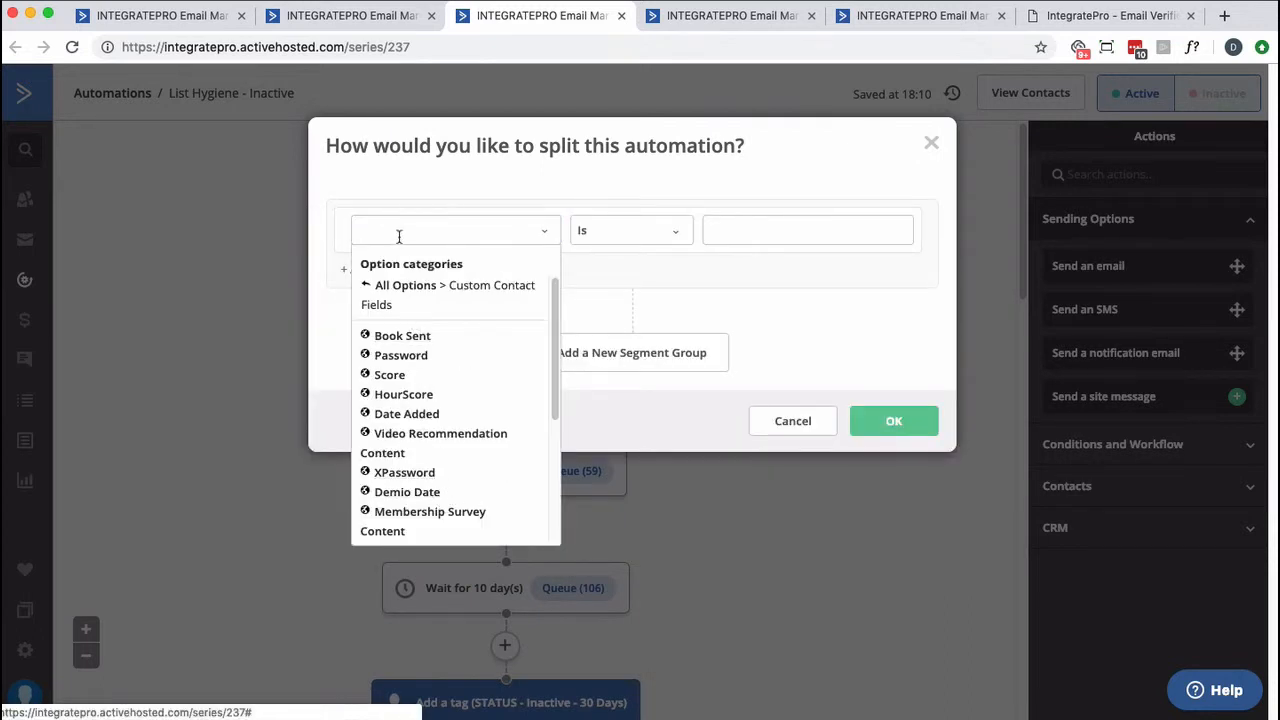
text(f)
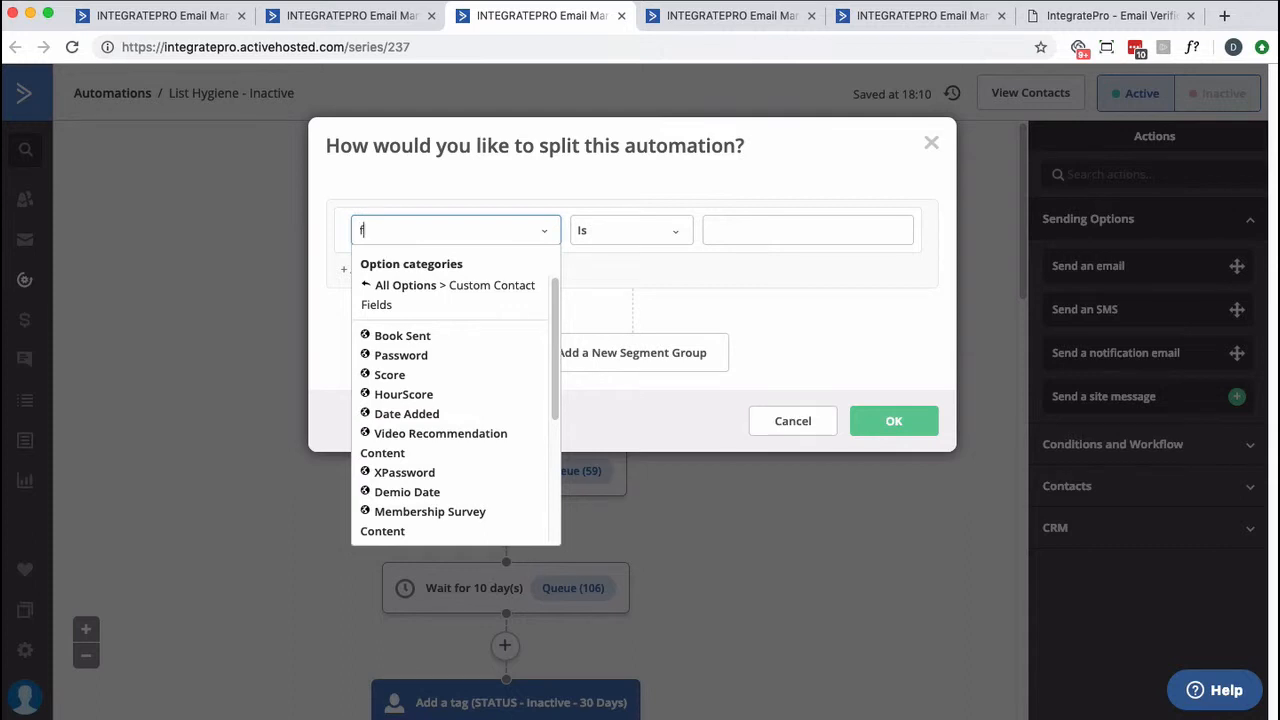
text(ir)
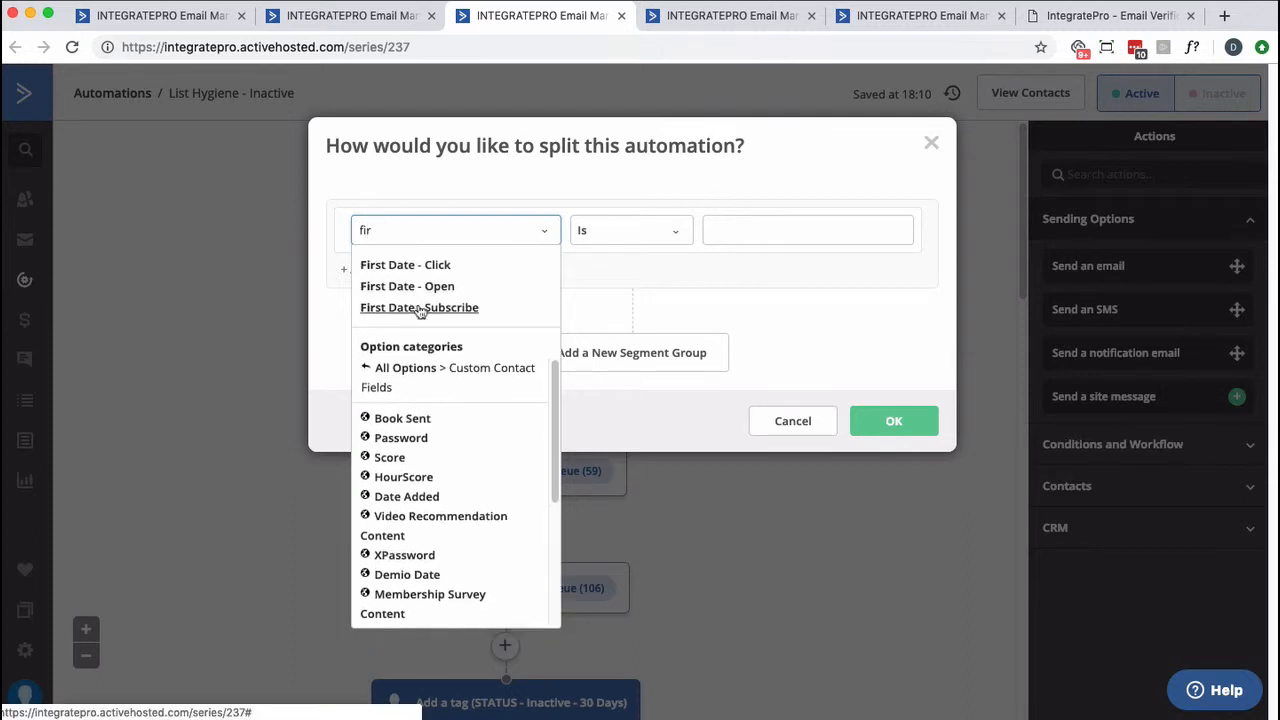
click(418, 307)
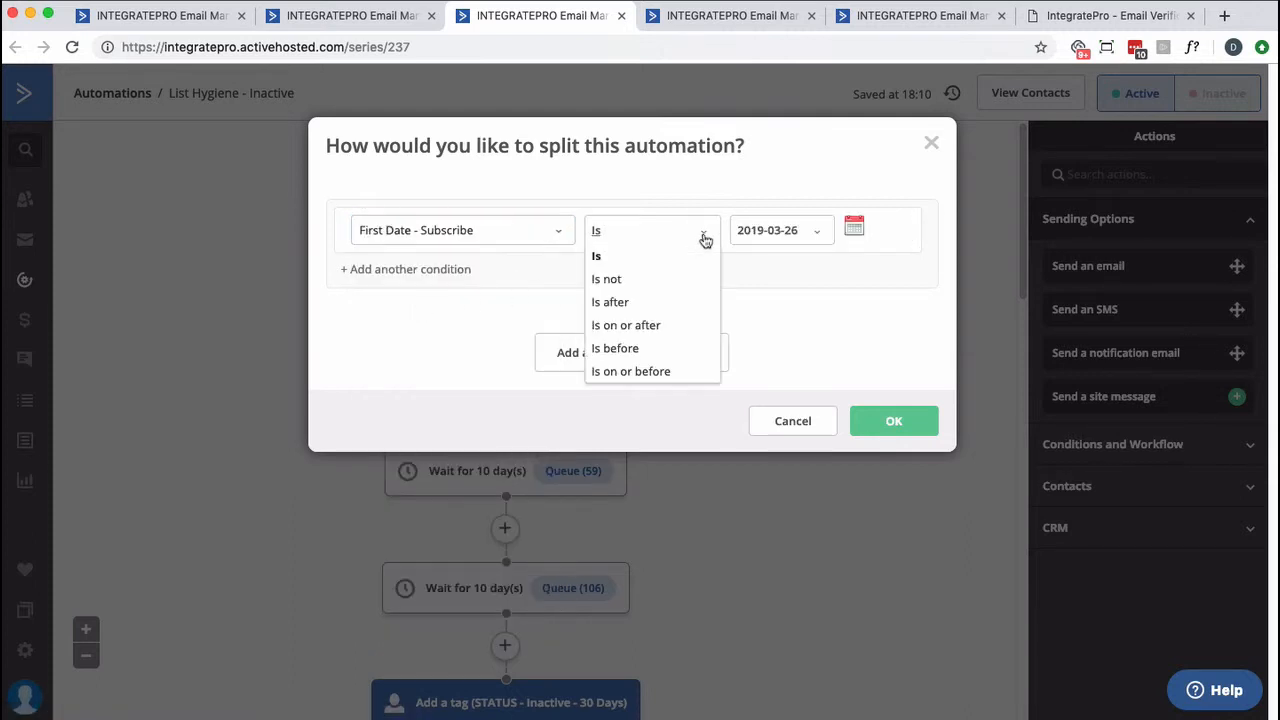
mouse_move(659, 371)
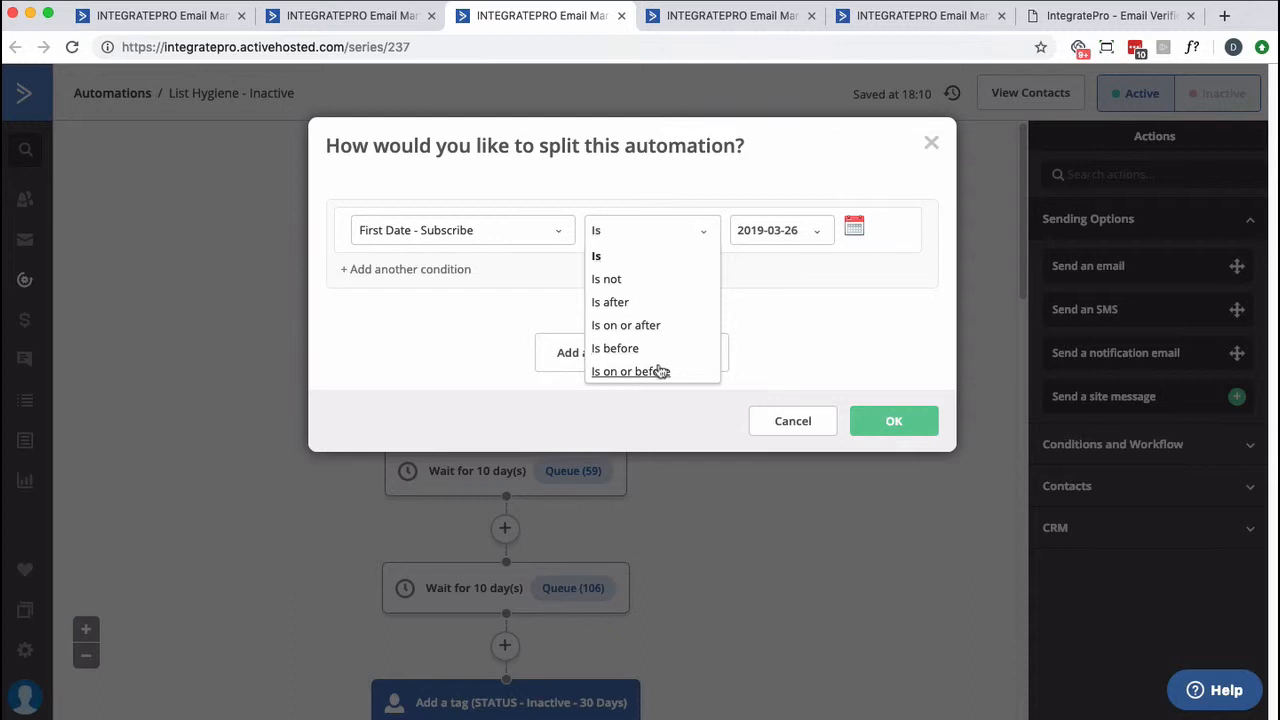
click(626, 371)
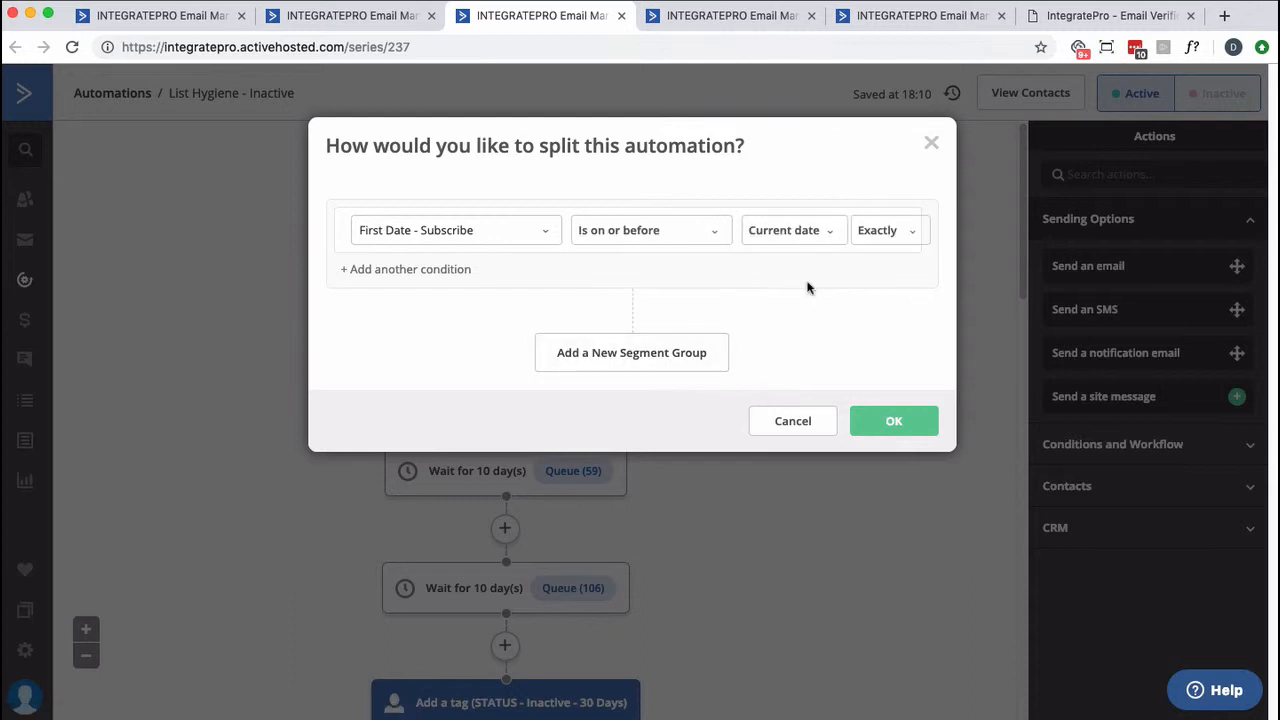
Compare against current date minus 10 days and save the split
click(884, 230)
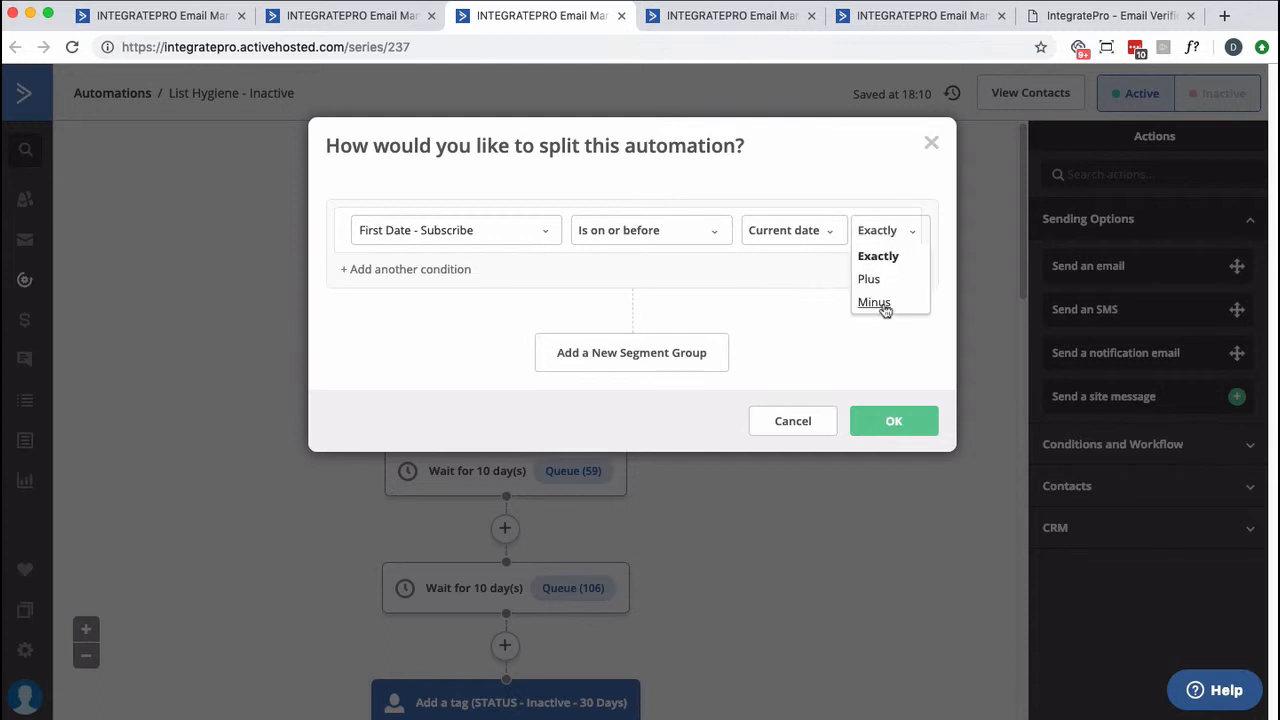
click(874, 302)
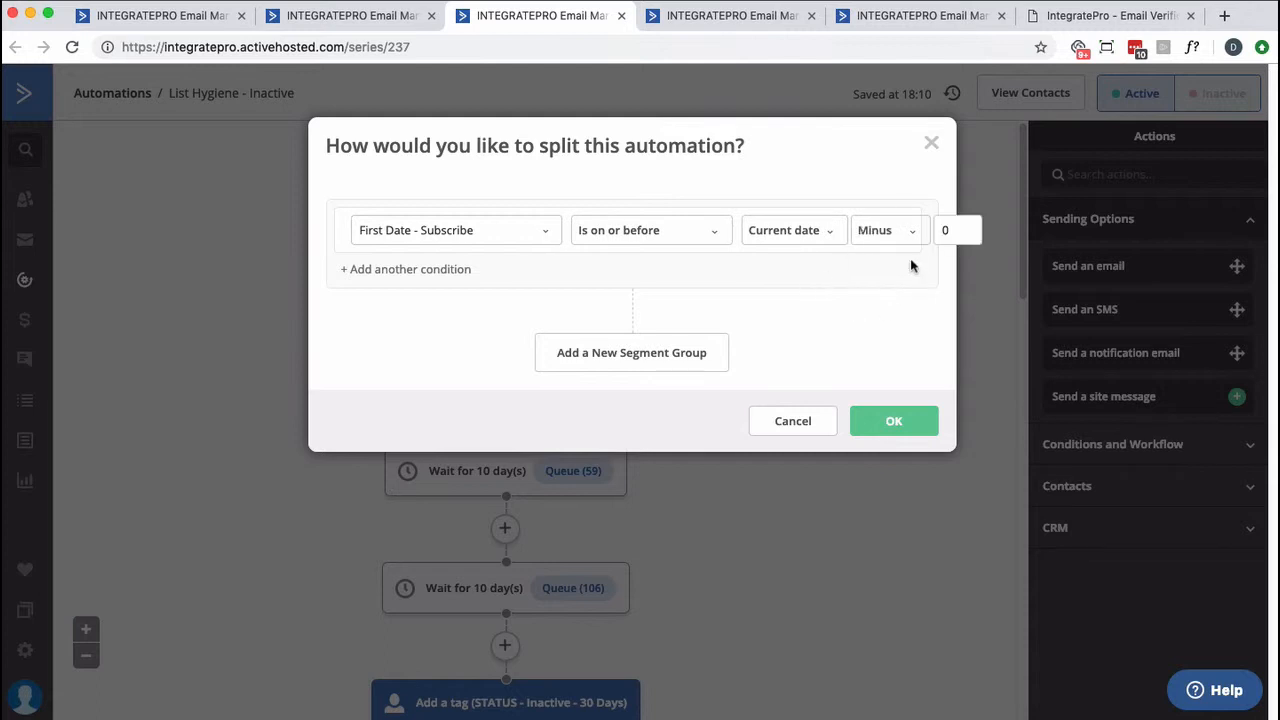
click(953, 230)
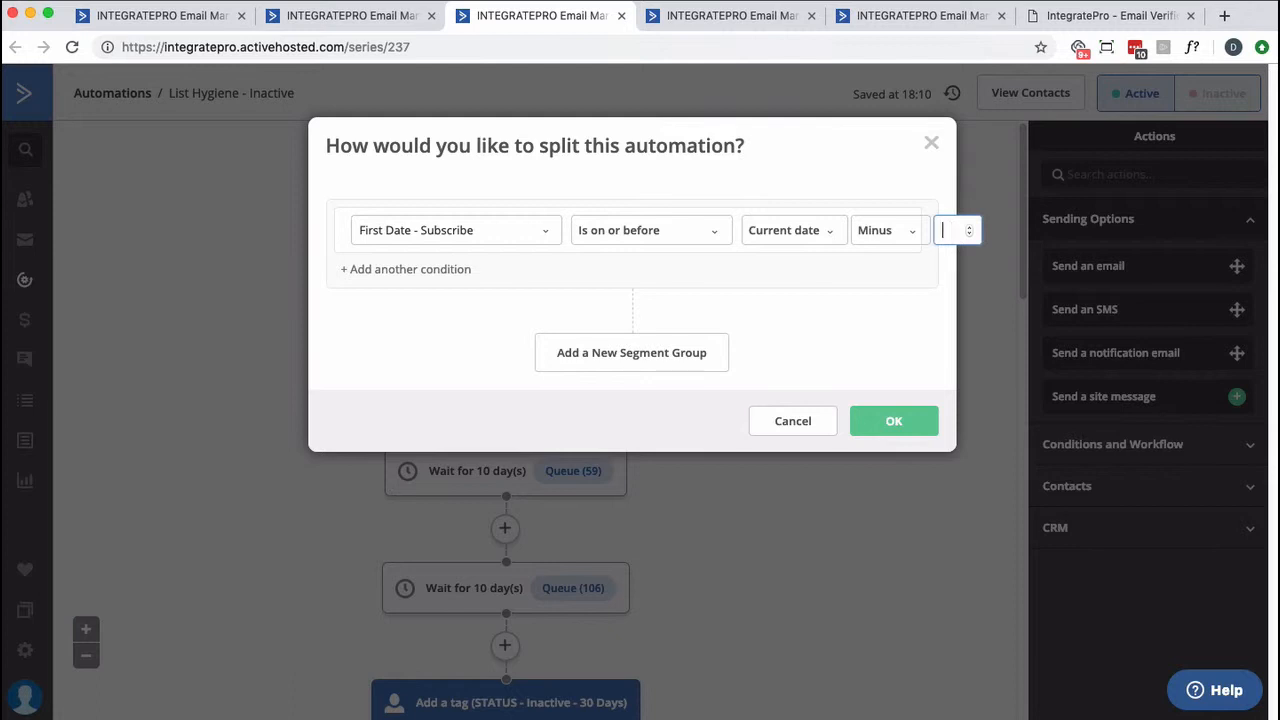
text(10)
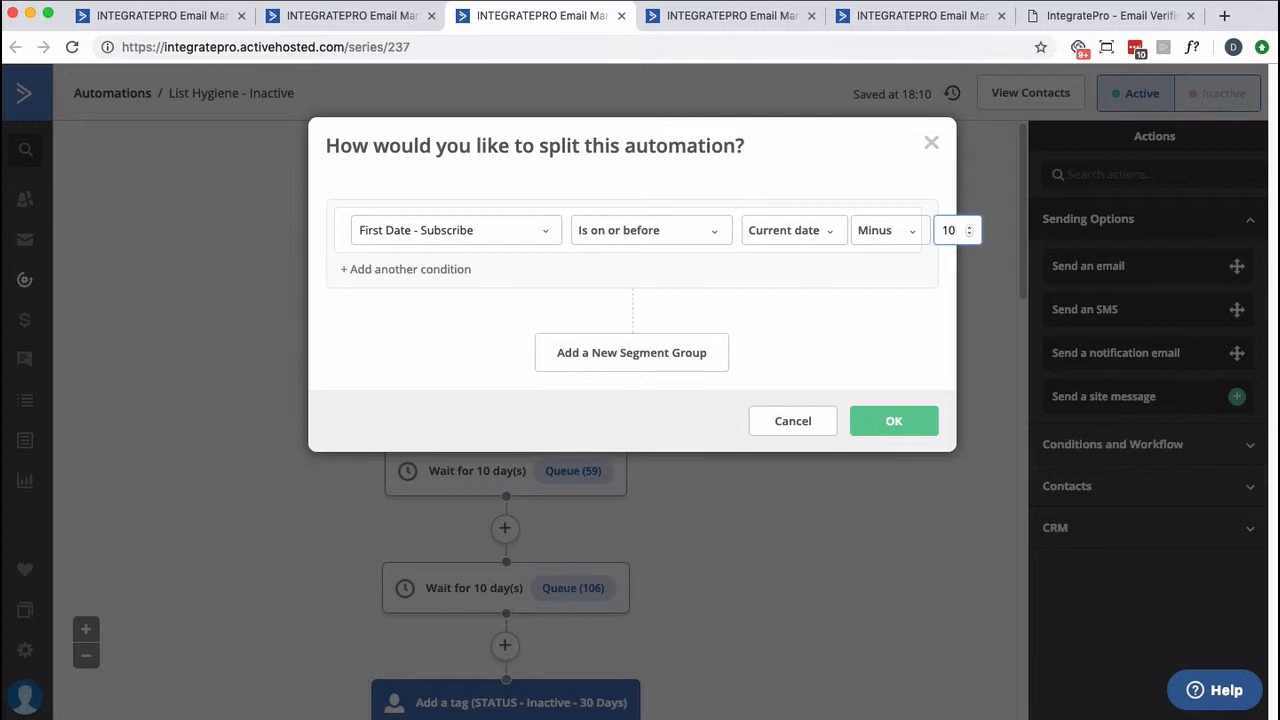
mouse_move(848, 374)
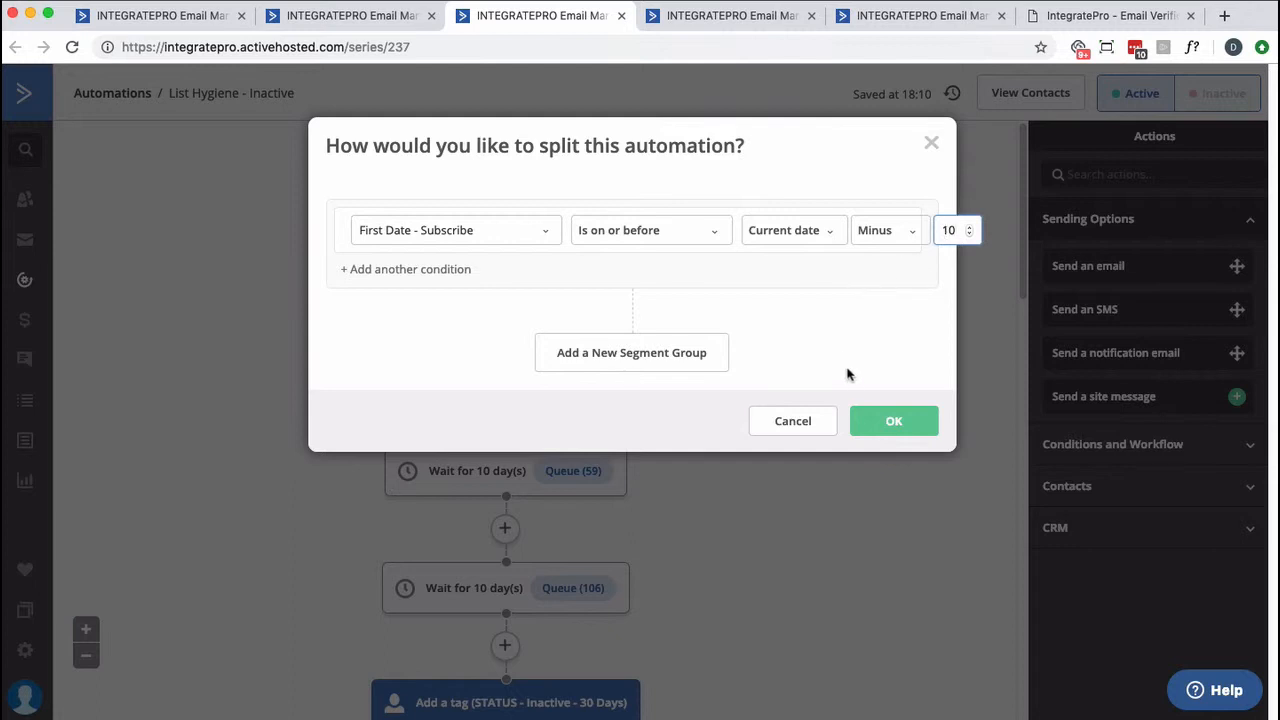
click(893, 421)
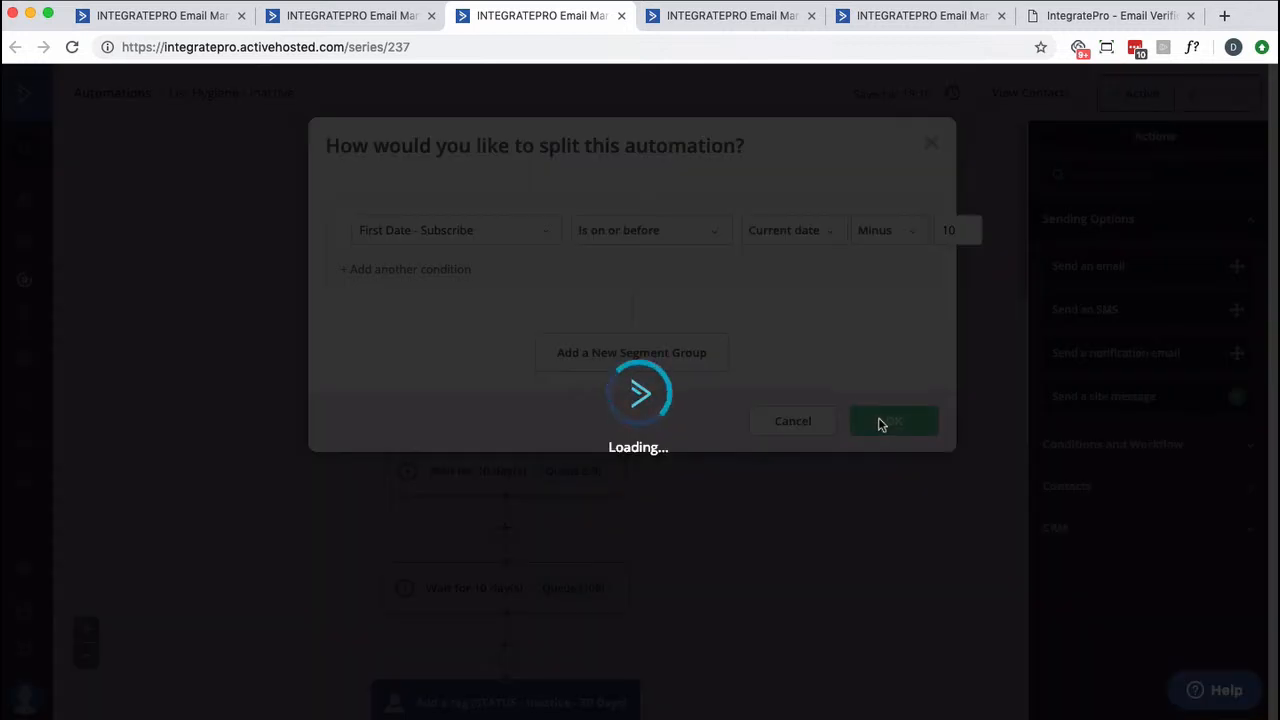
click(893, 420)
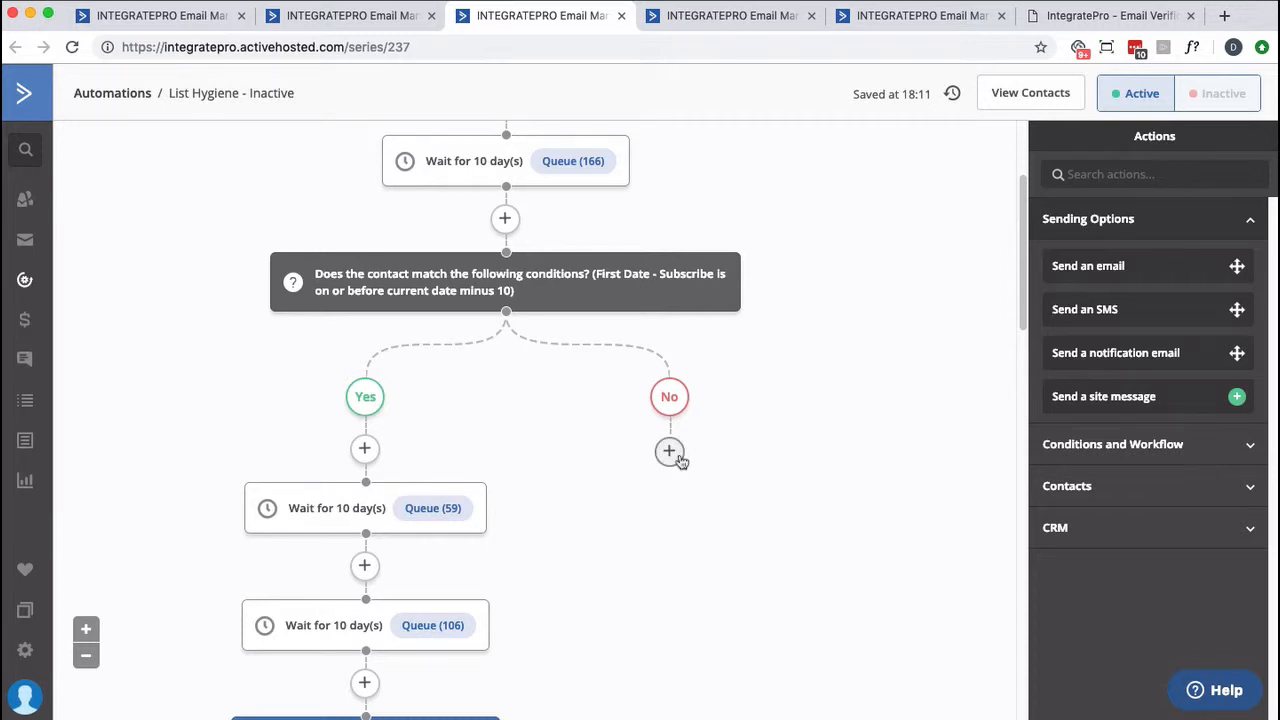
Add a 1-day wait as the first step of the No branch
click(669, 451)
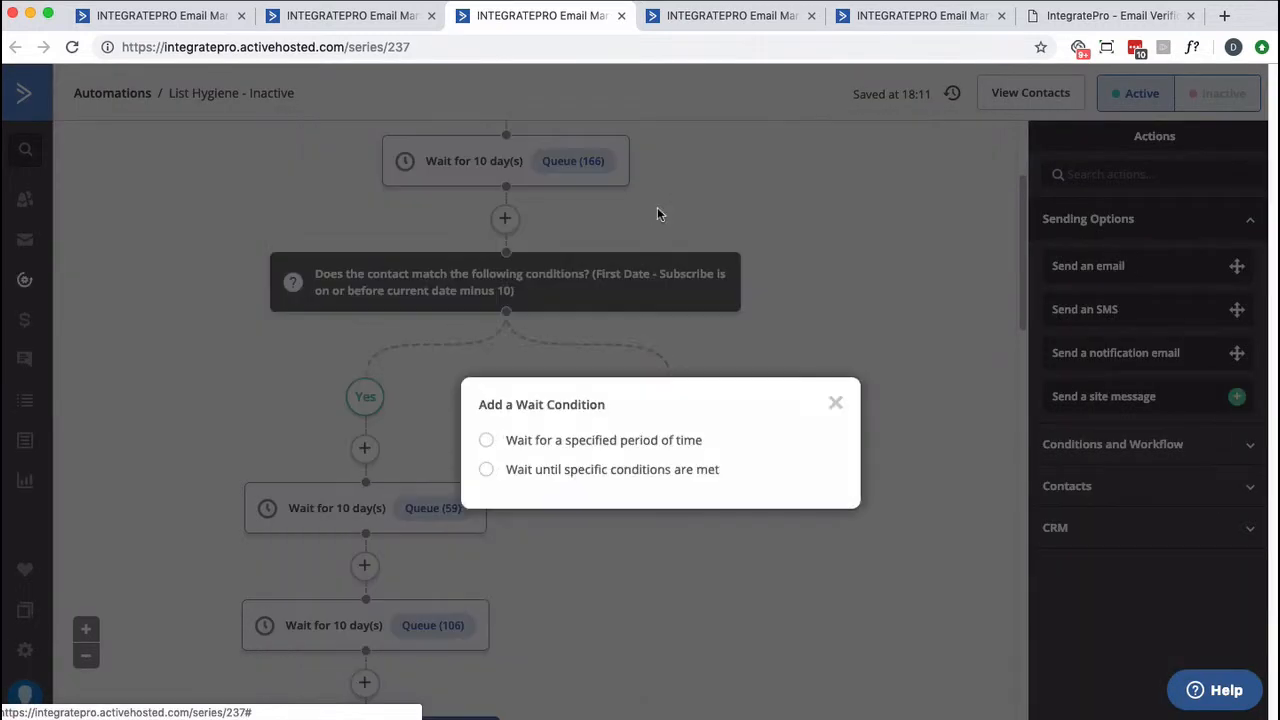
click(486, 440)
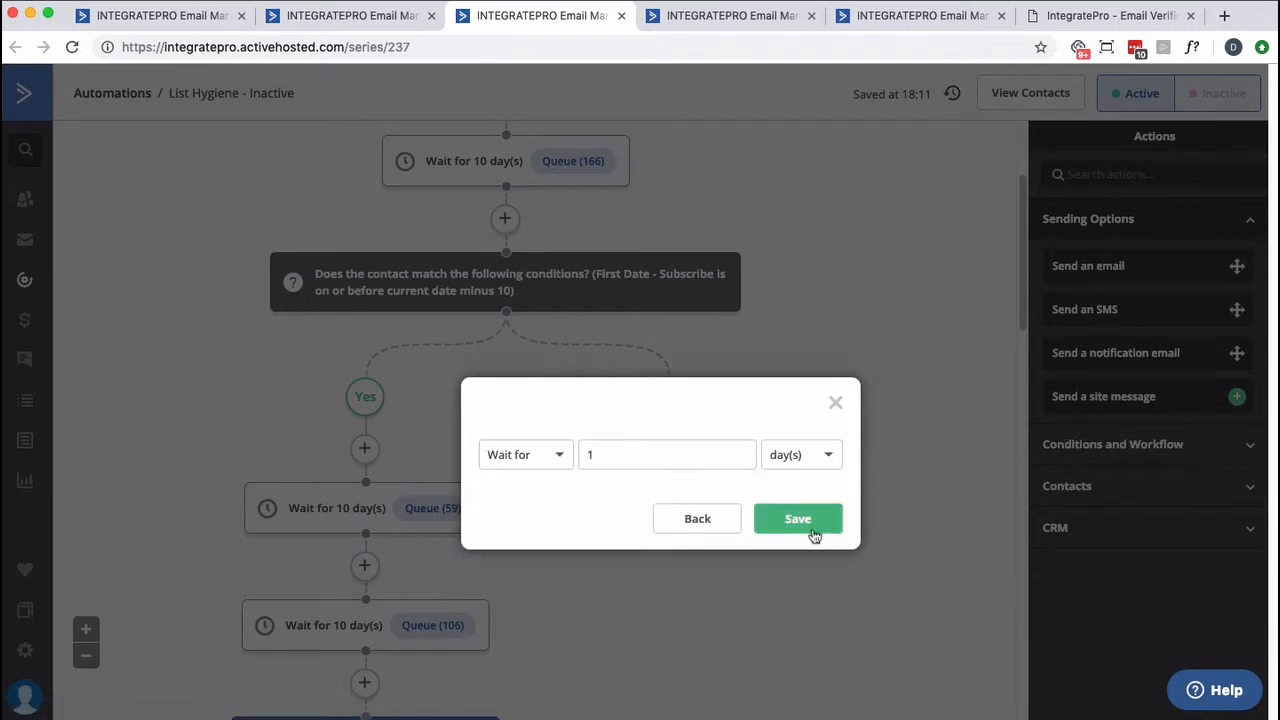
click(797, 518)
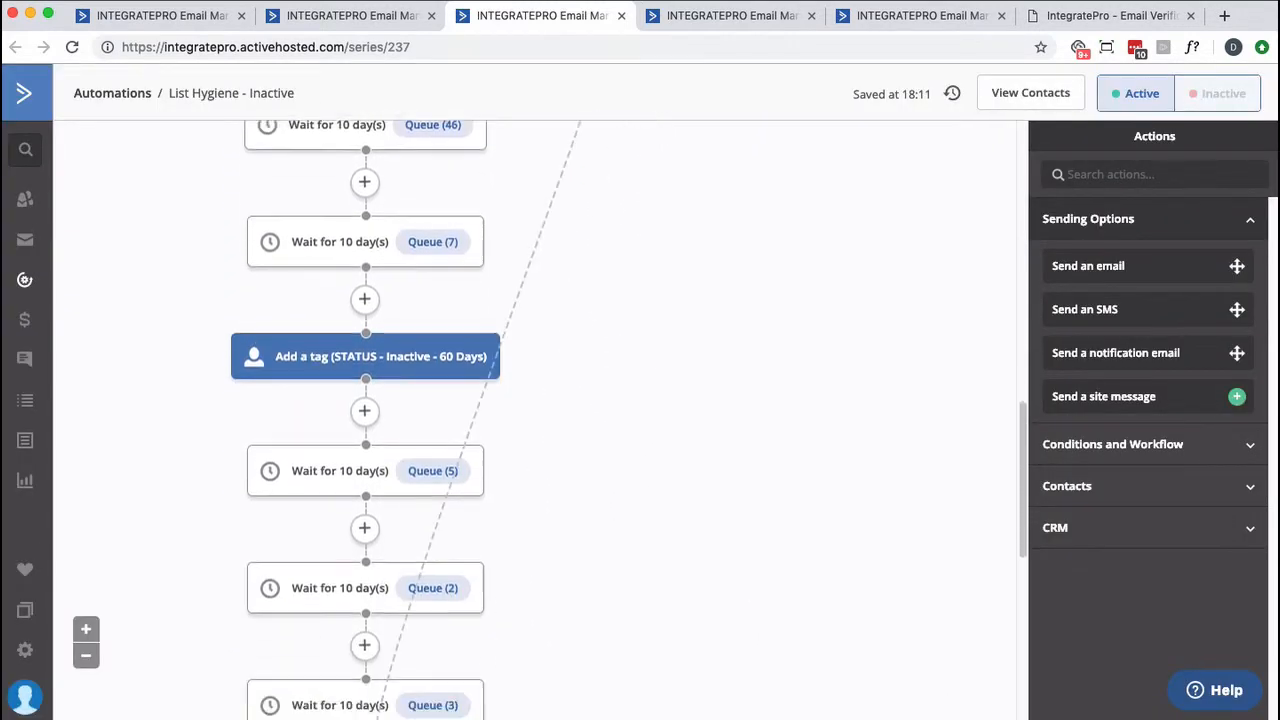
Review the workflow and switch to the Reengagement automation
scroll(down, 3)
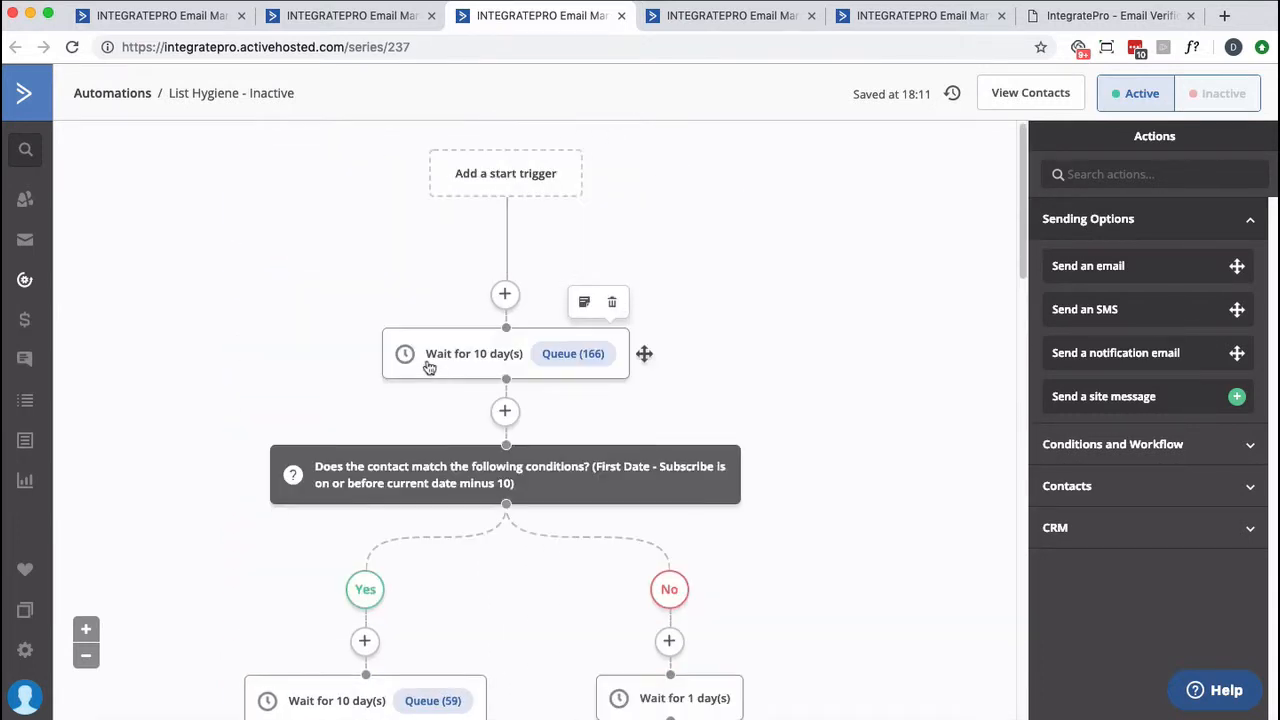
mouse_move(414, 354)
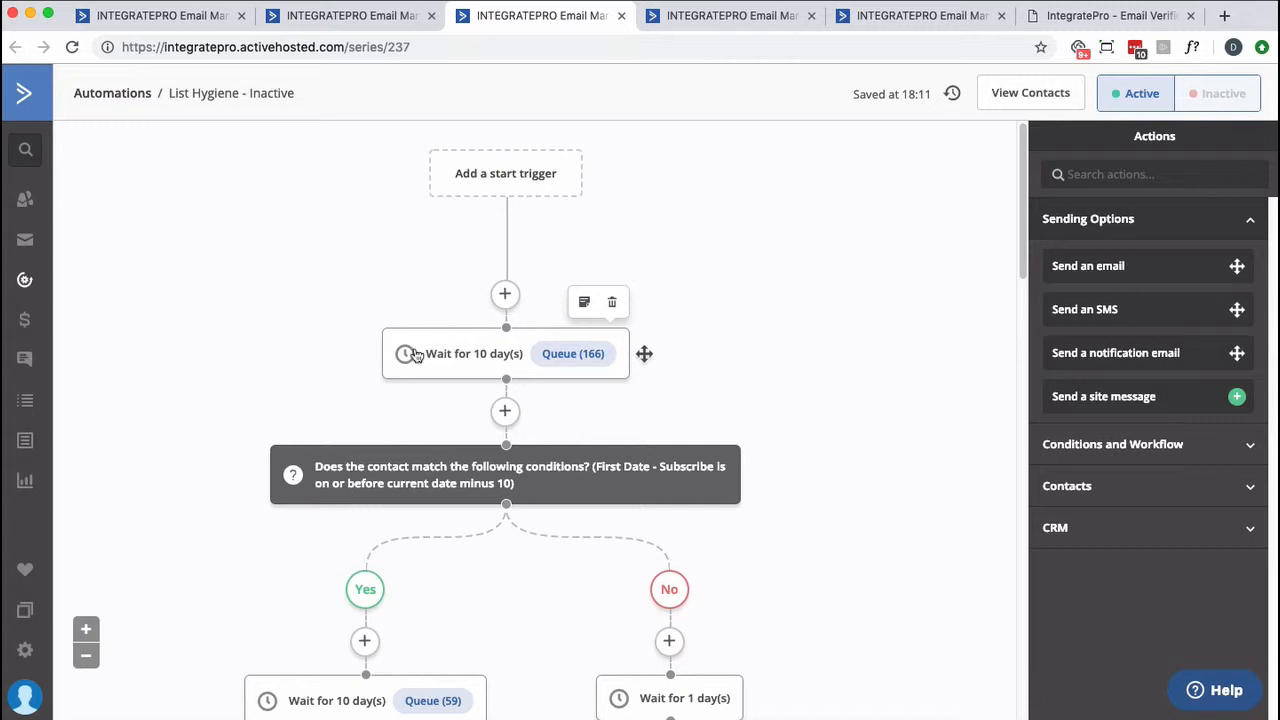
mouse_move(662, 377)
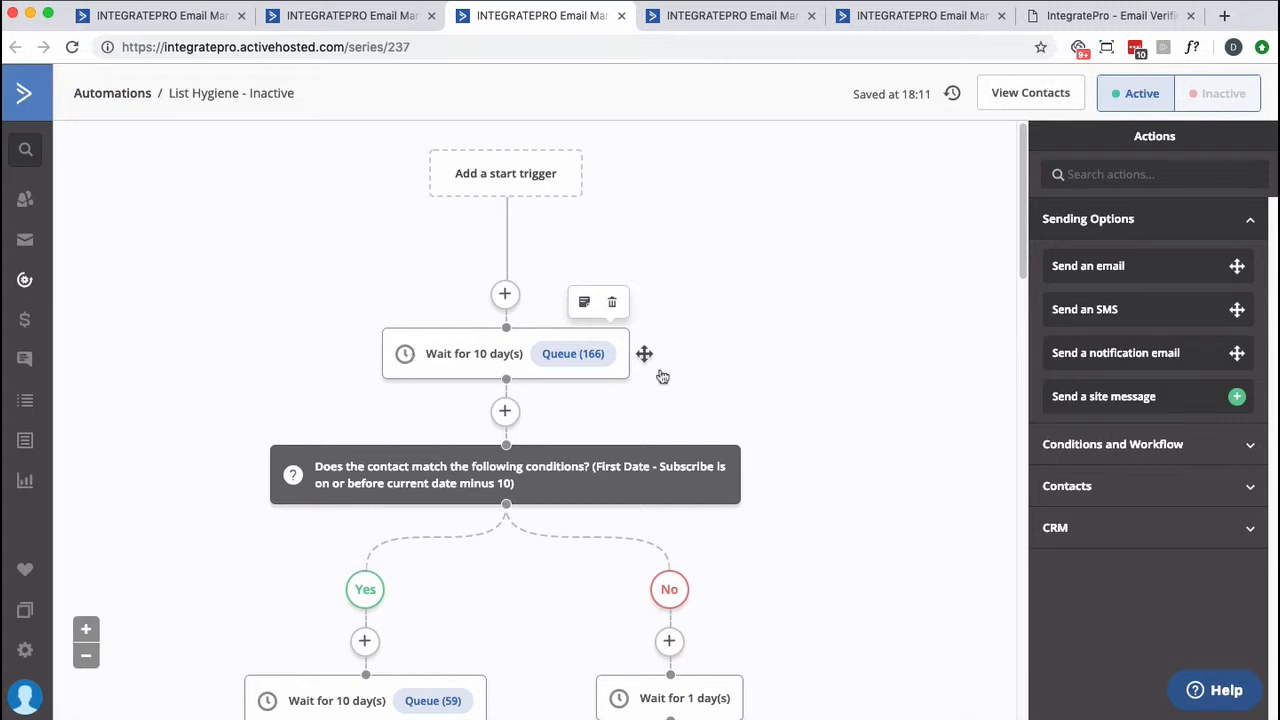
mouse_move(683, 368)
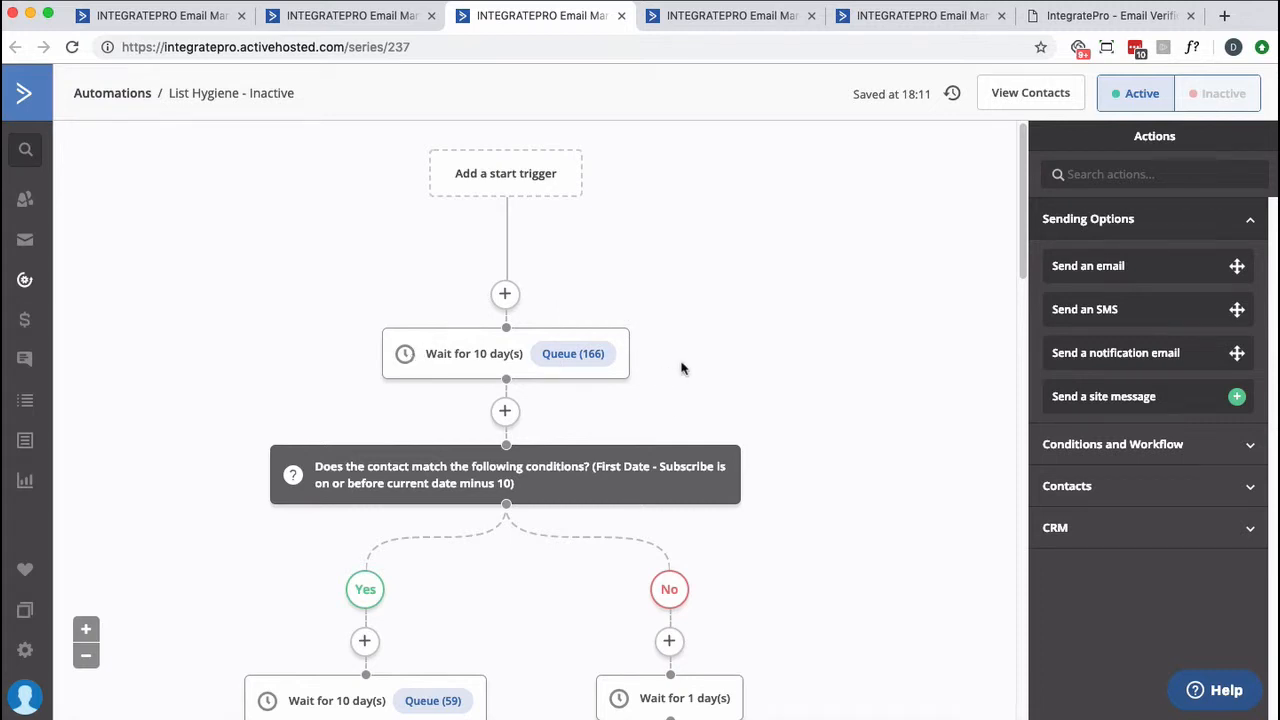
scroll(down, 3)
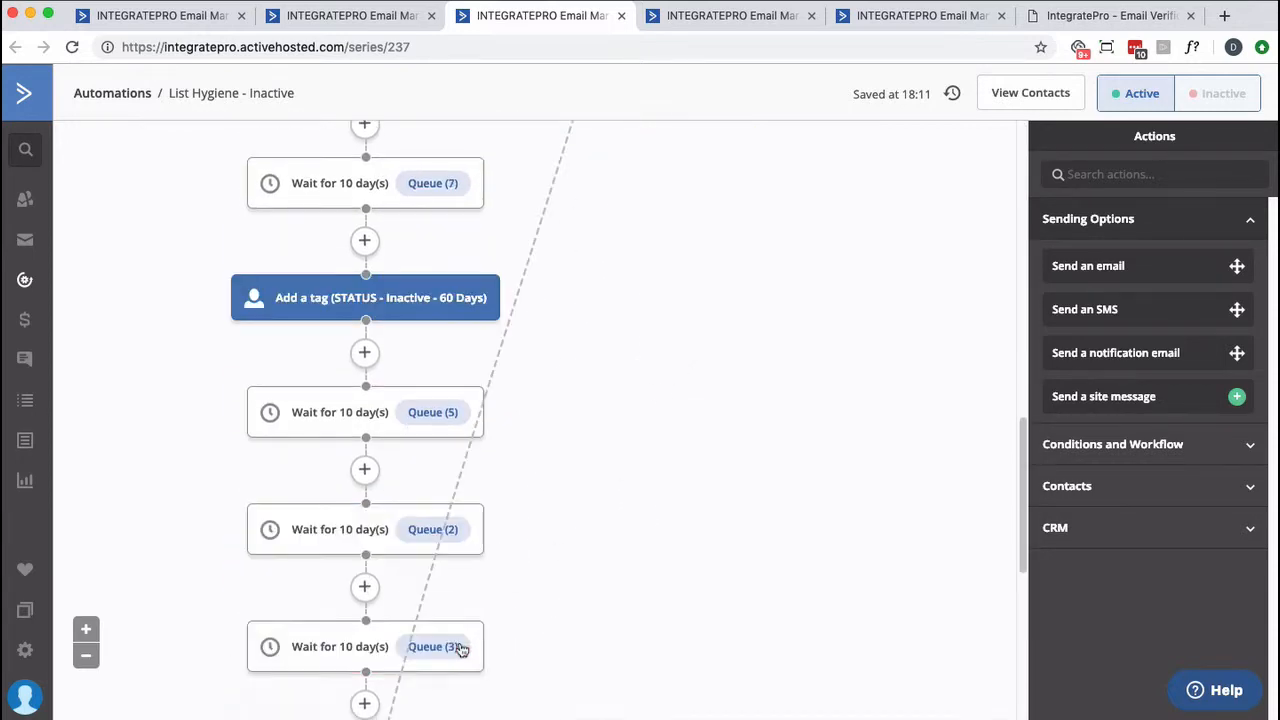
scroll(down, 3)
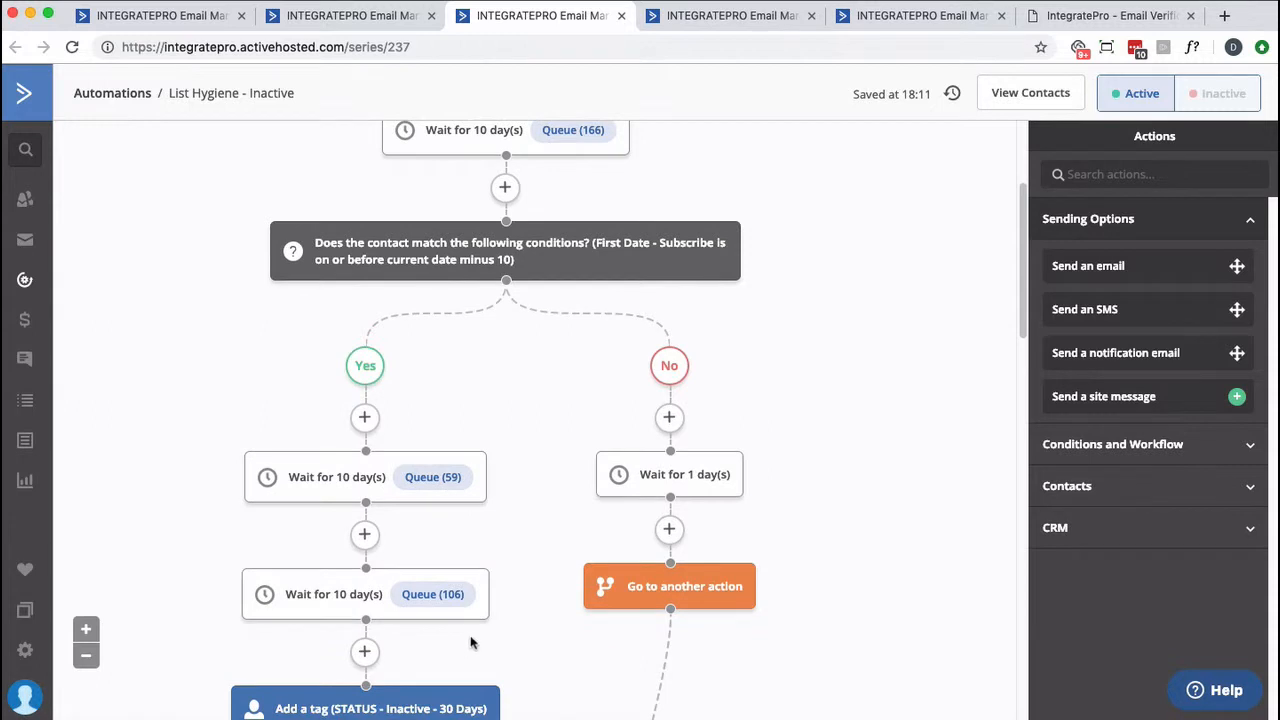
mouse_move(474, 636)
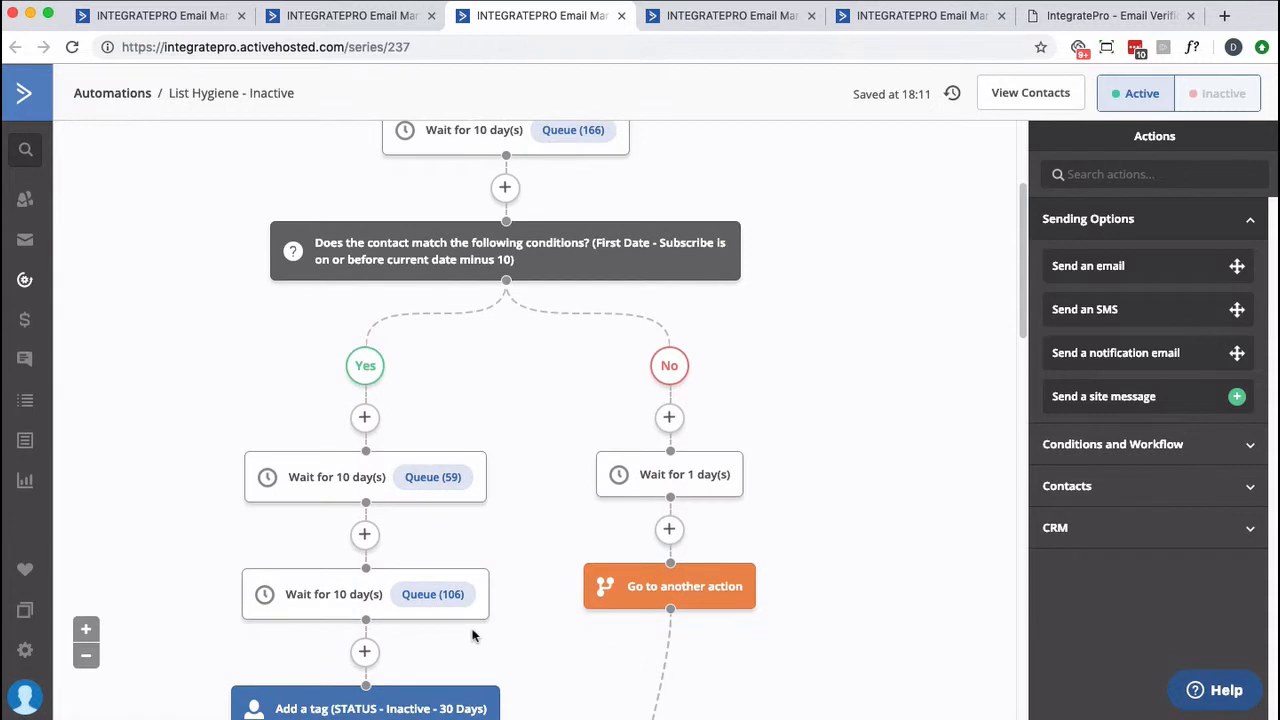
mouse_move(468, 635)
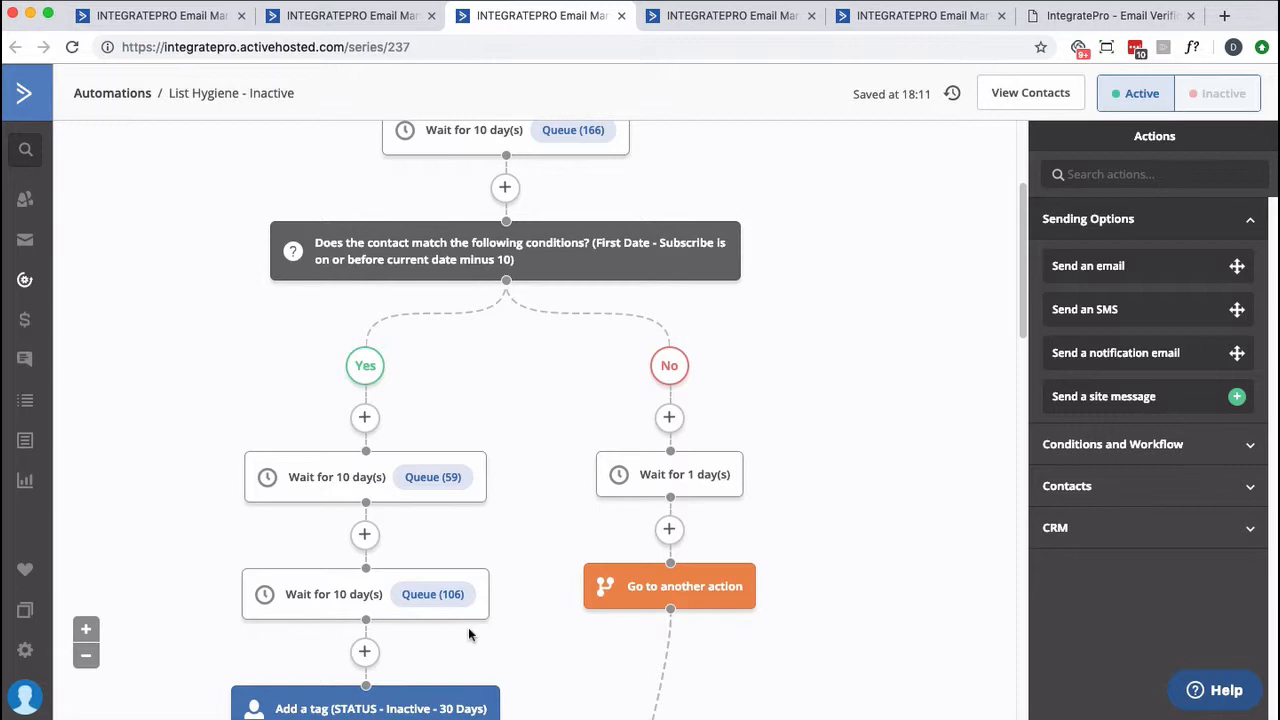
click(927, 16)
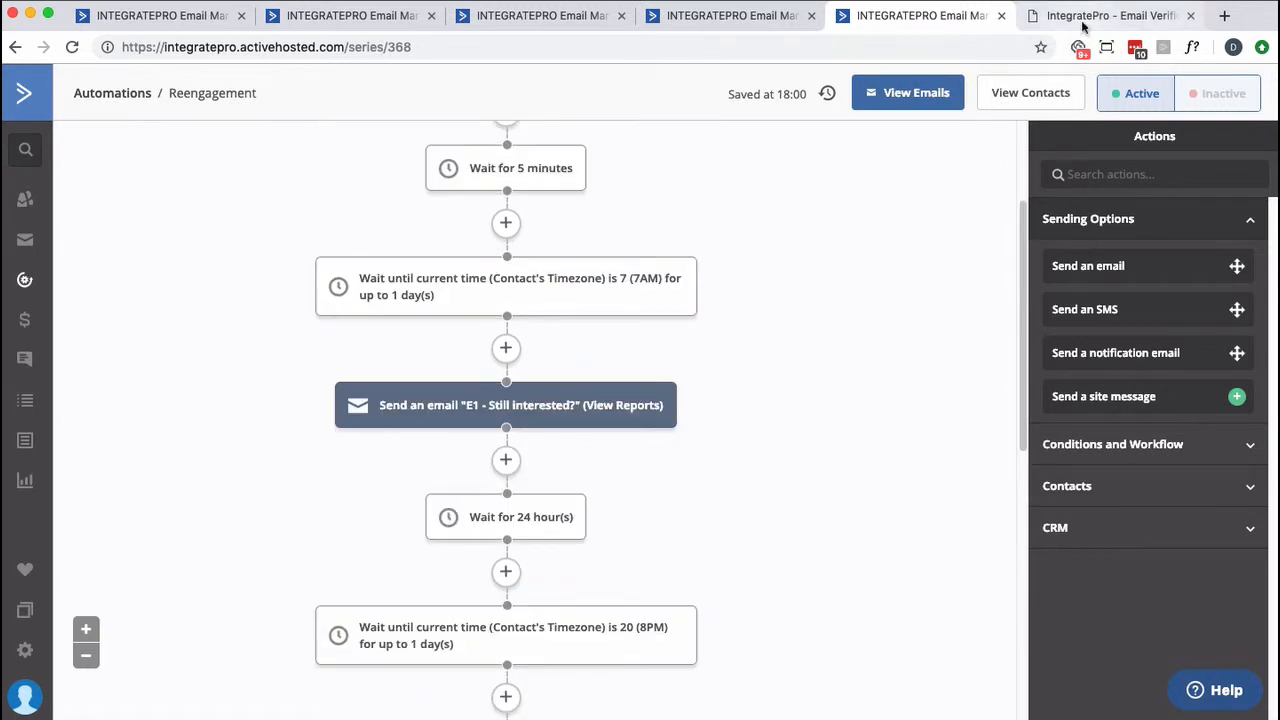
Switch to the IntegratePro - Email Verification browser tab
click(1120, 15)
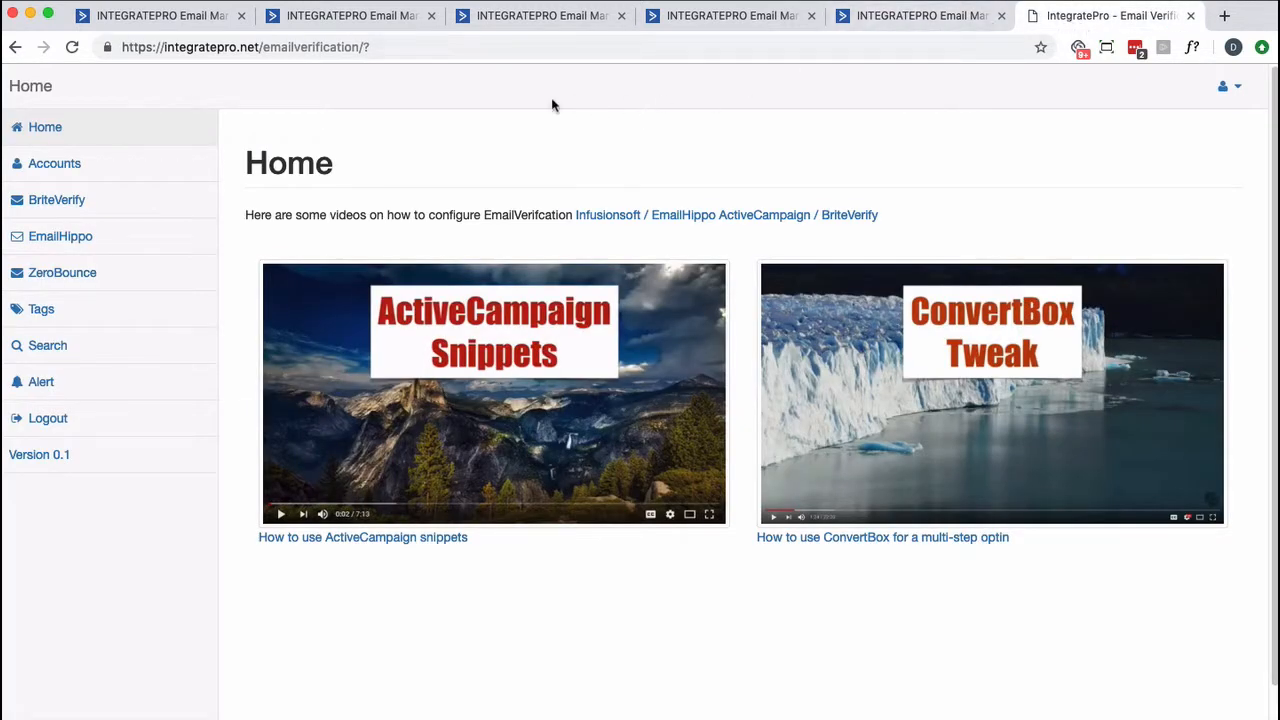
mouse_move(340, 68)
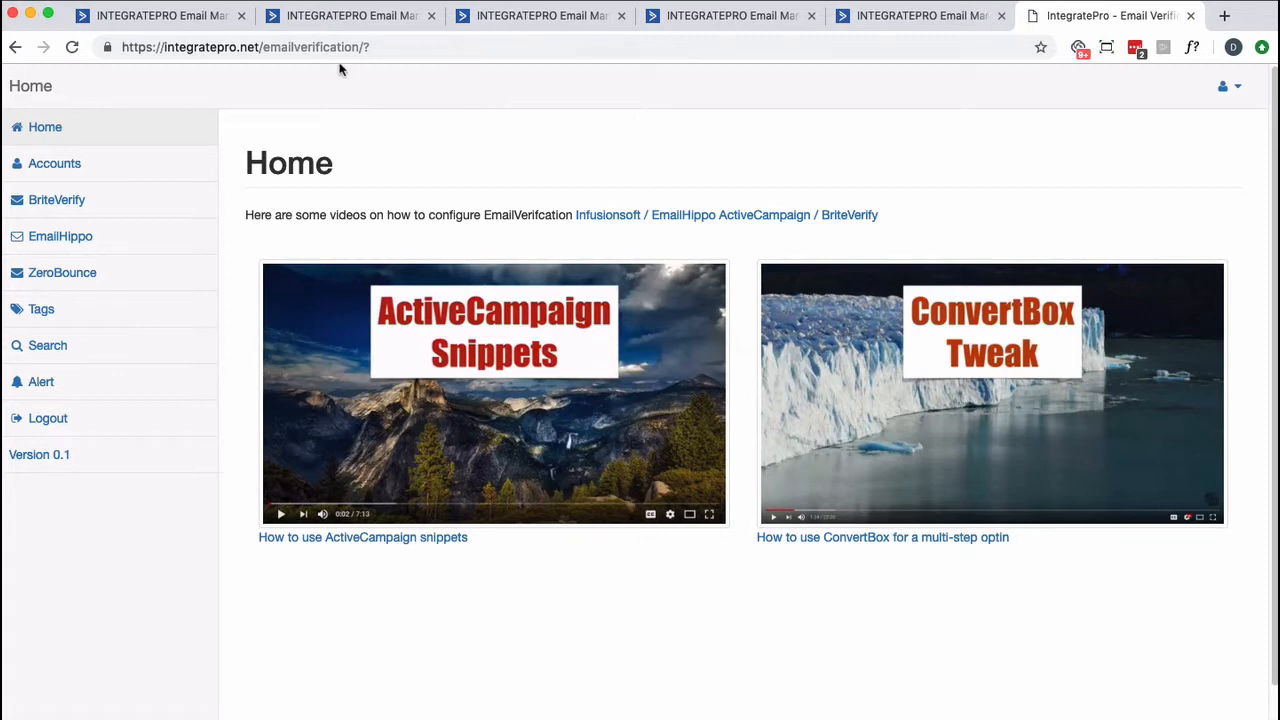
mouse_move(50, 217)
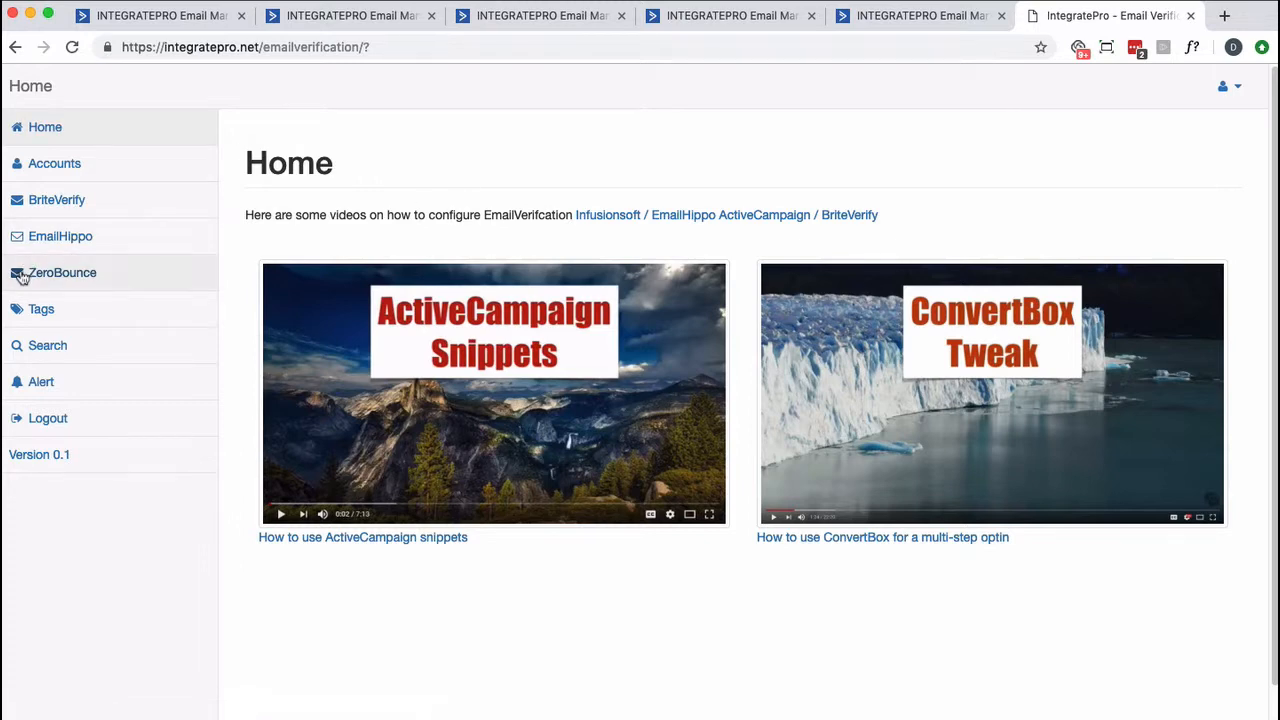
Map ZeroBounce Invalid results to System - Infusionsoft and Catch_all to New Customer
click(62, 272)
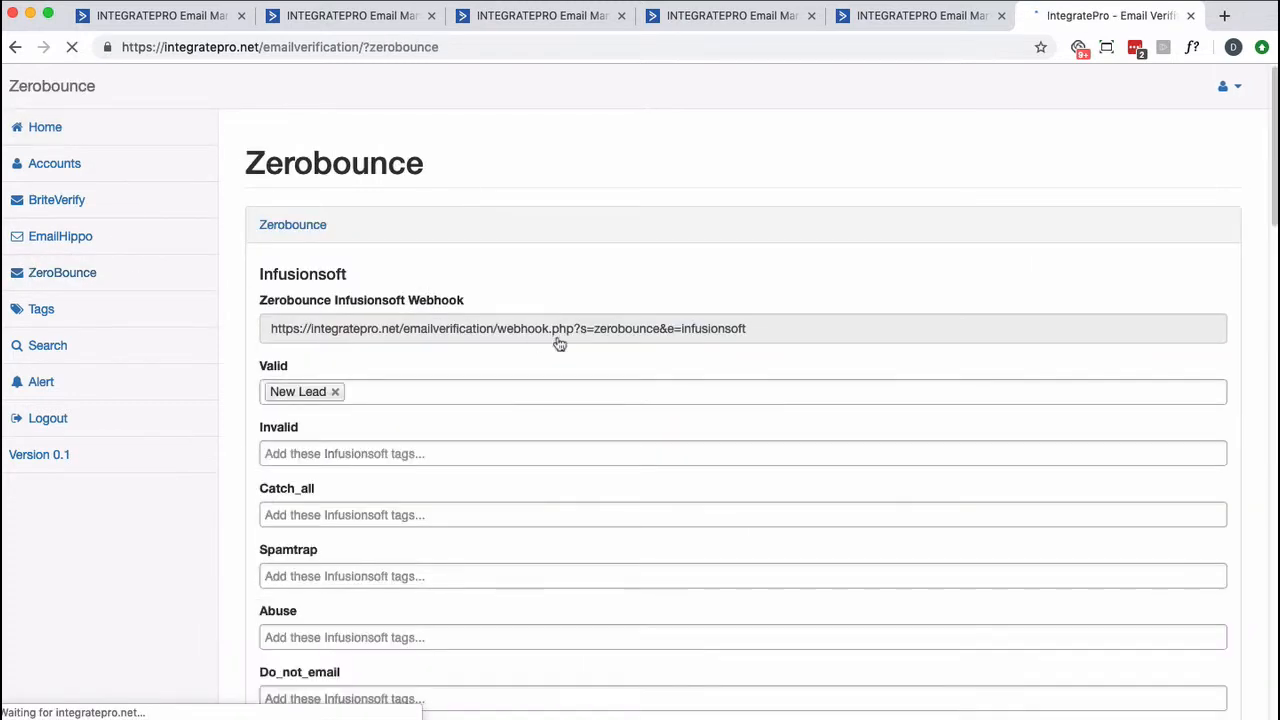
scroll(down, 3)
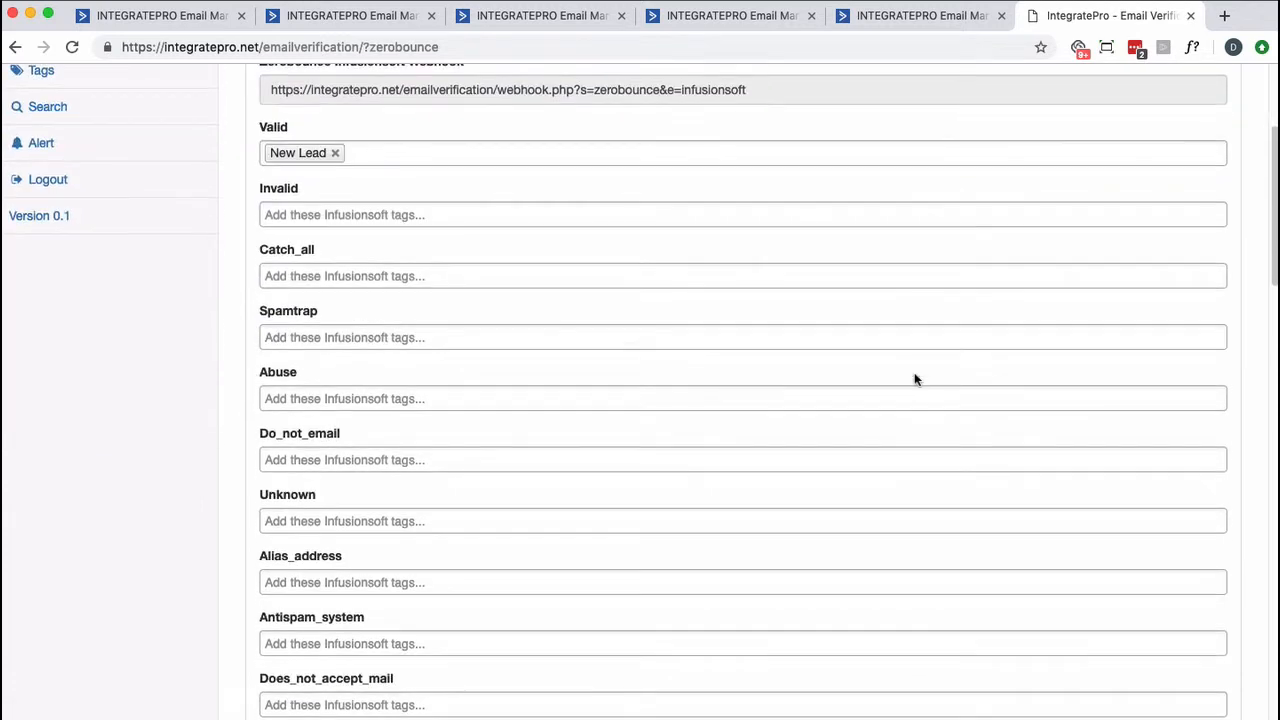
scroll(down, 3)
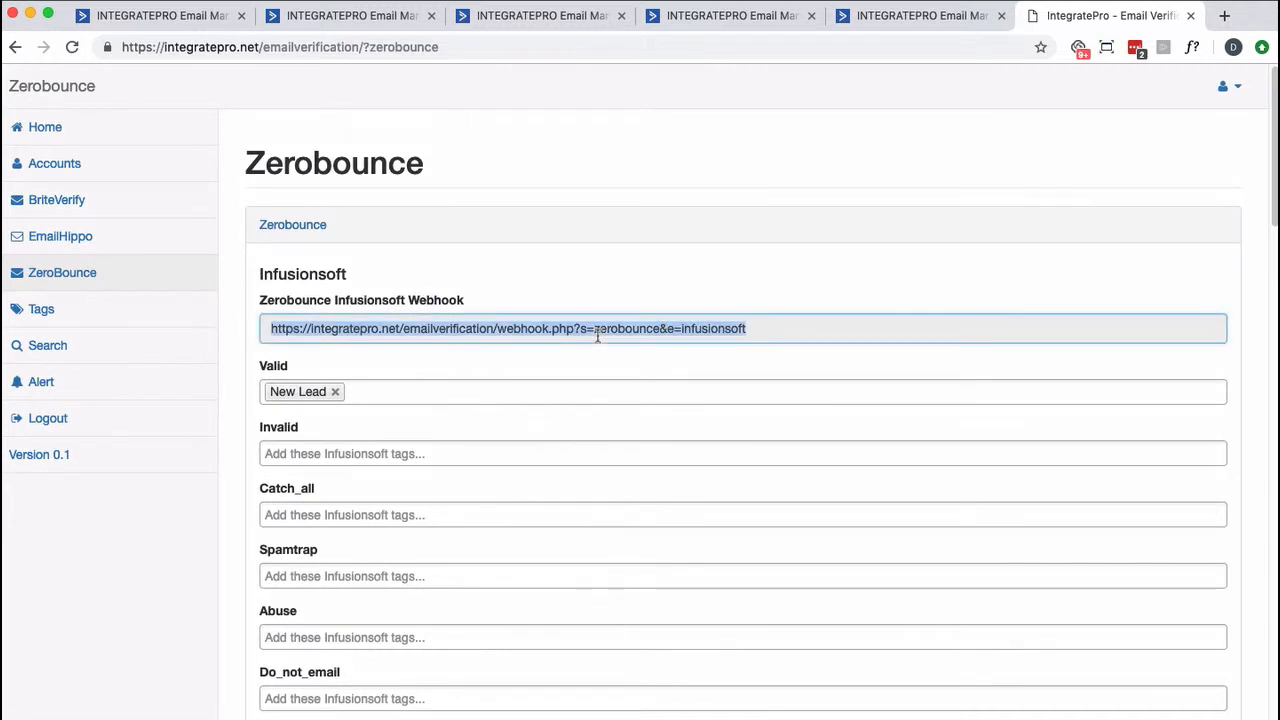
mouse_move(599, 328)
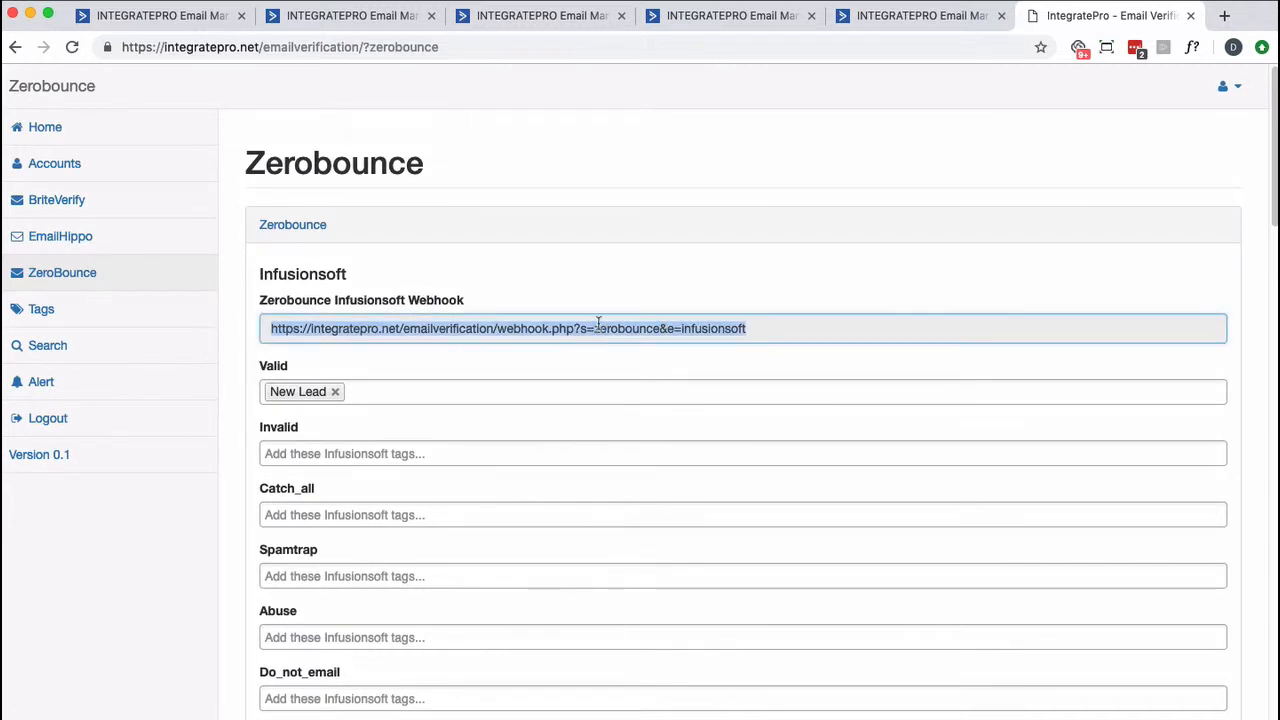
mouse_move(68, 177)
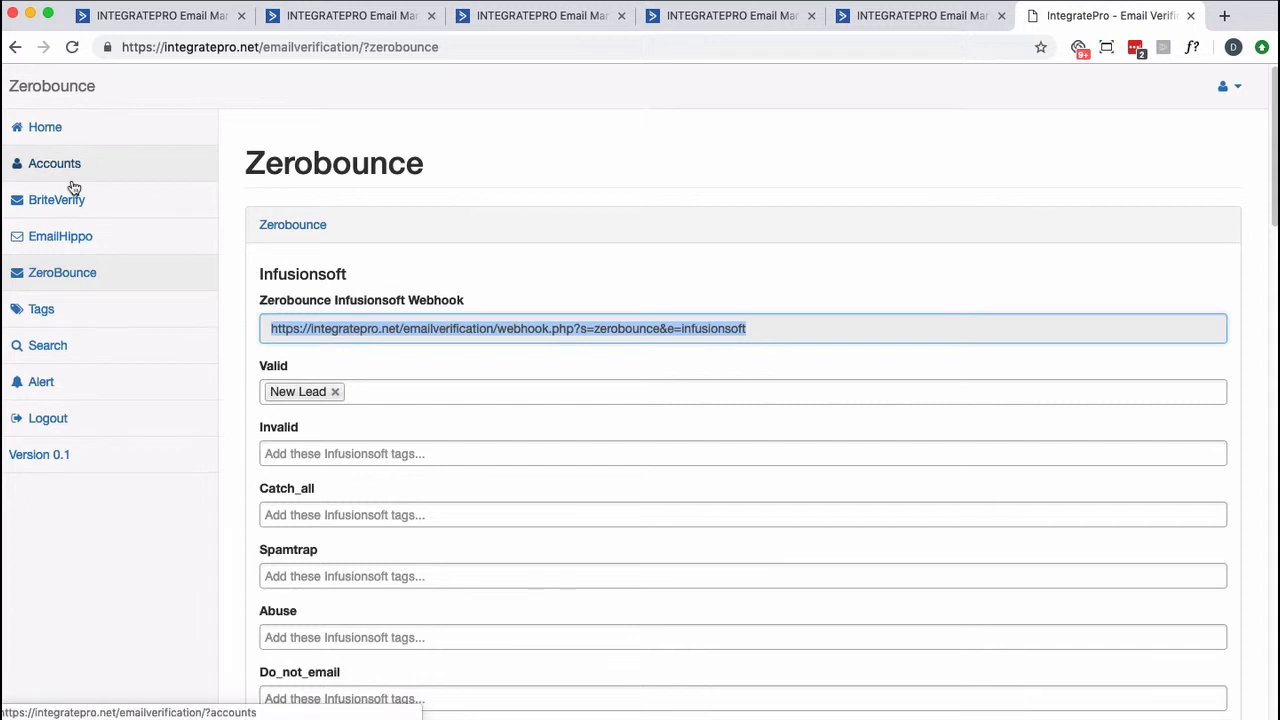
mouse_move(412, 454)
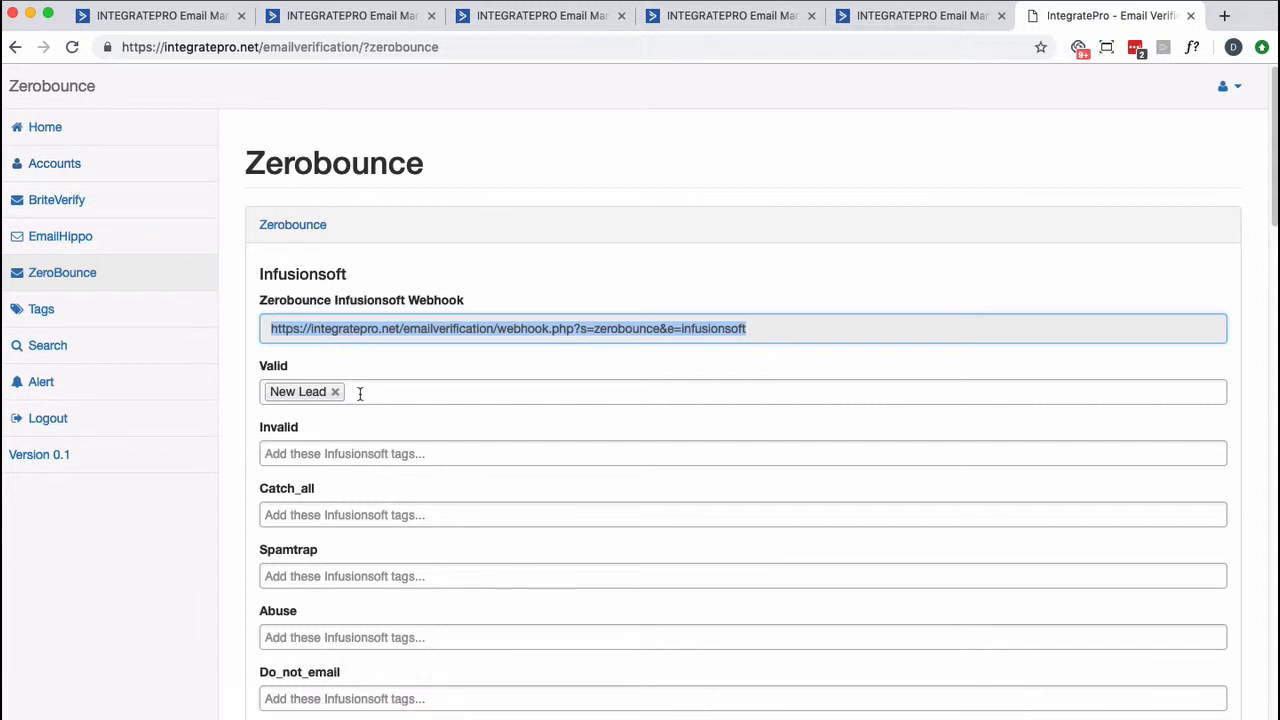
click(743, 448)
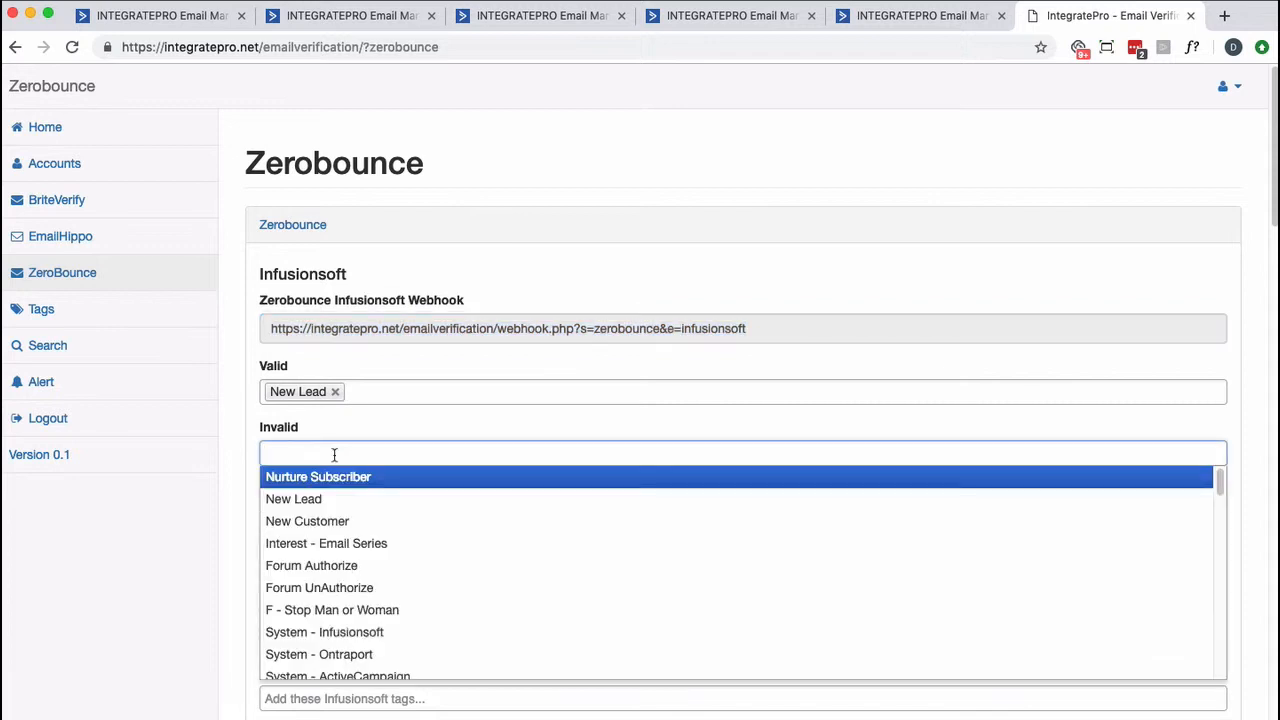
click(318, 632)
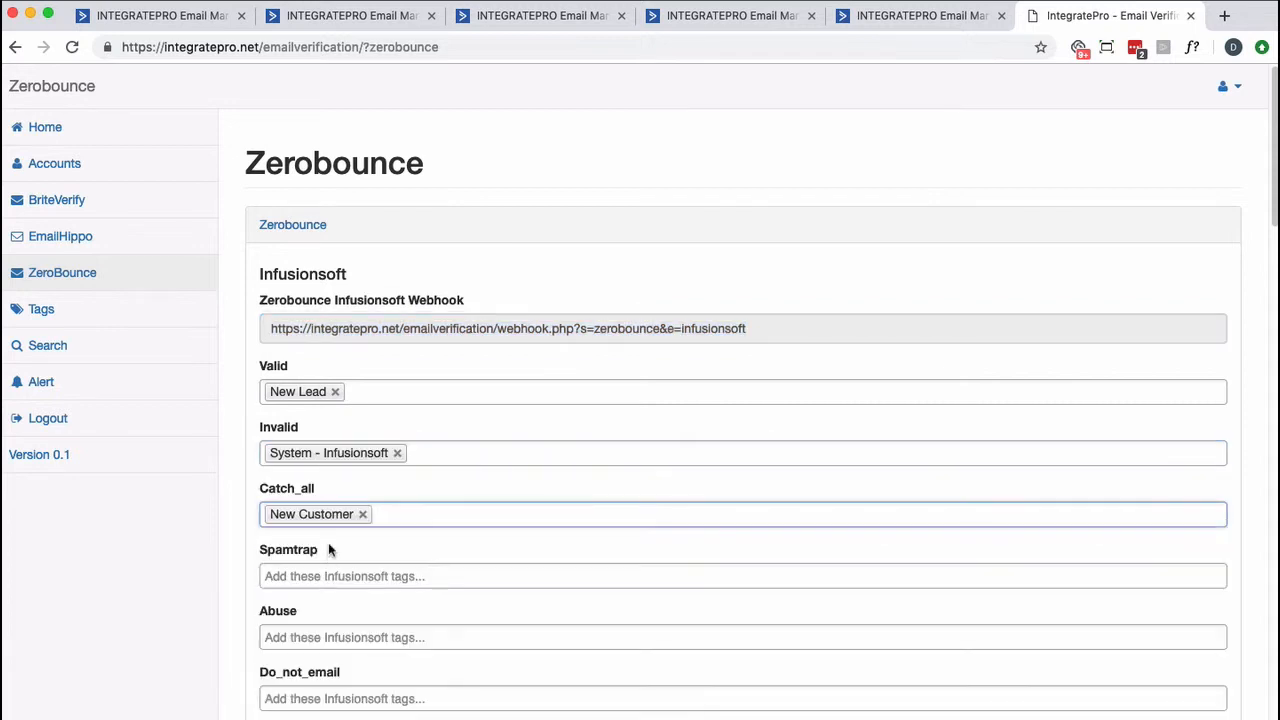
mouse_move(286, 379)
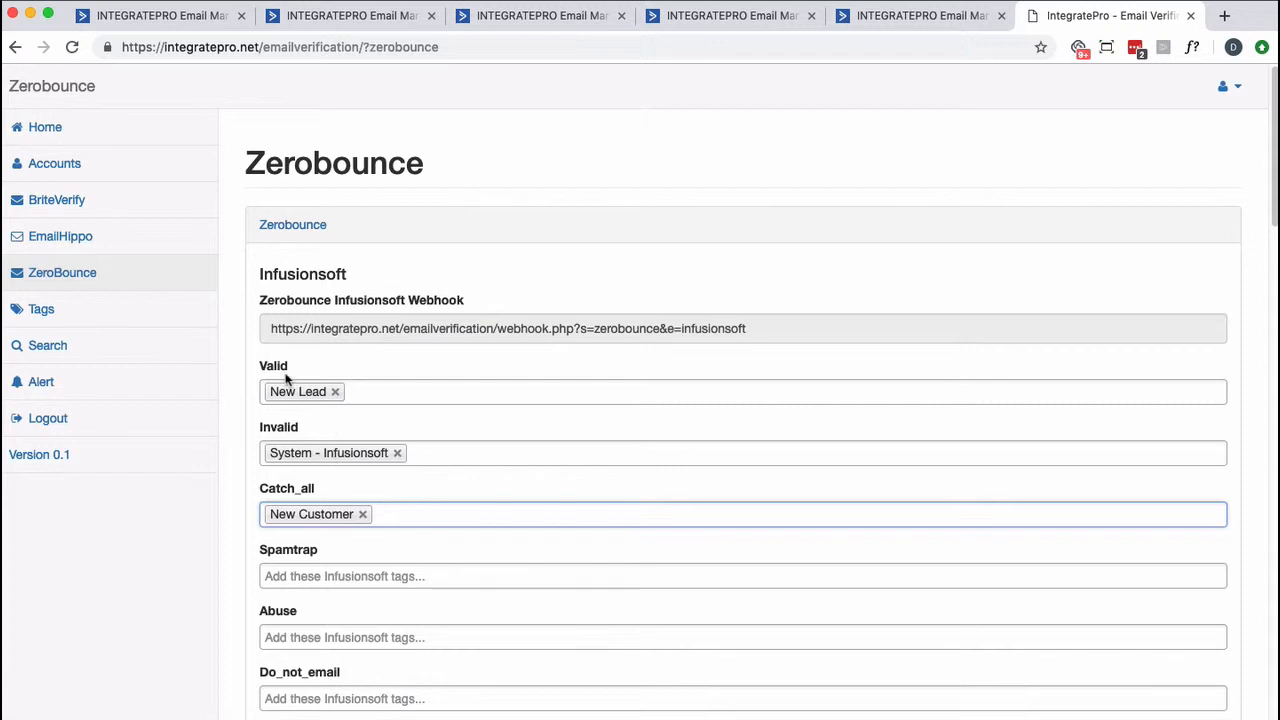
mouse_move(267, 459)
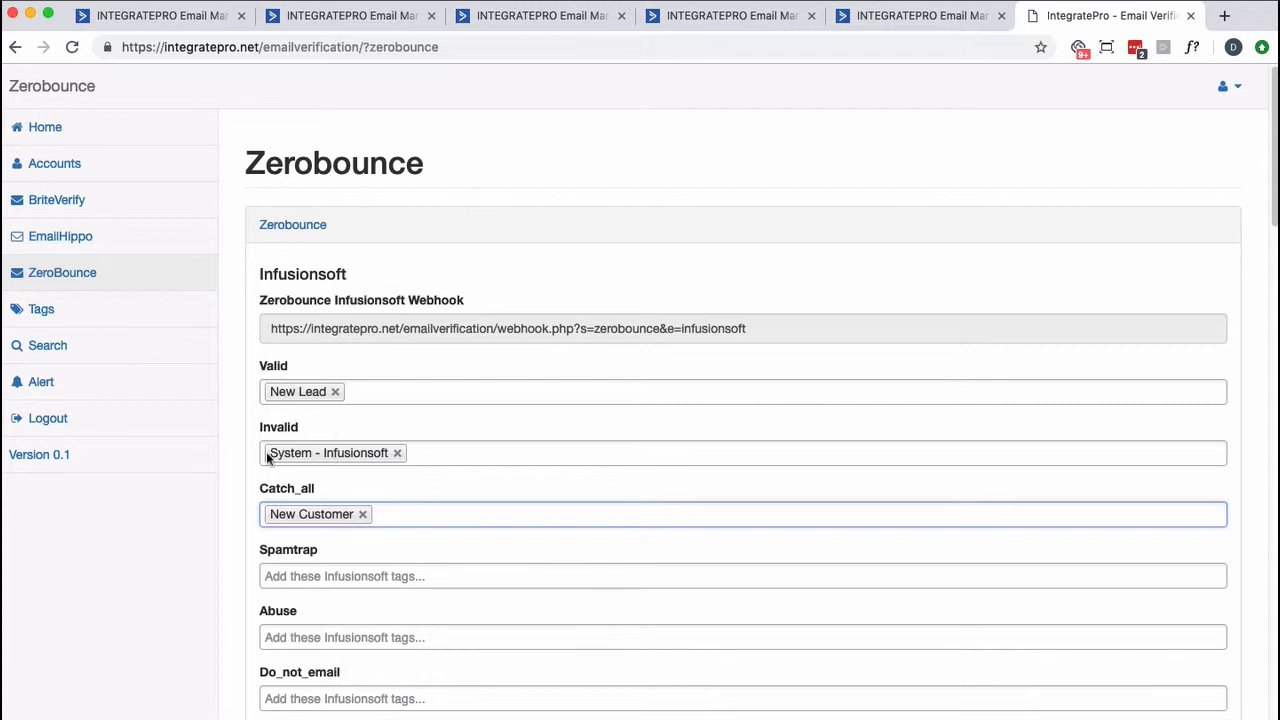
click(41, 309)
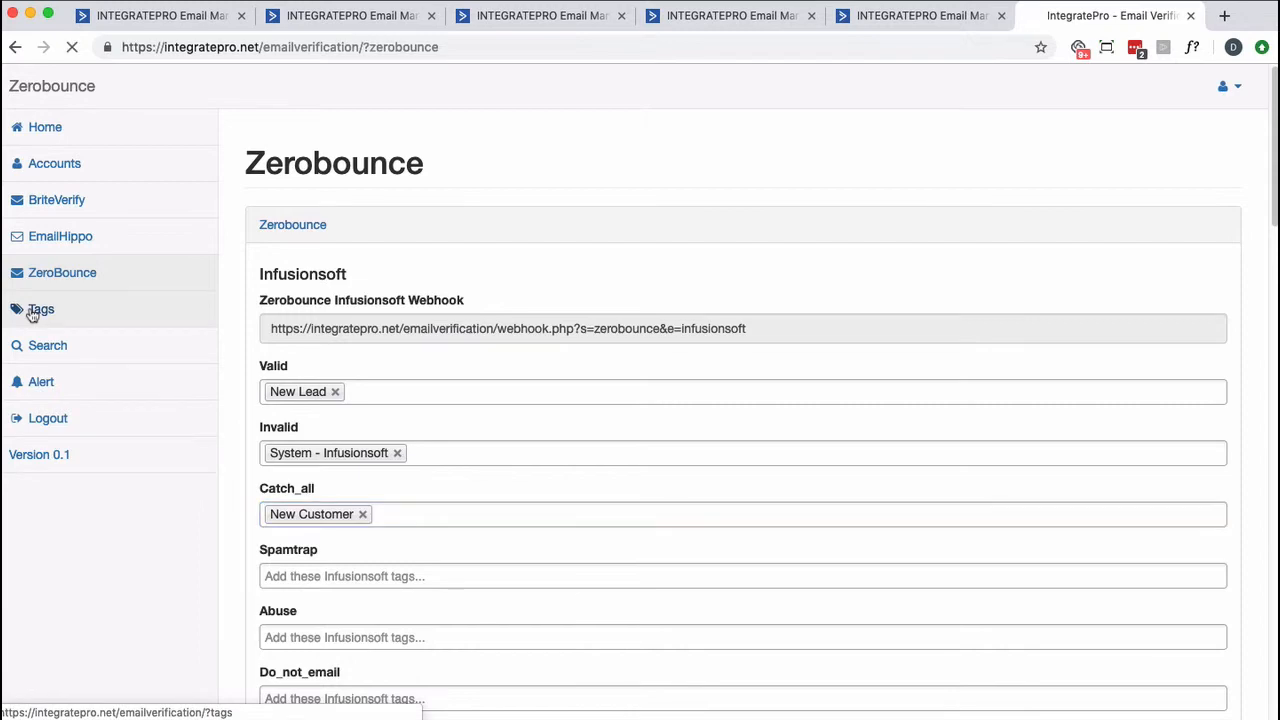
Apply the prefix 'PROFILE - ZB -' to all verification result tags
click(41, 309)
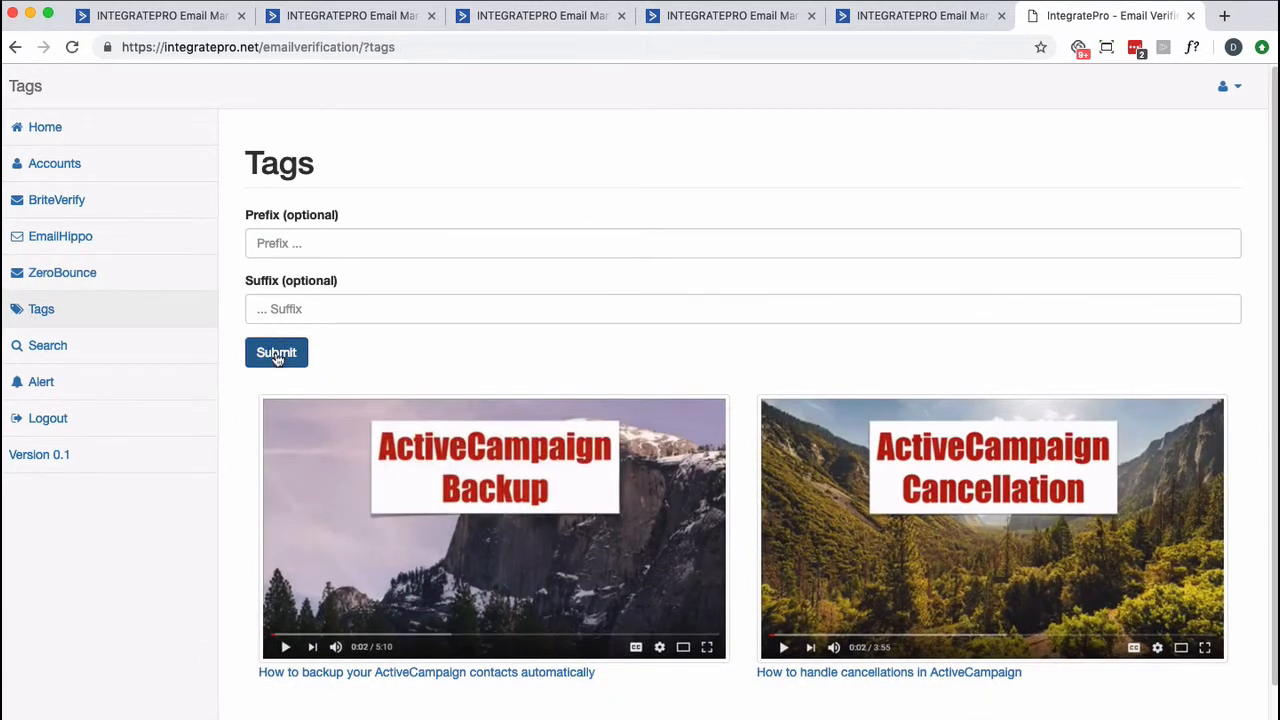
click(276, 352)
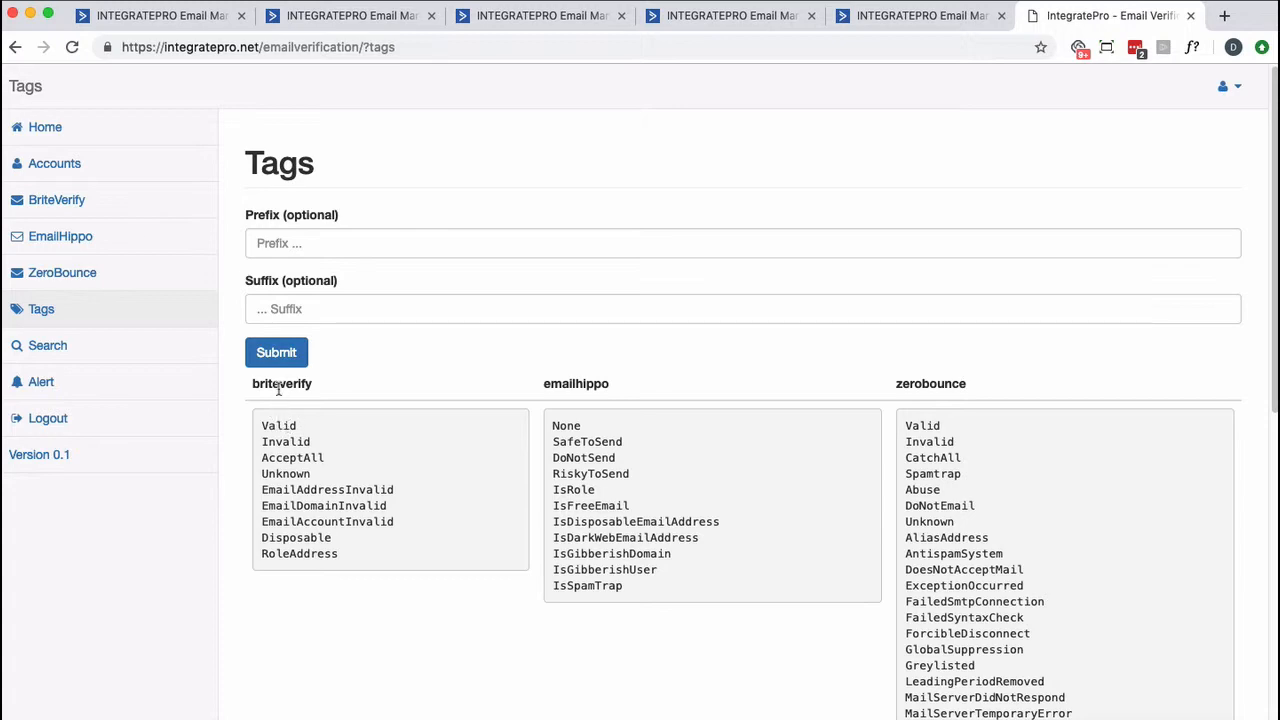
scroll(down, 3)
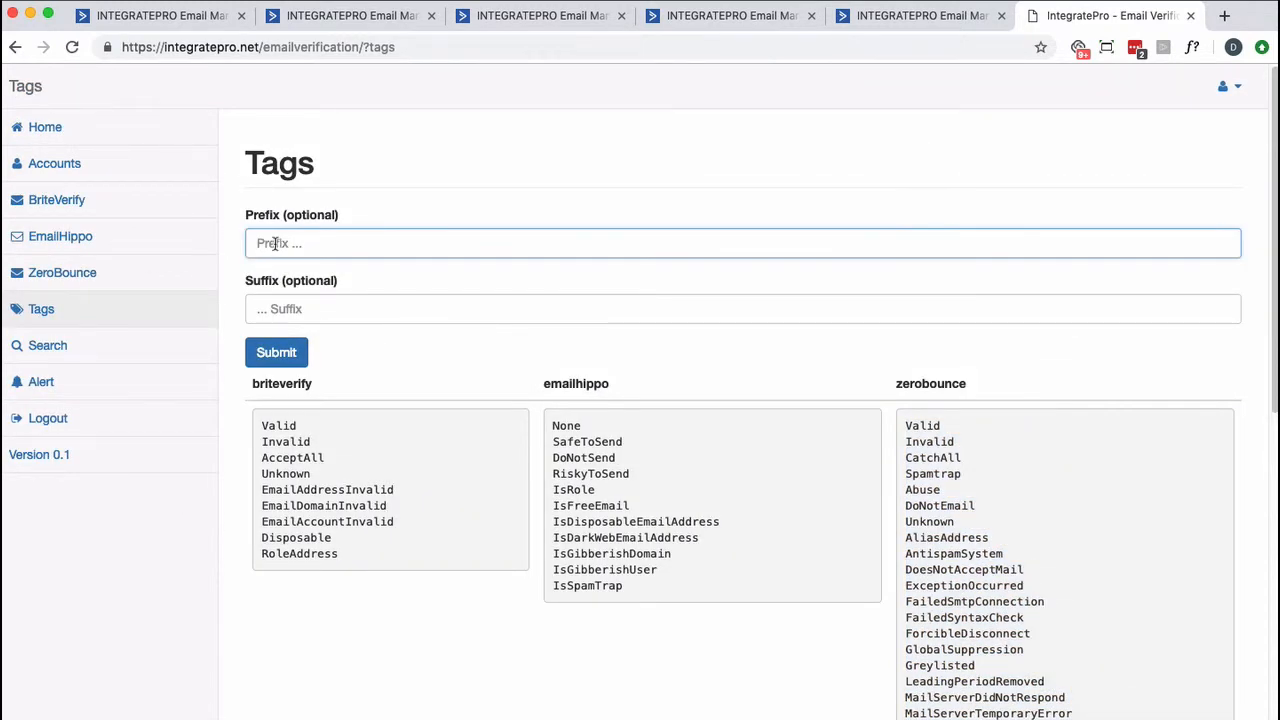
text(PROFILE -)
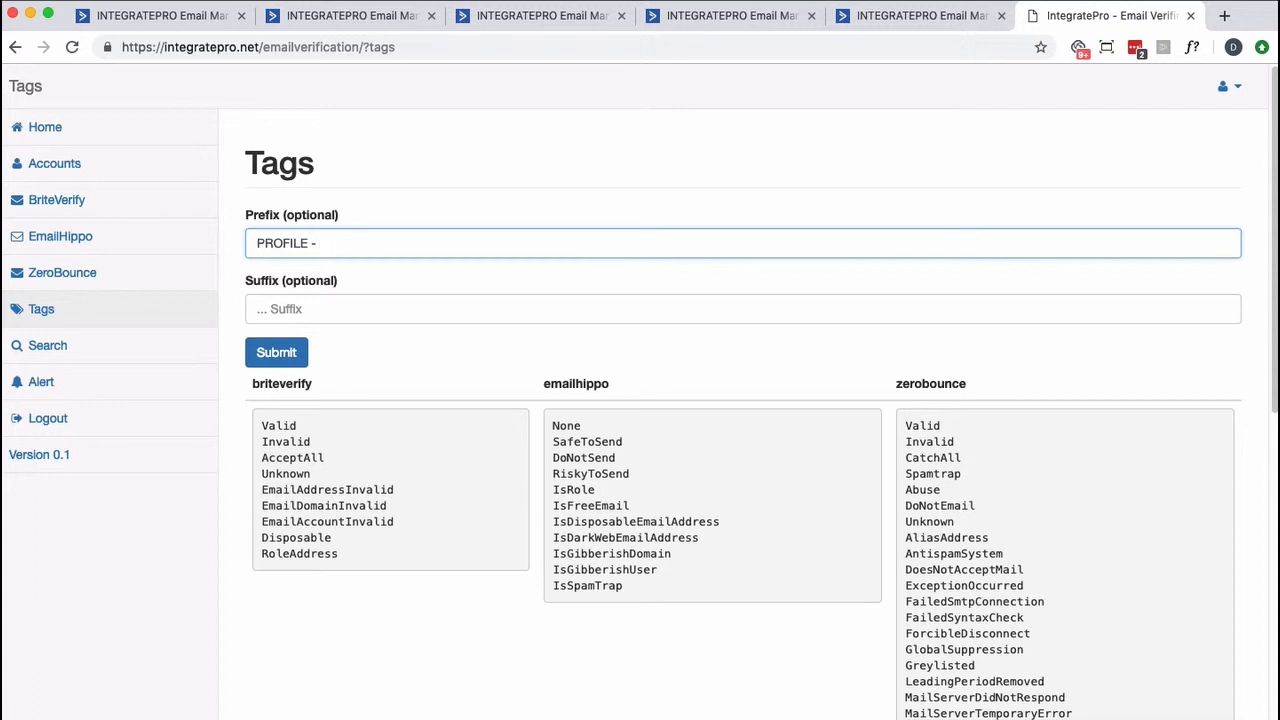
text(ZB -)
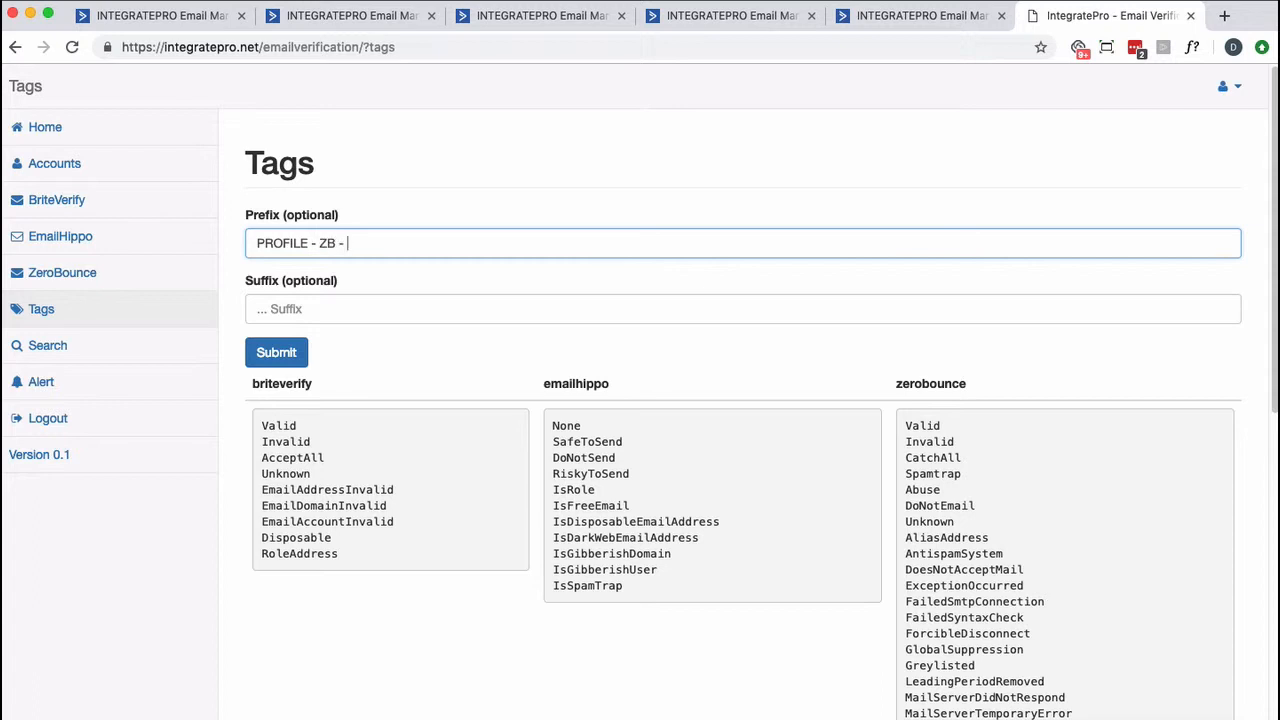
click(276, 352)
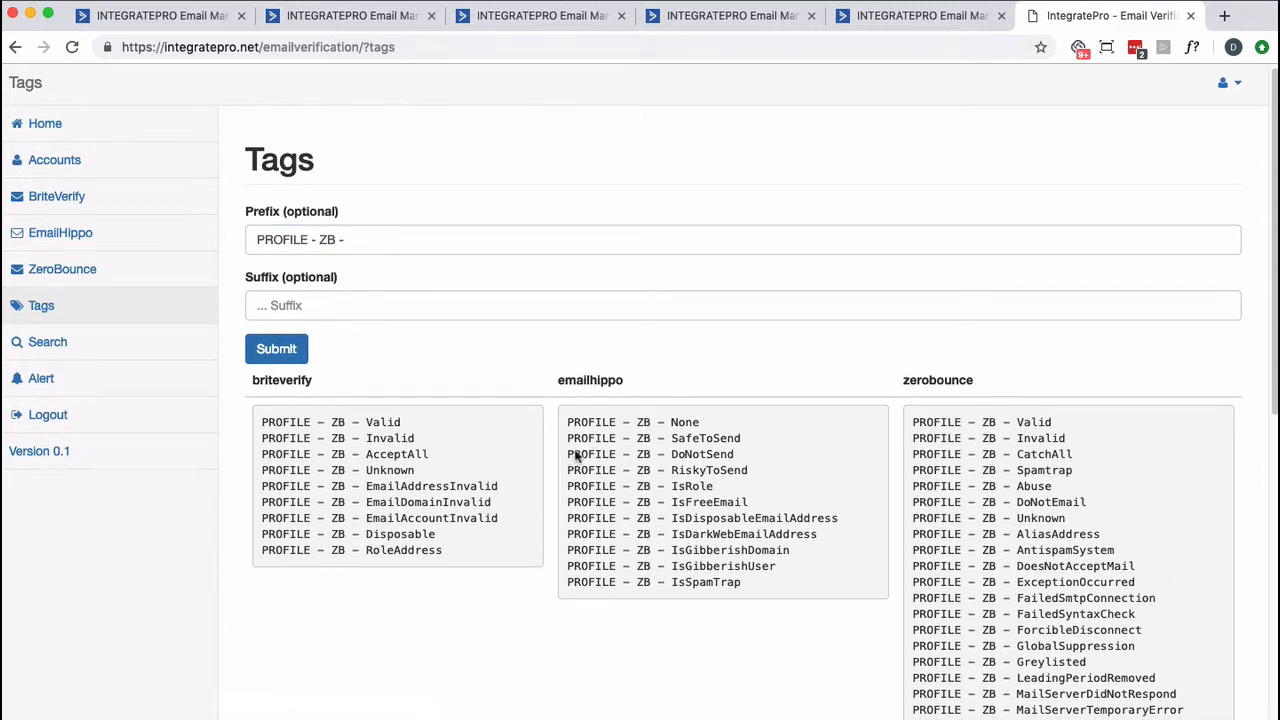
mouse_move(702, 533)
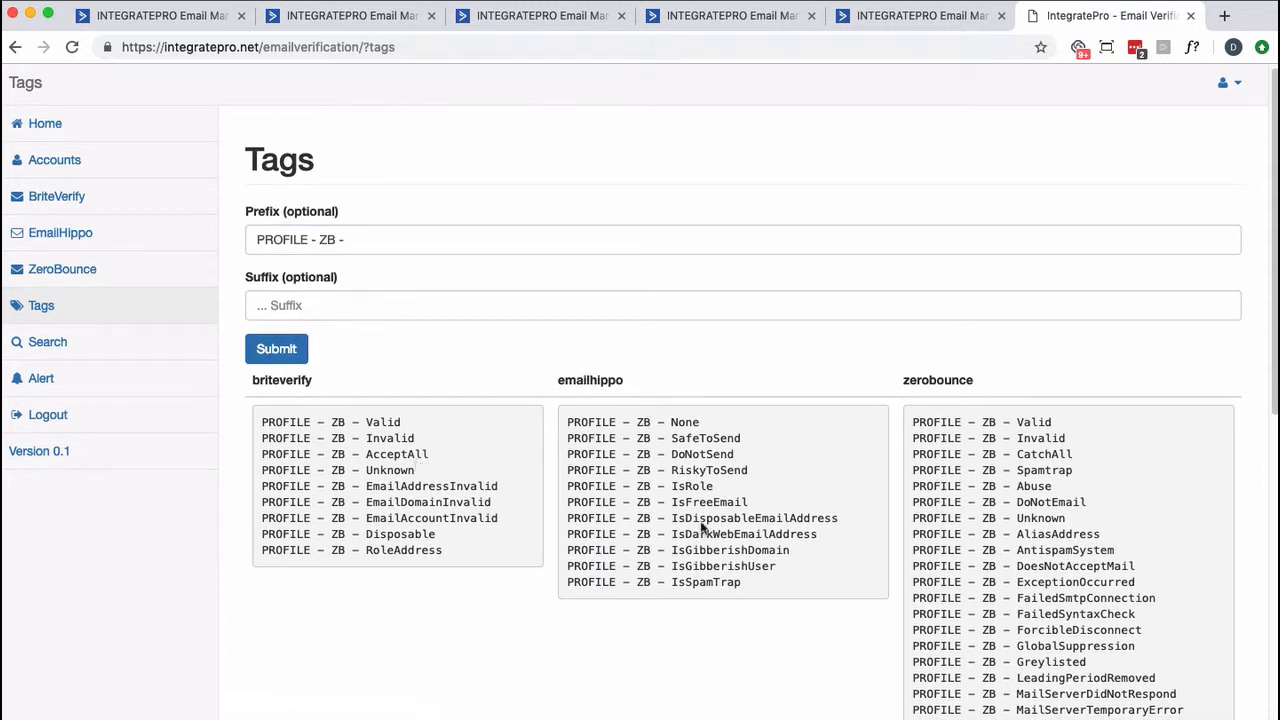
scroll(down, 3)
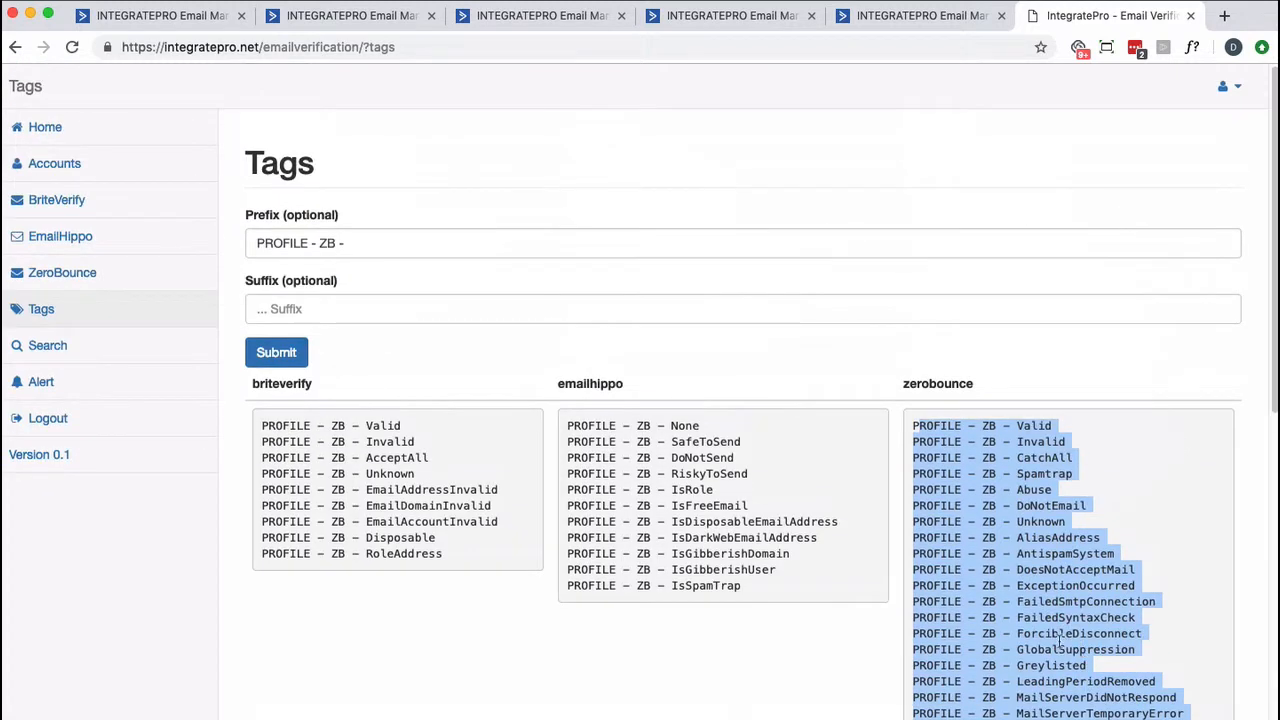
Select and copy the ZeroBounce Infusionsoft webhook URL
click(62, 272)
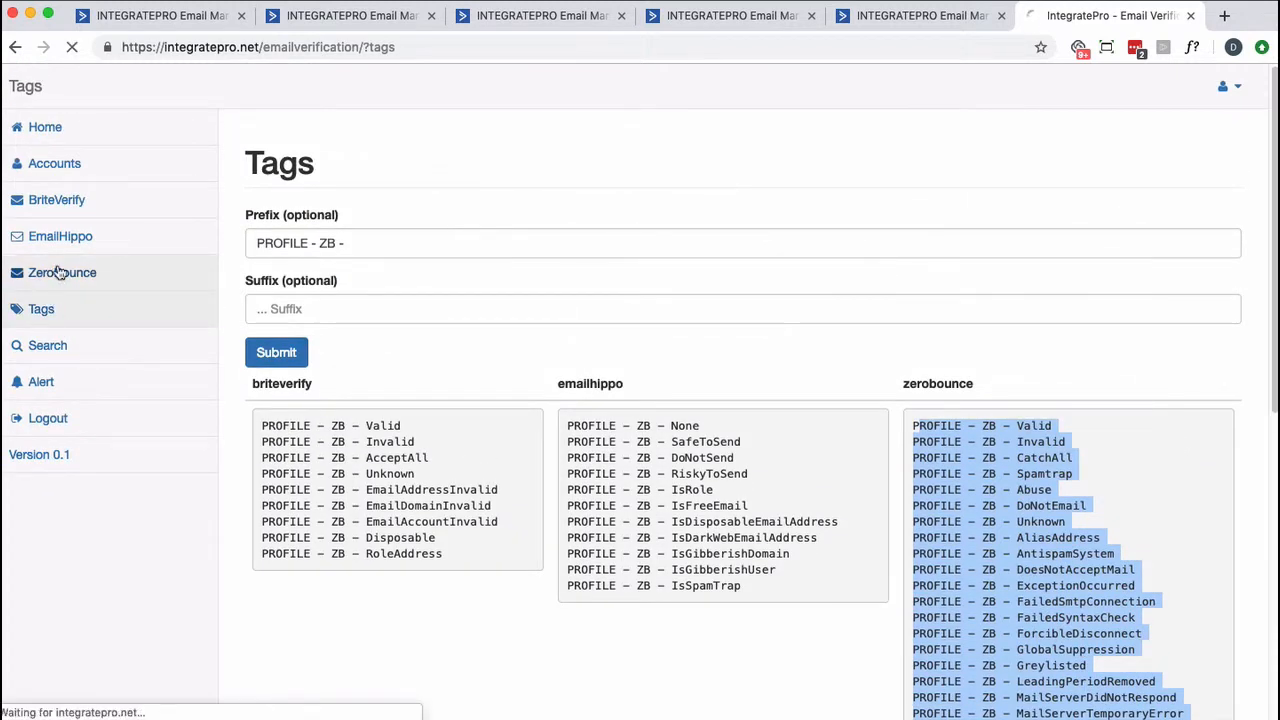
click(62, 272)
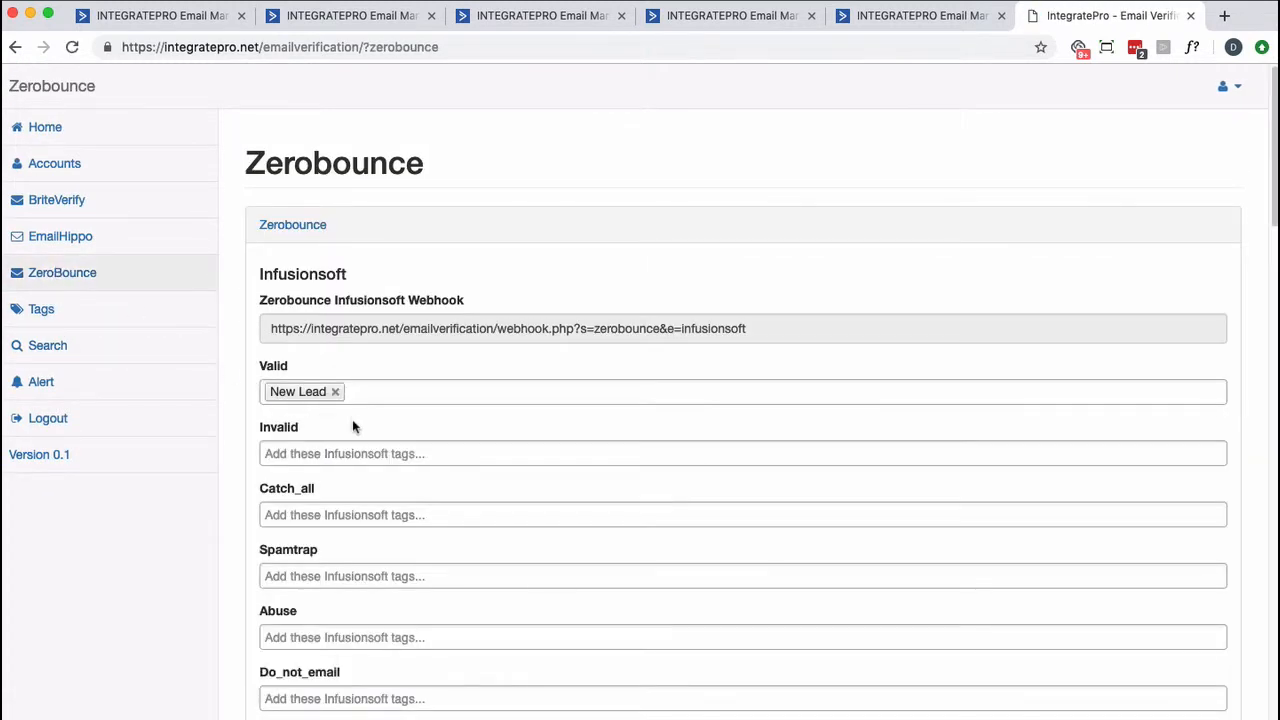
mouse_move(332, 515)
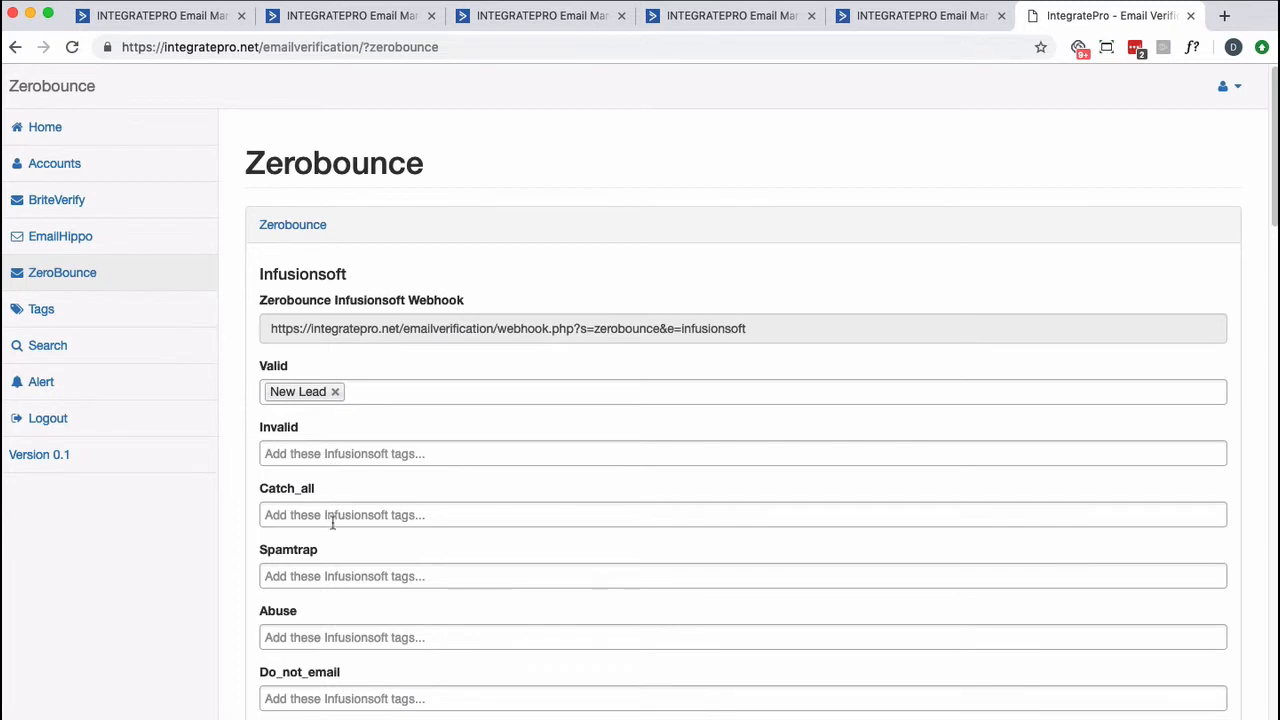
mouse_move(438, 335)
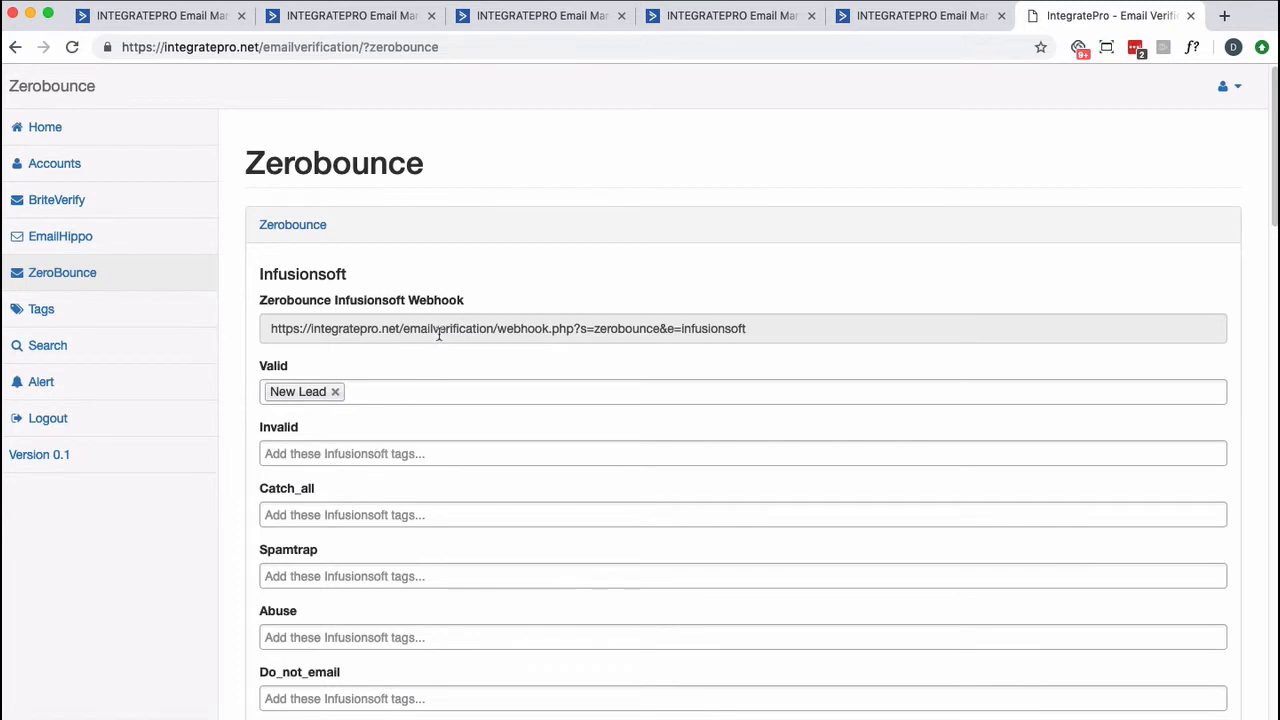
triple_click(507, 328)
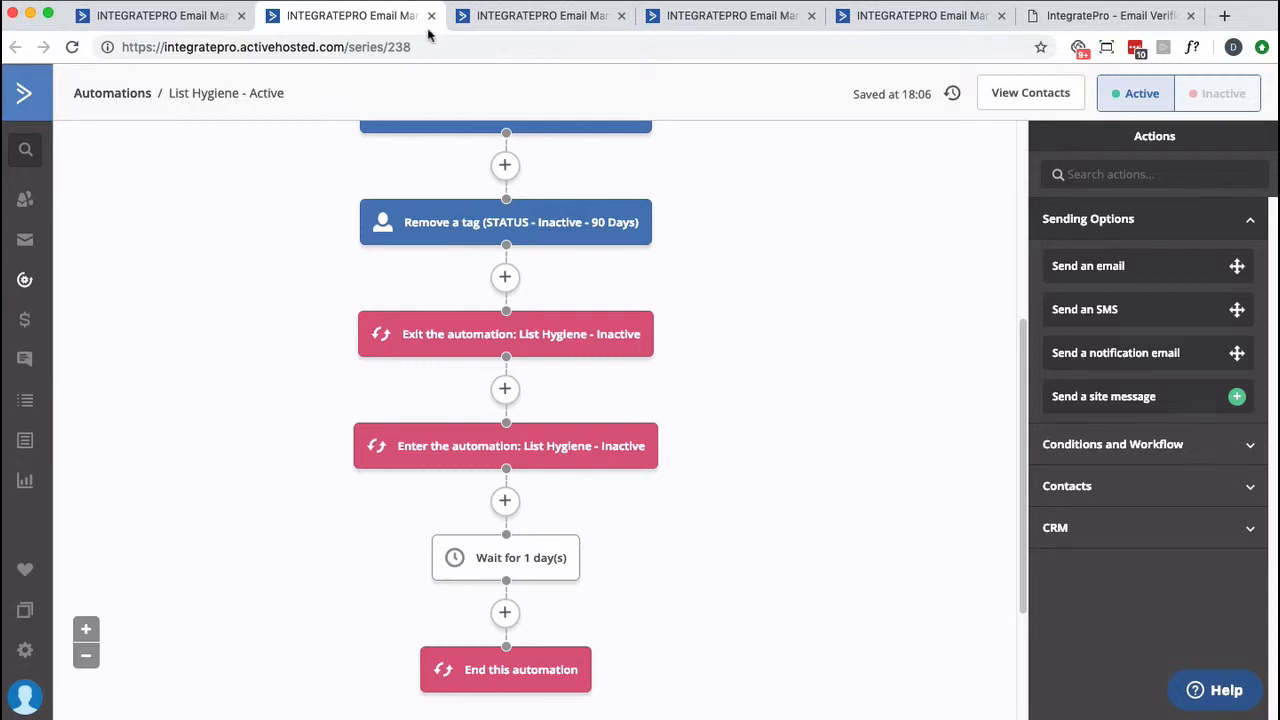
Add a webhook posting to the ZeroBounce URL at the start of the No path
click(560, 16)
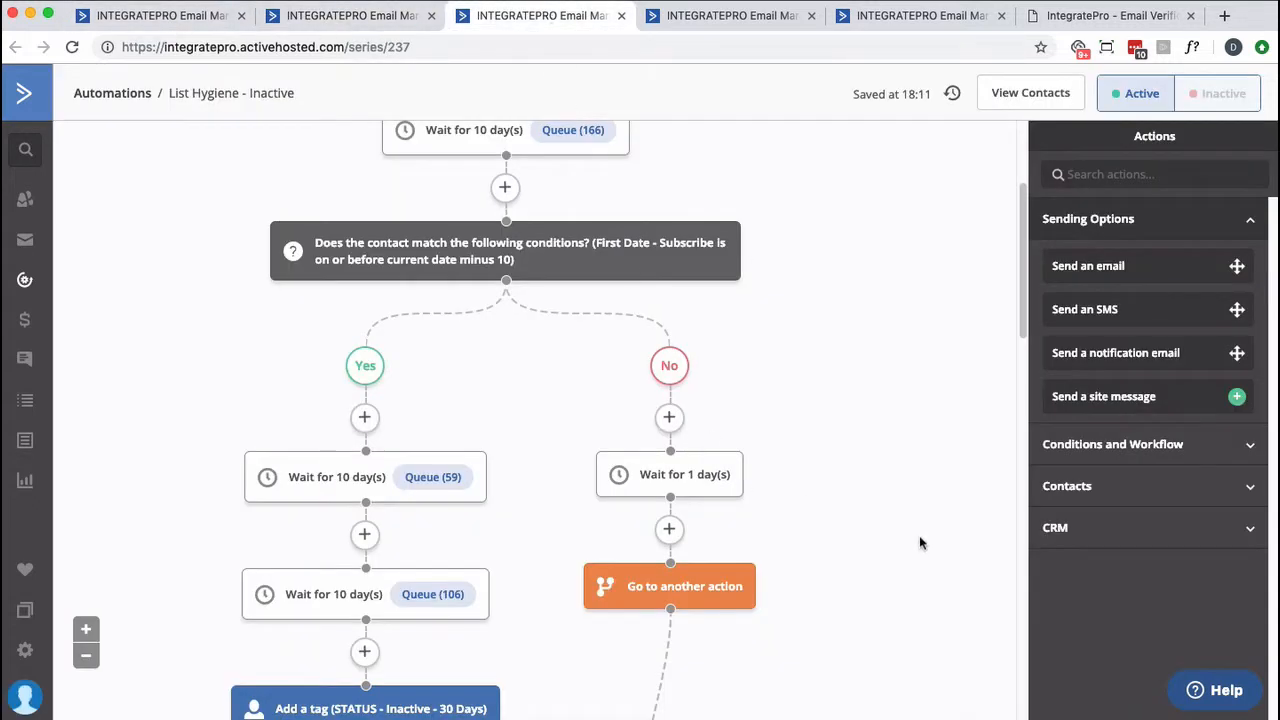
mouse_move(908, 501)
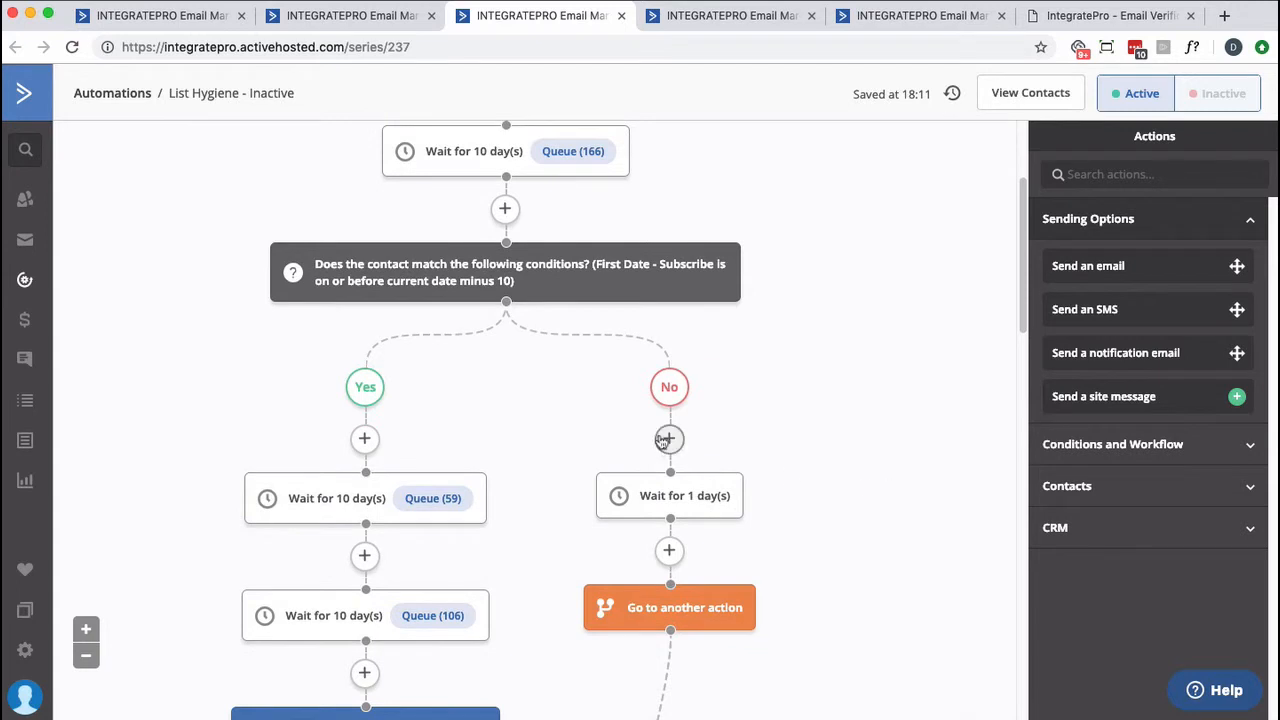
click(668, 439)
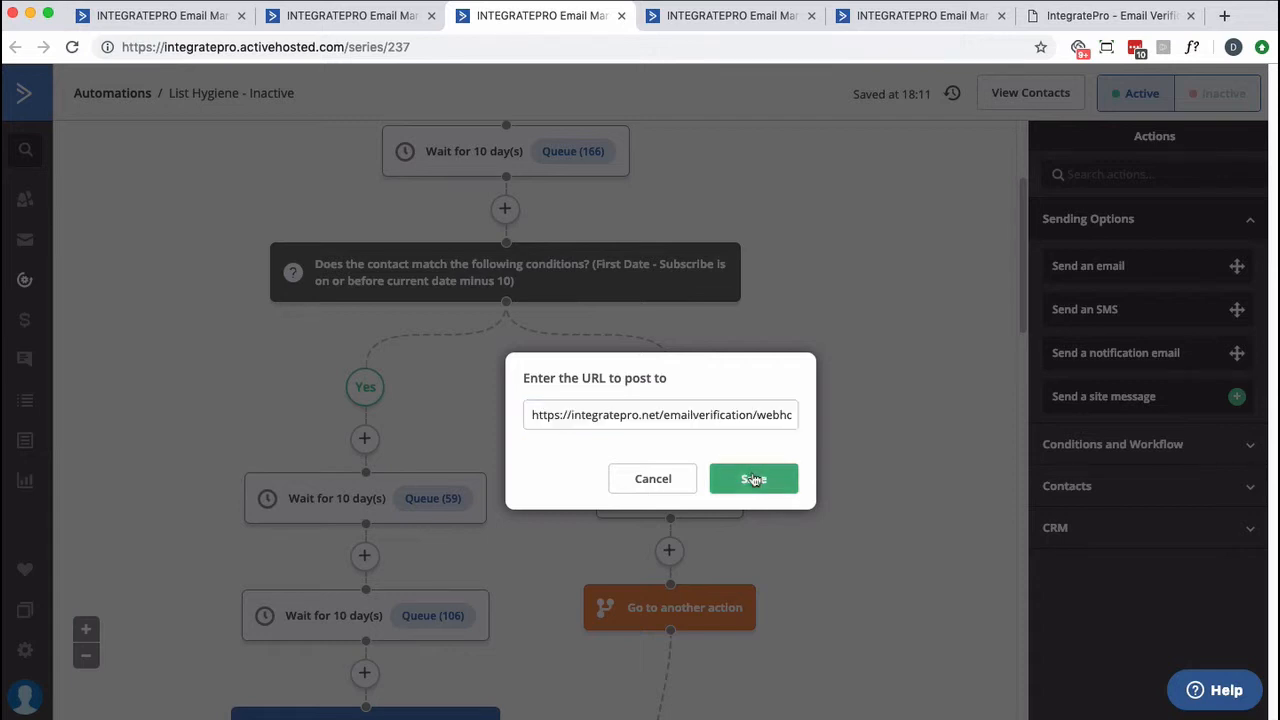
click(752, 478)
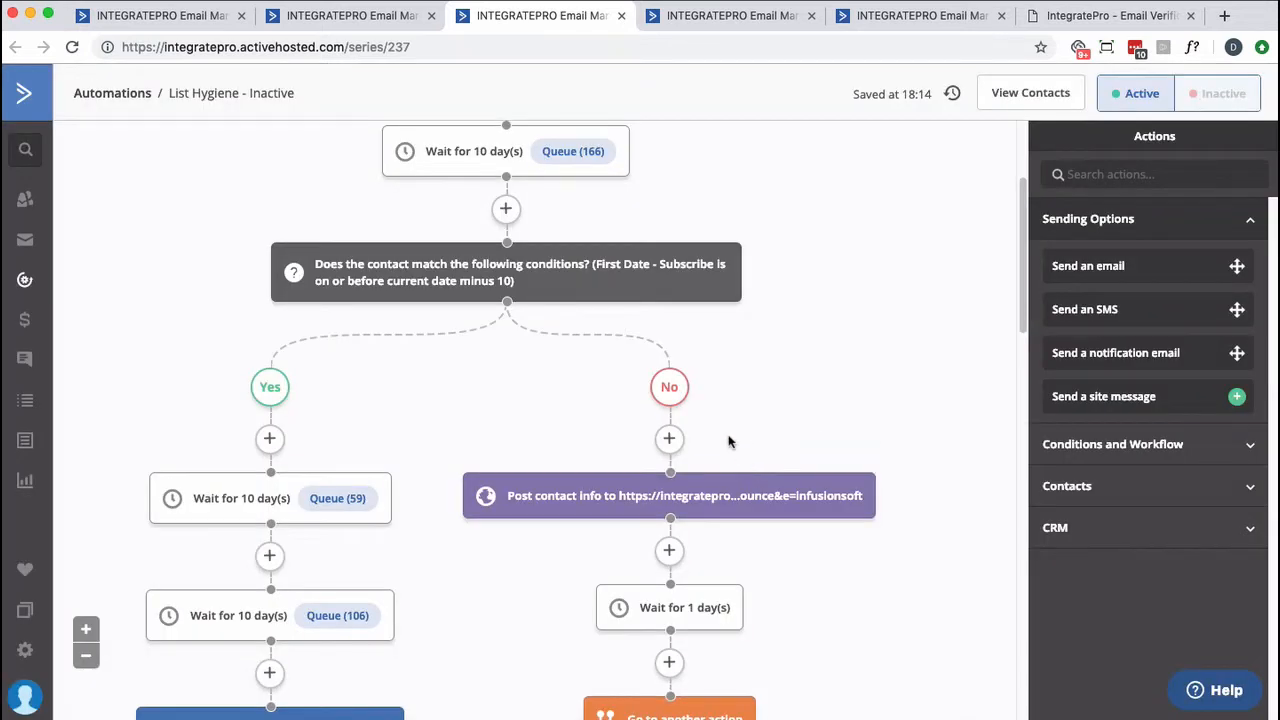
mouse_move(720, 441)
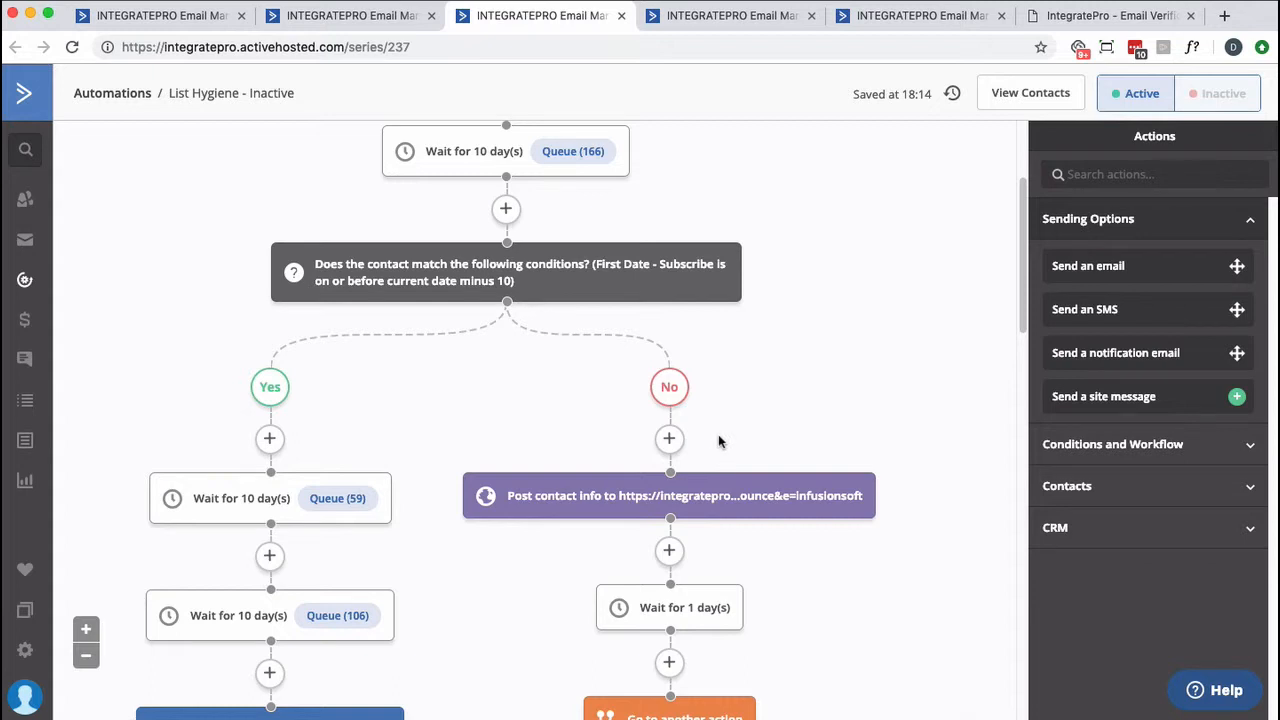
scroll(down, 3)
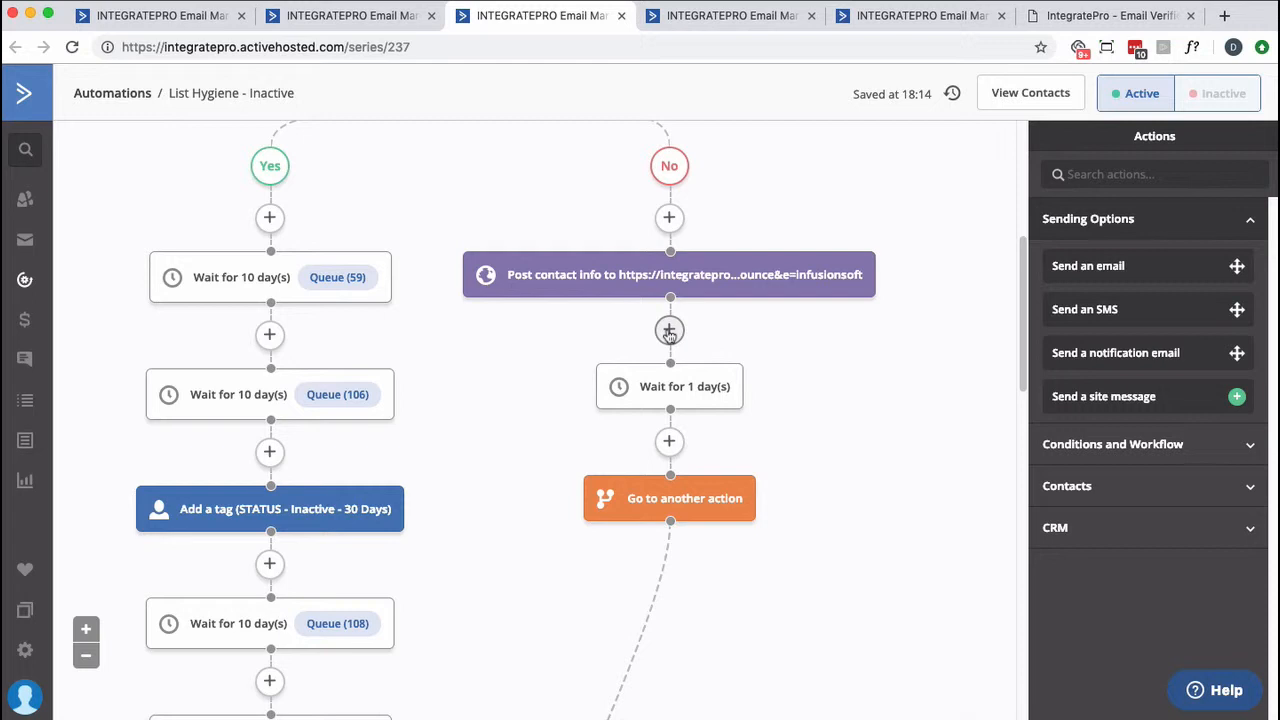
mouse_move(674, 338)
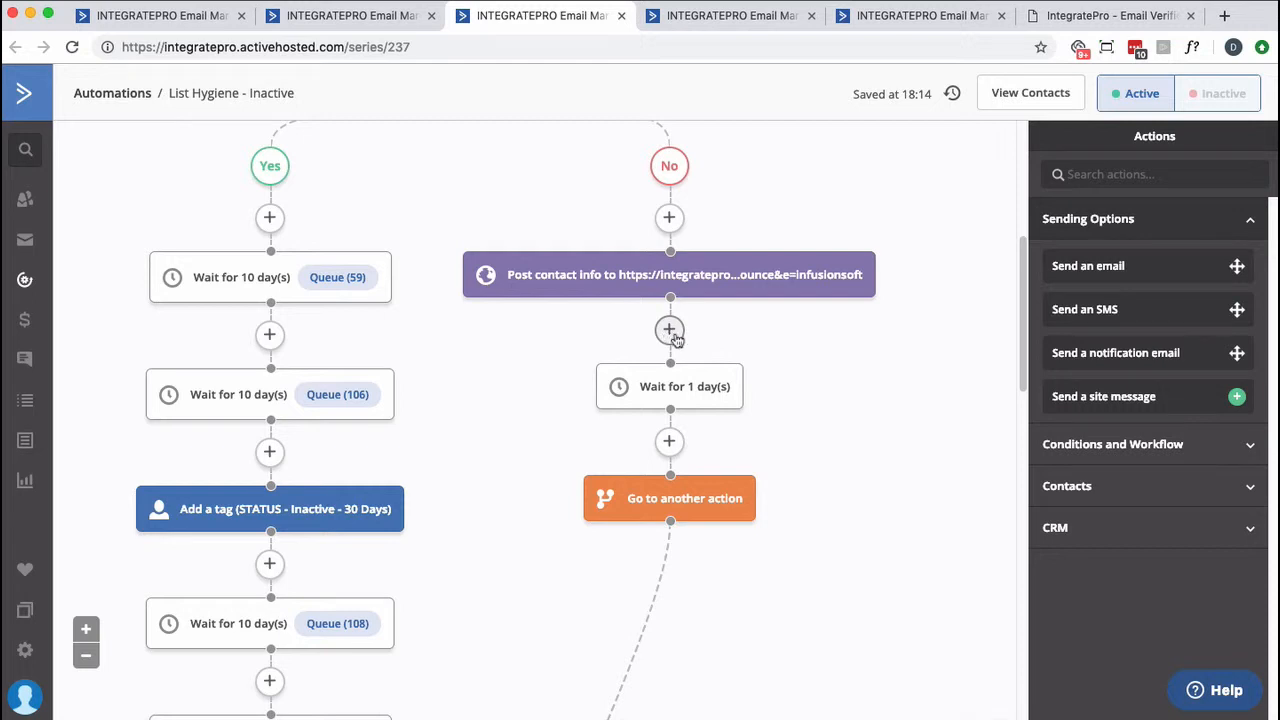
Add an If/Else split on tag ITEMP - Acuity Schedule - Complete not existing
click(669, 330)
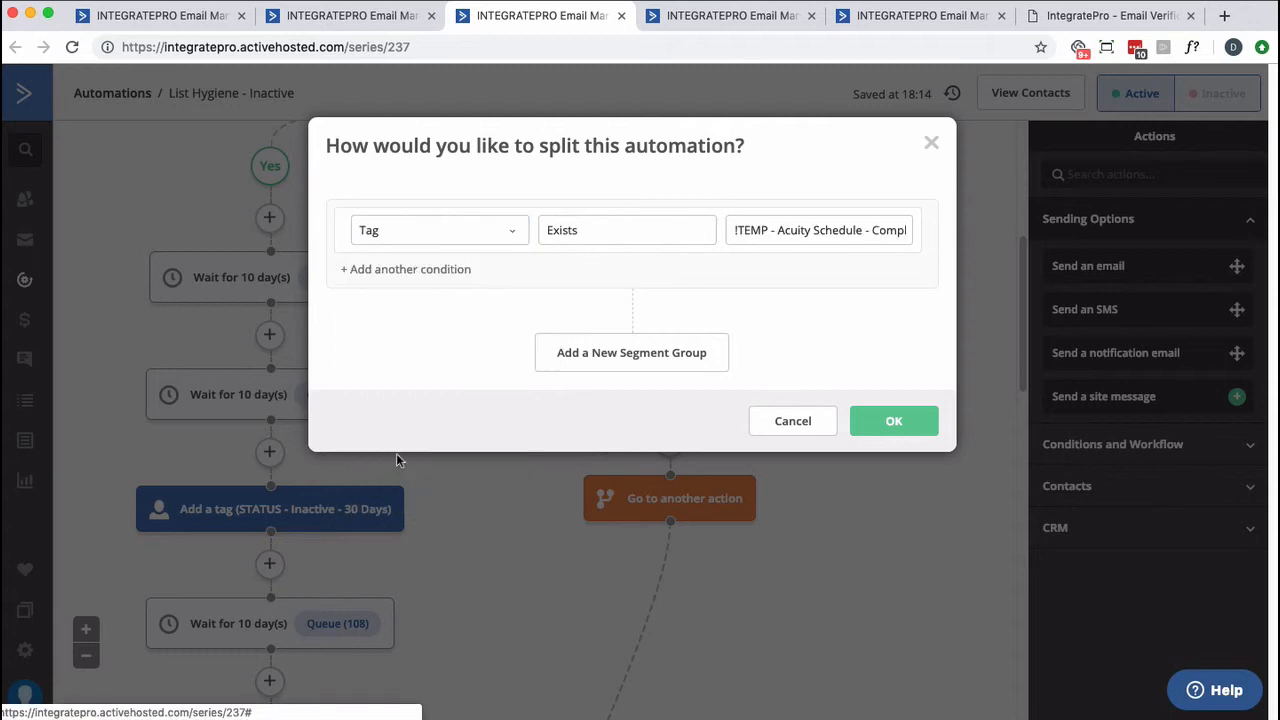
click(626, 230)
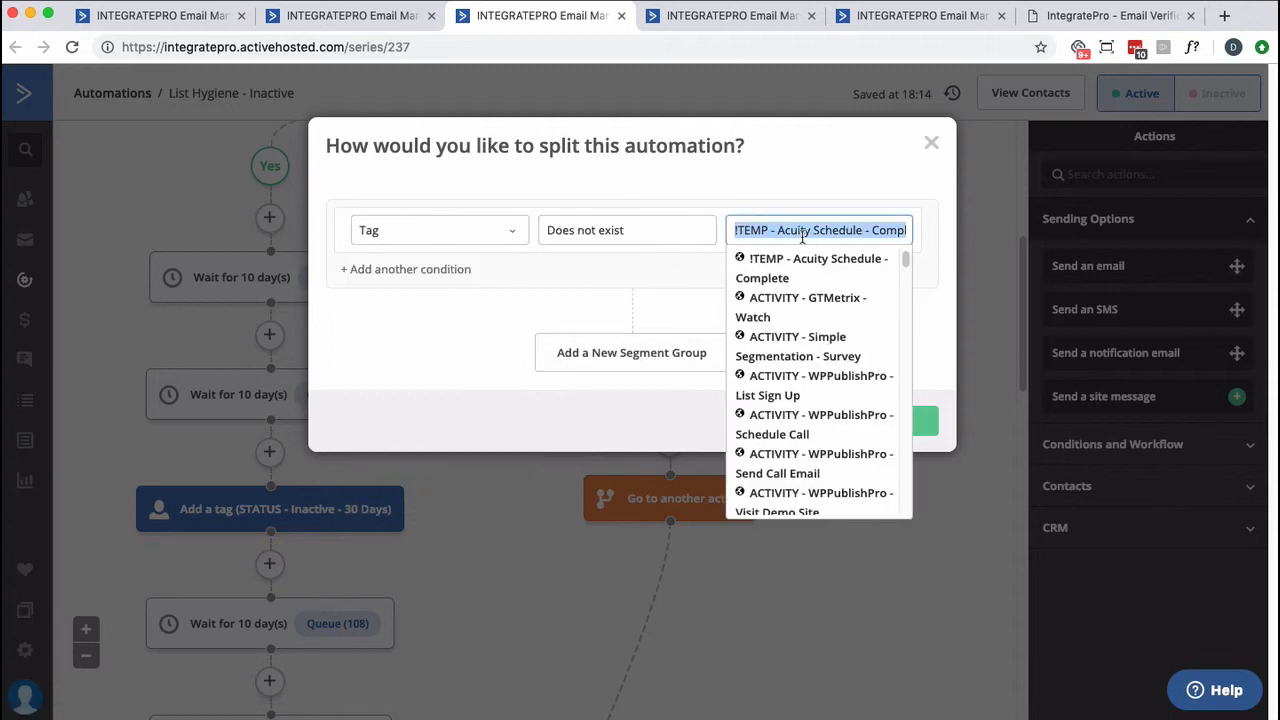
text(inval)
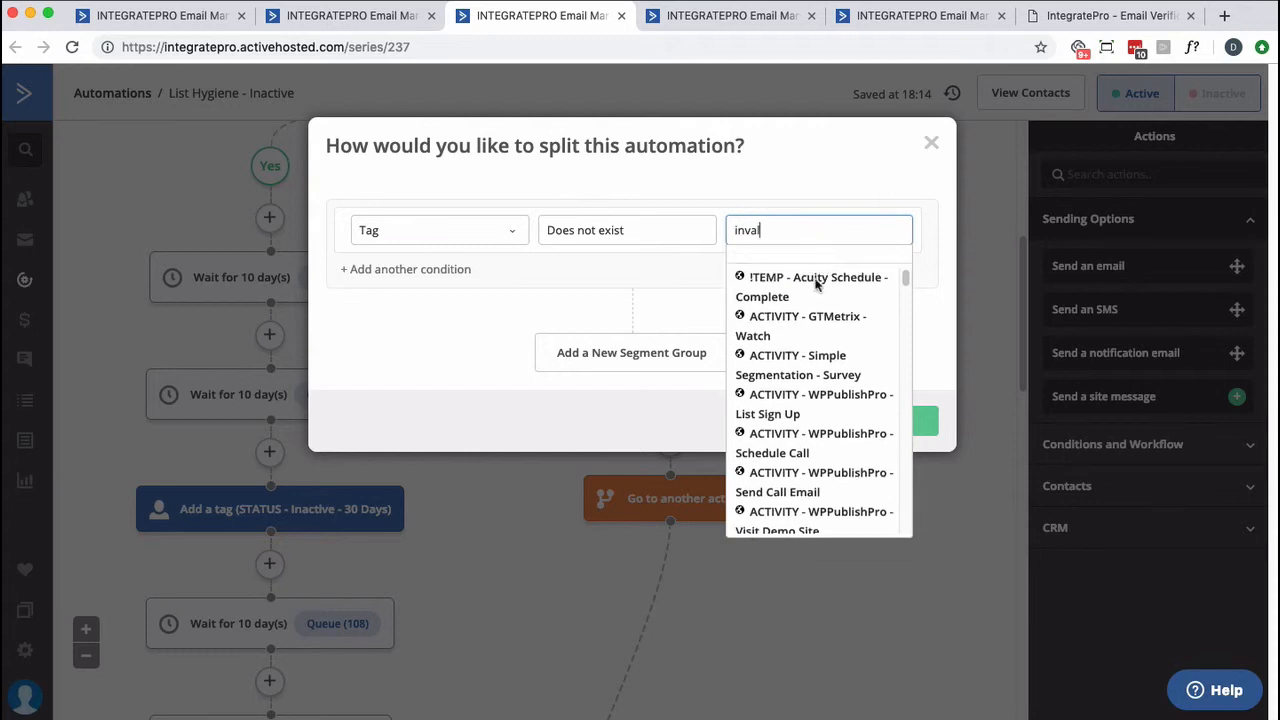
click(811, 286)
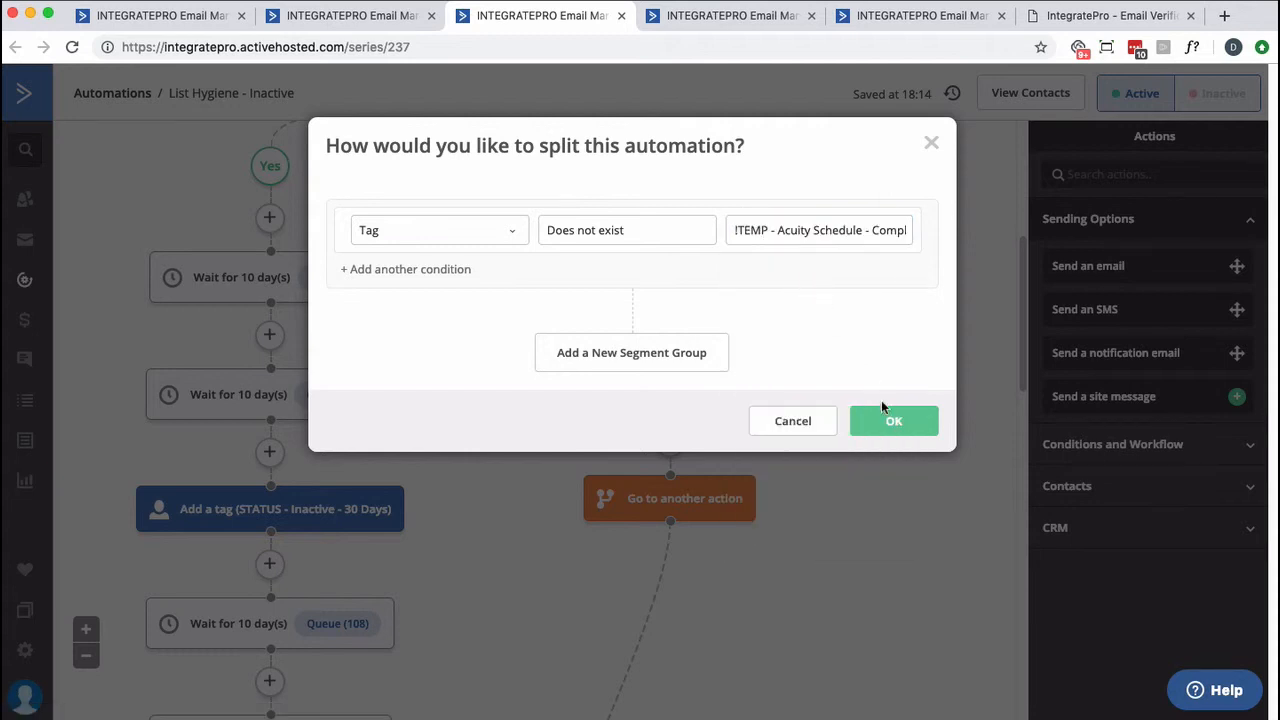
click(893, 420)
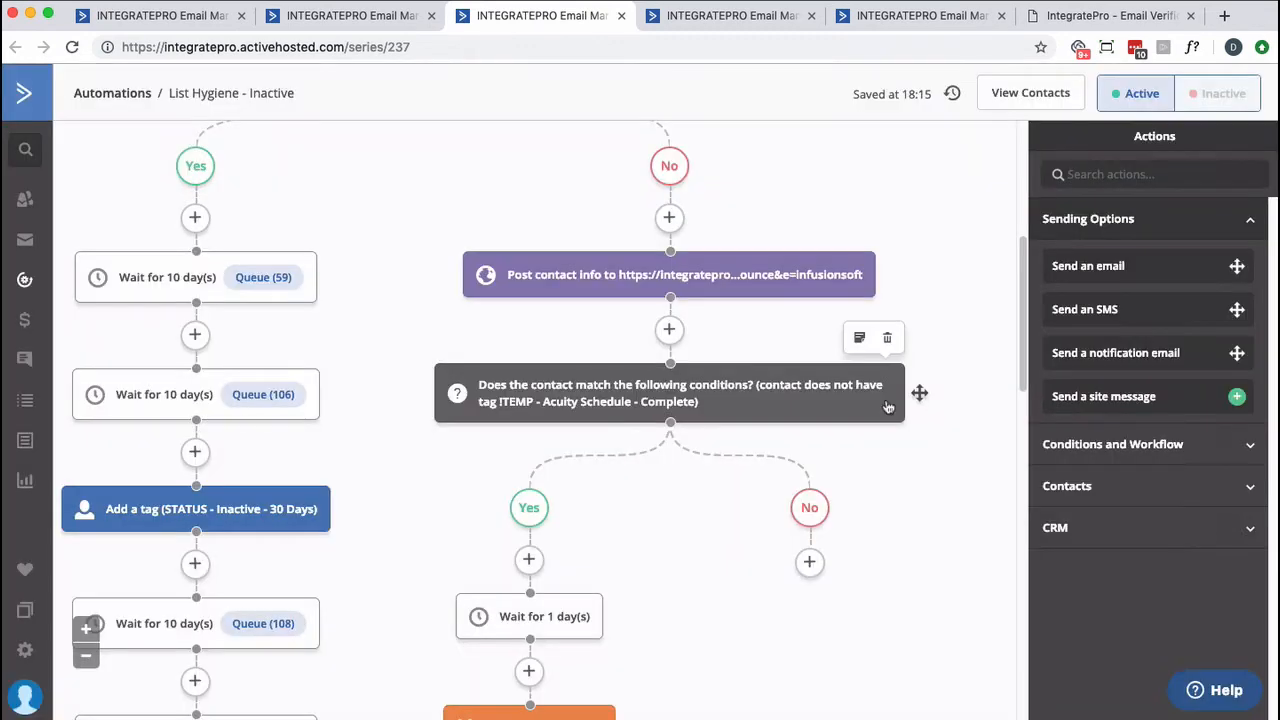
On that split's No branch, unsubscribe contacts from all lists
scroll(down, 3)
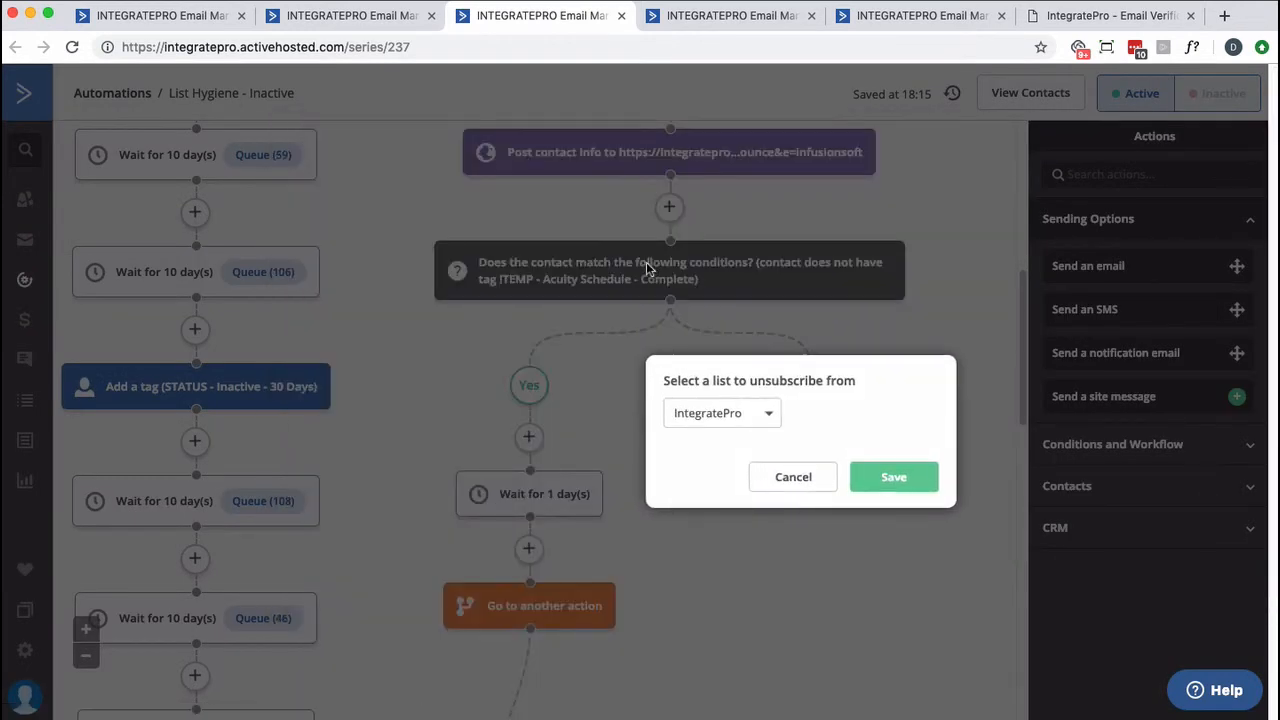
click(722, 413)
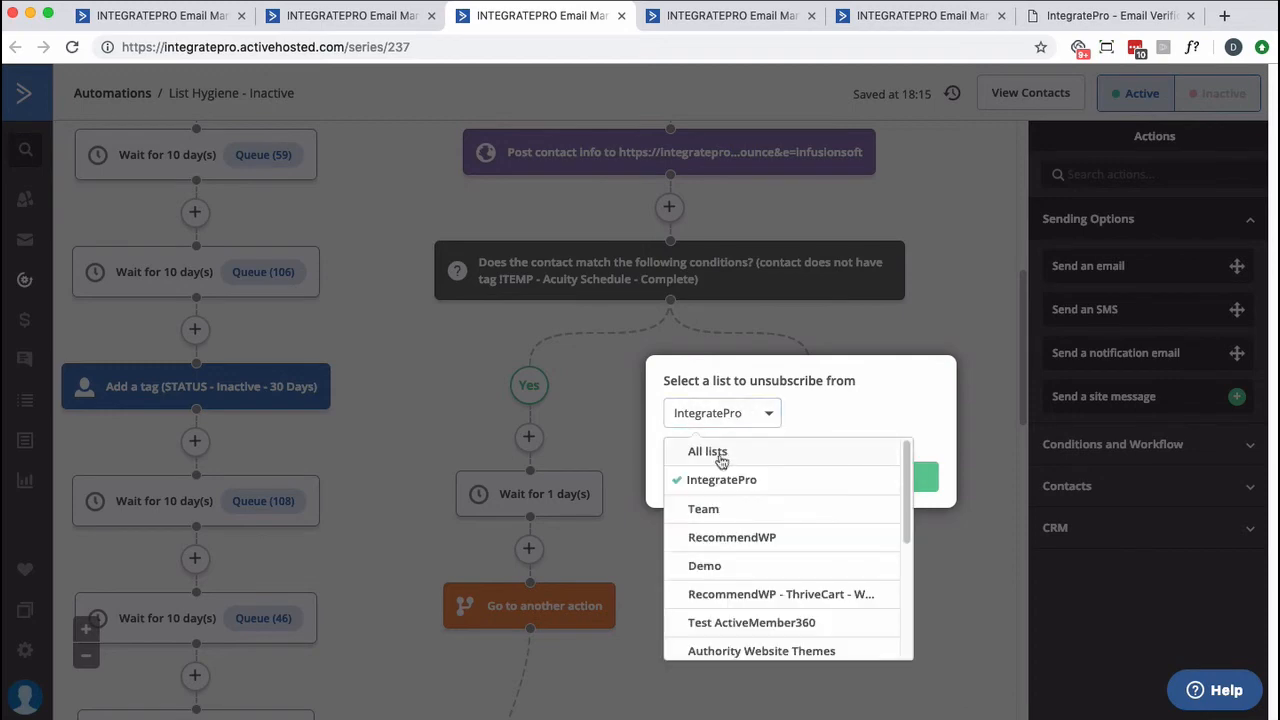
click(706, 451)
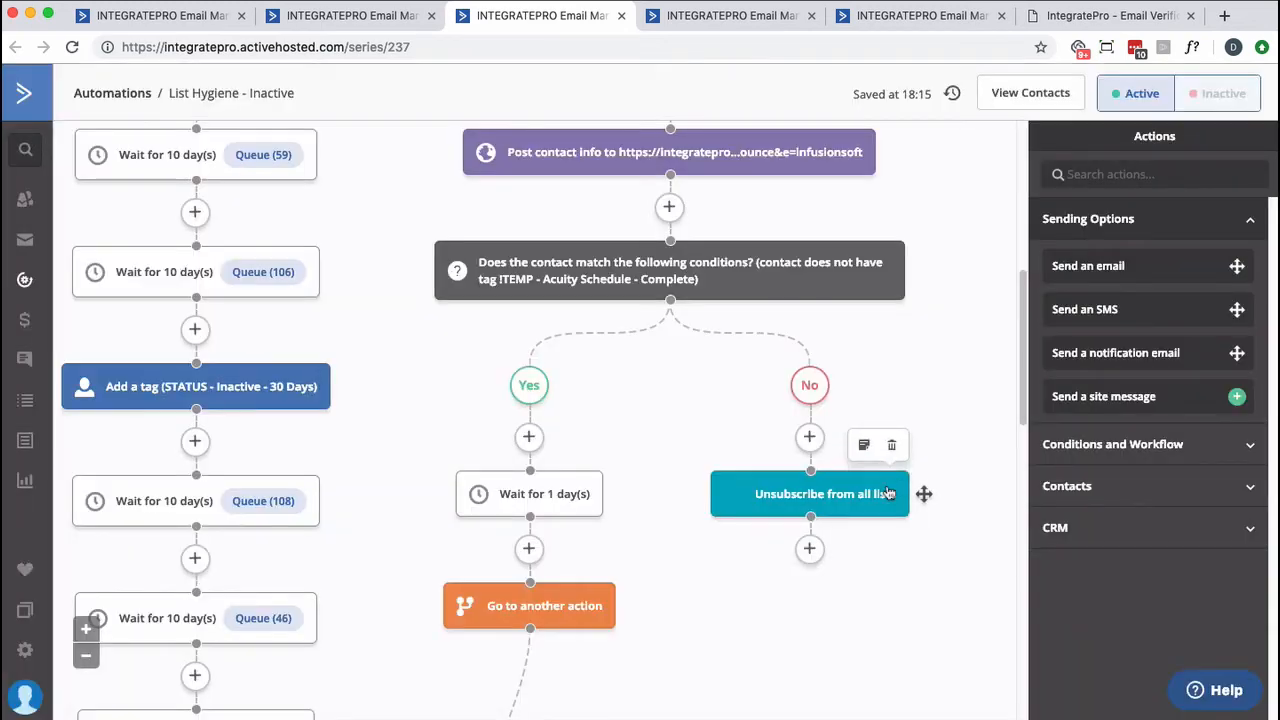